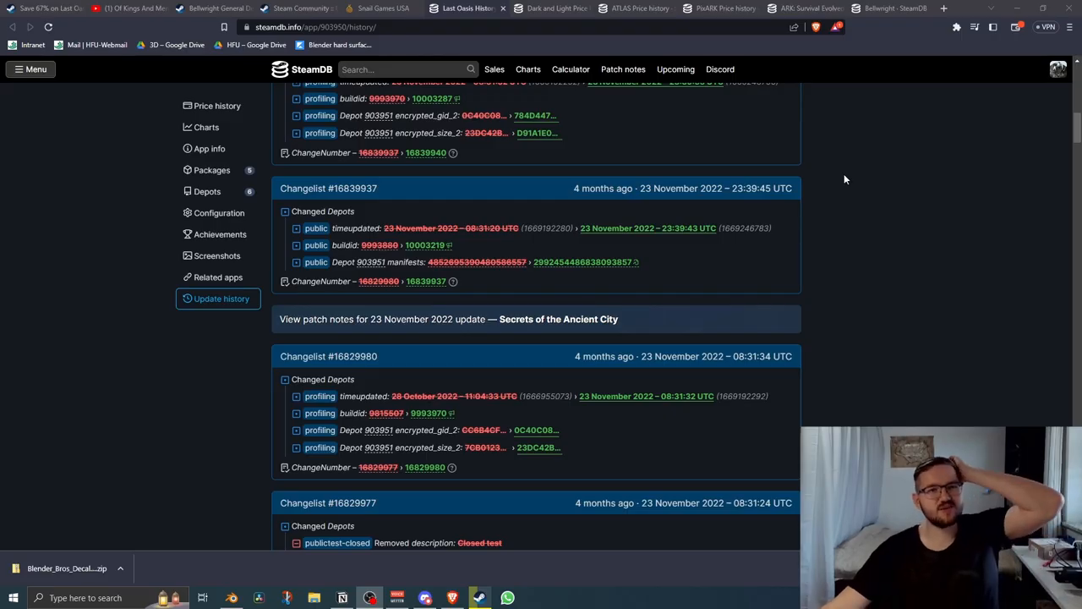
Scroll through the SteamDB history page before leaving it.
scroll(up, 3)
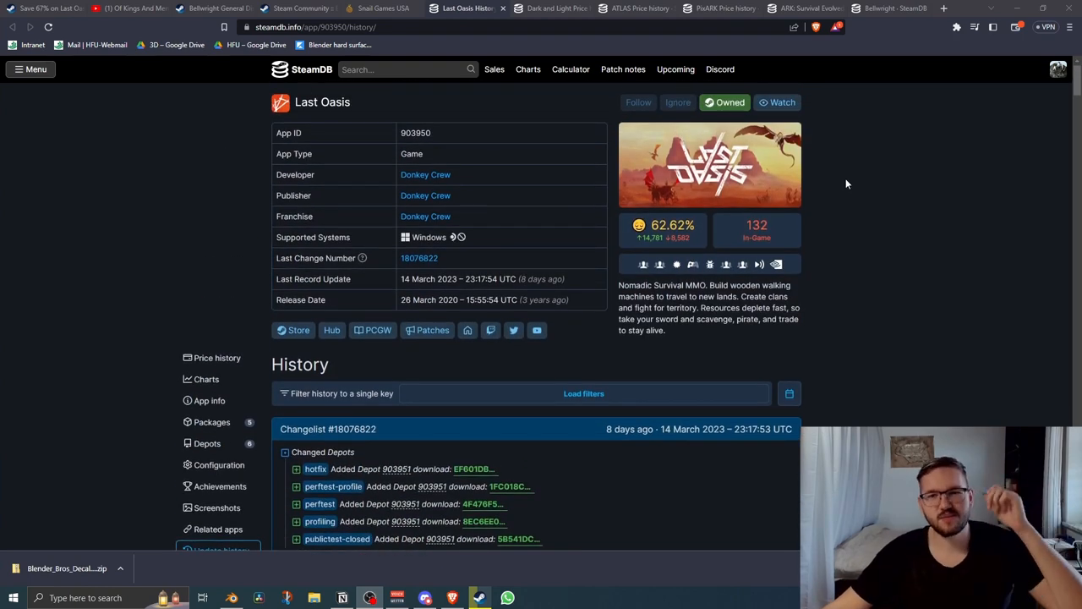
mouse_move(199, 118)
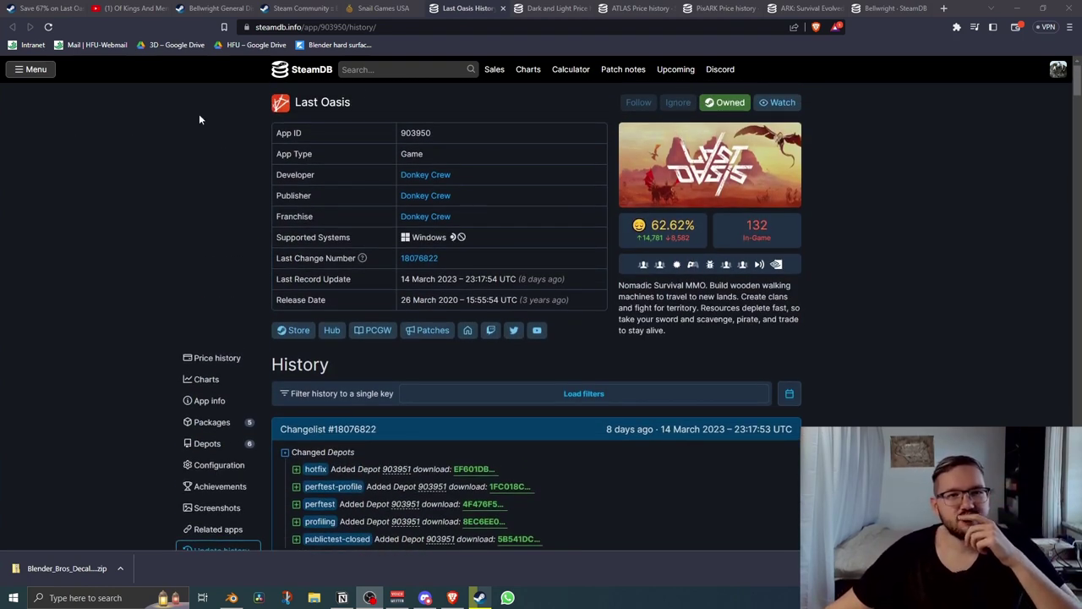
mouse_move(132, 194)
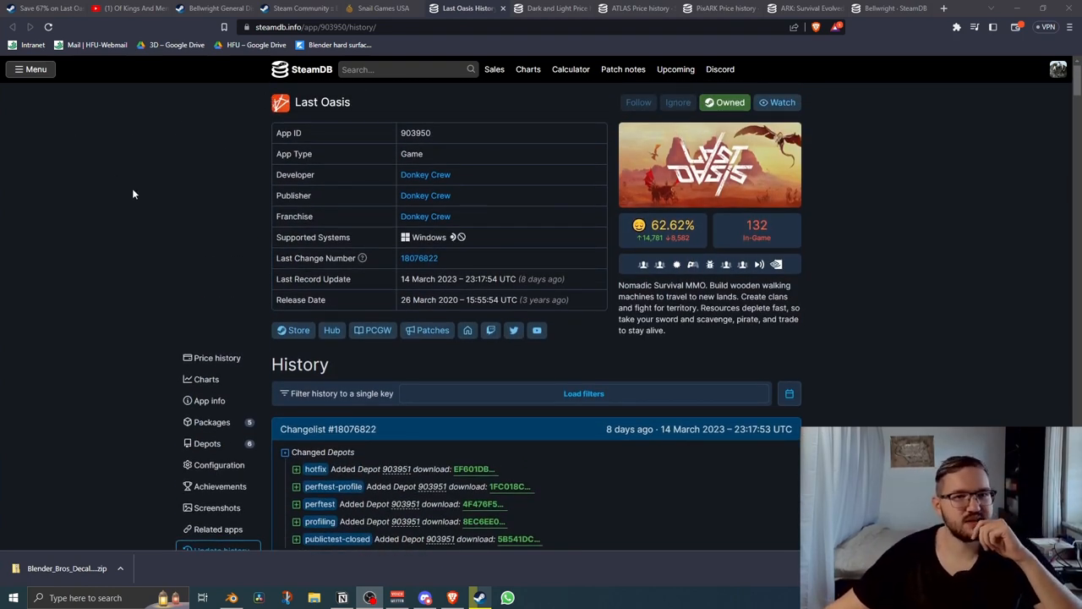
scroll(down, 3)
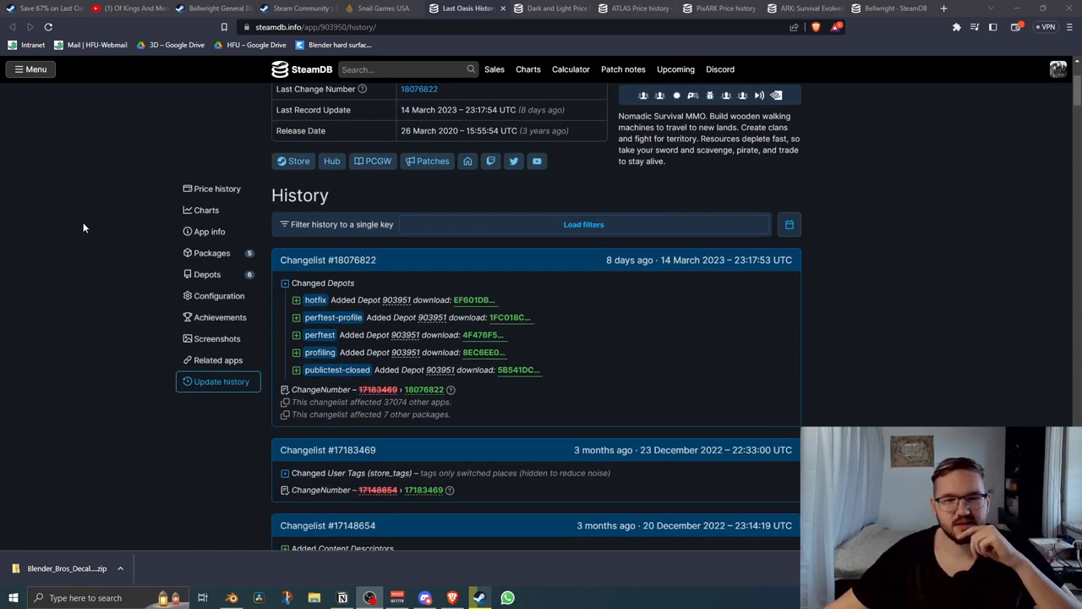
scroll(down, 3)
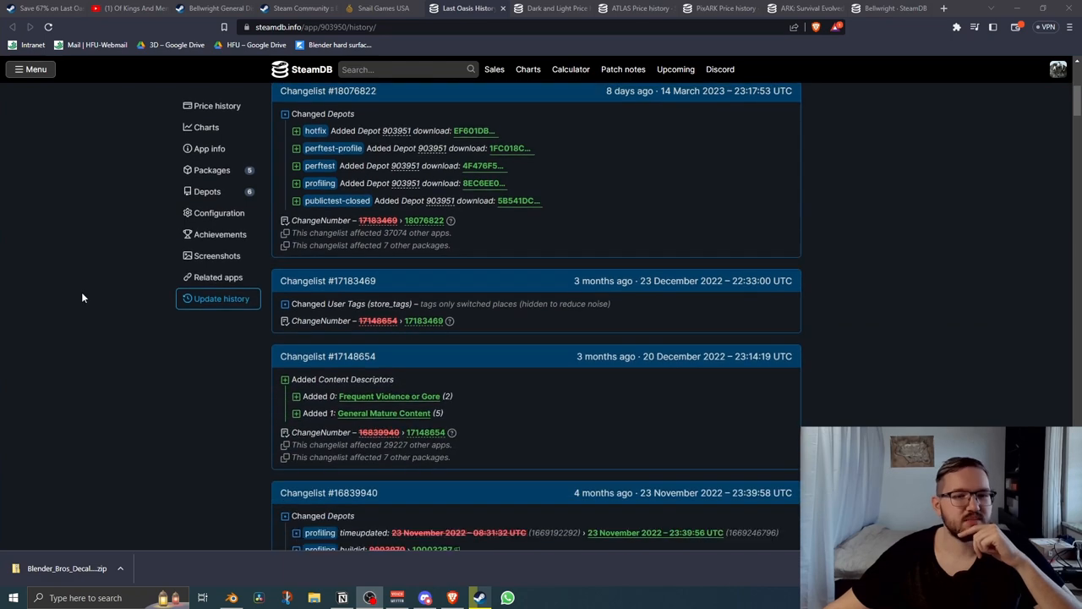
scroll(down, 3)
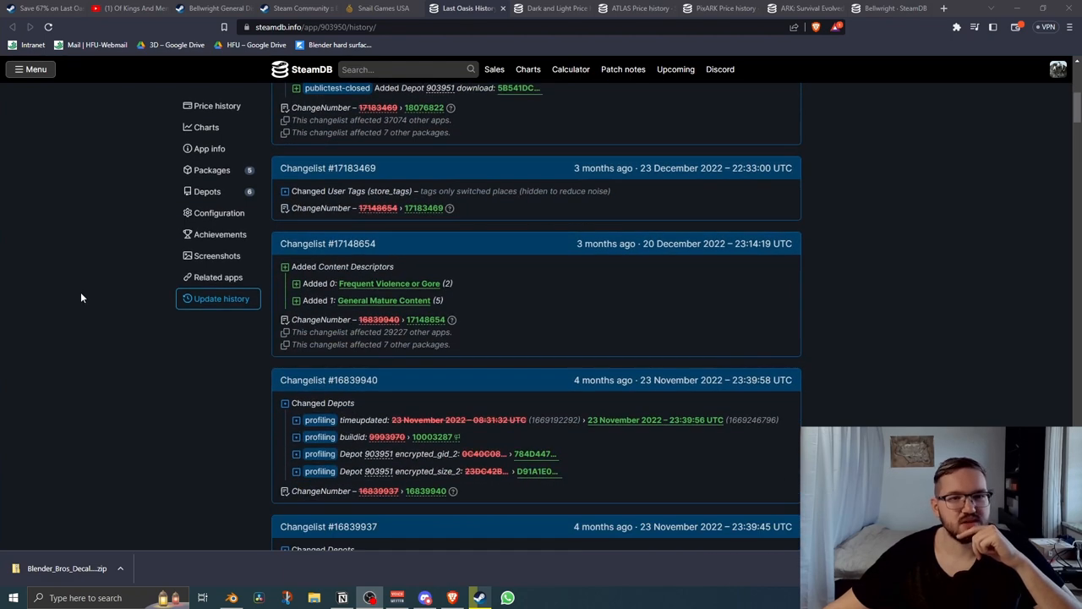
scroll(down, 3)
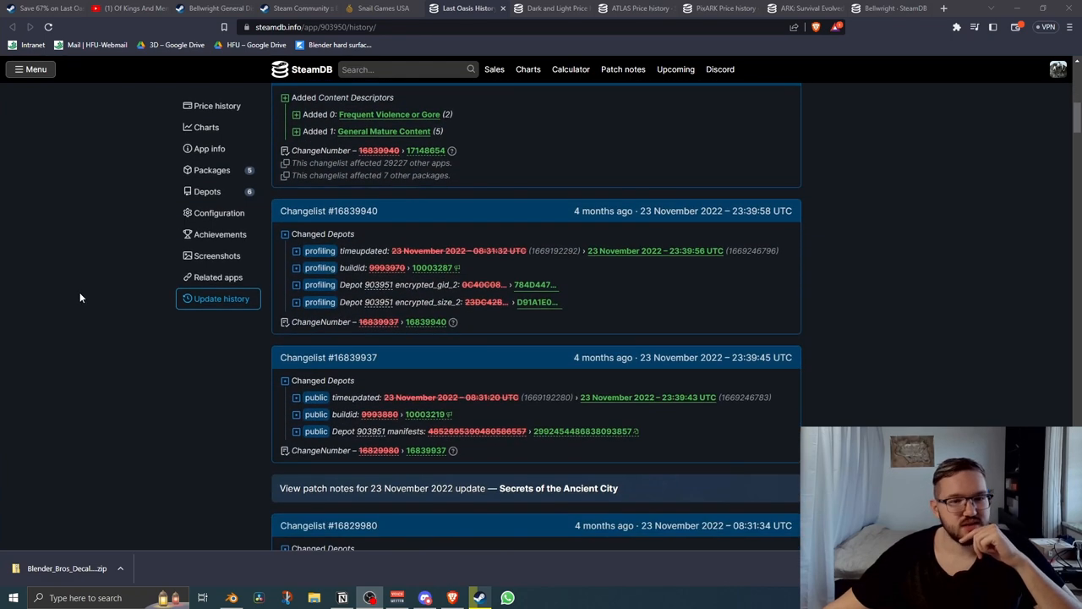
scroll(down, 3)
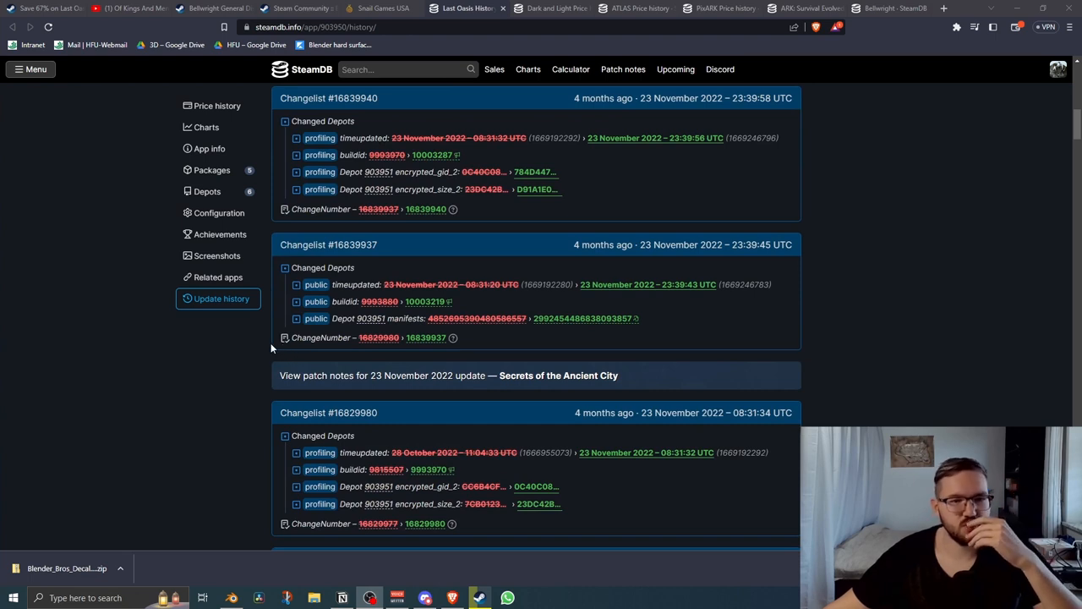
mouse_move(440, 385)
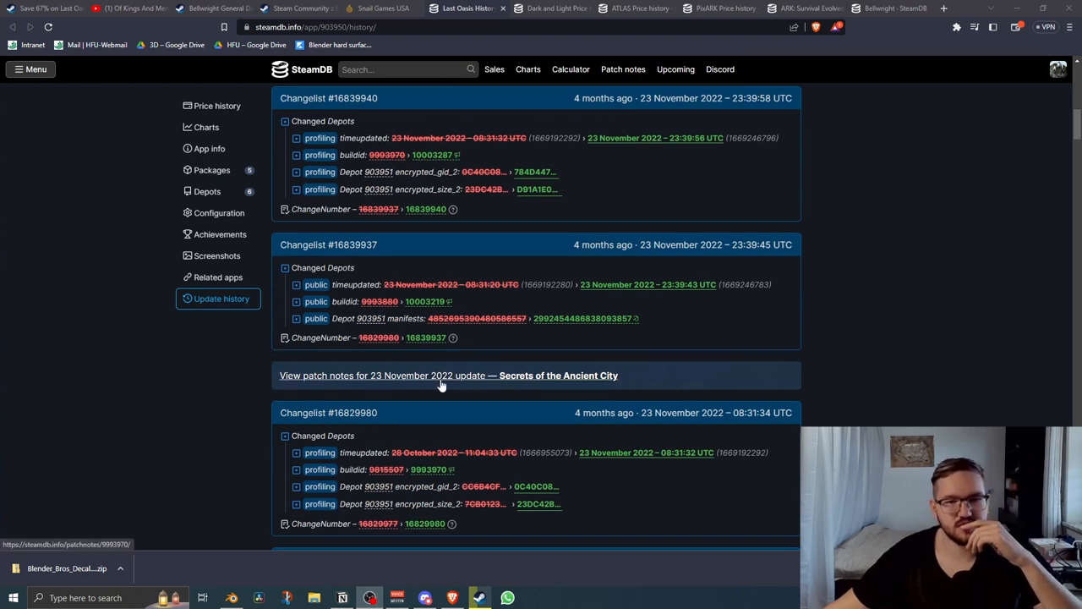
mouse_move(557, 412)
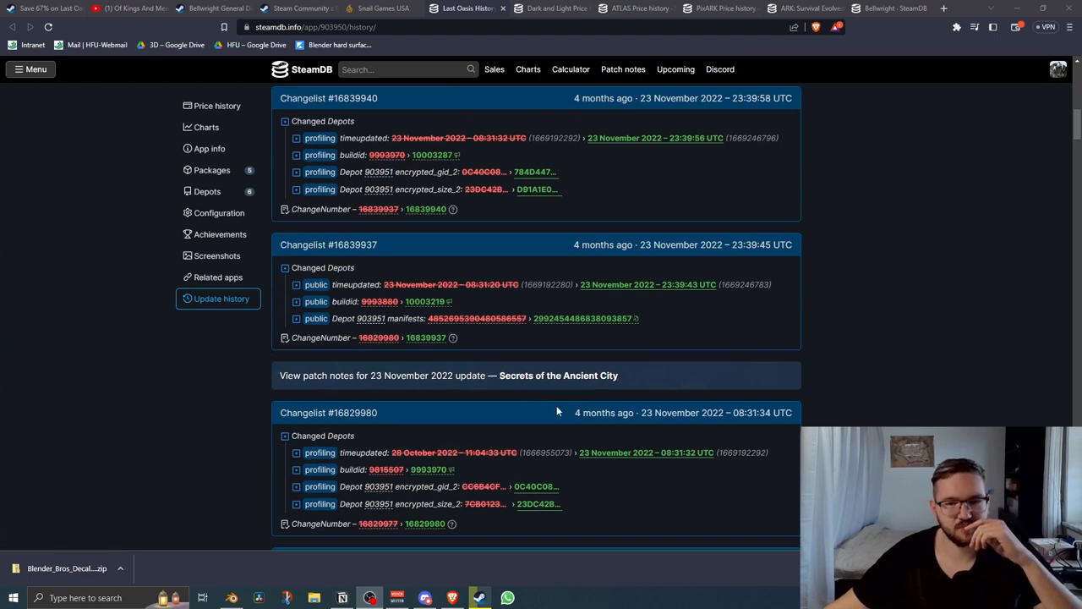
scroll(up, 3)
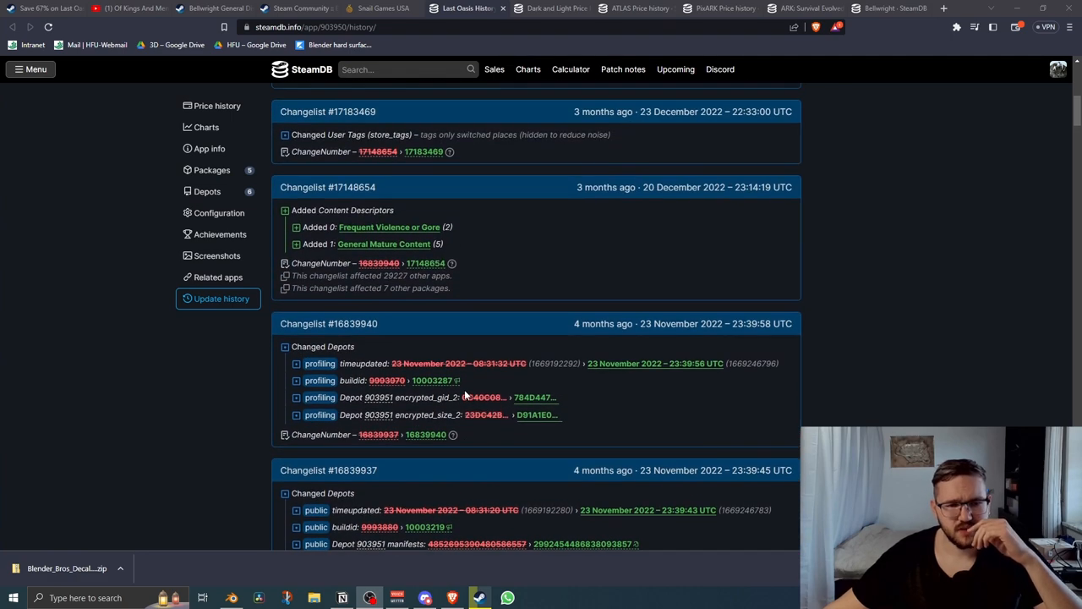
mouse_move(450, 426)
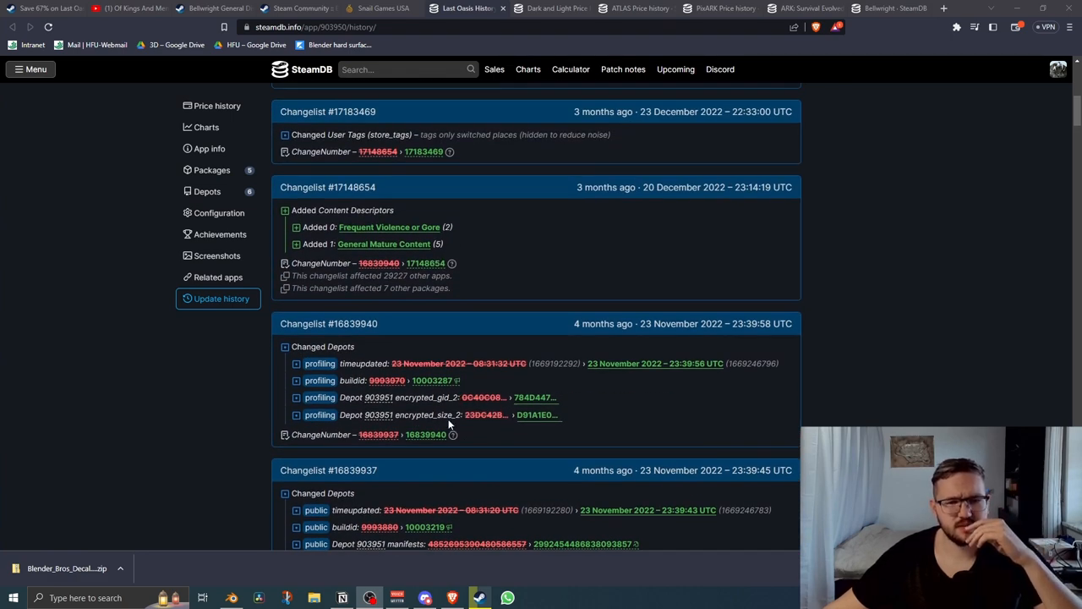
scroll(down, 3)
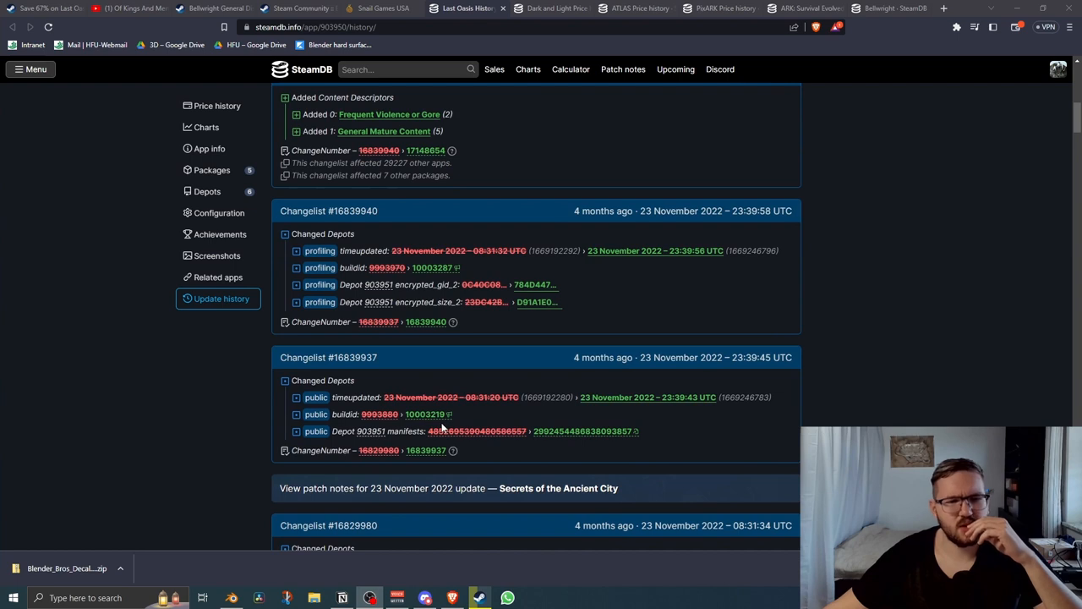
mouse_move(554, 487)
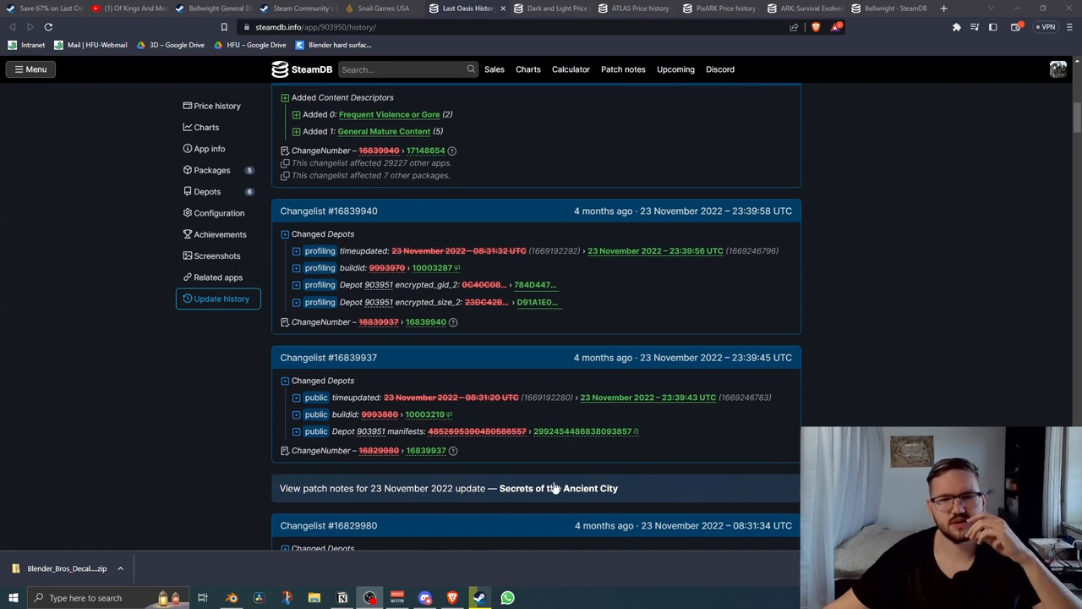
scroll(up, 3)
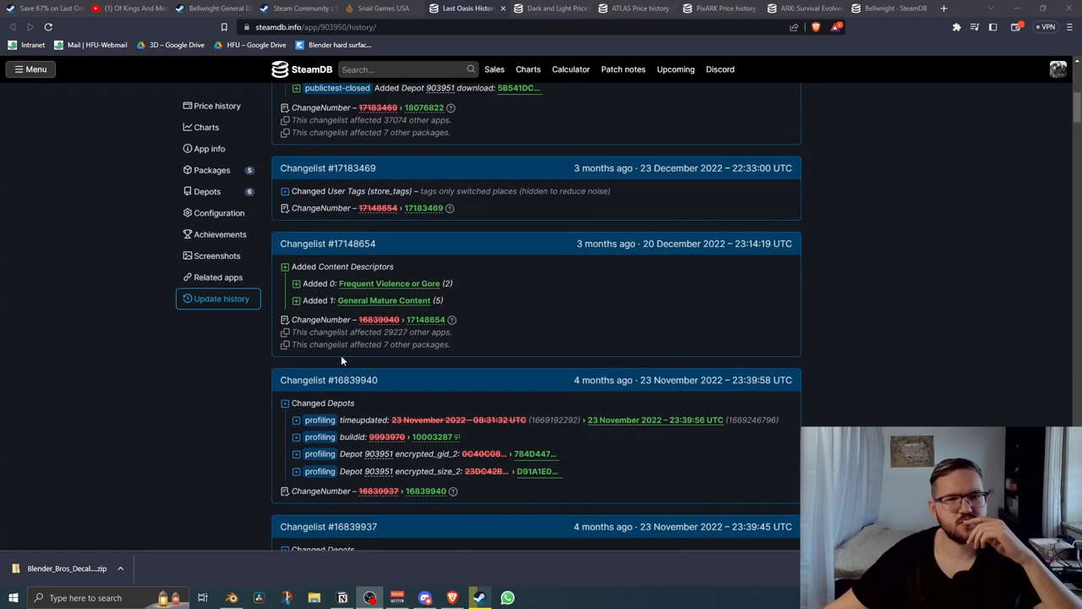
mouse_move(641, 286)
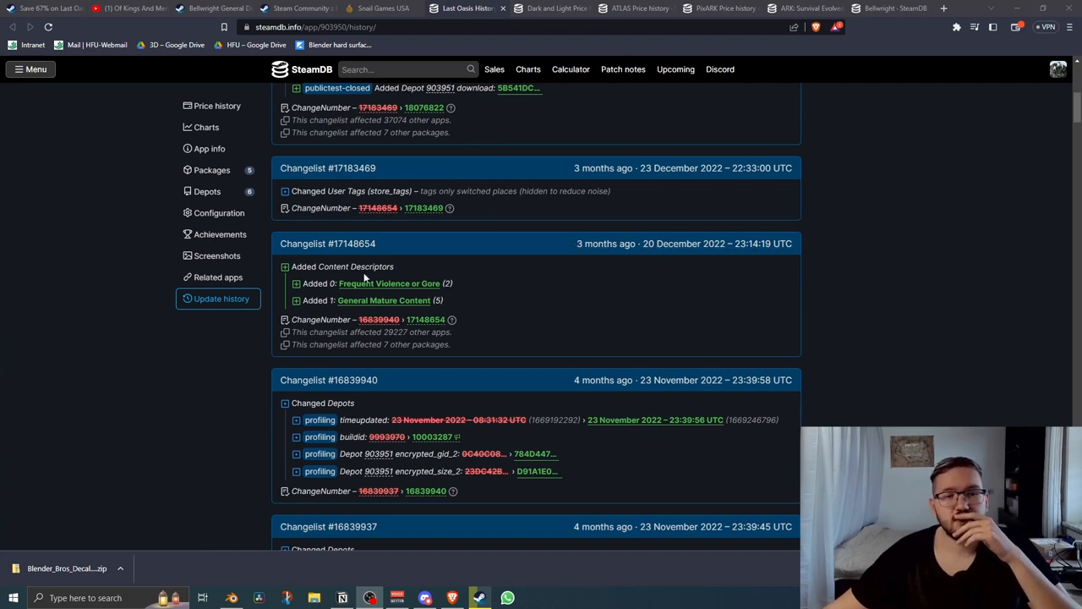
scroll(up, 3)
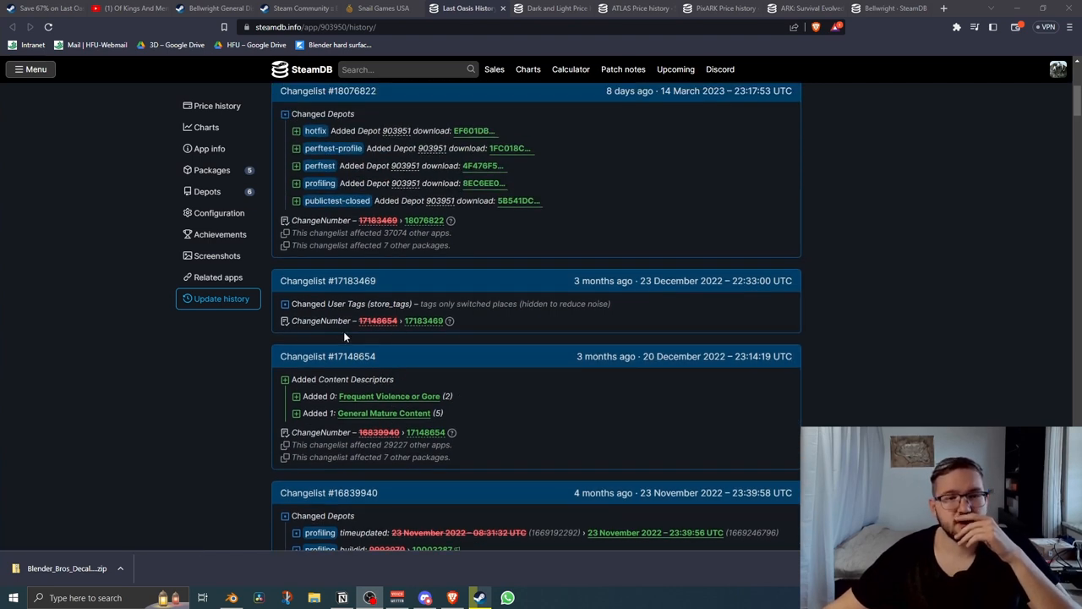
scroll(up, 3)
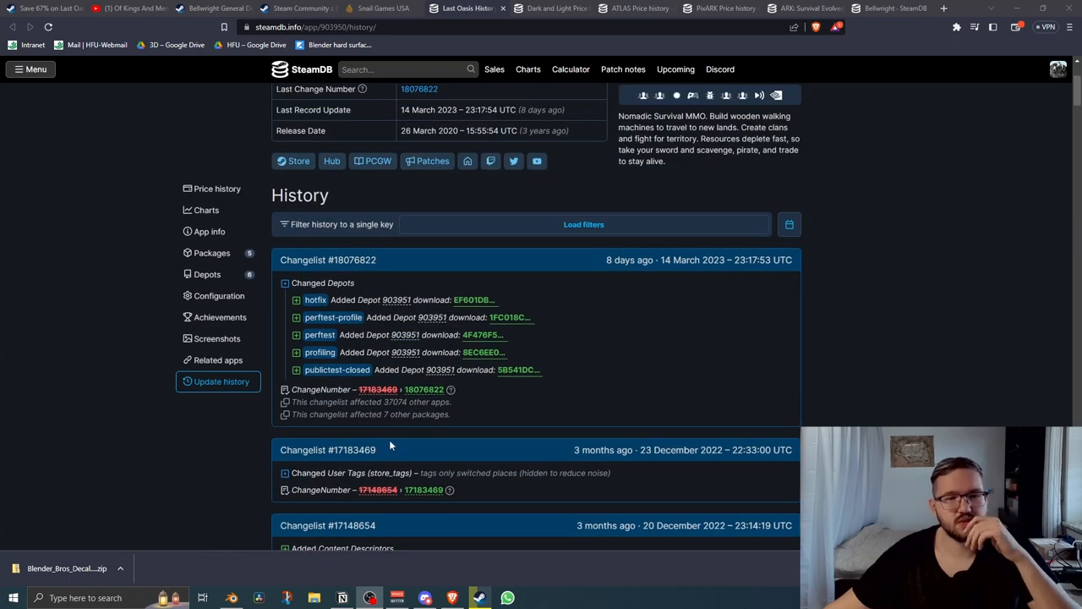
mouse_move(685, 261)
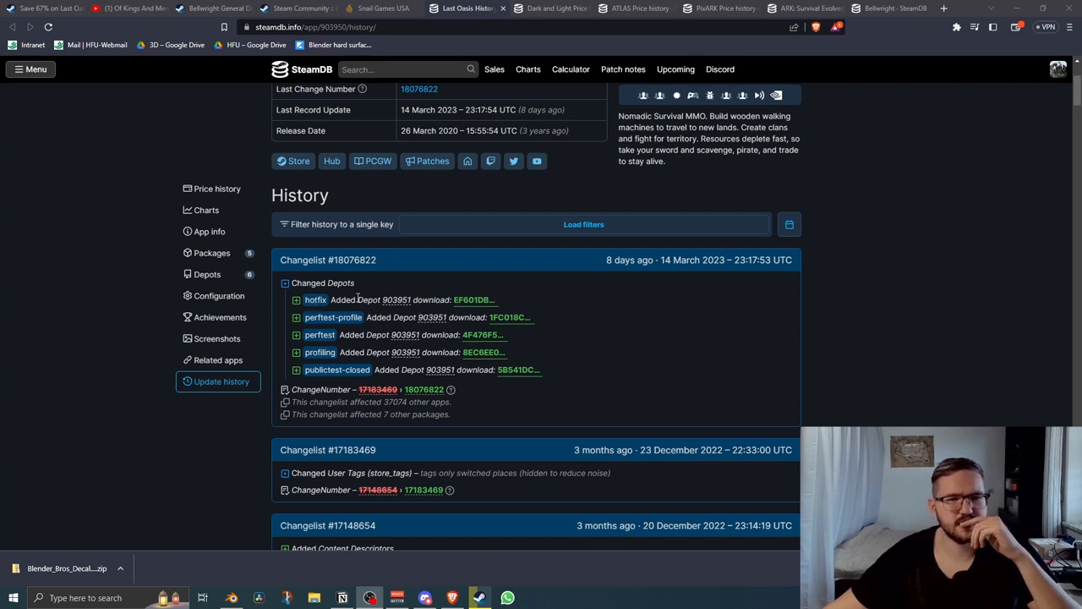
mouse_move(396, 299)
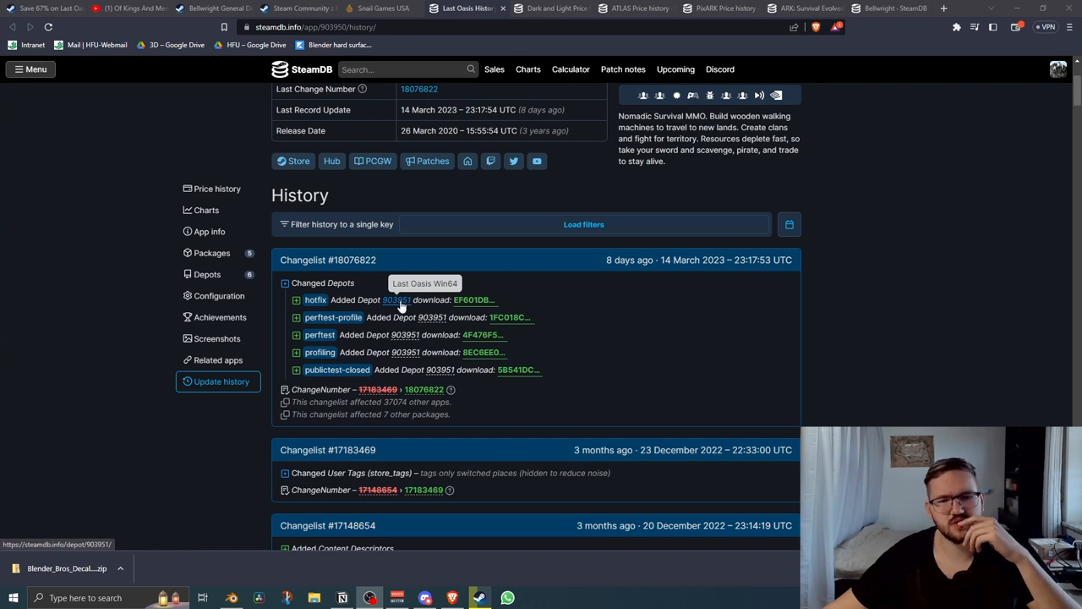
mouse_move(879, 294)
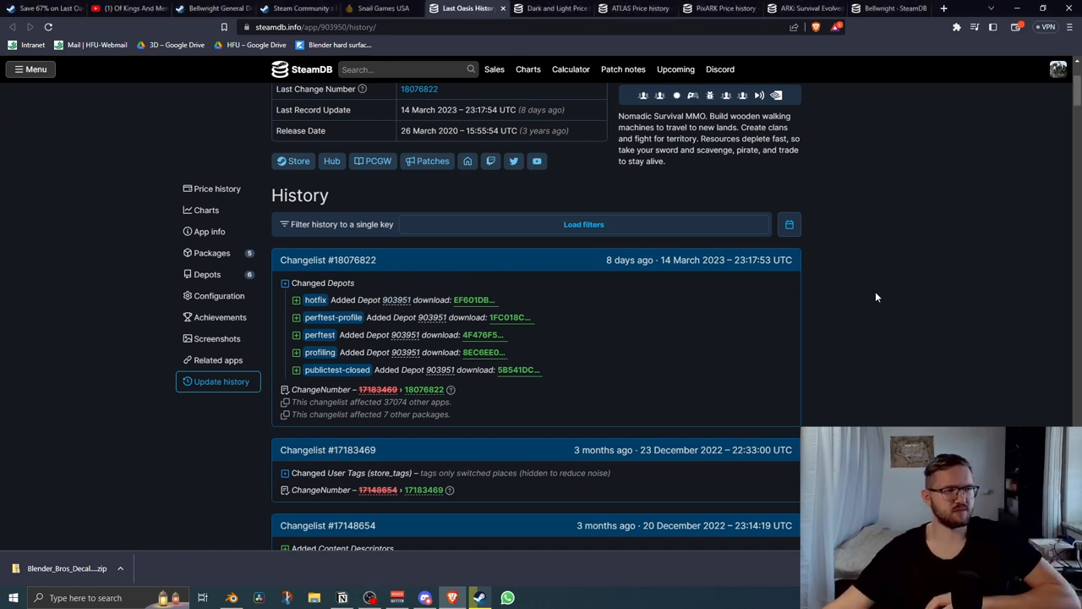
Scroll the Last Oasis store page down to Recent Events & Announcements, reaching the November 2022 update.
scroll(down, 3)
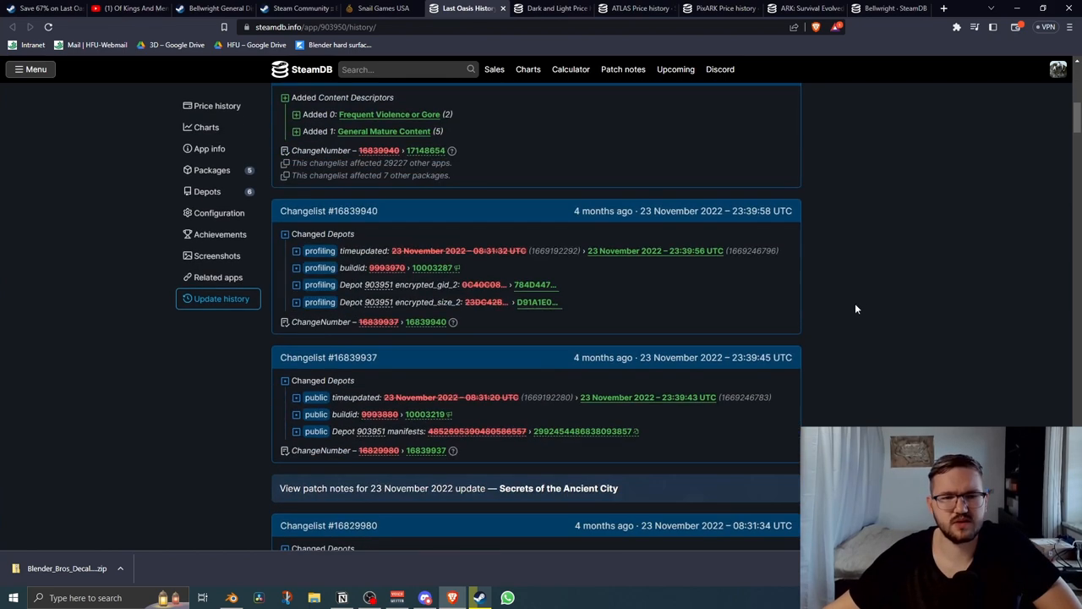
scroll(down, 3)
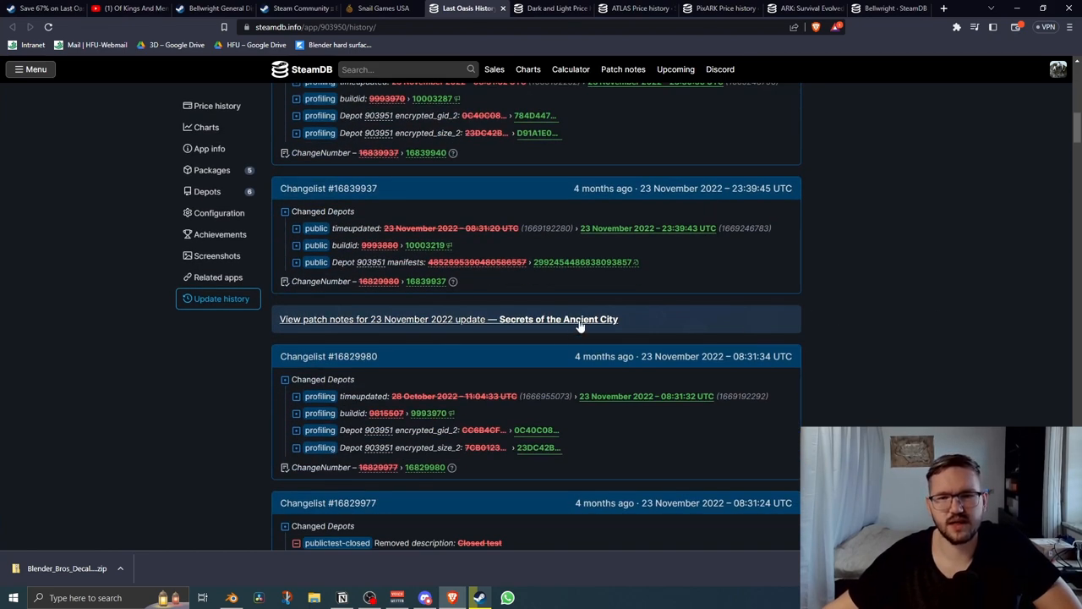
mouse_move(856, 302)
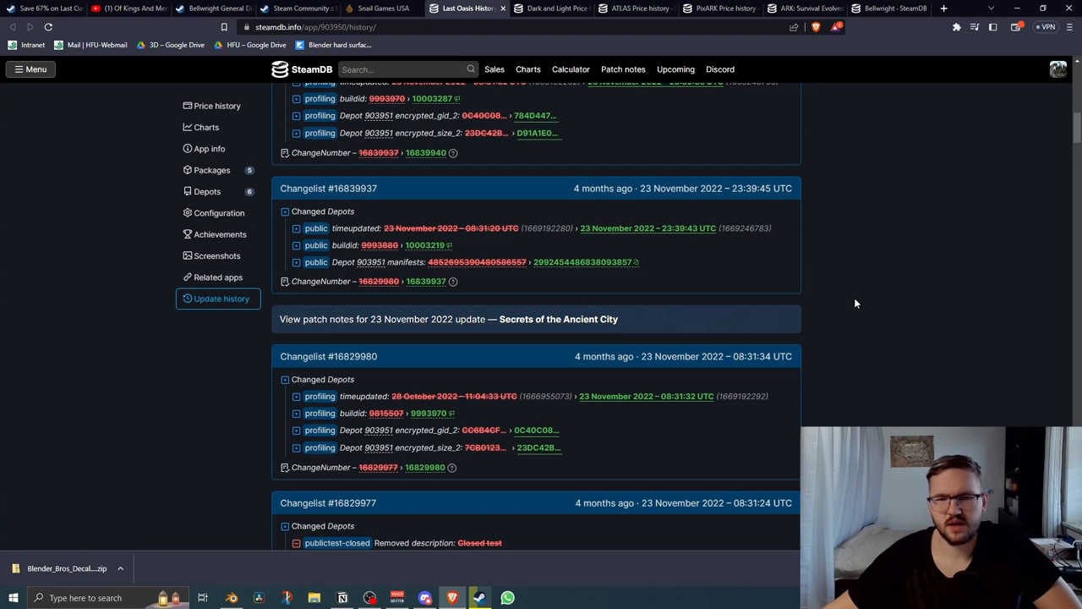
mouse_move(852, 301)
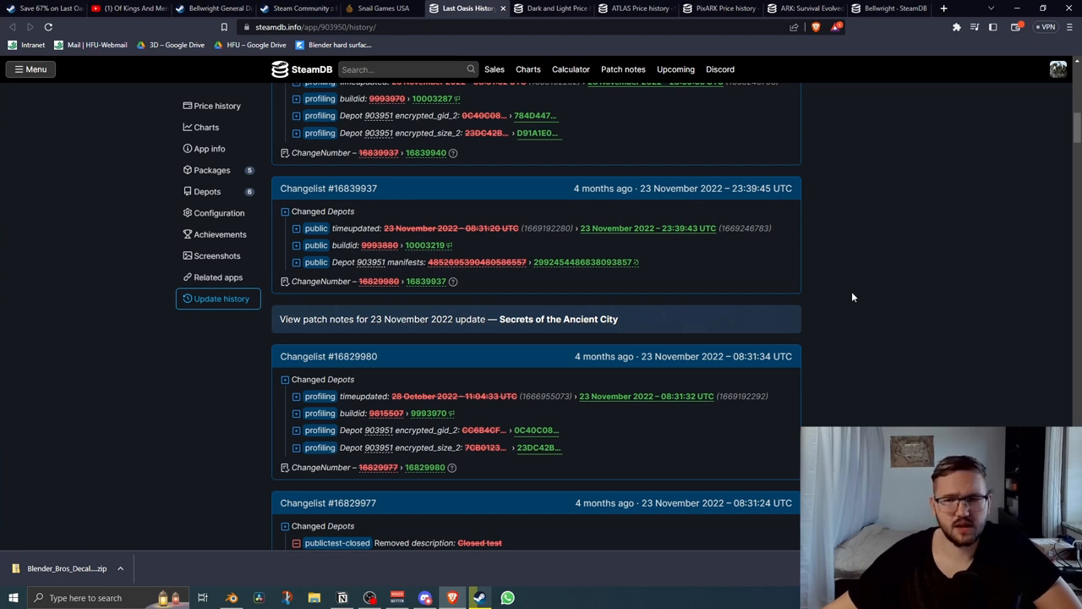
mouse_move(849, 297)
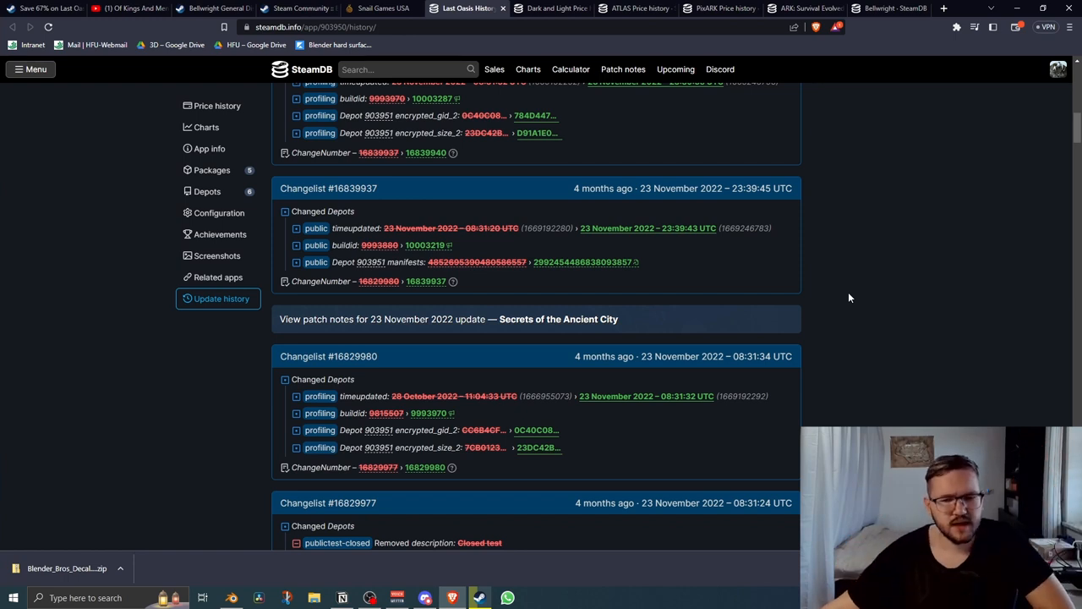
mouse_move(840, 294)
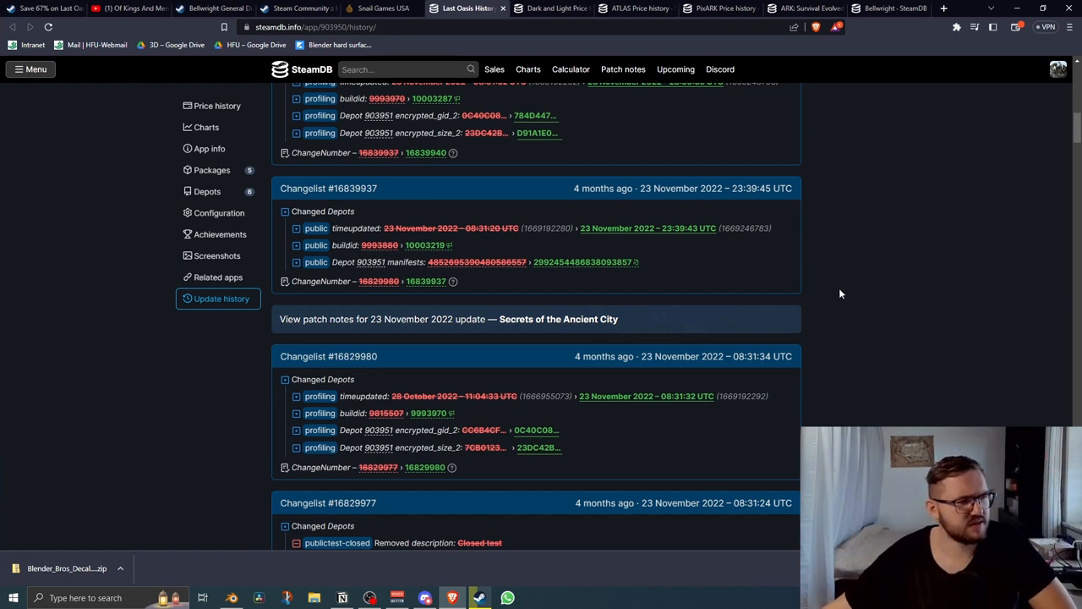
mouse_move(849, 298)
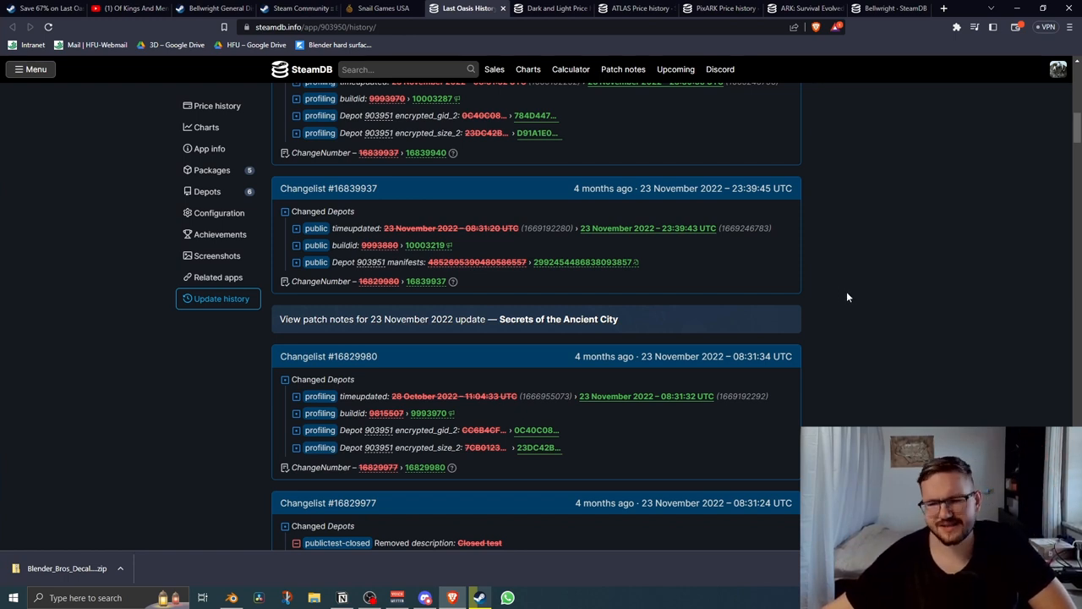
mouse_move(855, 304)
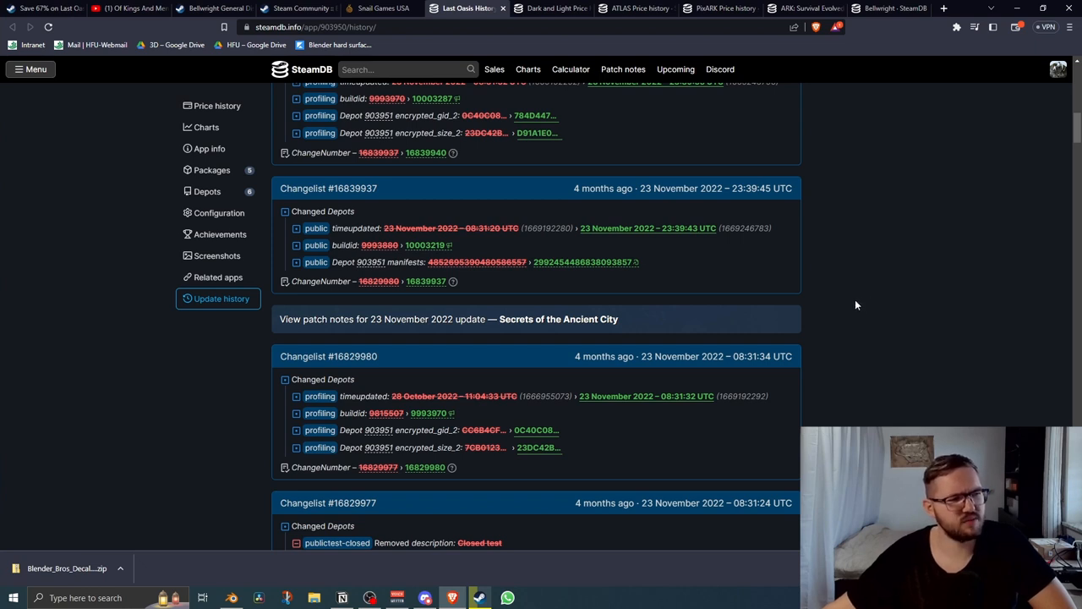
mouse_move(843, 305)
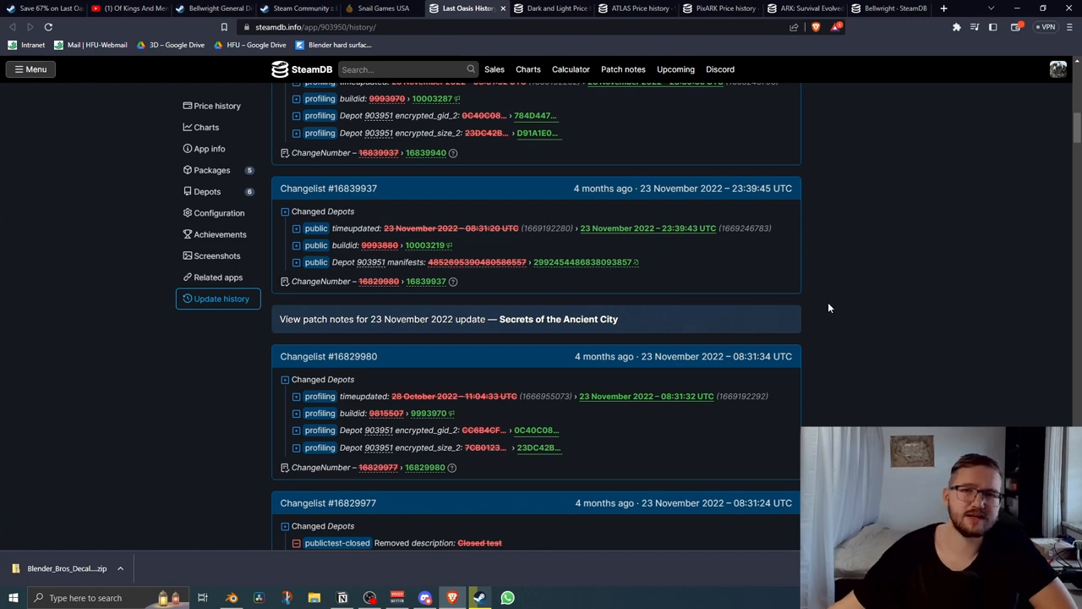
scroll(up, 3)
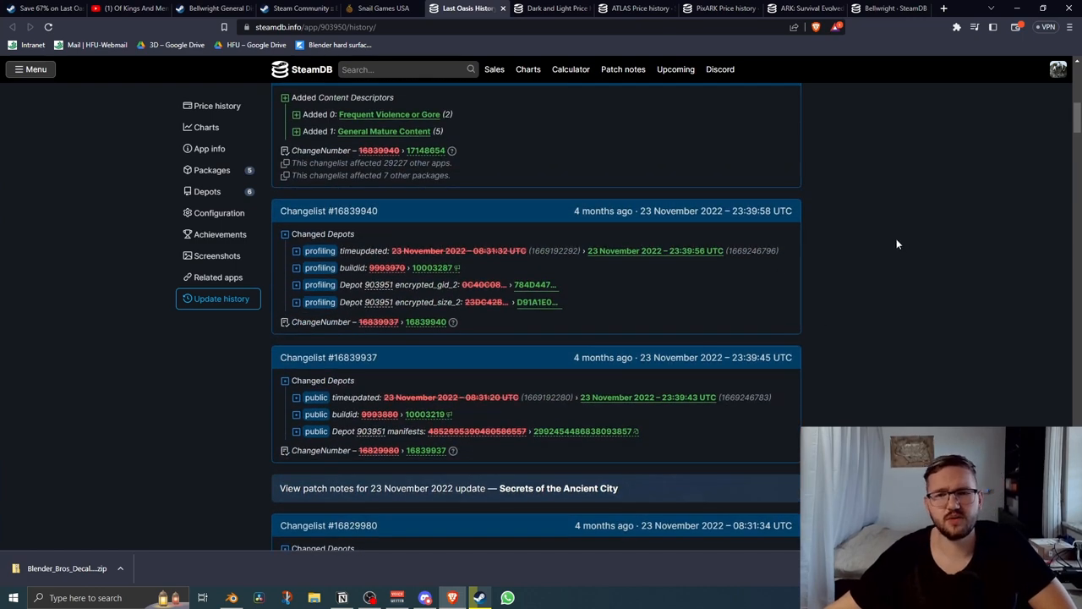
mouse_move(879, 255)
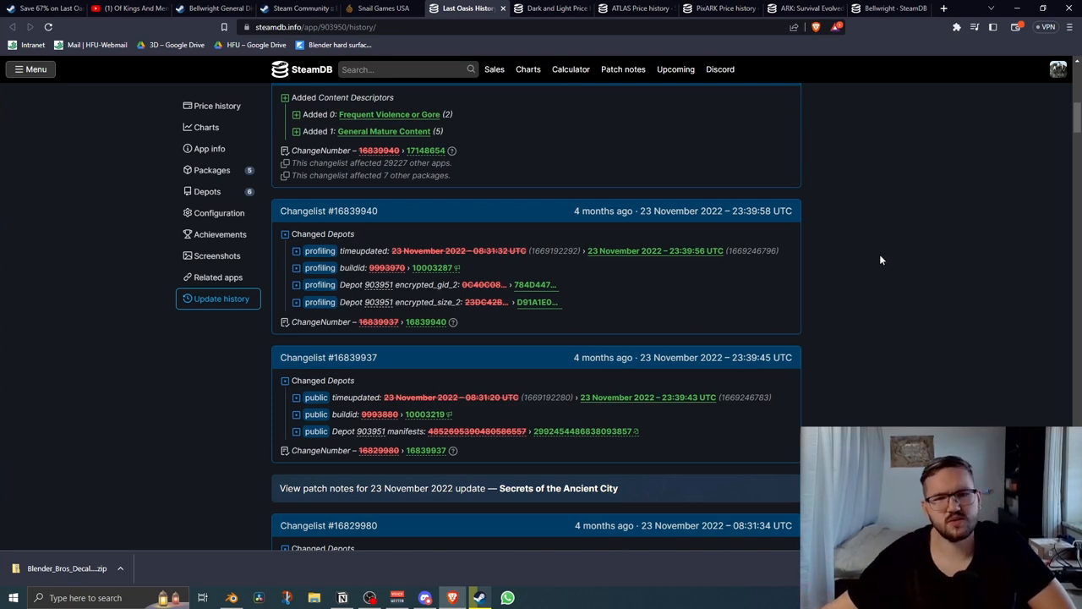
mouse_move(837, 248)
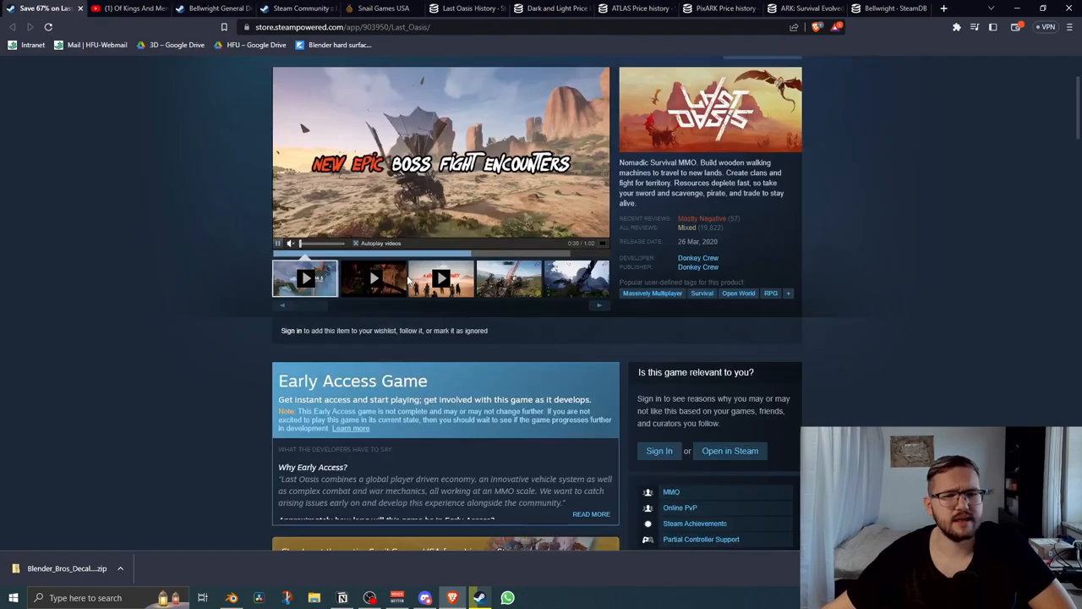
scroll(down, 3)
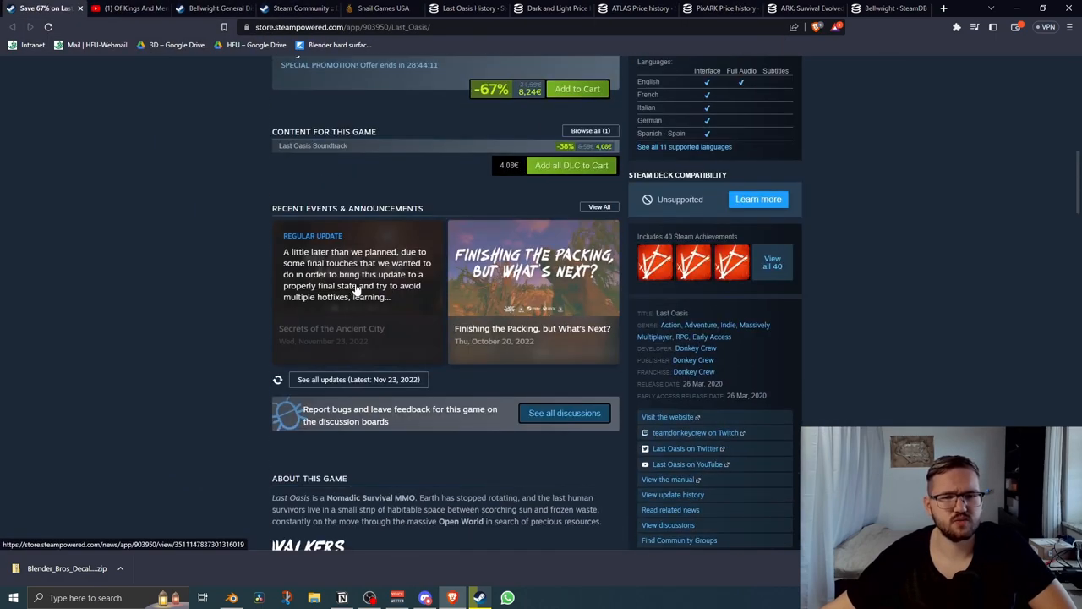
click(533, 267)
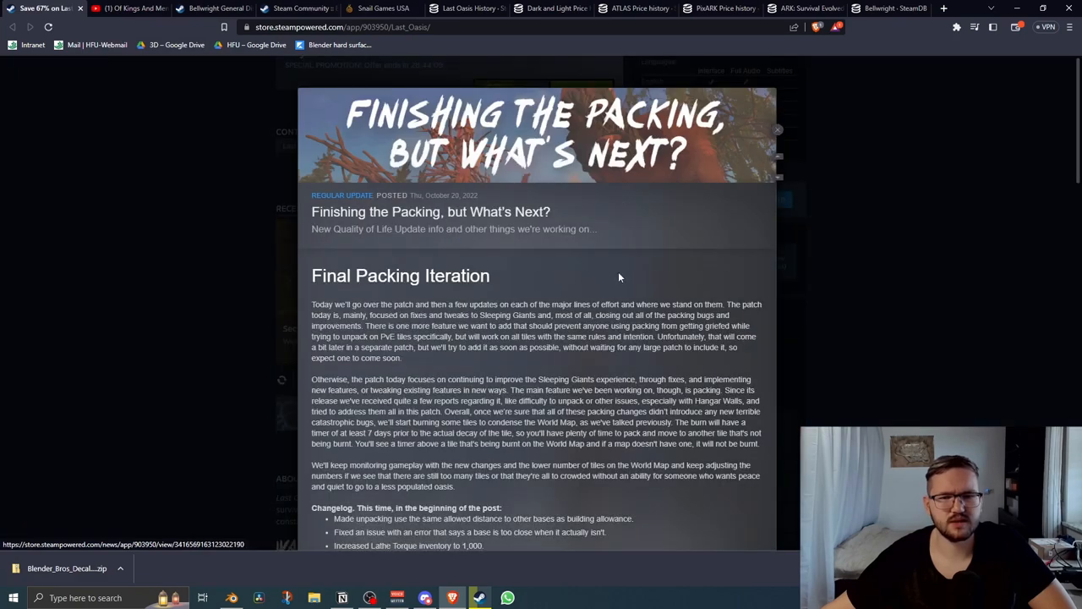
scroll(down, 3)
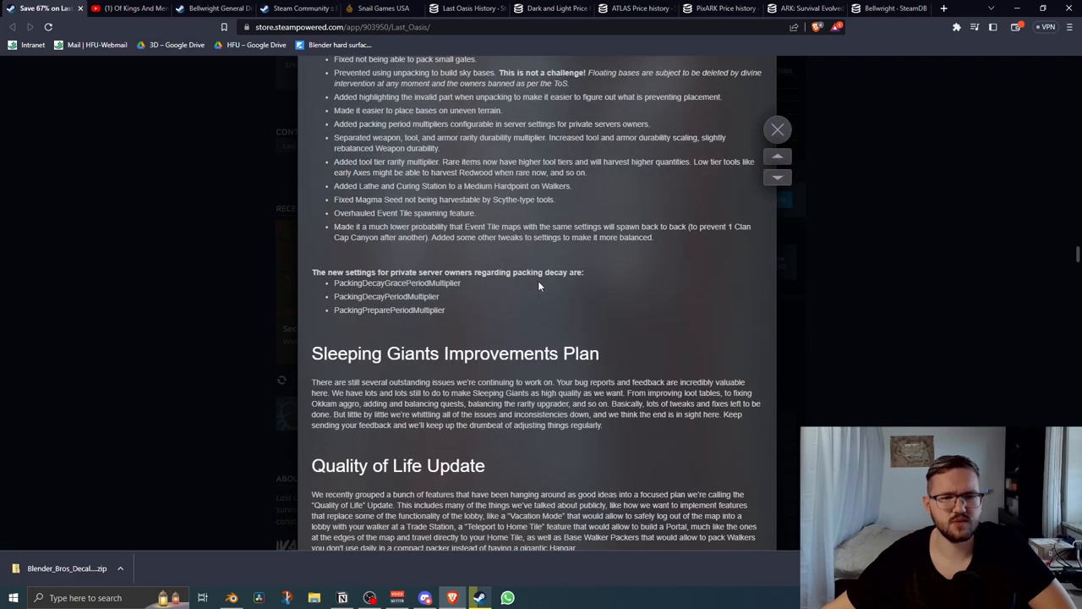
scroll(down, 3)
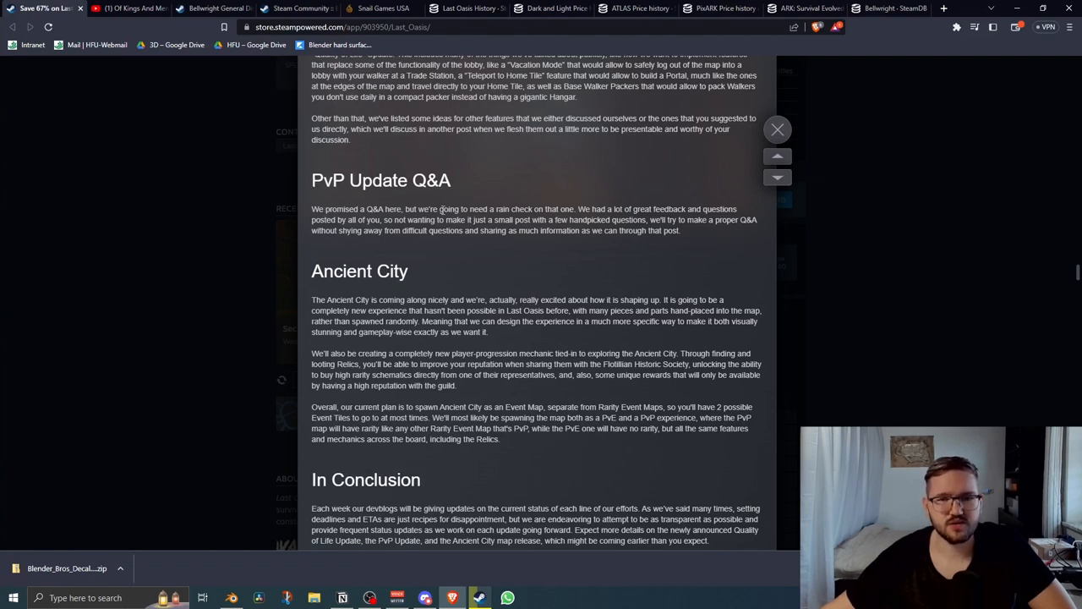
mouse_move(844, 267)
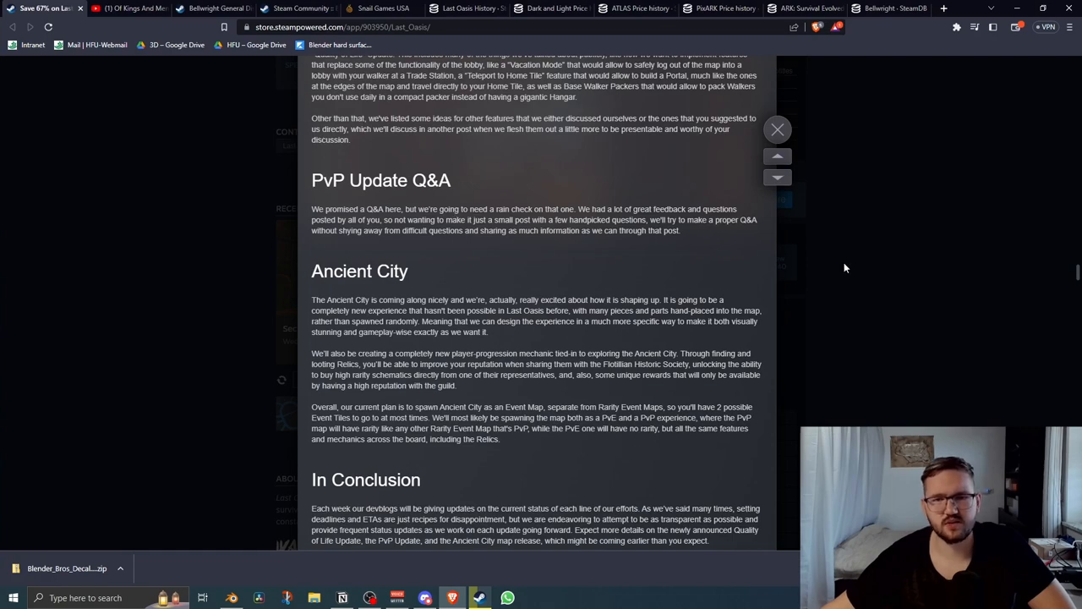
scroll(up, 3)
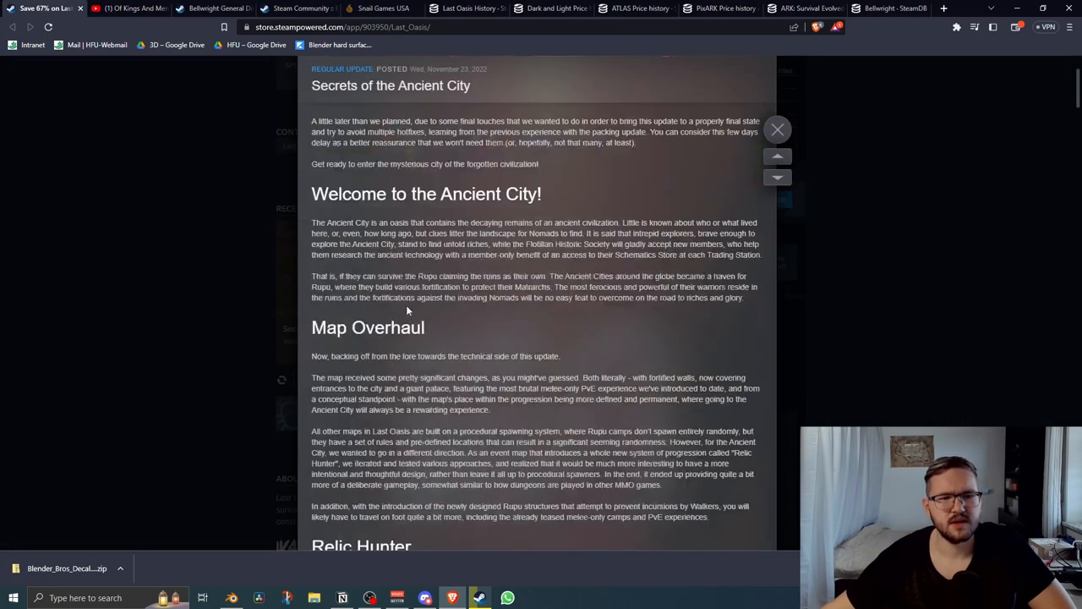
scroll(down, 3)
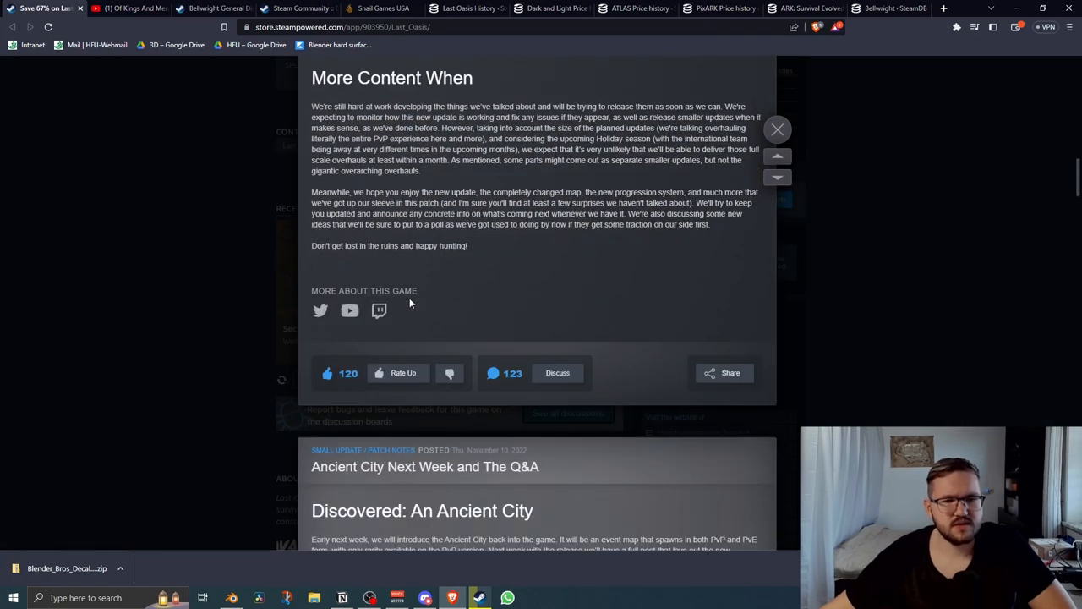
scroll(up, 3)
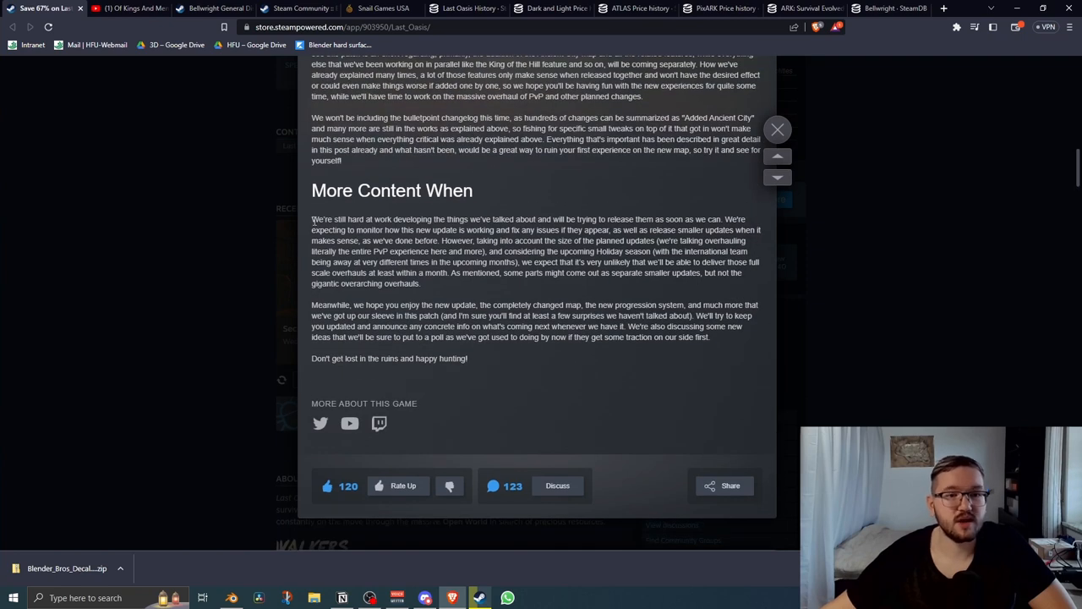
mouse_move(406, 222)
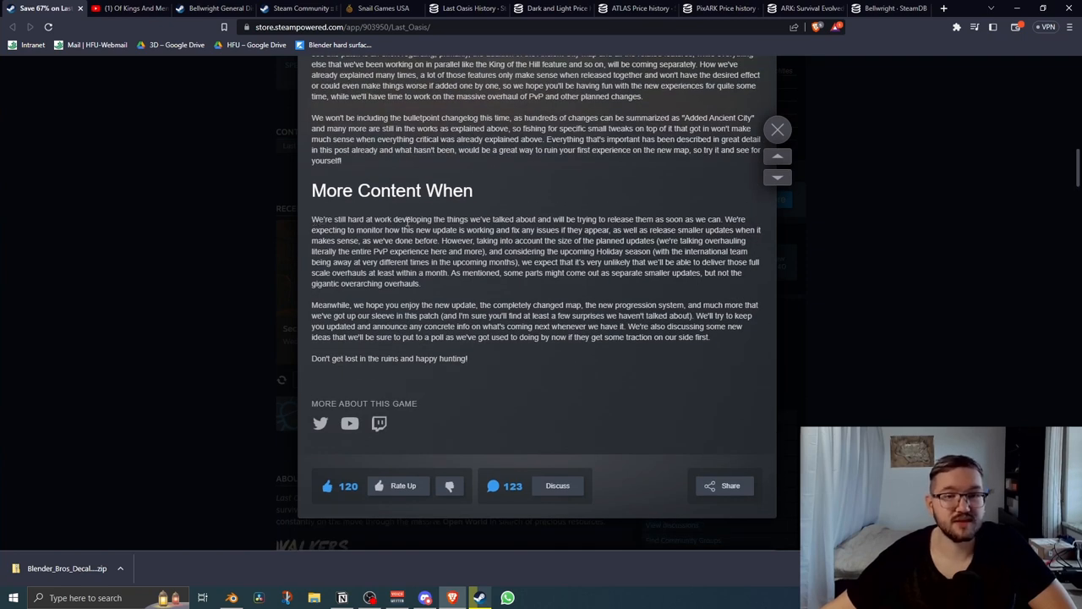
mouse_move(610, 219)
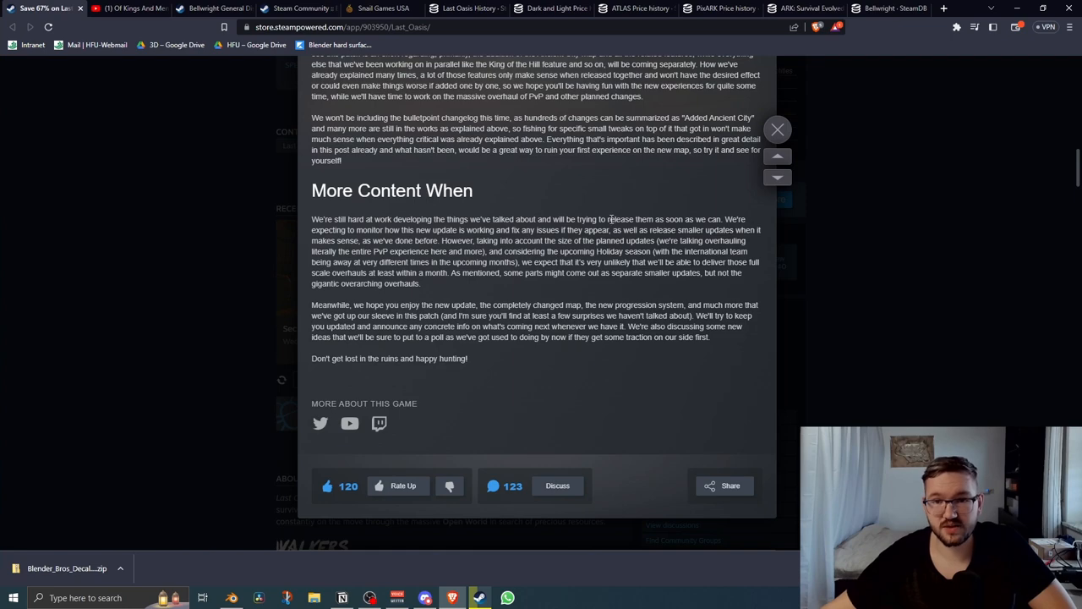
mouse_move(483, 284)
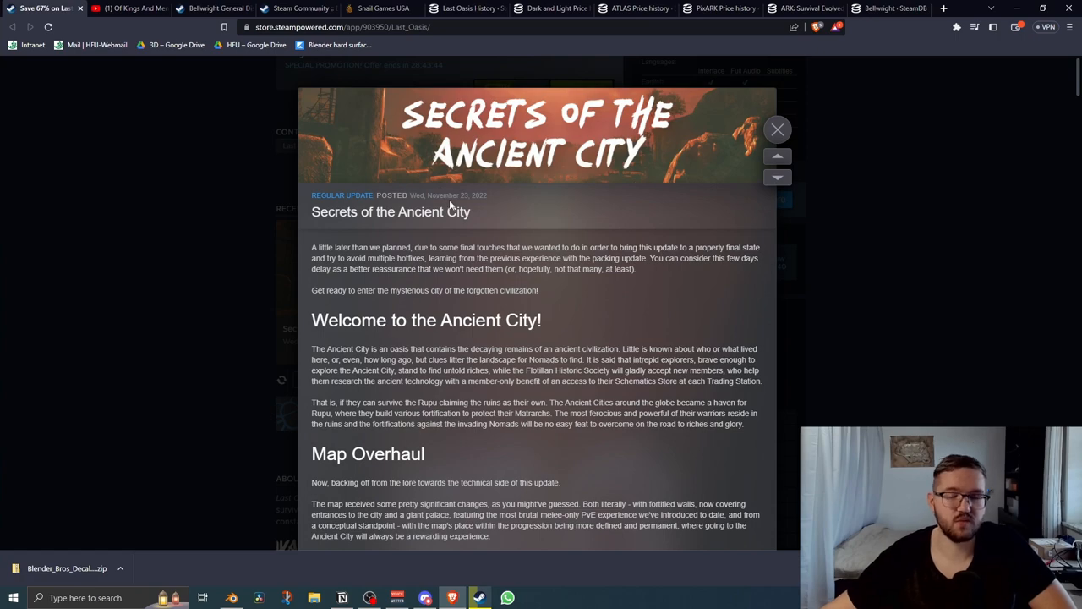
scroll(down, 3)
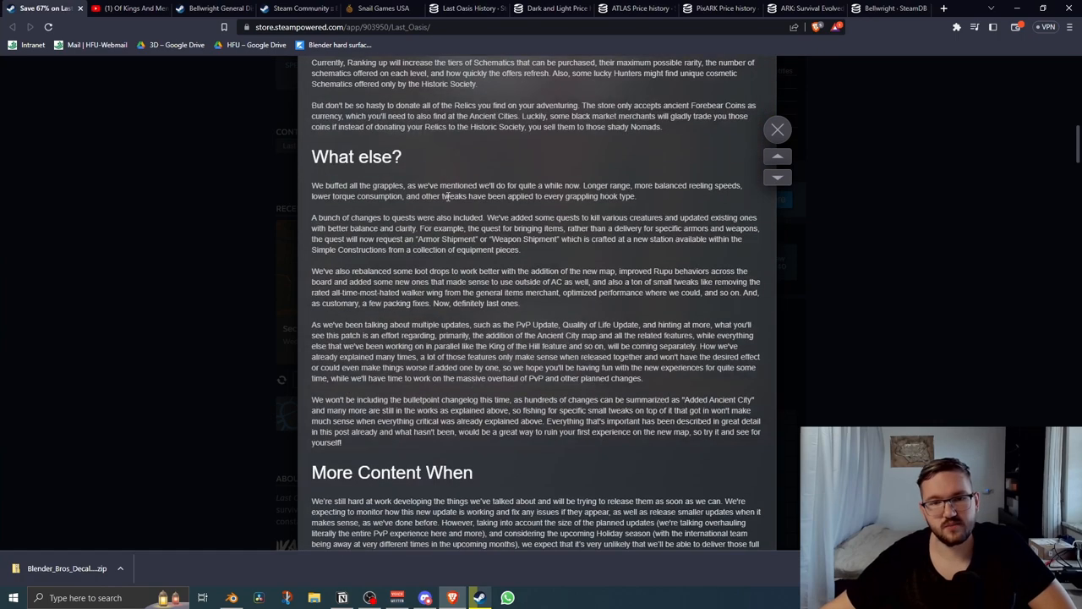
scroll(down, 3)
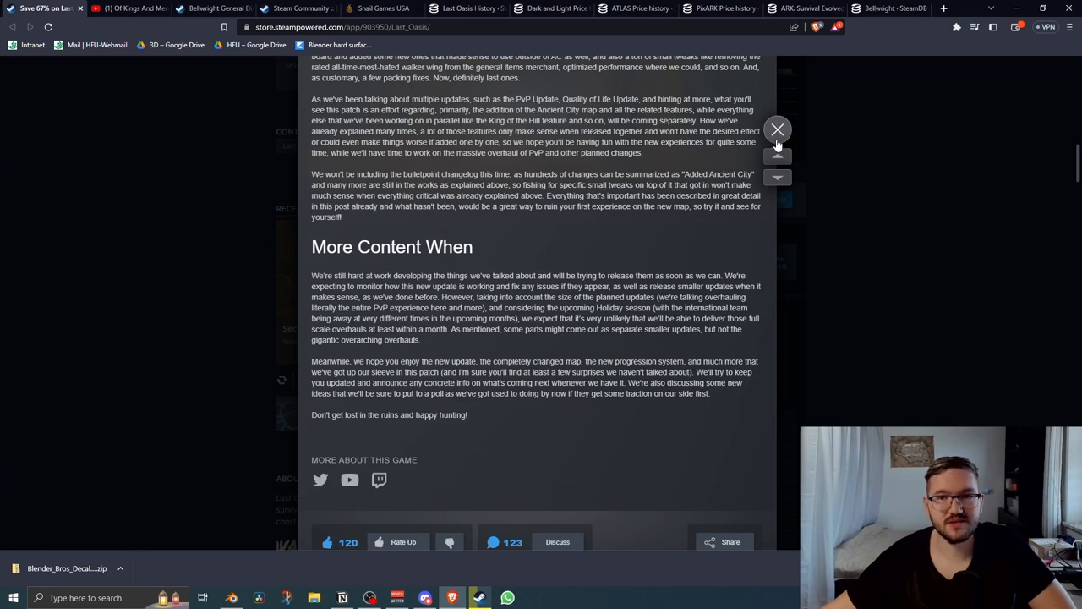
click(778, 130)
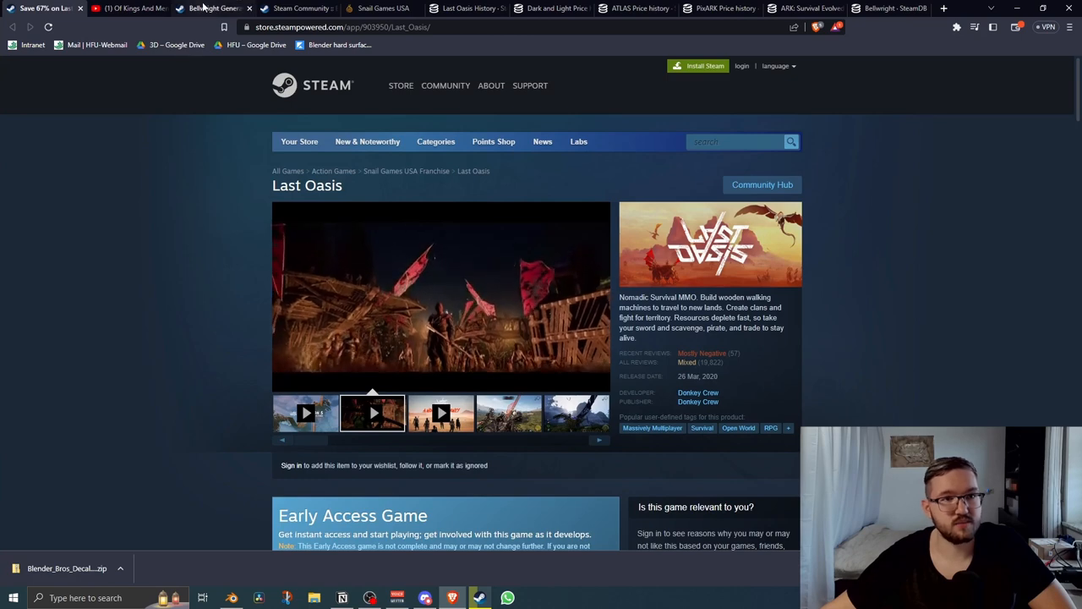
Glance at Bellwright's General Discussions, then move to its SteamDB app page.
click(213, 7)
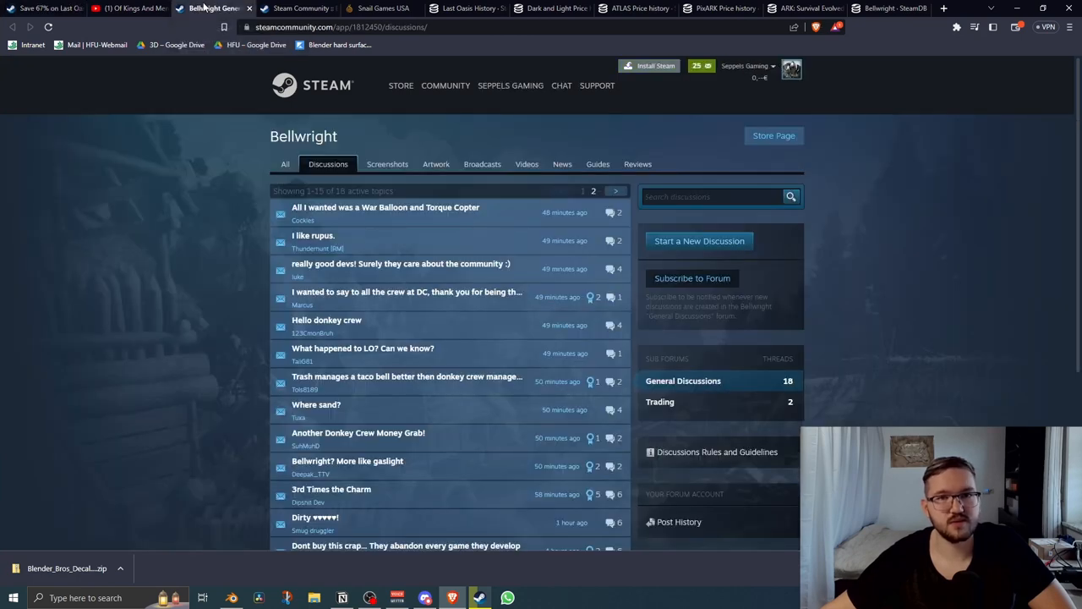
mouse_move(223, 14)
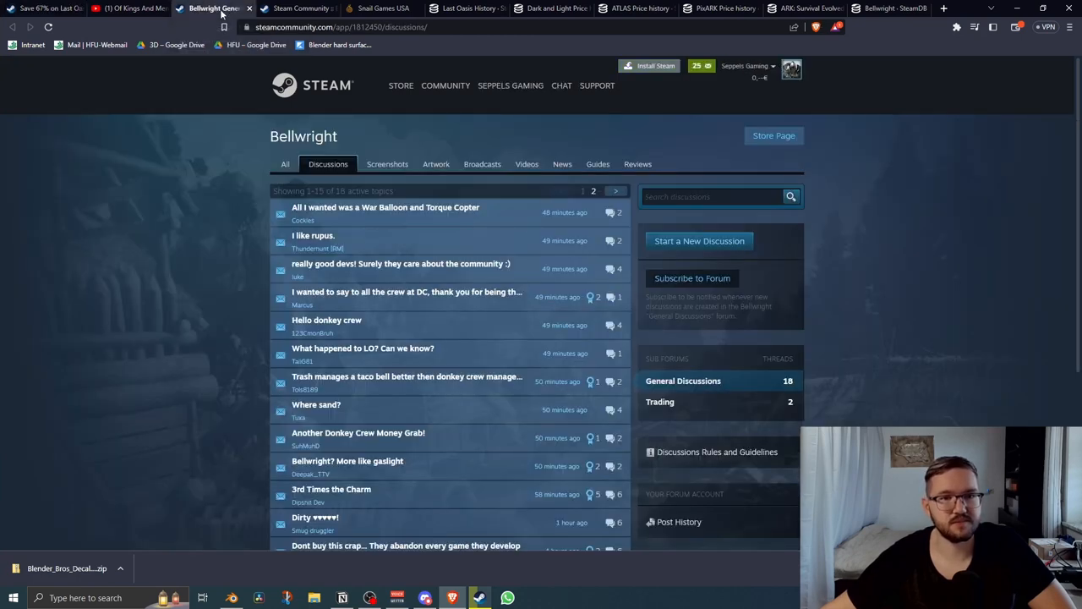
click(887, 7)
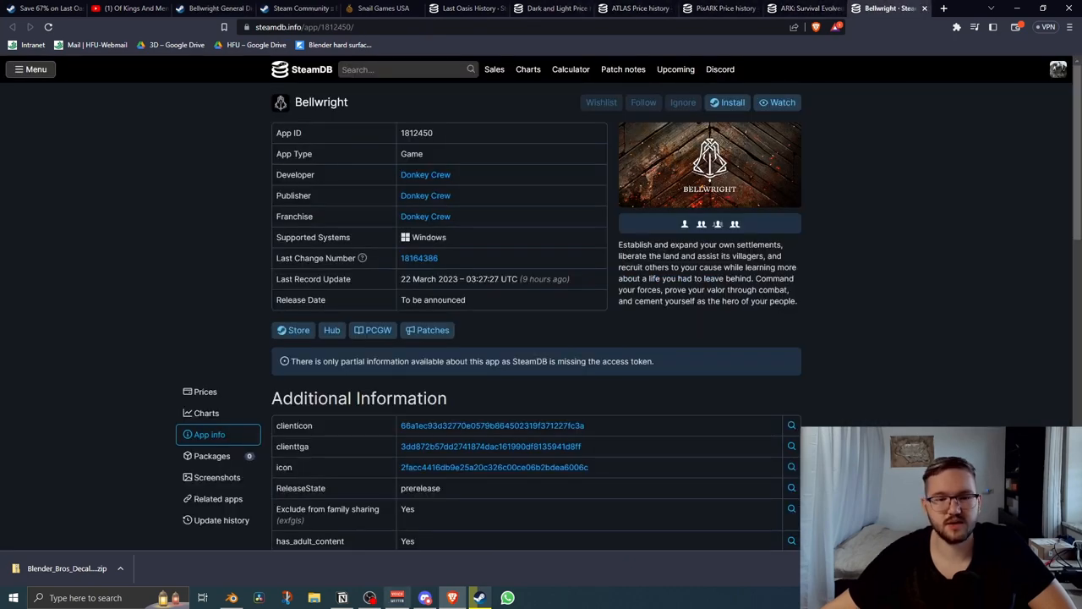
In the Steam client Store, search 'bellwright' and go to its store page.
click(479, 599)
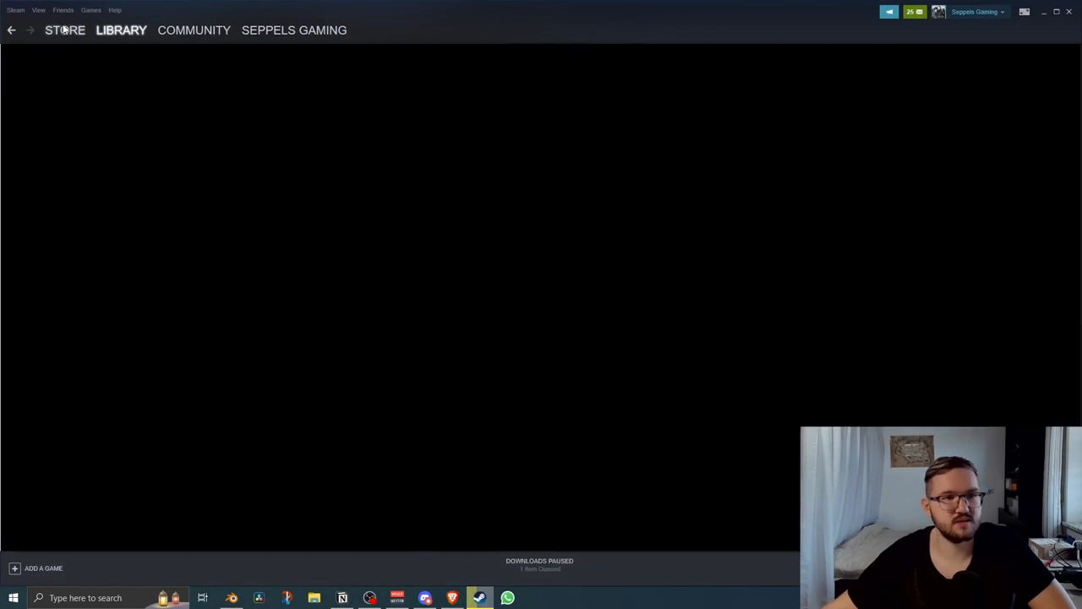
click(65, 31)
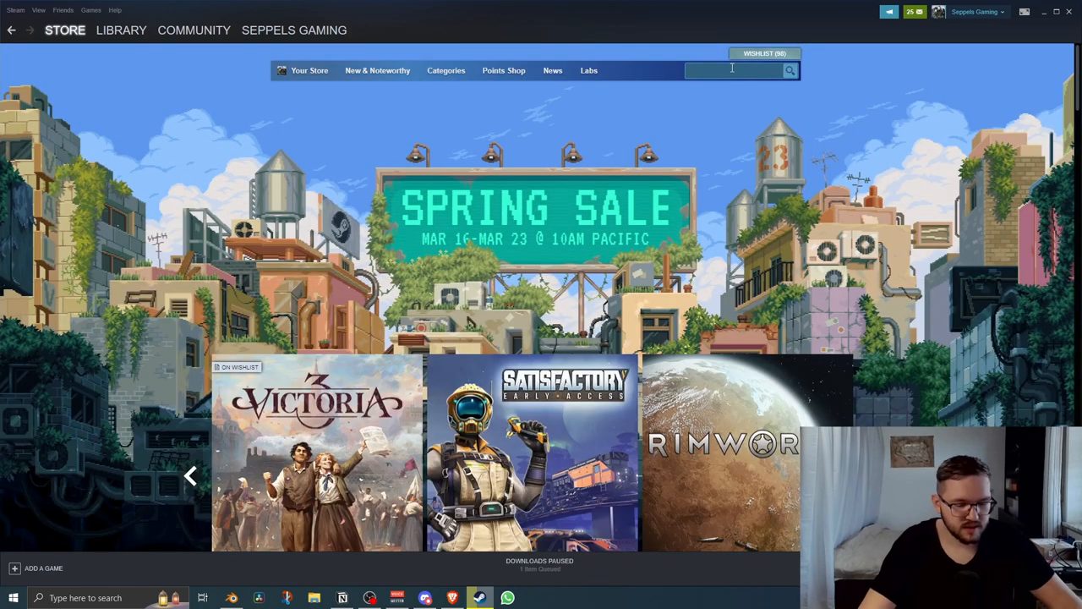
text(bellwrit)
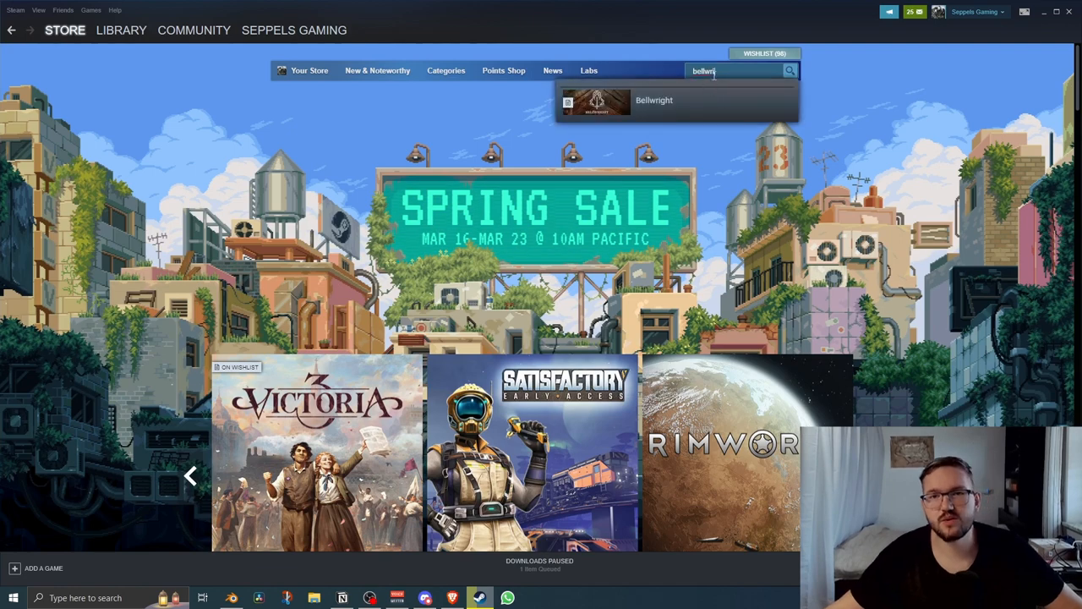
click(652, 100)
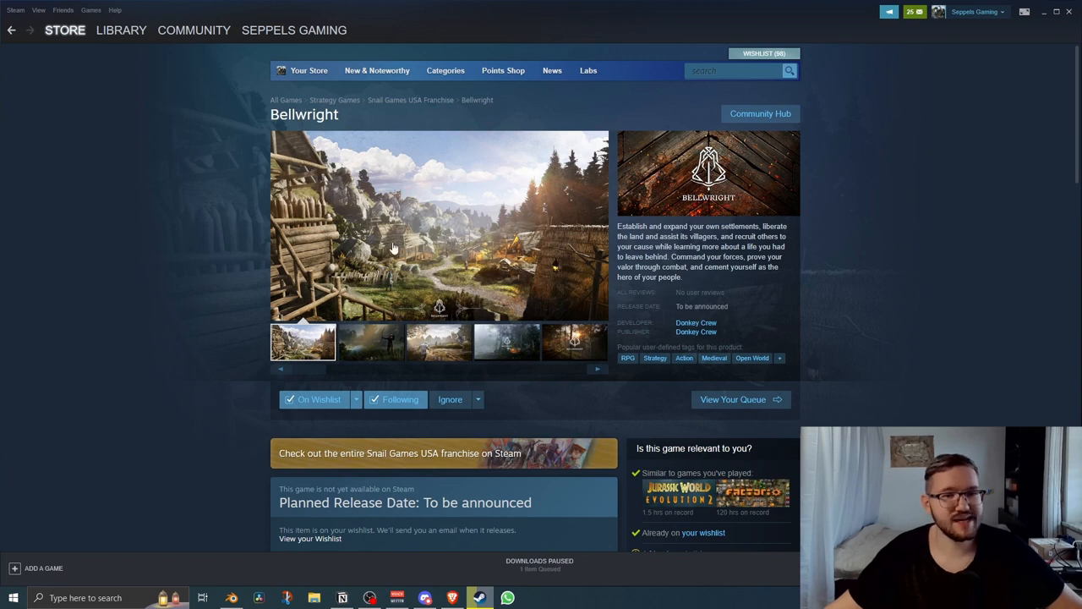
mouse_move(498, 320)
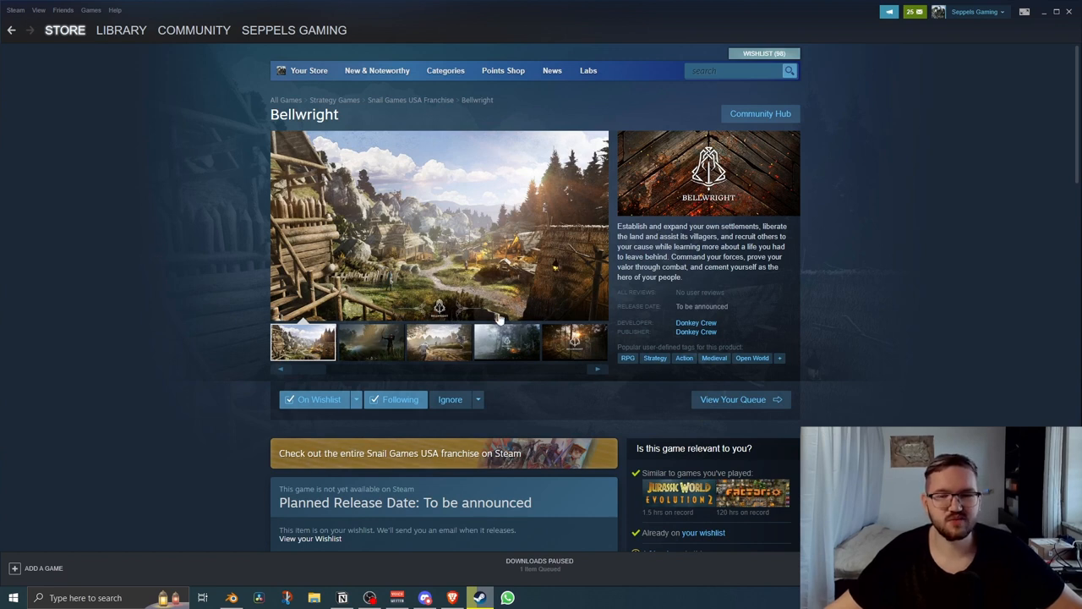
mouse_move(426, 308)
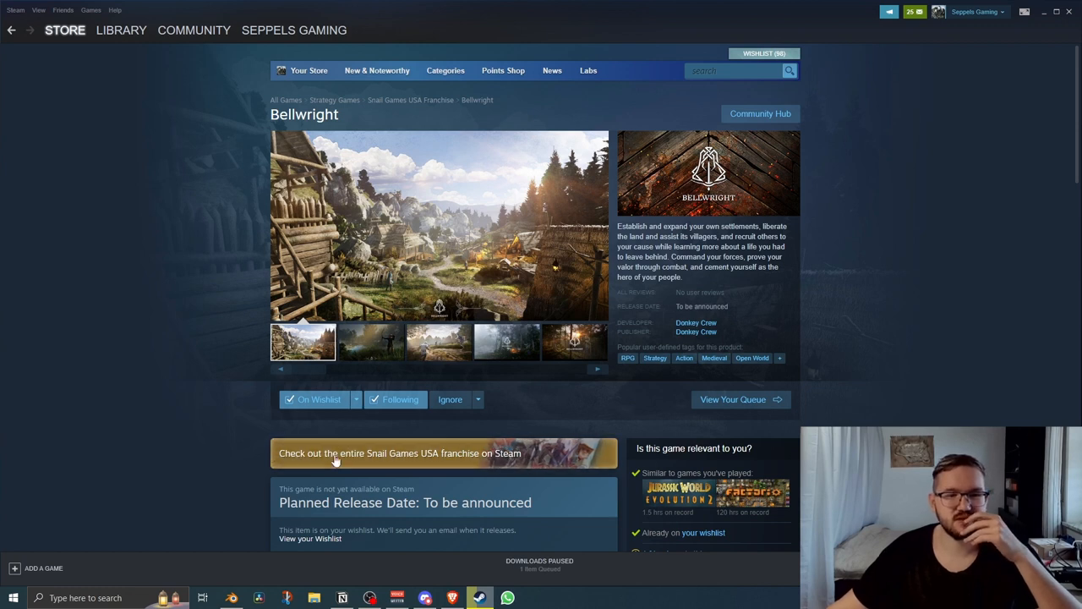
mouse_move(272, 453)
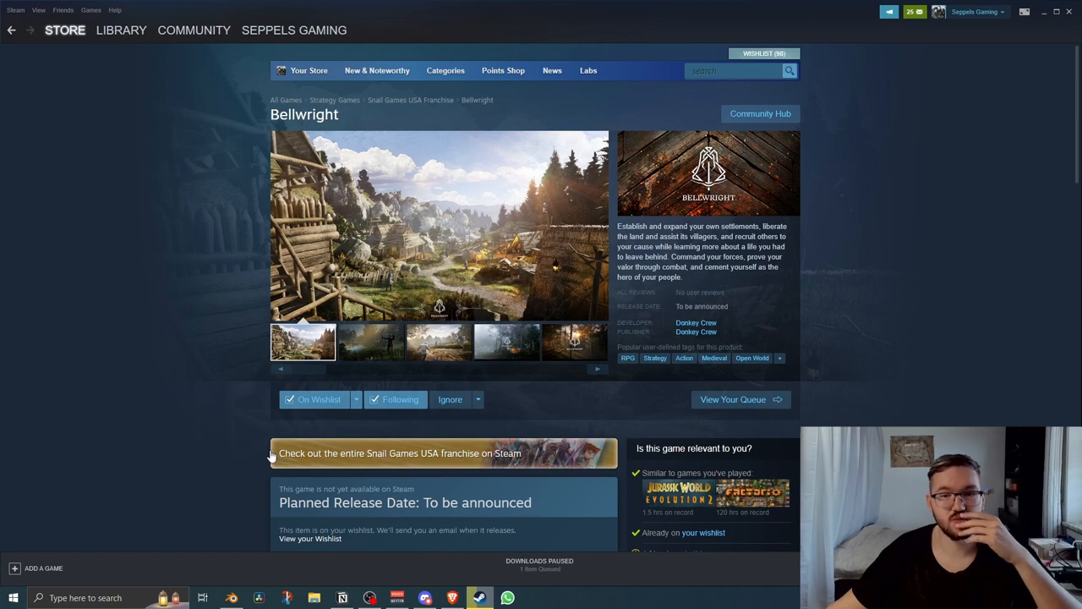
Look through Bellwright's store screenshots, then return to its SteamDB page.
click(370, 342)
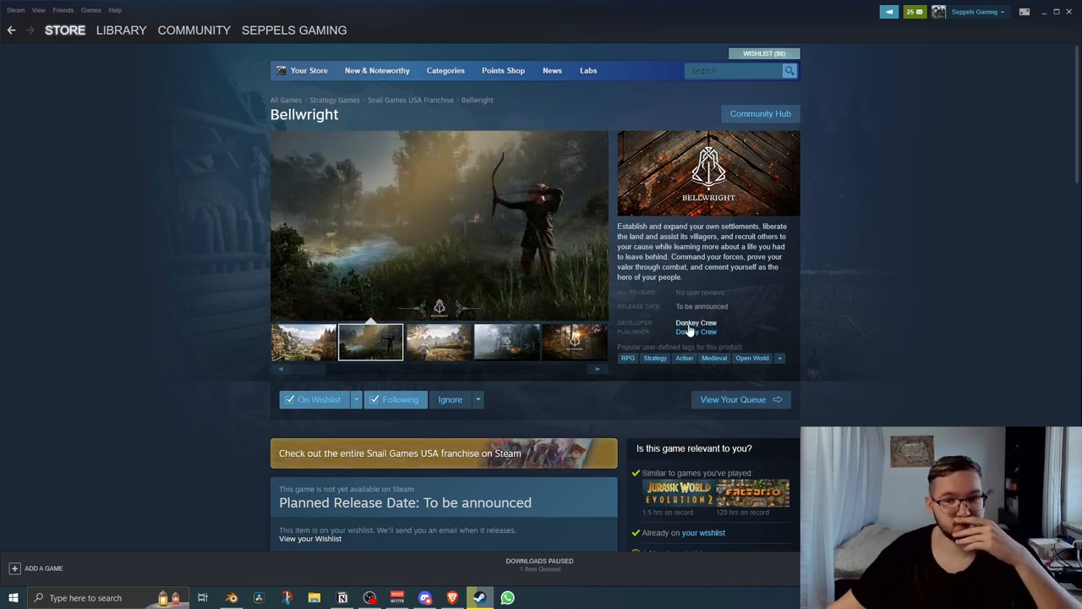
click(438, 342)
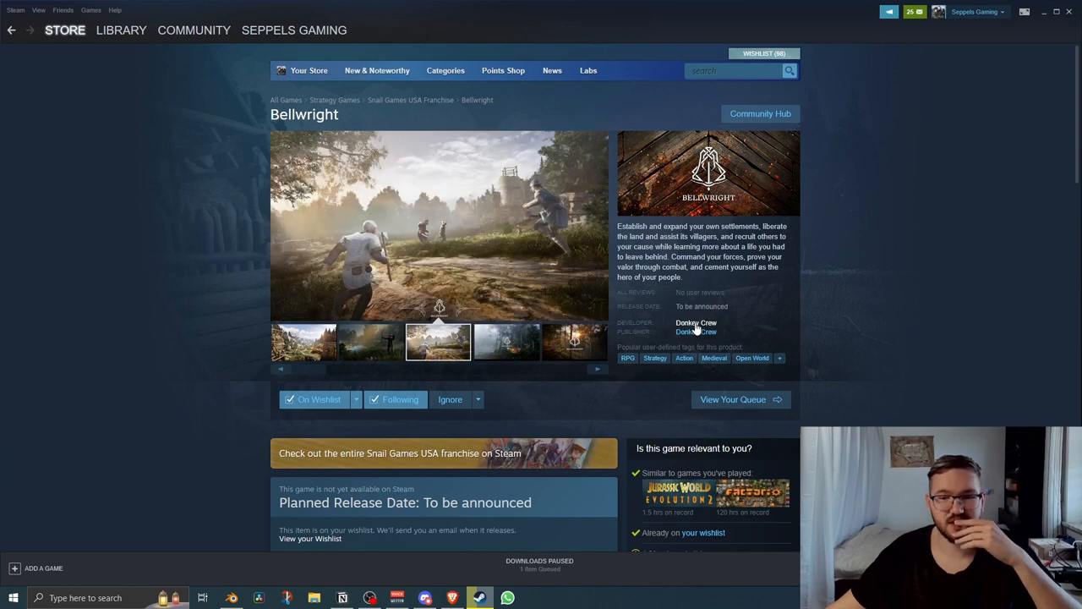
mouse_move(700, 302)
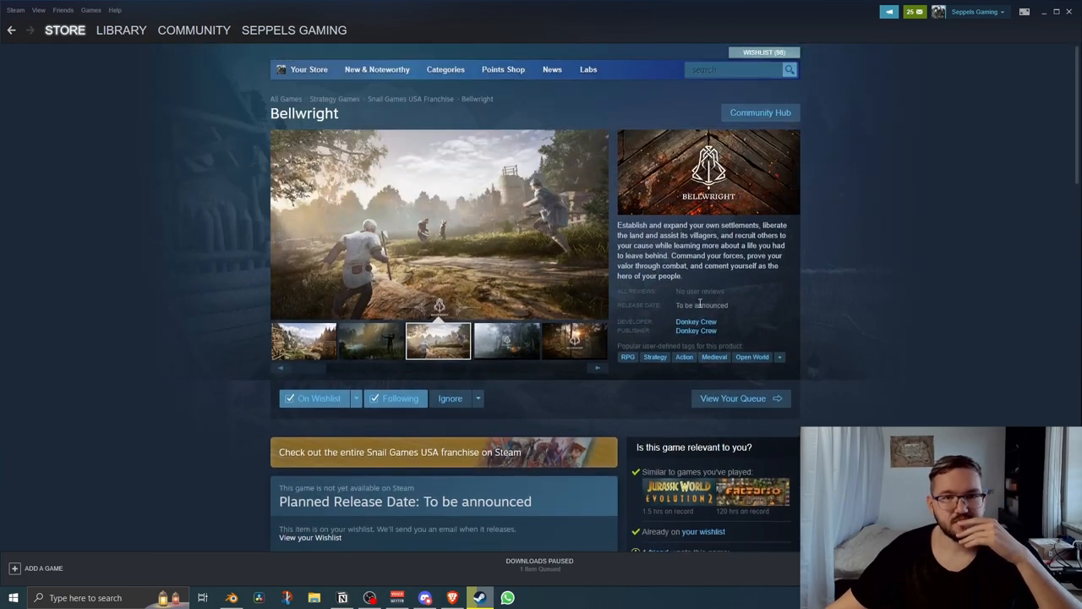
click(504, 342)
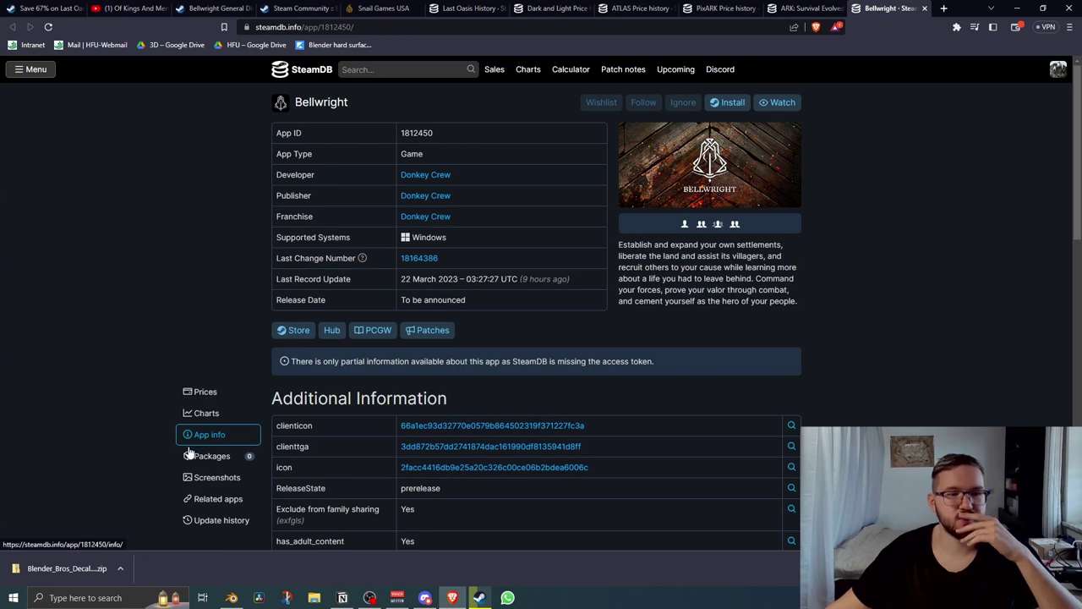
mouse_move(218, 497)
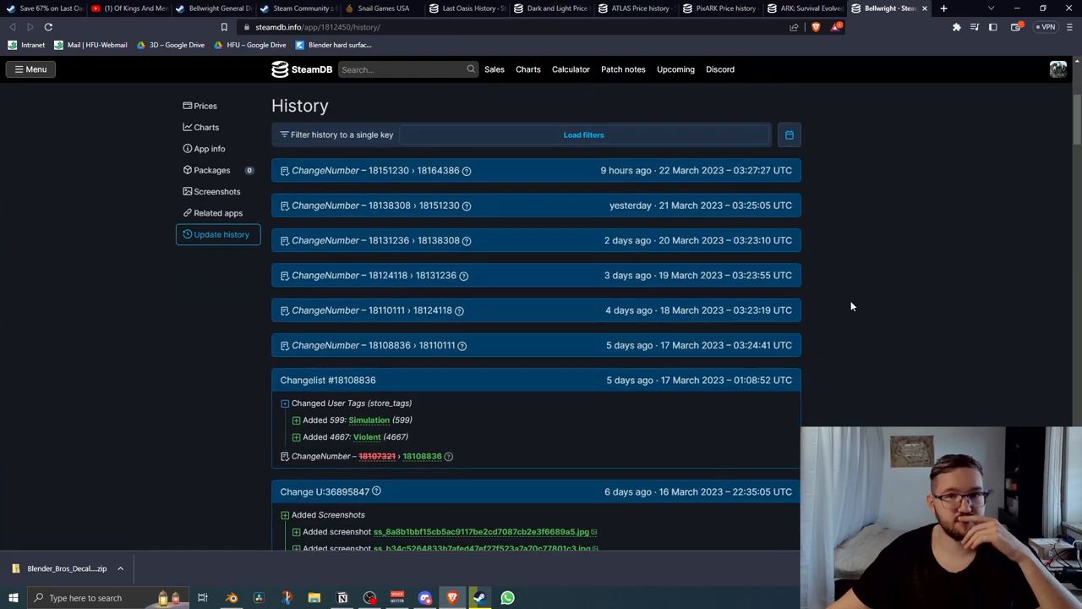
Load more history repeatedly until Bellwright's oldest changelist from 4 November 2021 appears.
scroll(down, 3)
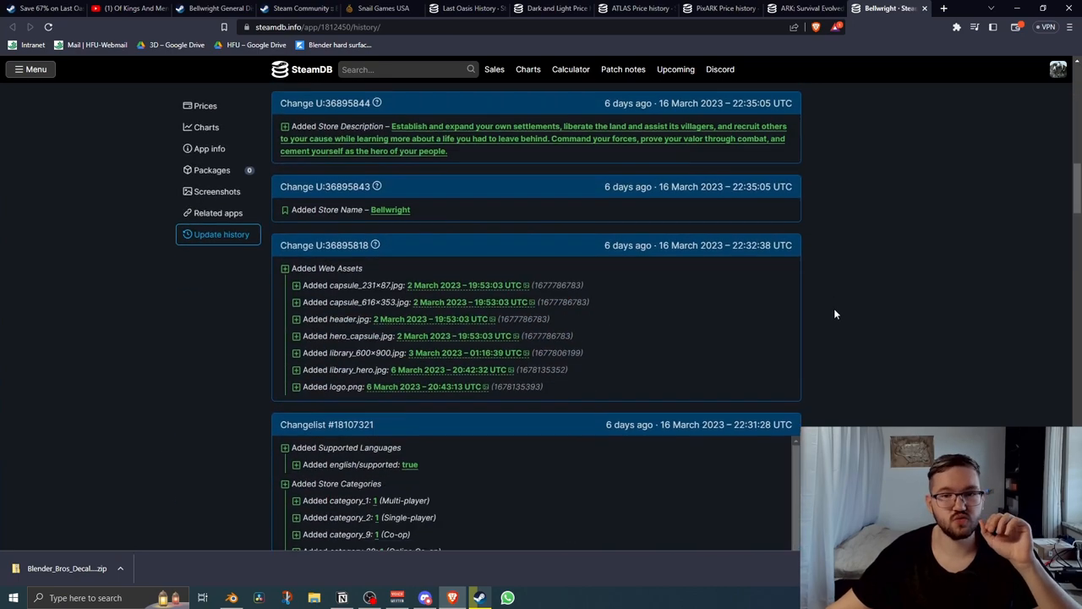
scroll(down, 3)
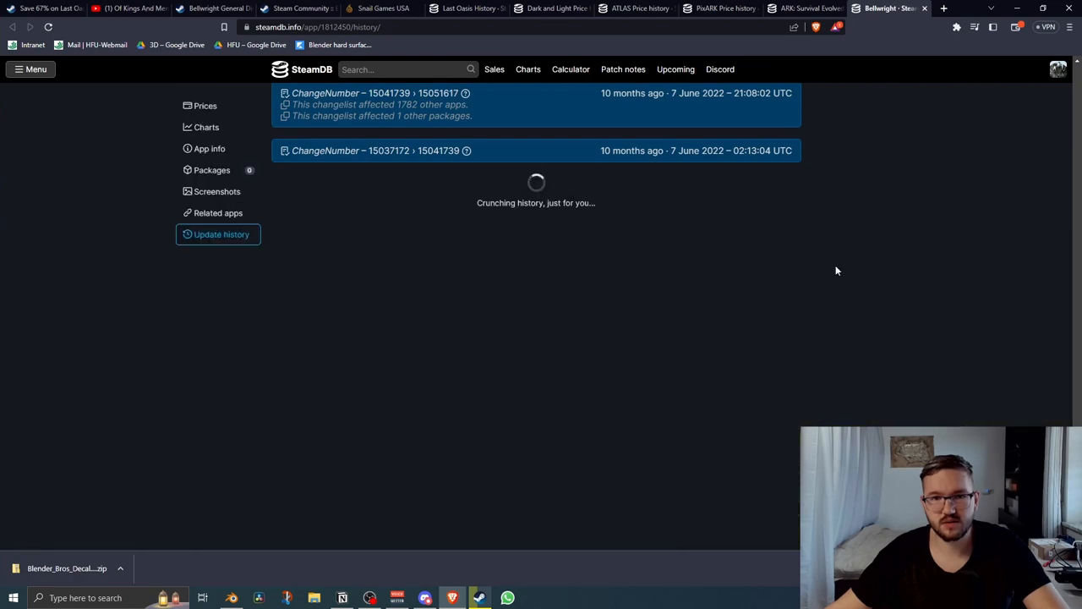
scroll(down, 3)
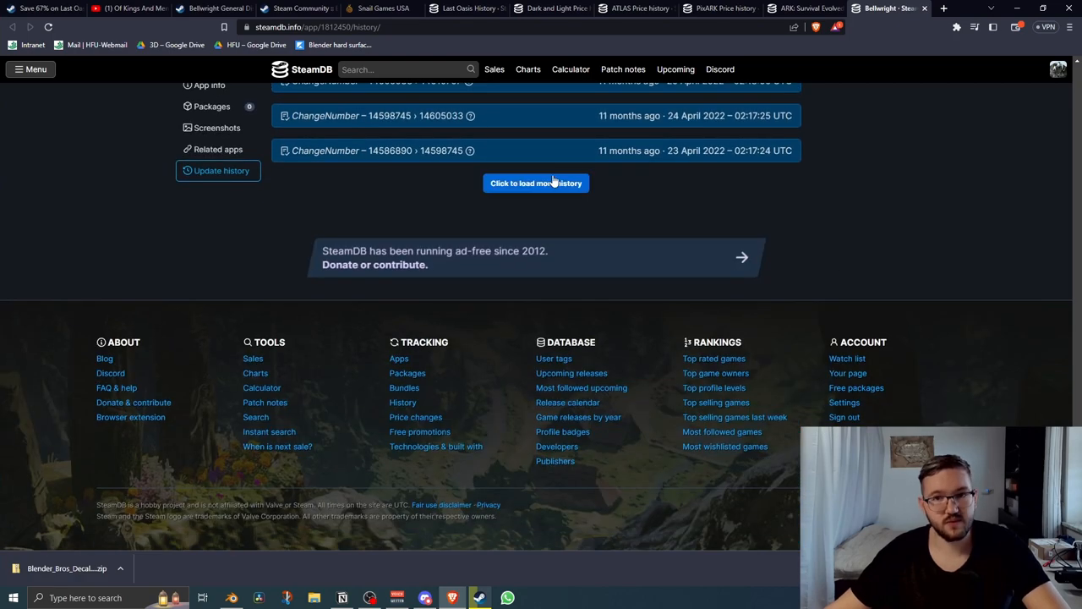
click(534, 182)
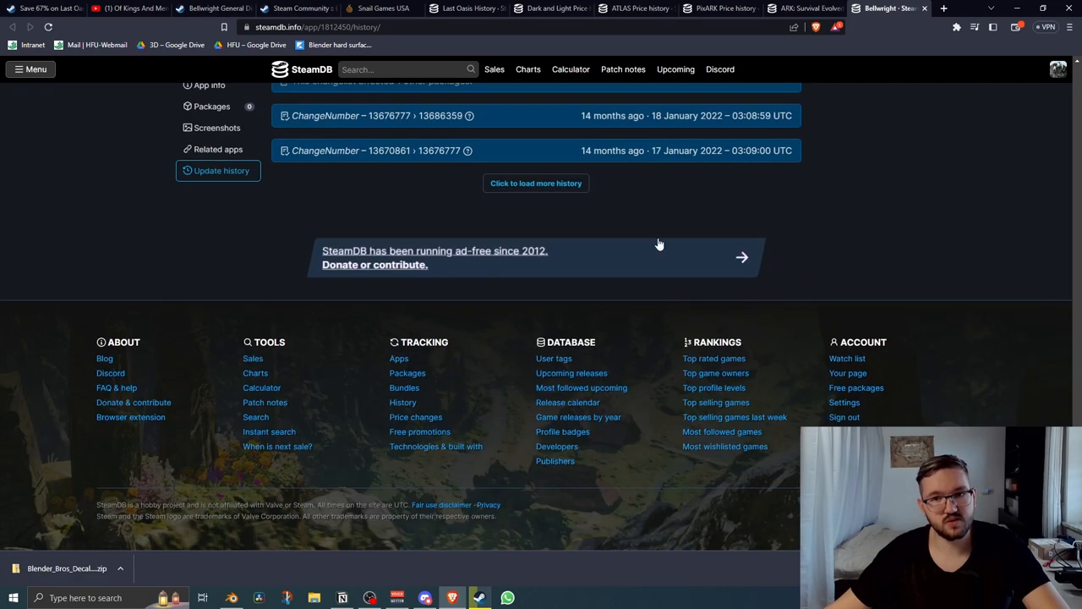
click(535, 183)
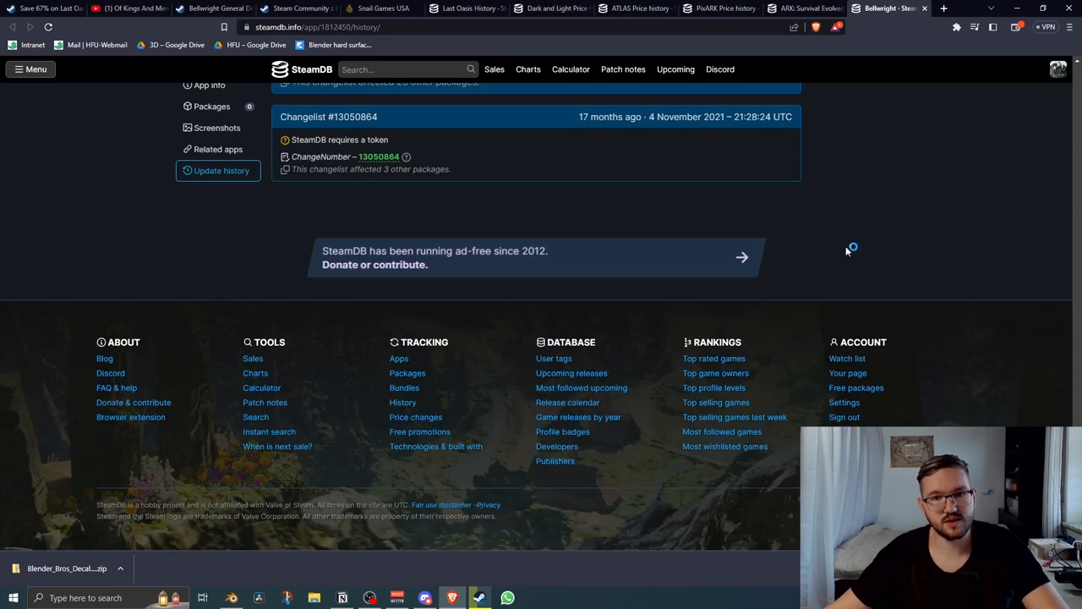
scroll(up, 3)
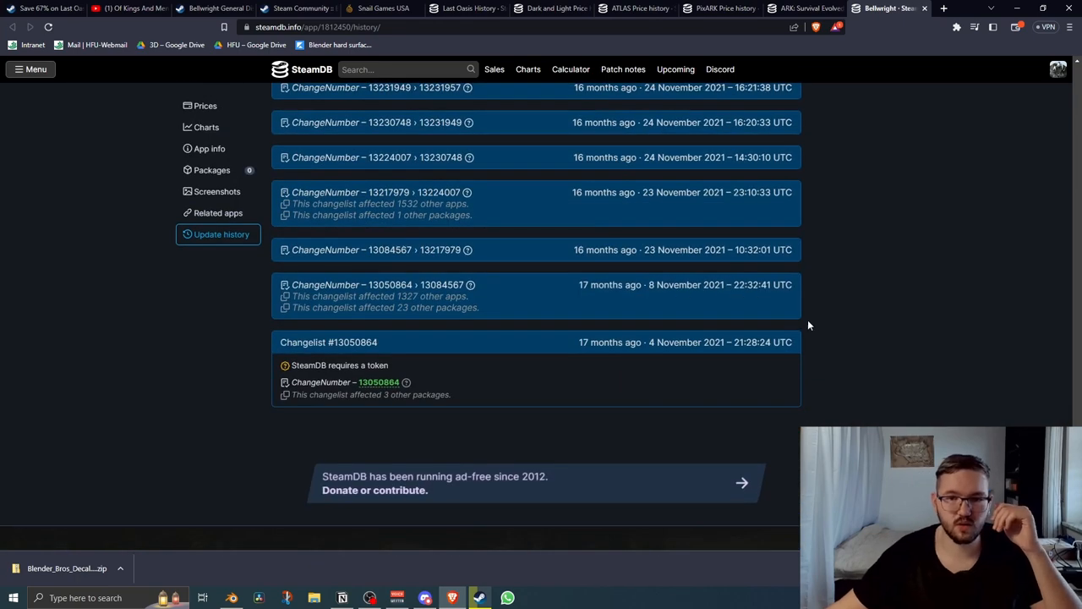
mouse_move(827, 332)
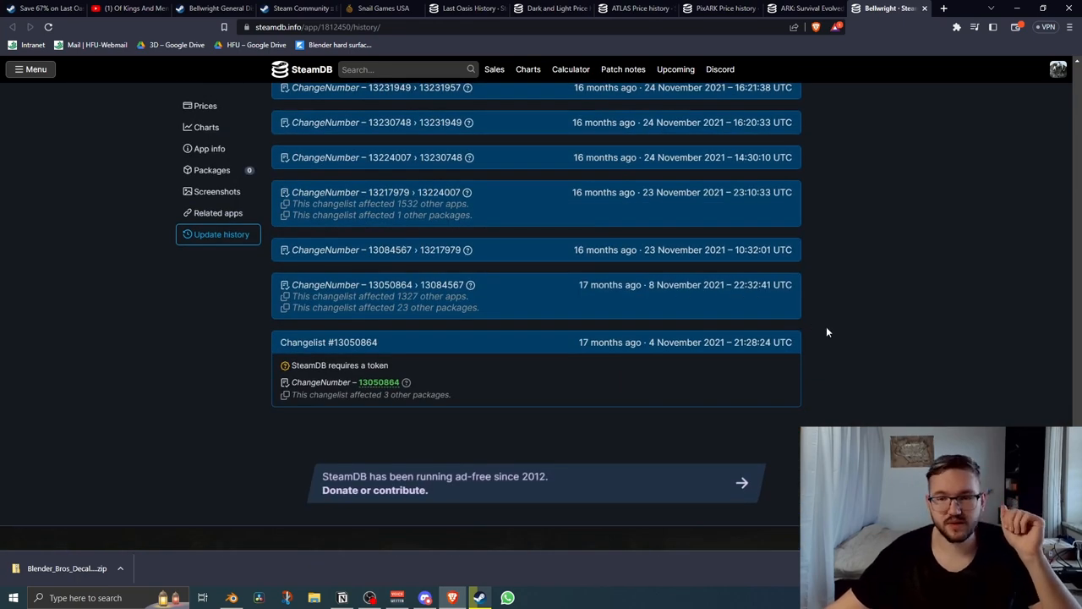
mouse_move(352, 342)
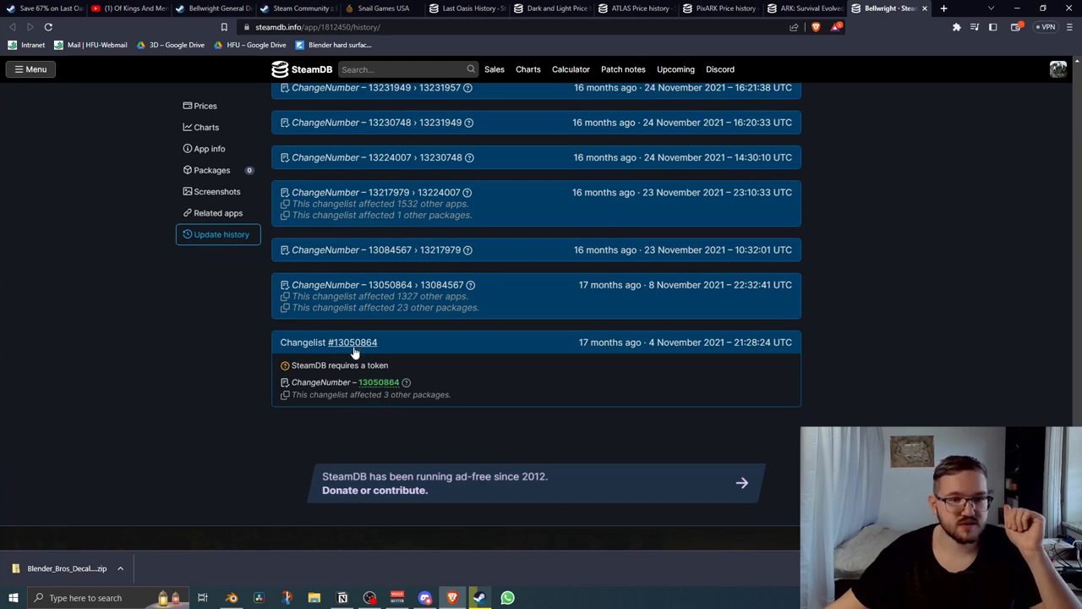
mouse_move(352, 341)
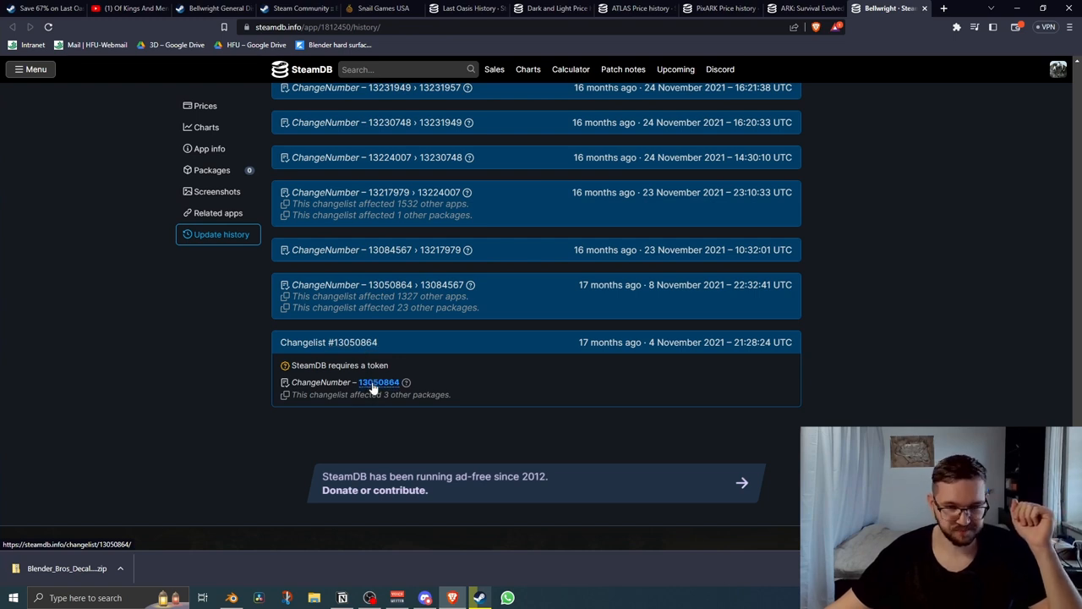
View changelist 13050864, listing its three packages and the Bellwright game.
click(379, 382)
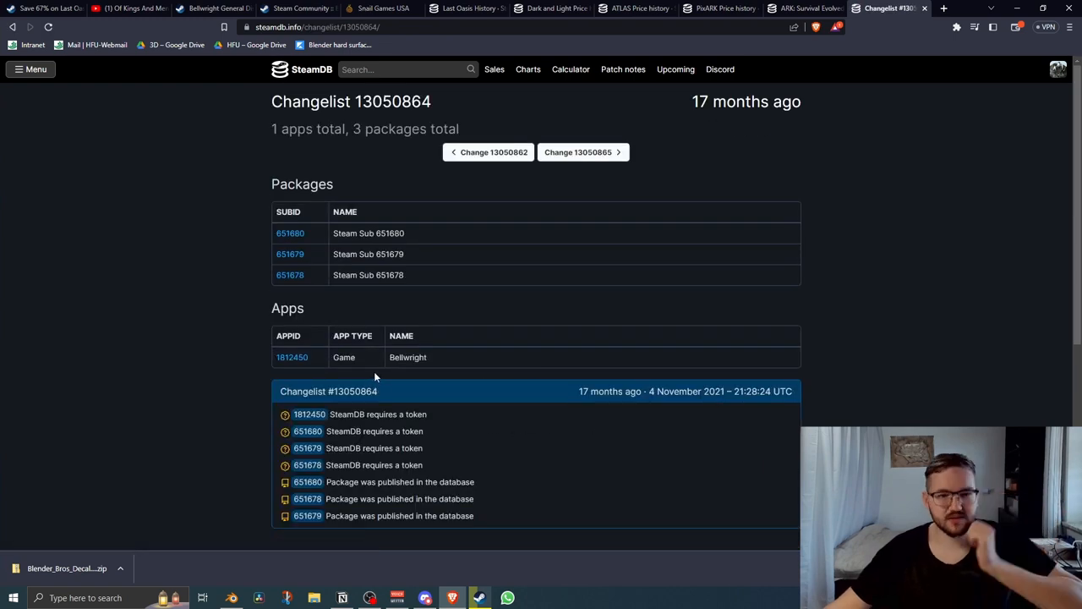
scroll(down, 3)
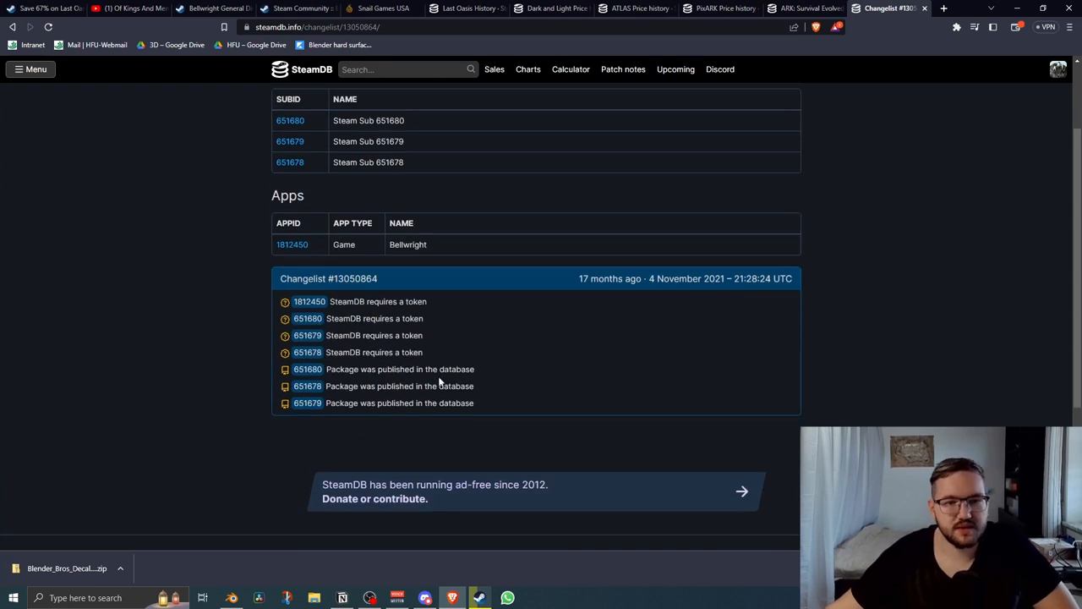
mouse_move(351, 396)
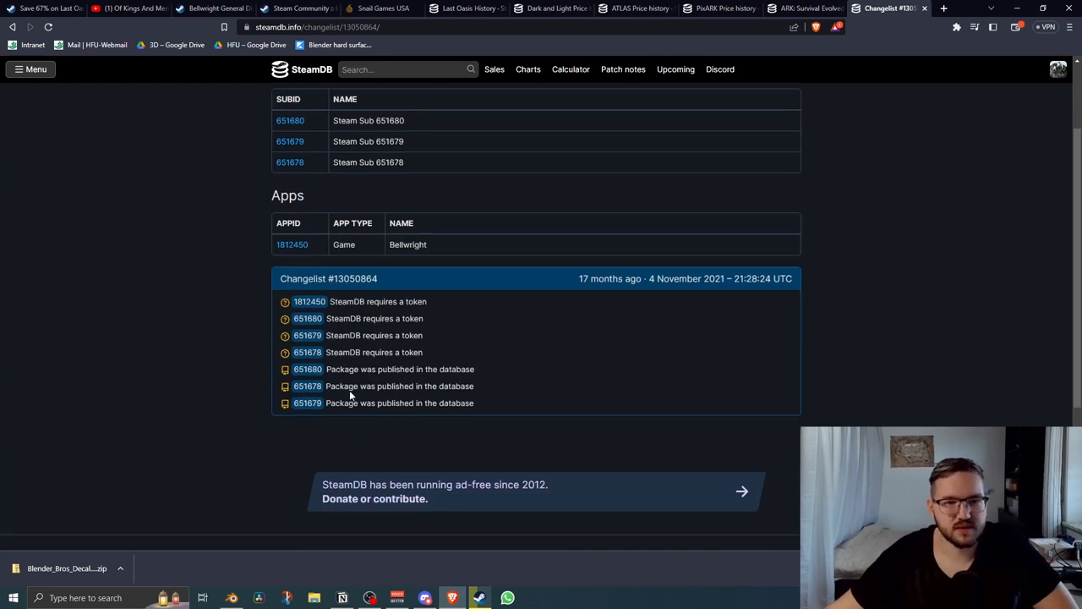
scroll(up, 3)
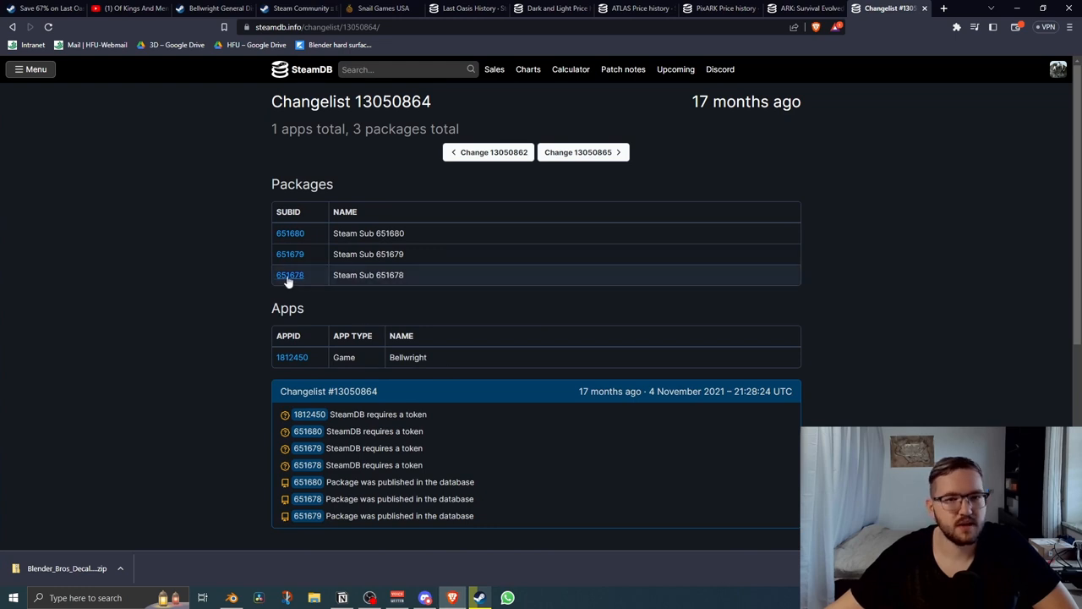
mouse_move(291, 357)
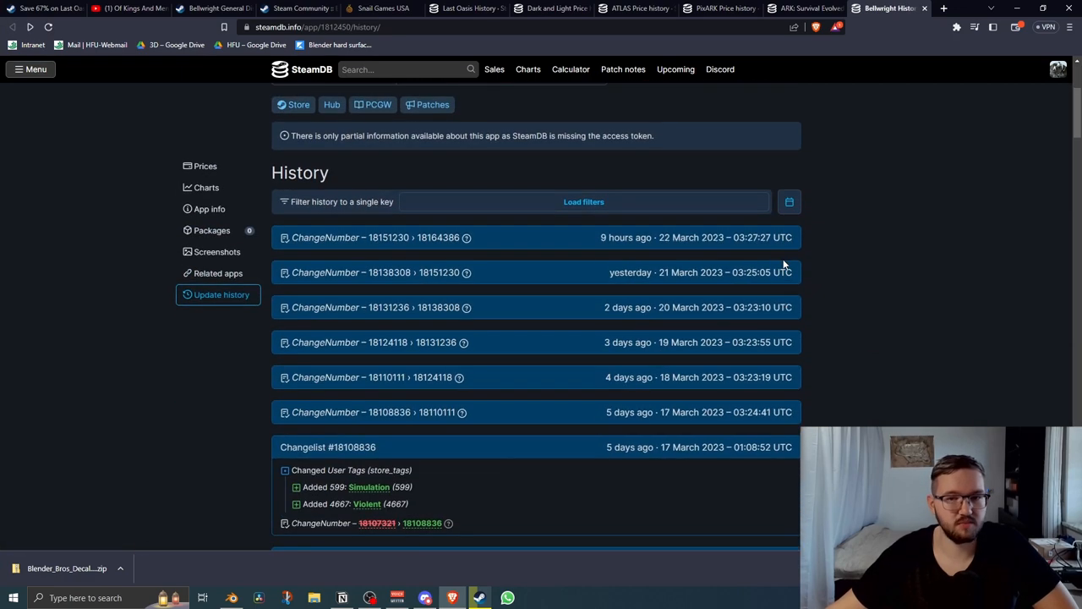
scroll(up, 3)
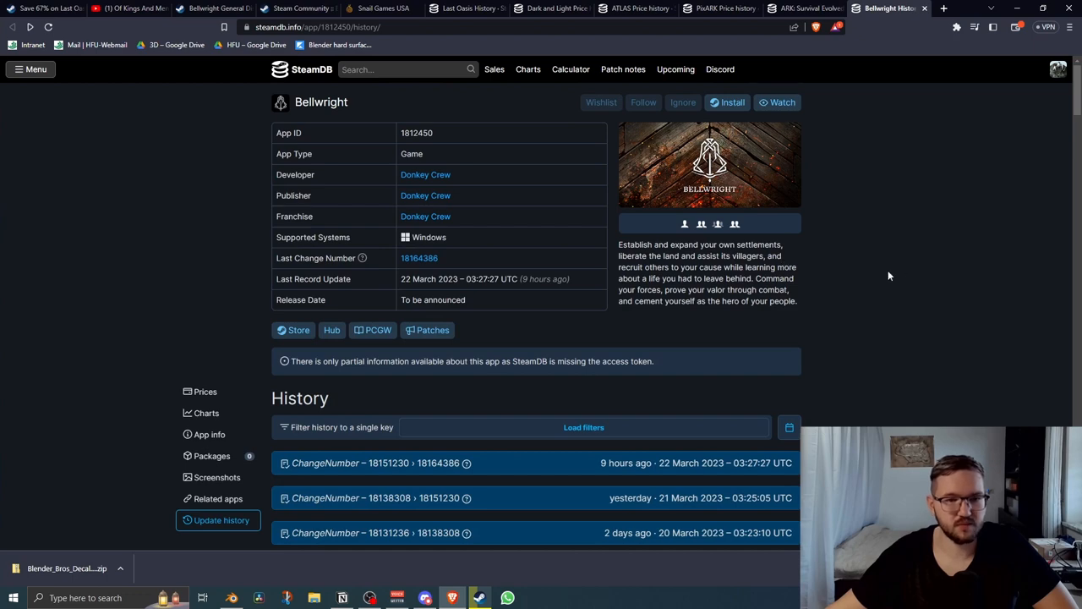
scroll(down, 3)
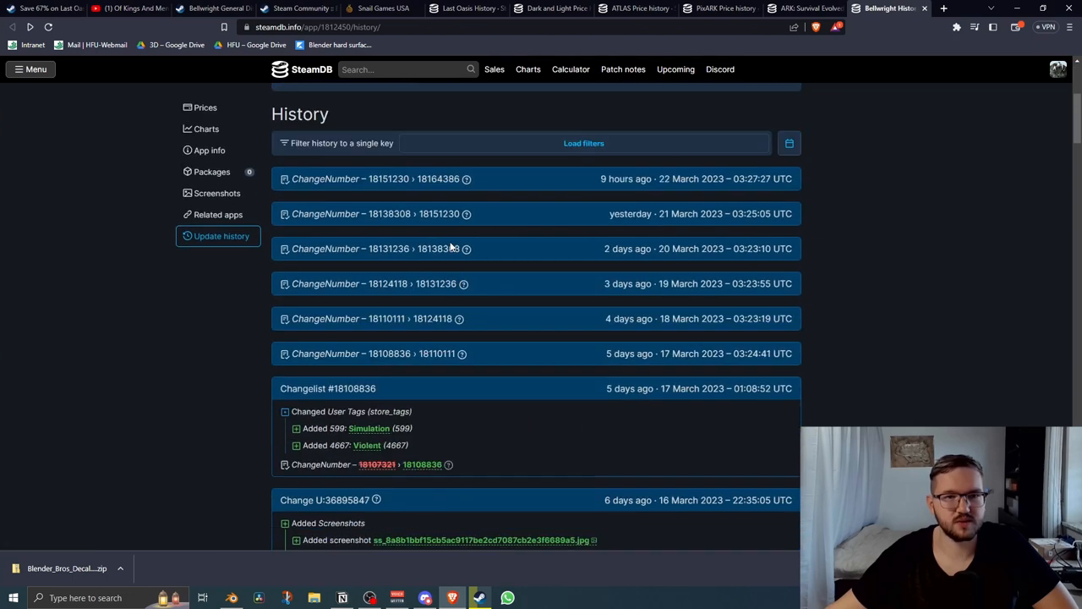
scroll(up, 3)
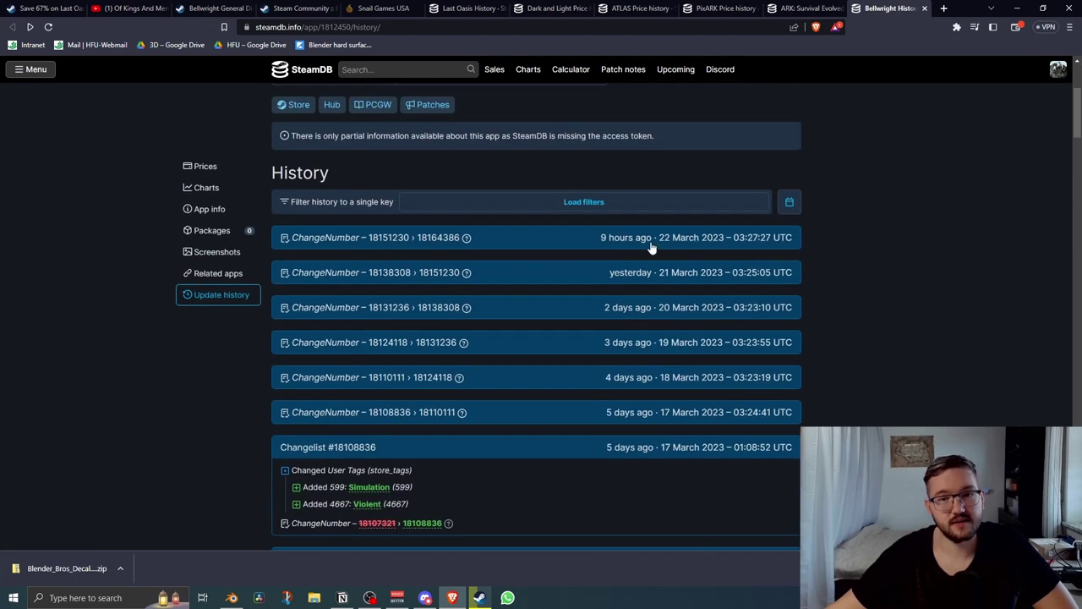
scroll(down, 3)
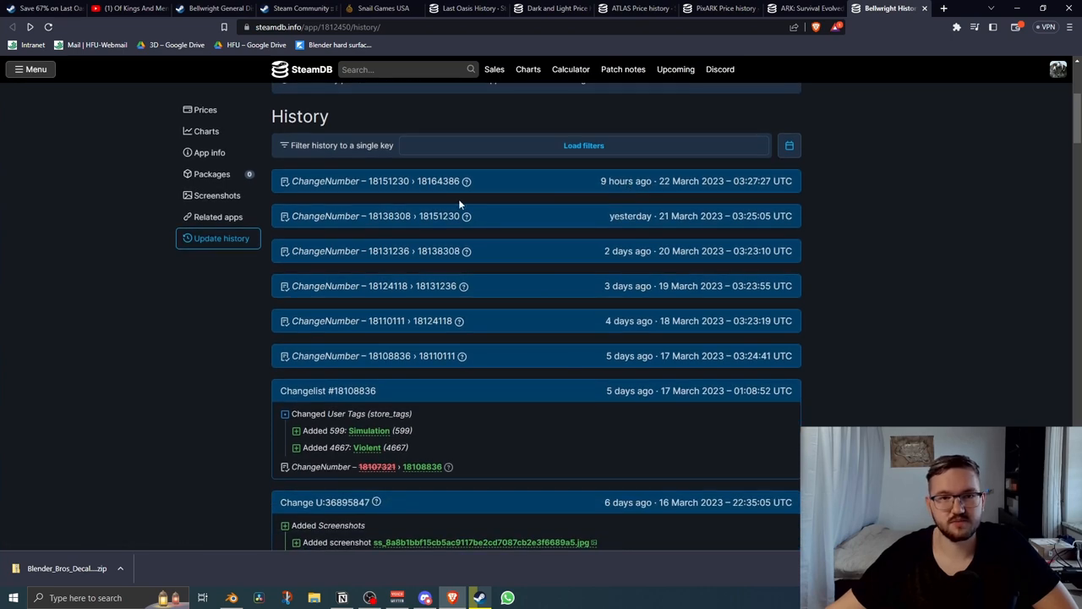
scroll(down, 3)
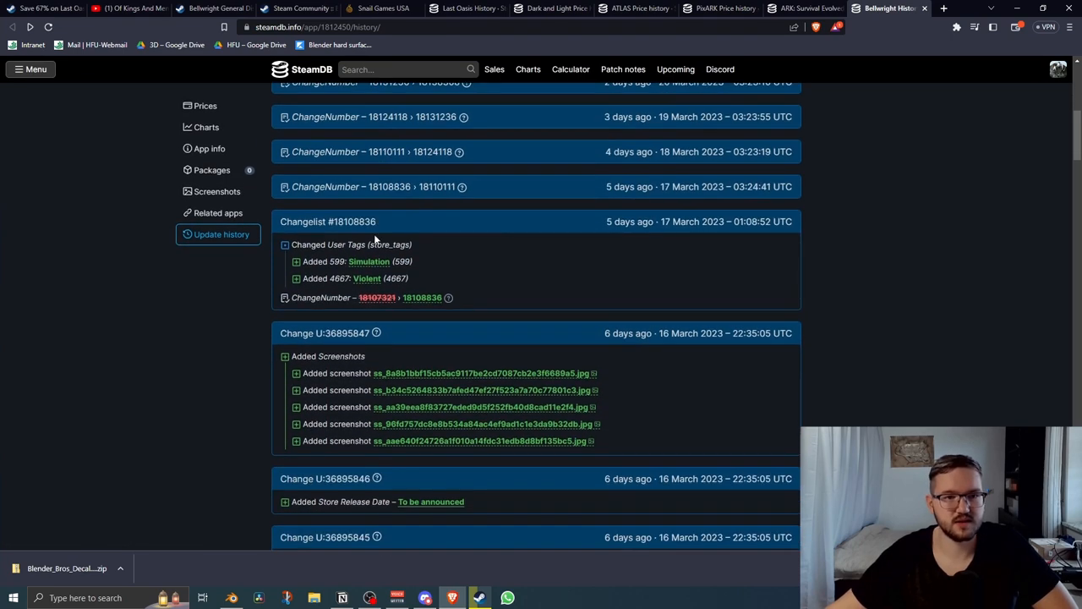
mouse_move(368, 260)
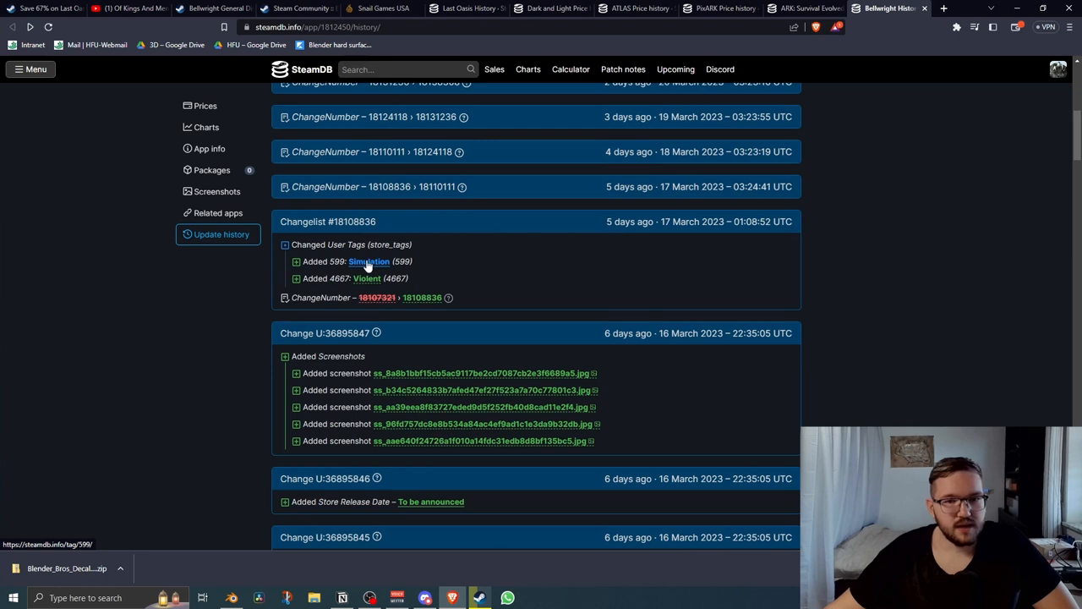
mouse_move(254, 296)
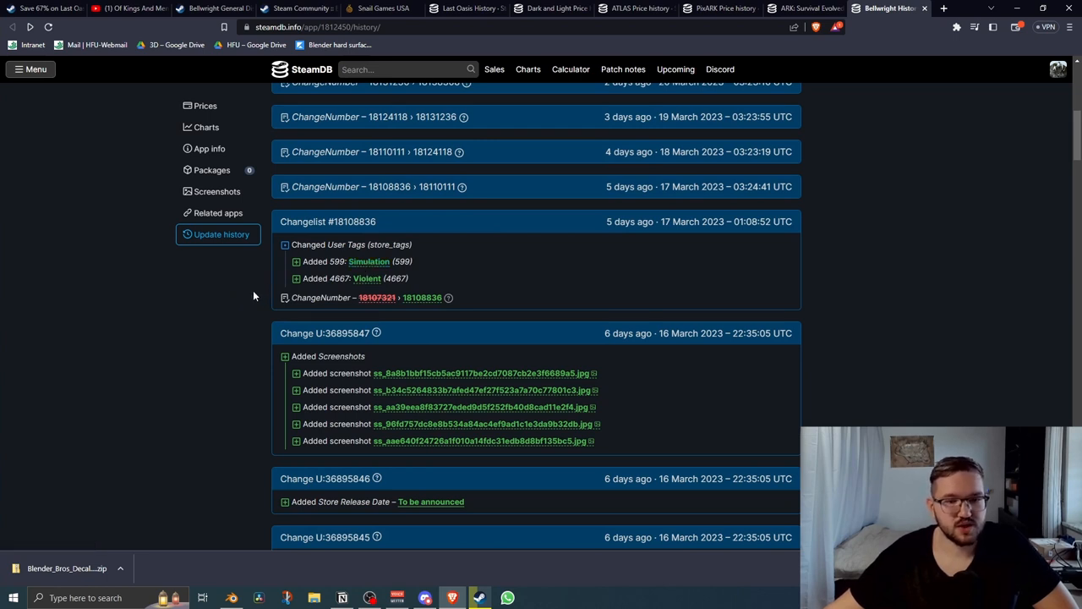
scroll(down, 3)
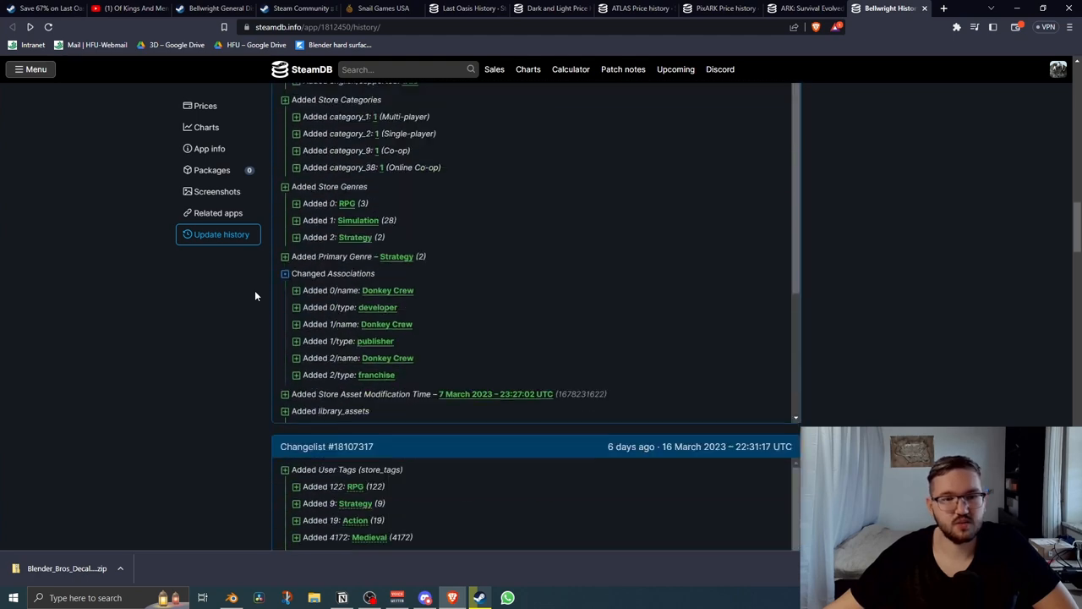
scroll(down, 3)
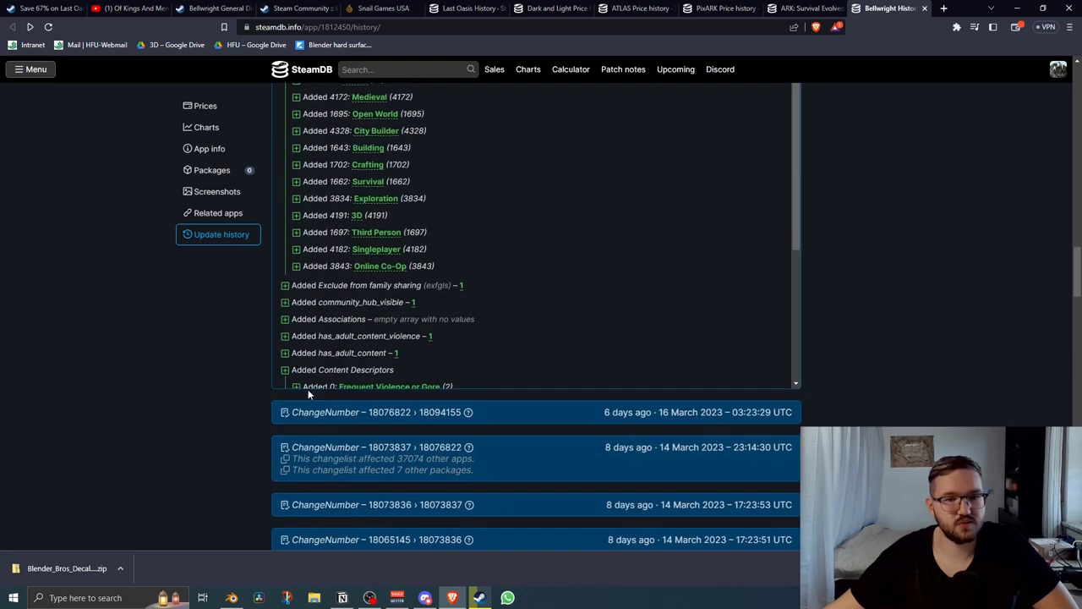
mouse_move(652, 430)
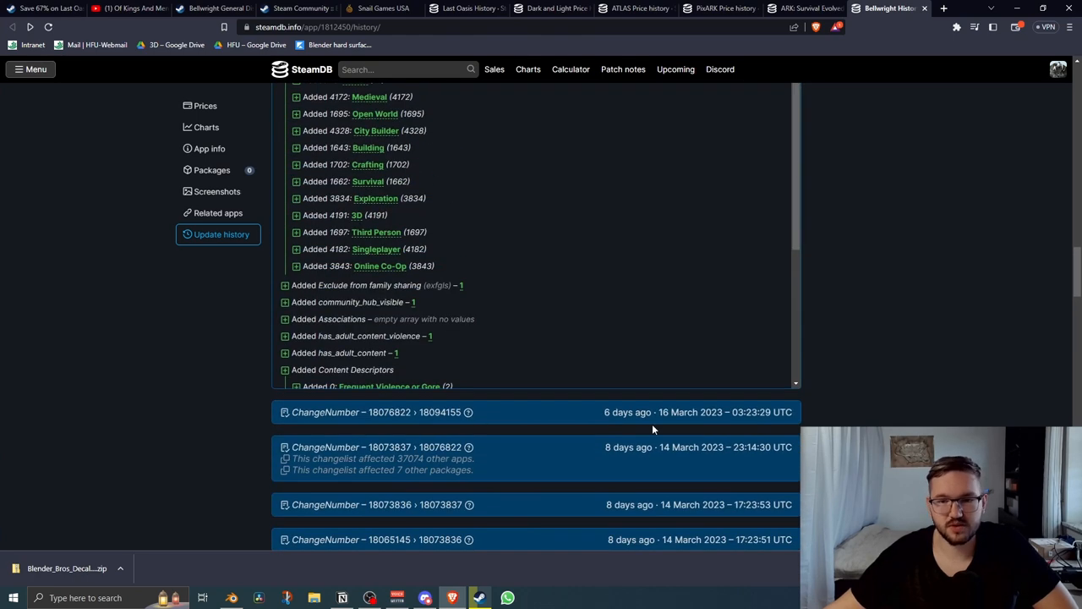
mouse_move(440, 413)
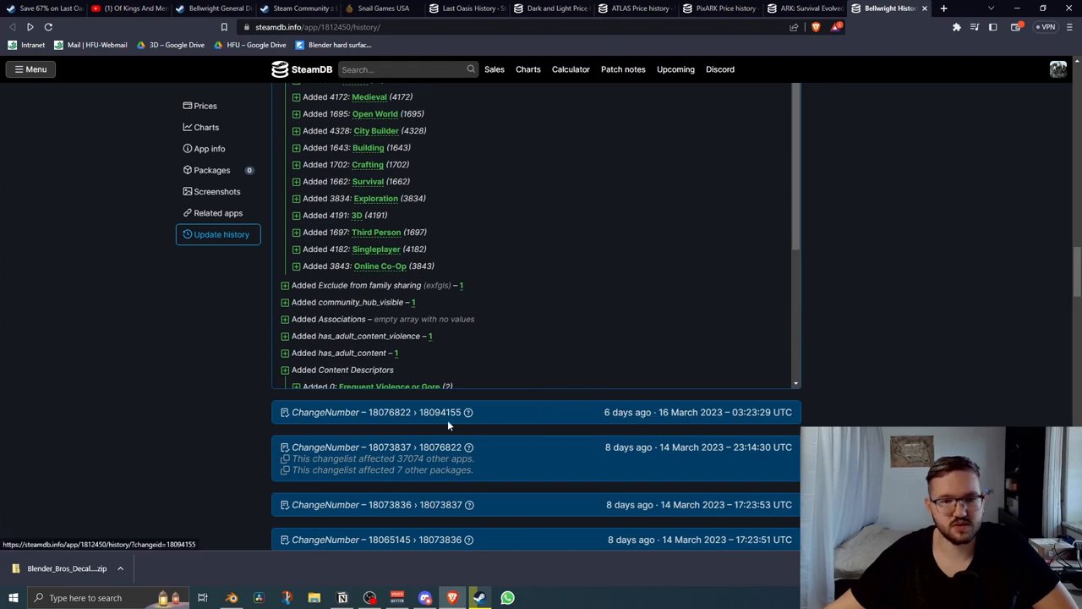
scroll(up, 3)
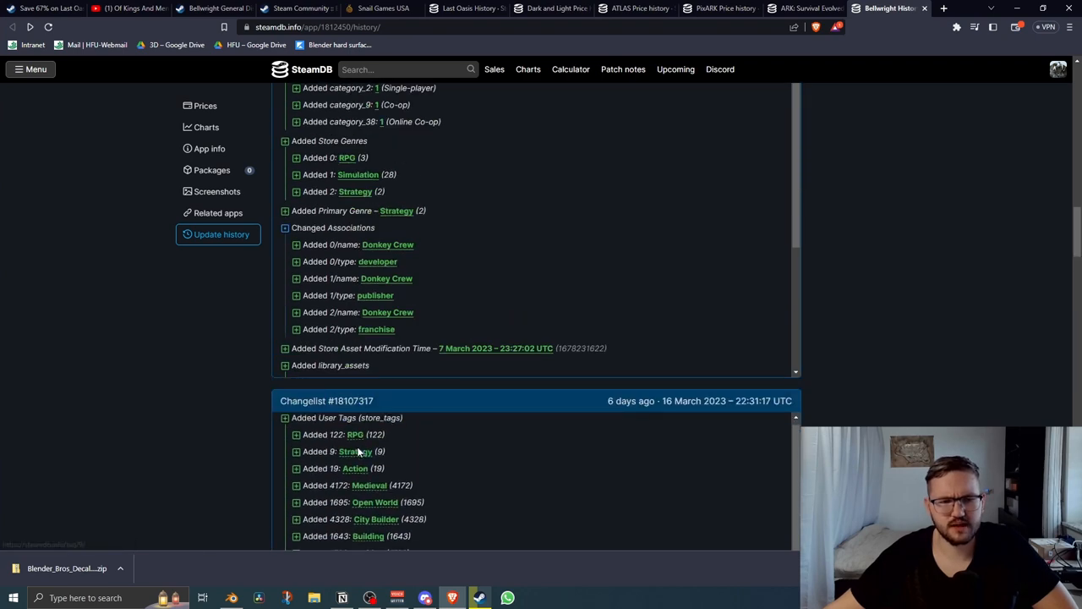
scroll(down, 3)
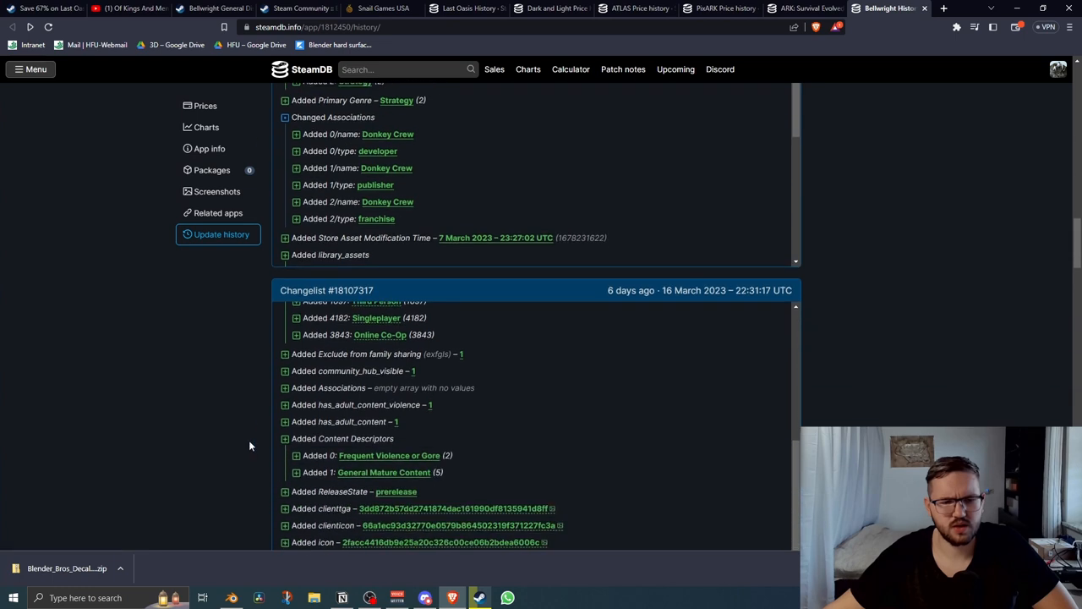
scroll(down, 3)
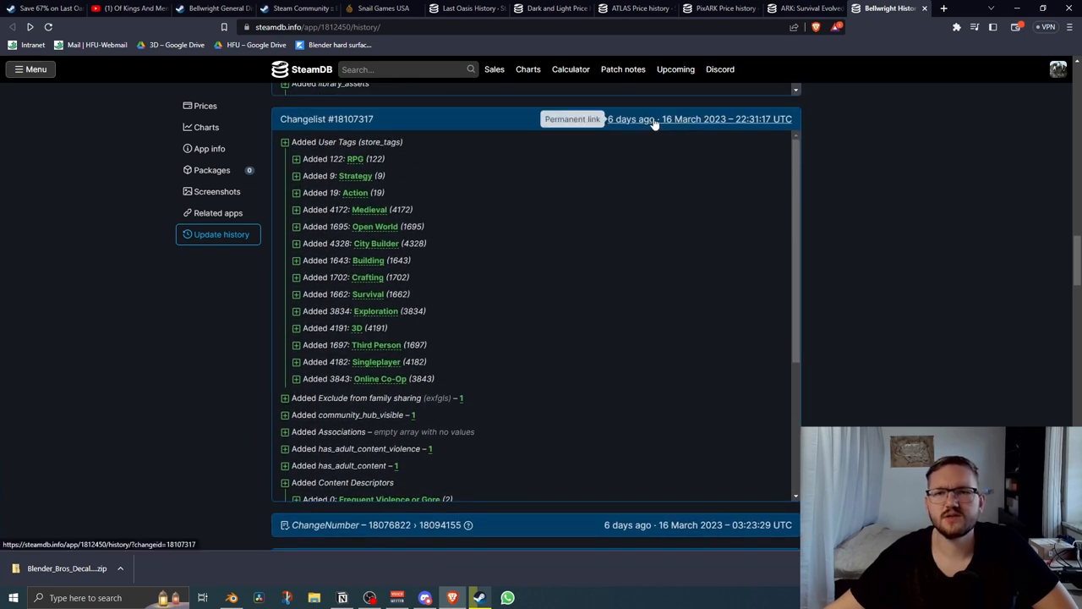
scroll(down, 3)
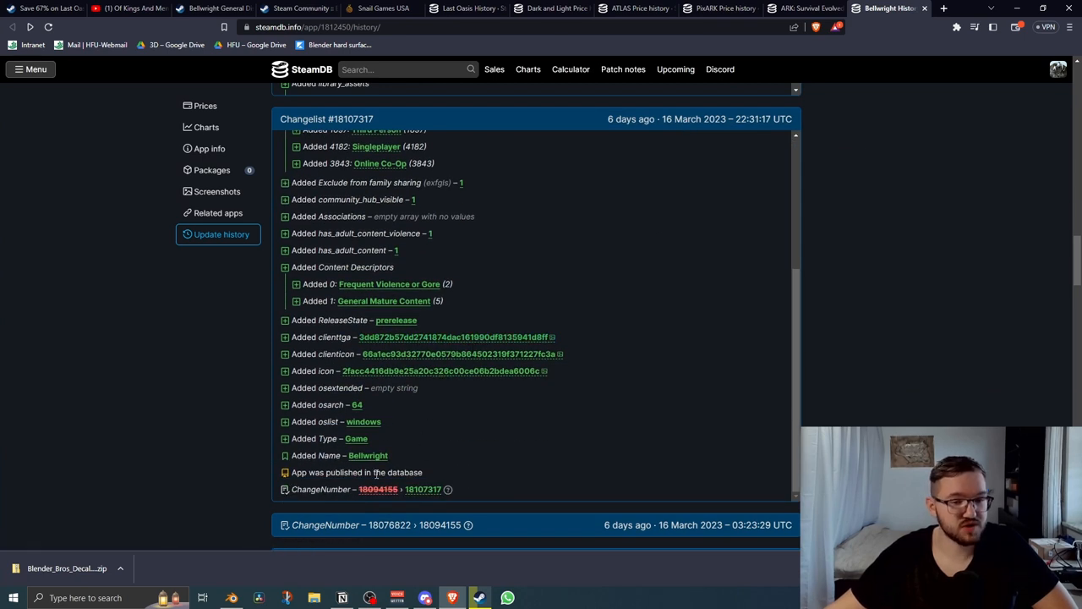
mouse_move(328, 455)
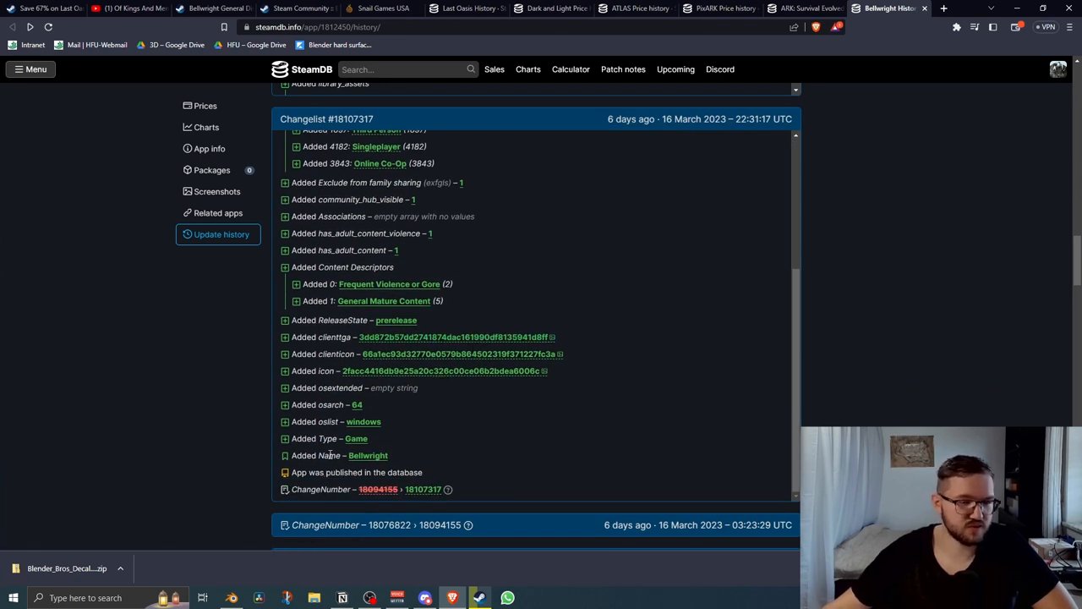
mouse_move(454, 436)
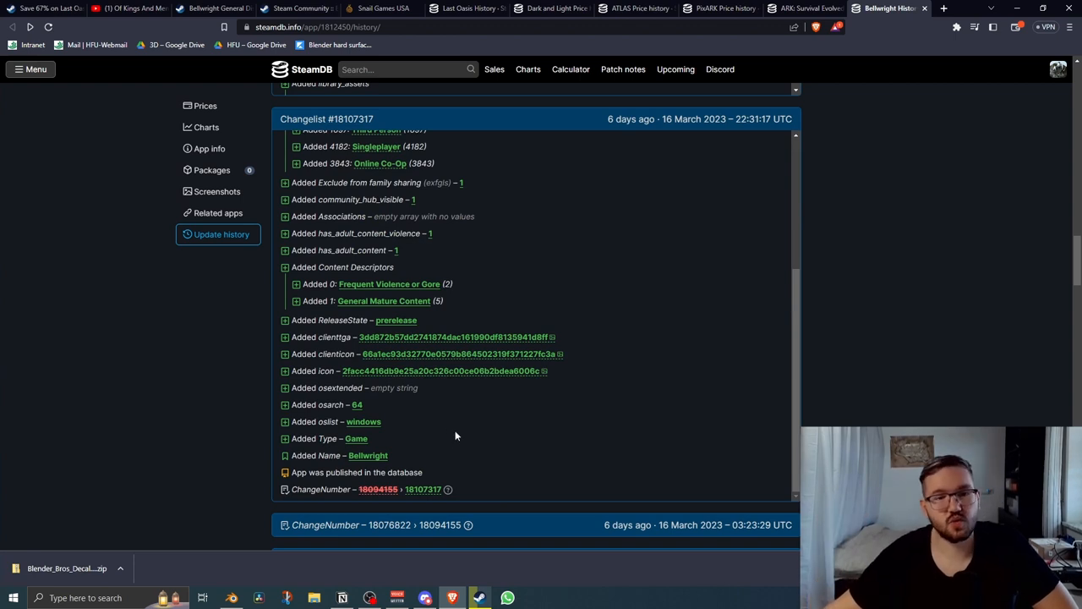
mouse_move(313, 451)
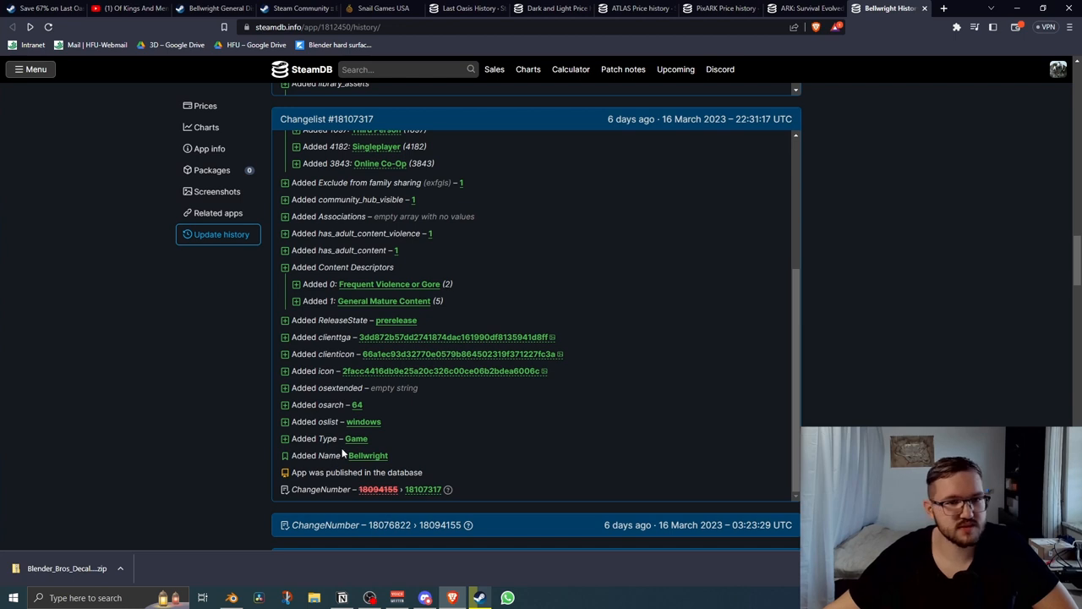
scroll(up, 3)
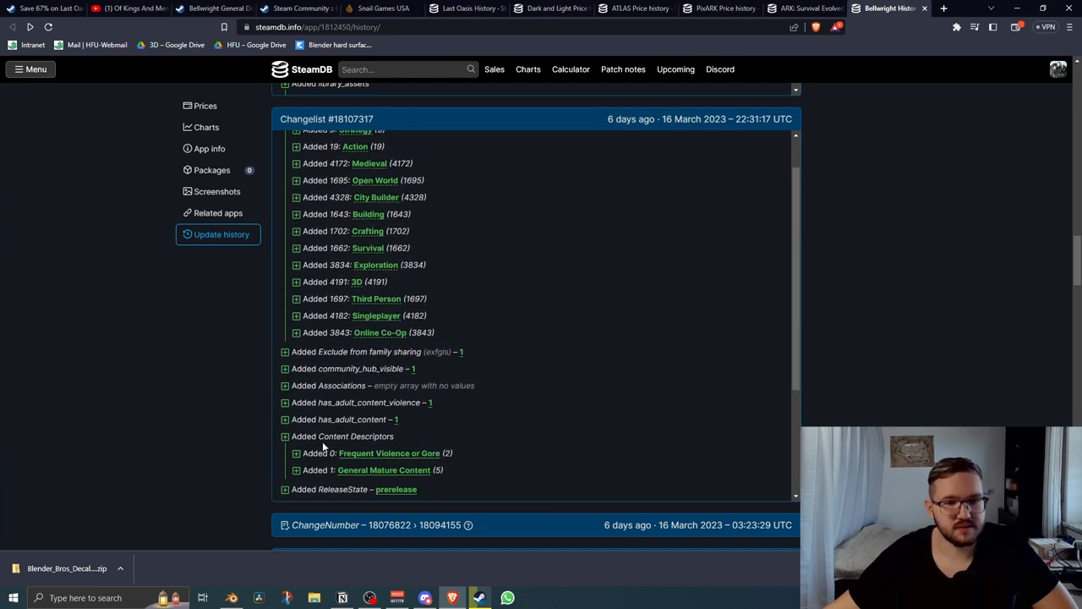
scroll(up, 3)
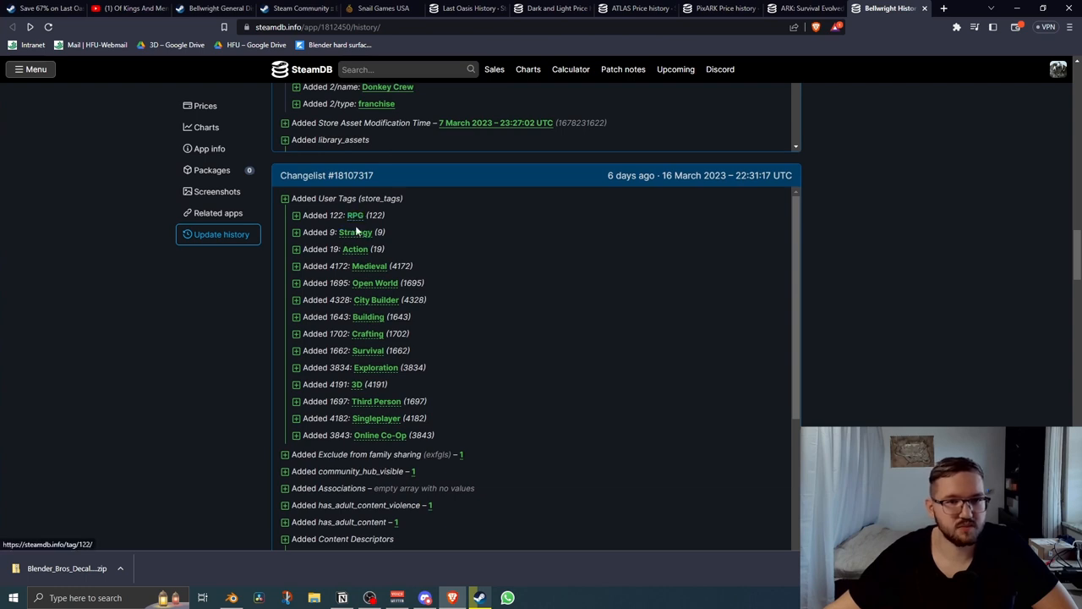
mouse_move(375, 281)
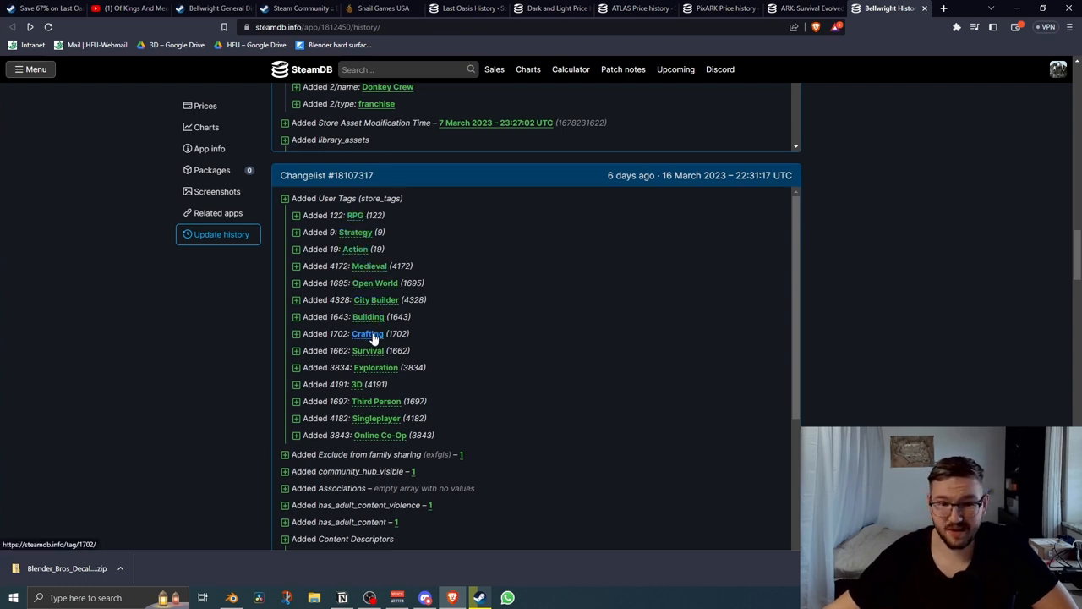
mouse_move(375, 400)
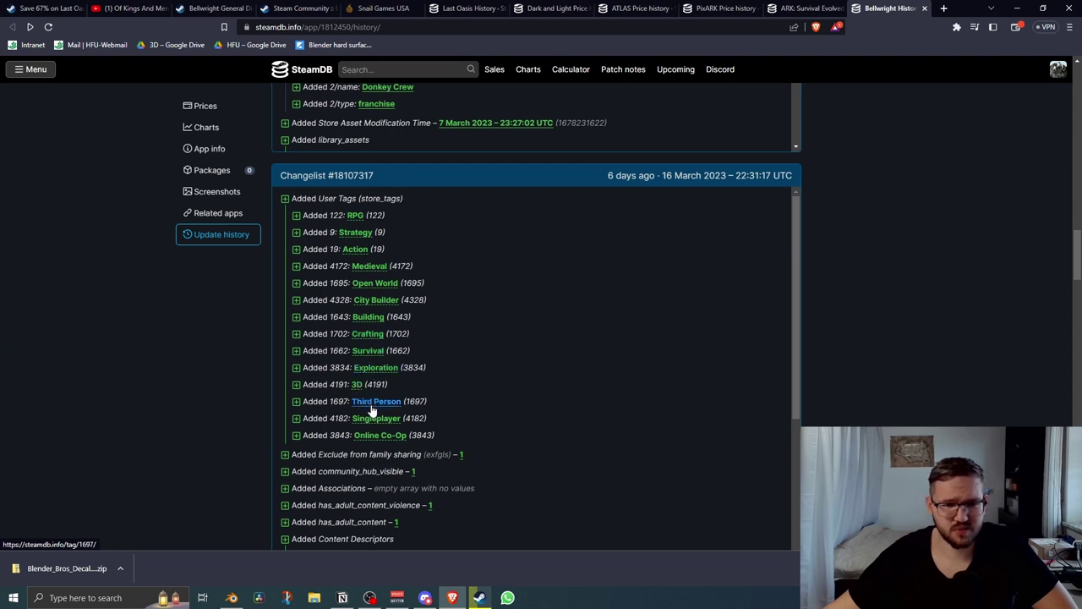
mouse_move(379, 435)
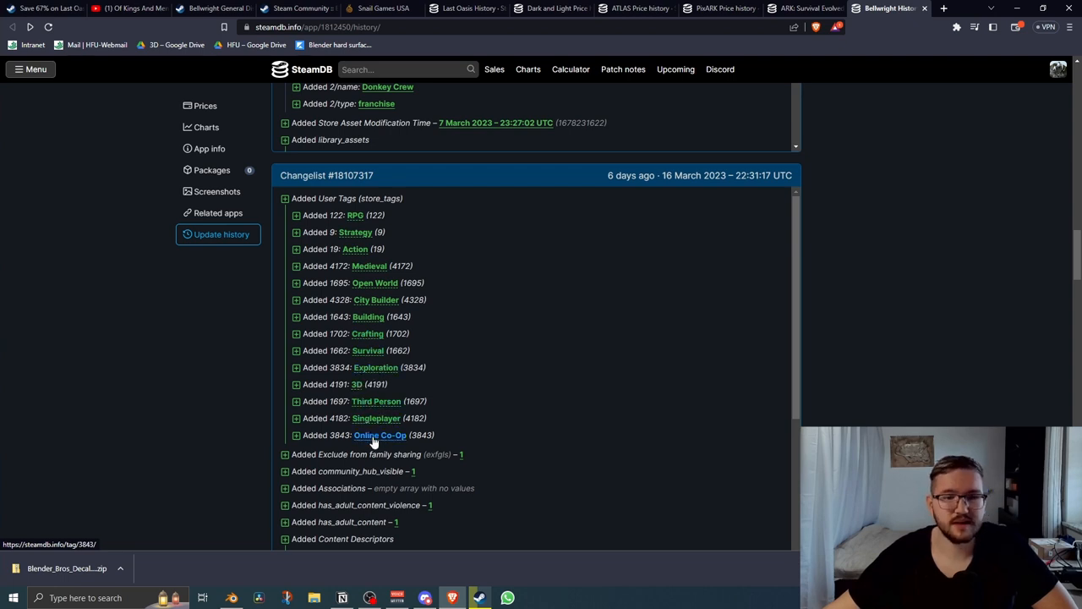
mouse_move(449, 399)
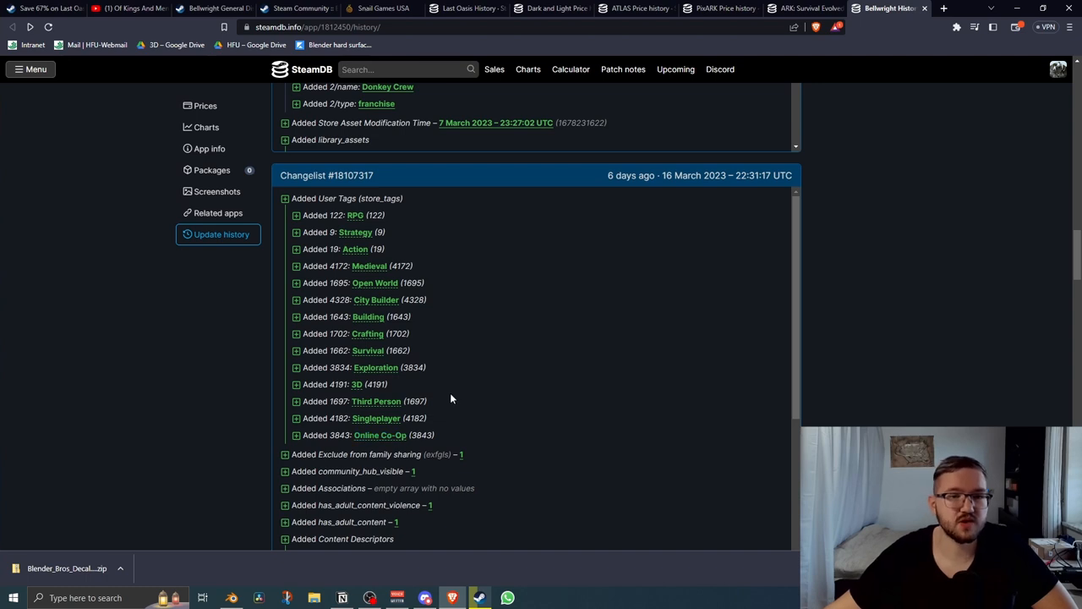
mouse_move(910, 365)
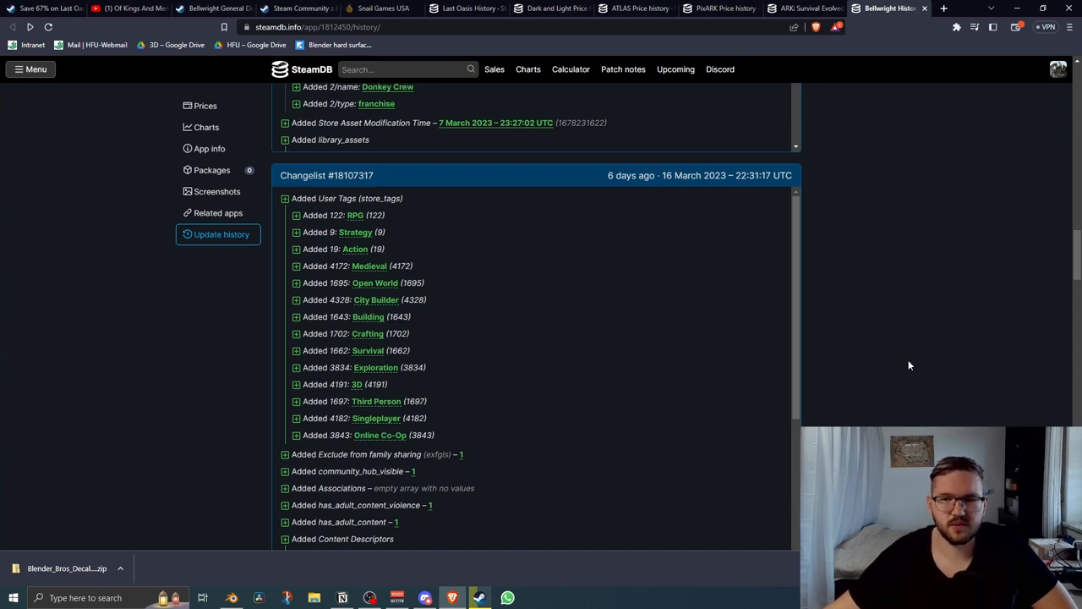
scroll(up, 3)
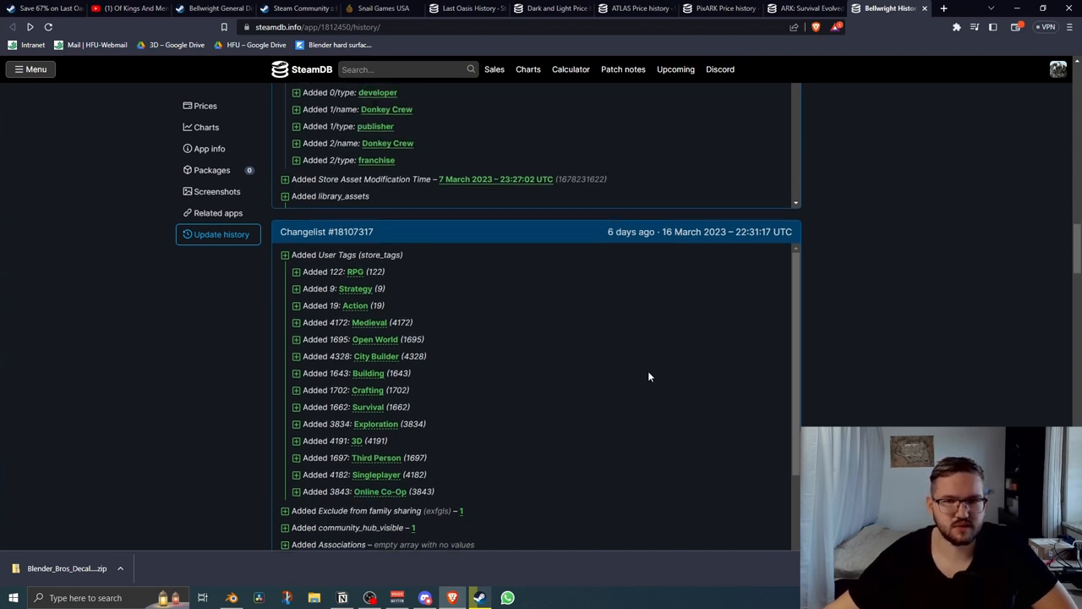
mouse_move(368, 463)
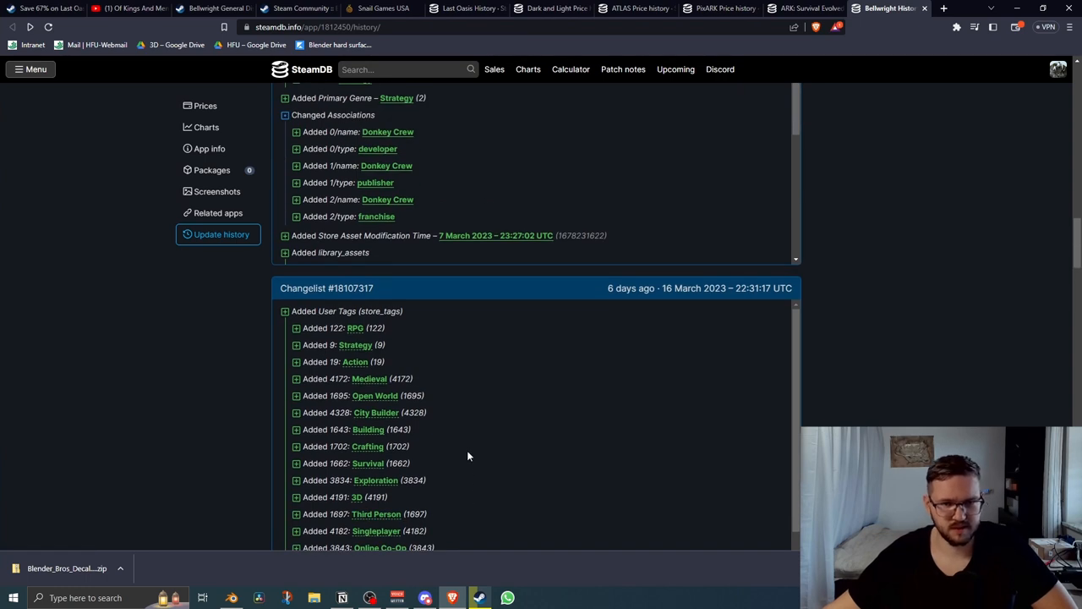
scroll(up, 3)
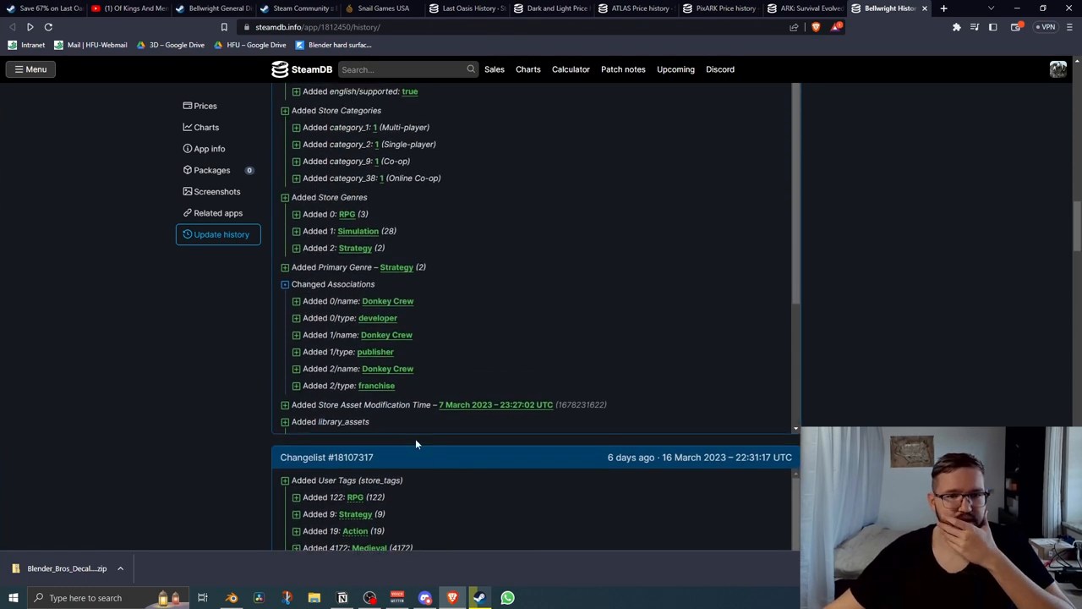
mouse_move(304, 387)
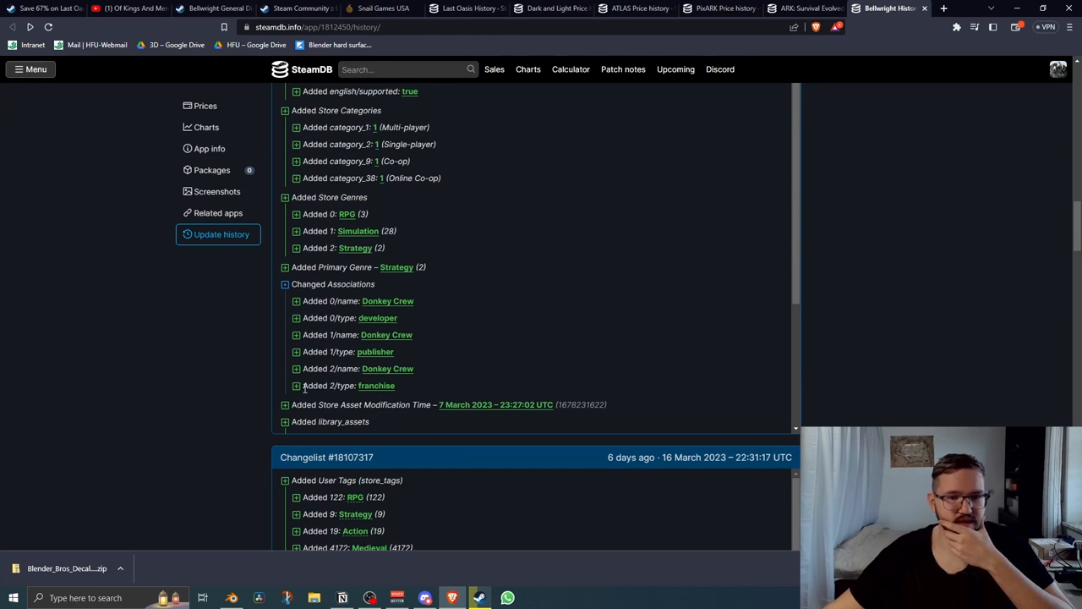
scroll(down, 3)
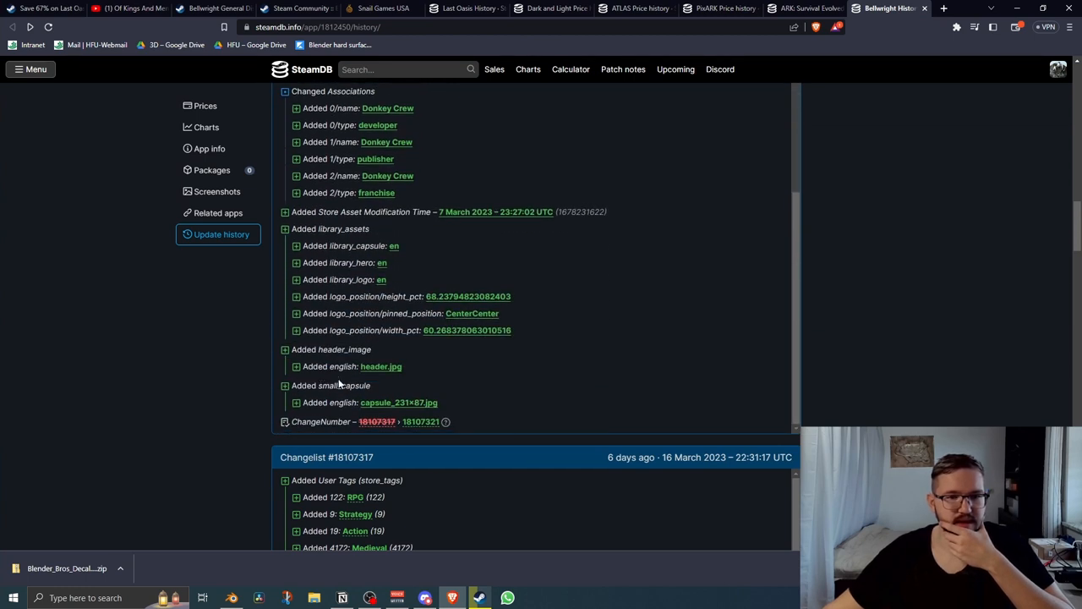
scroll(down, 3)
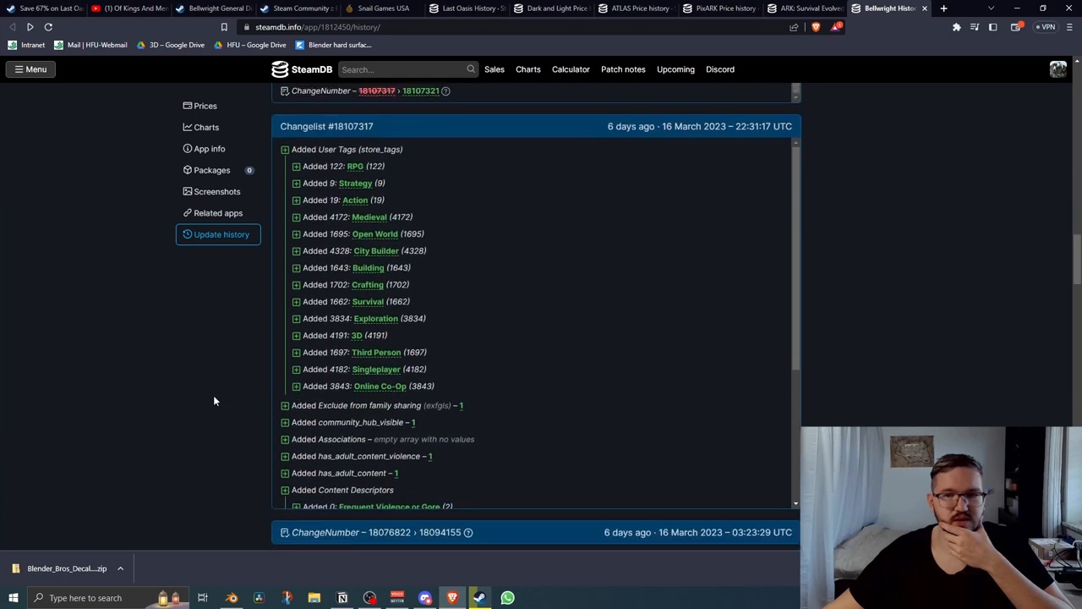
scroll(down, 3)
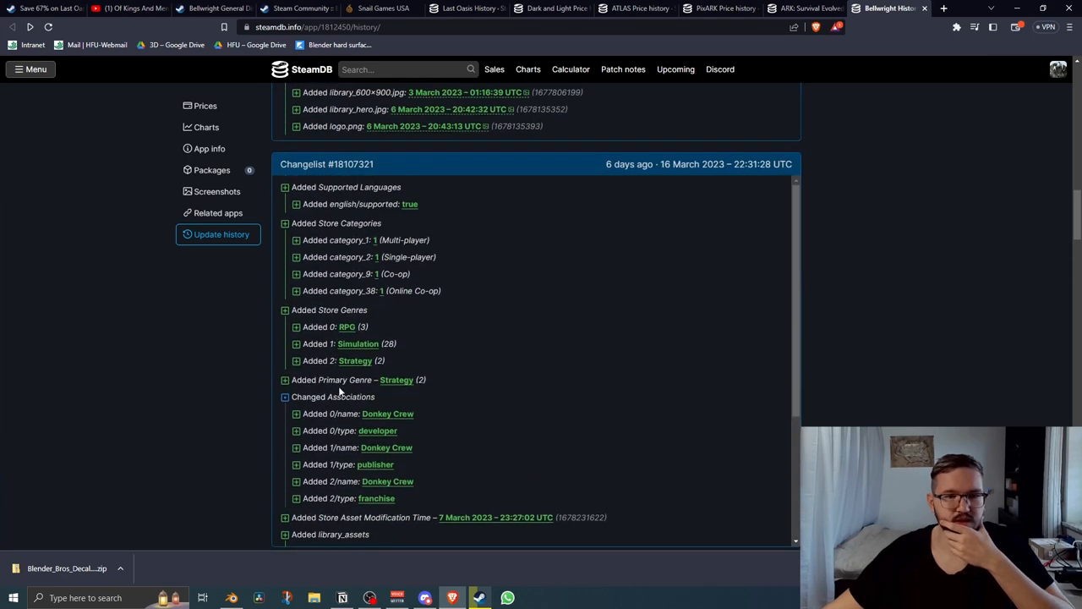
mouse_move(373, 323)
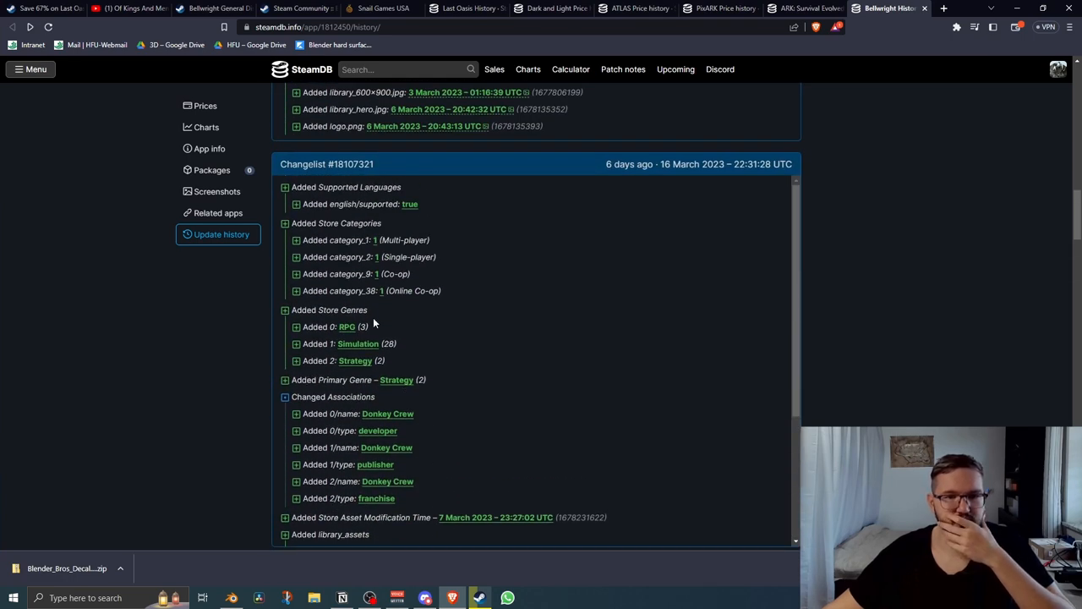
mouse_move(315, 250)
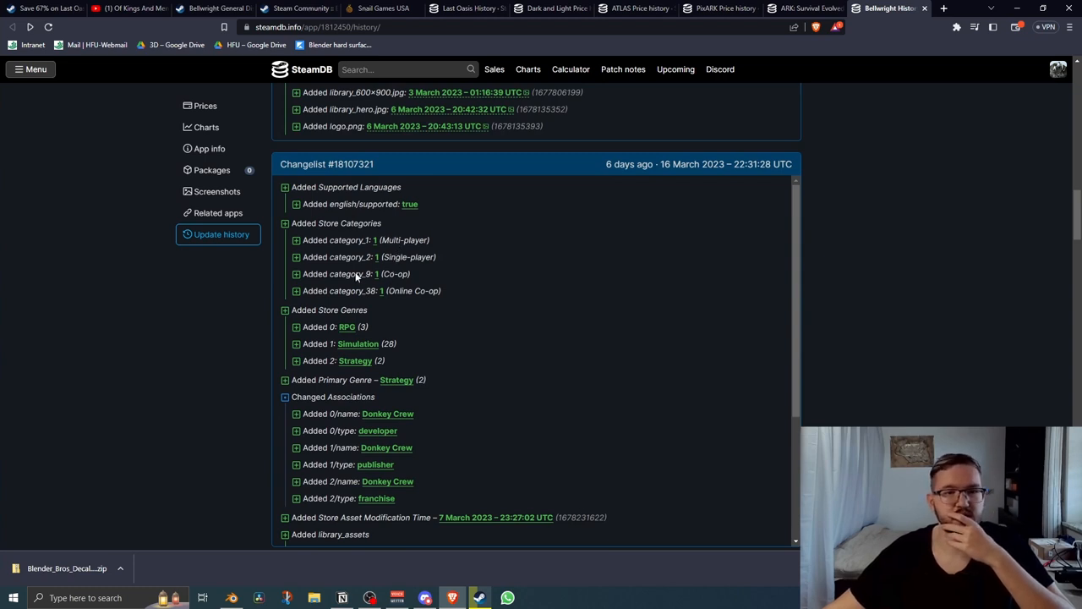
mouse_move(353, 370)
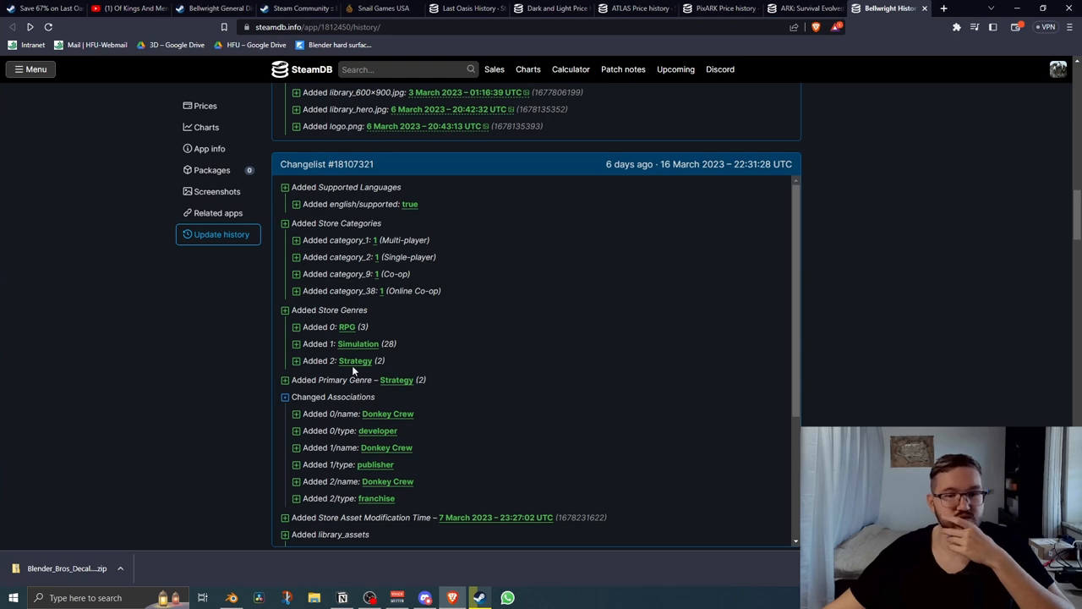
scroll(up, 3)
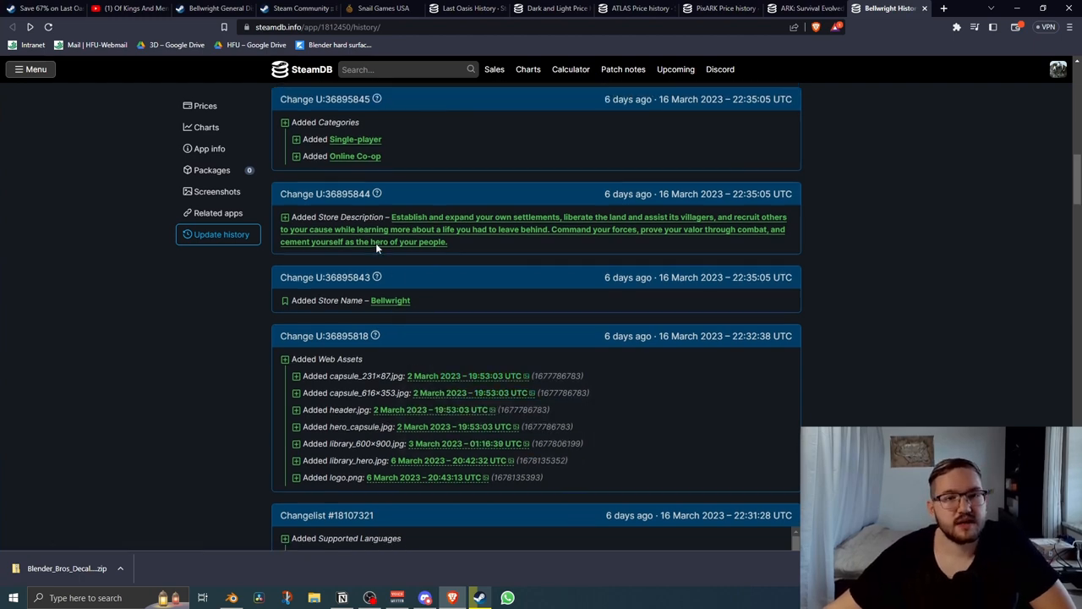
Scroll through Bellwright's recent change number entries in the history list.
scroll(up, 3)
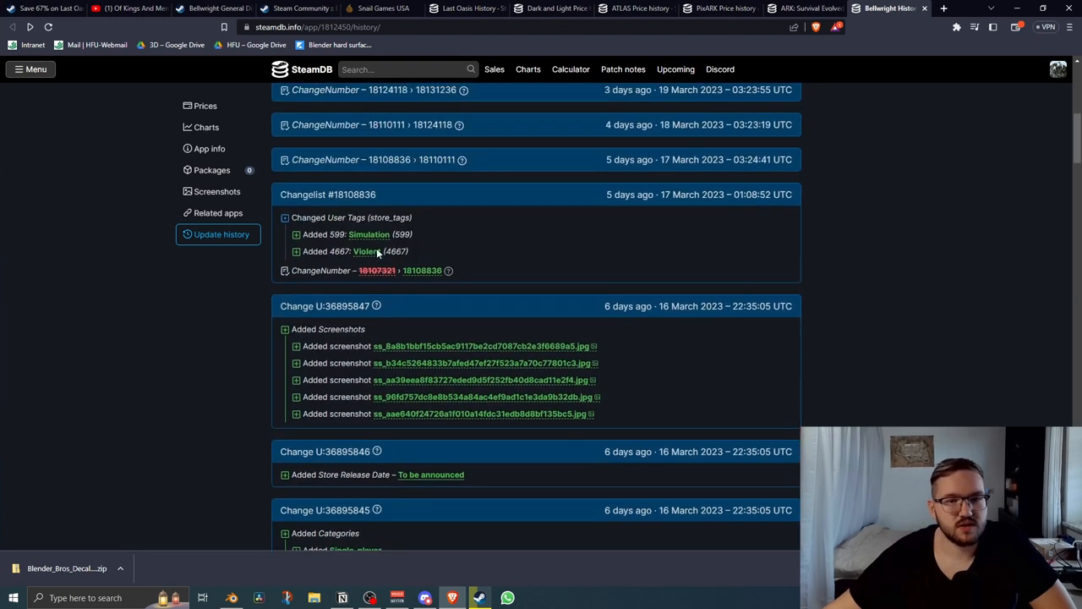
scroll(up, 3)
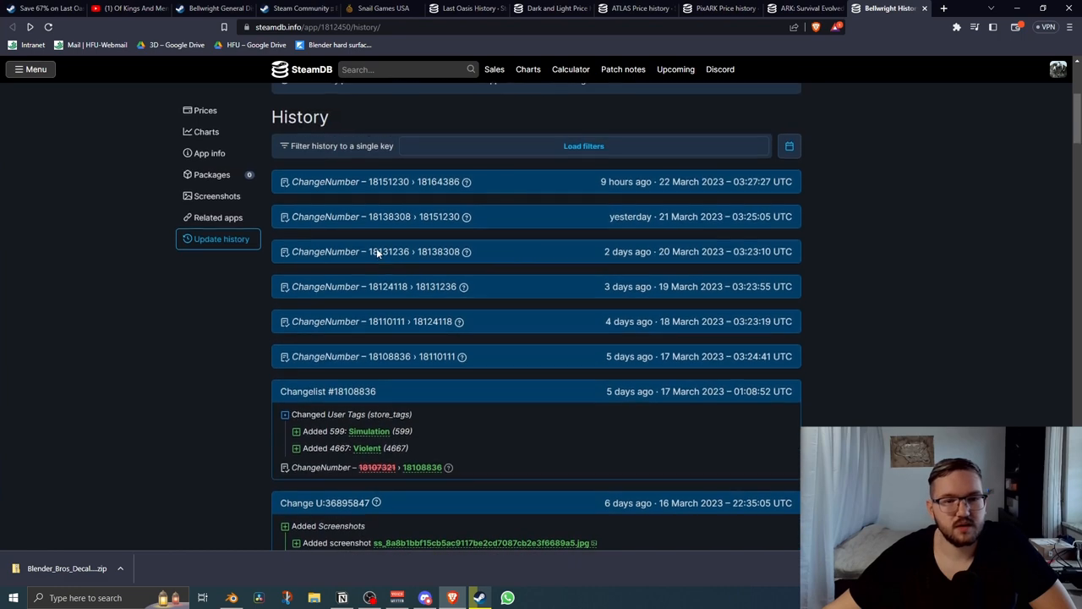
scroll(down, 3)
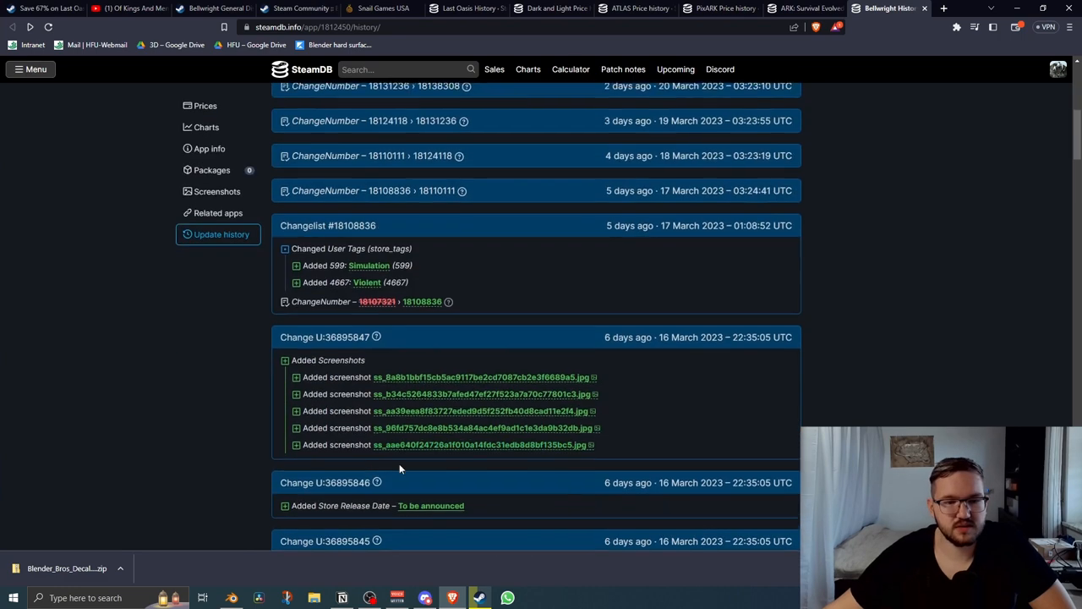
scroll(up, 3)
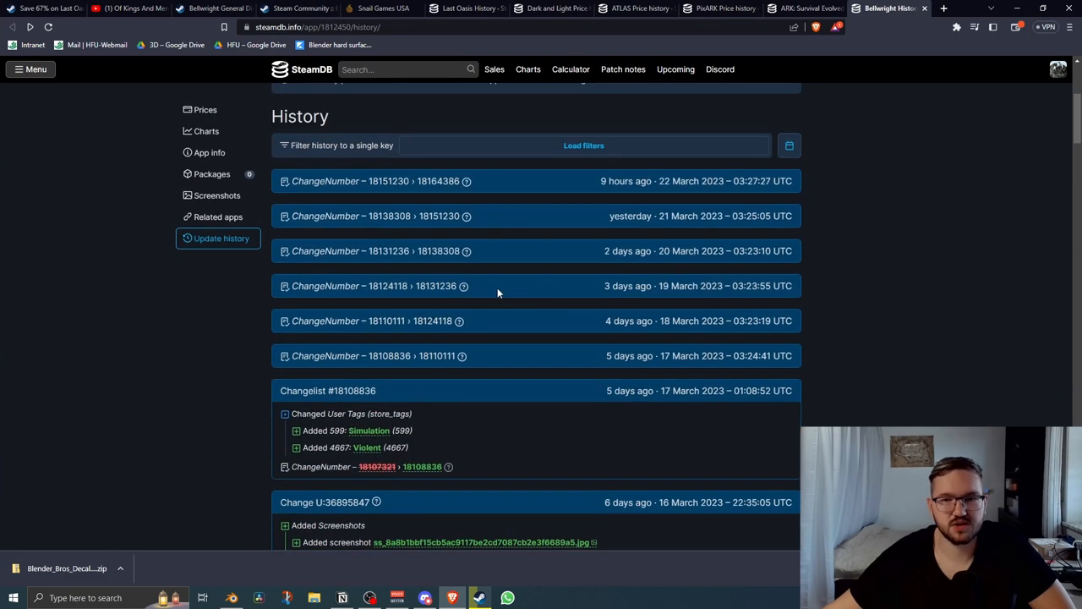
mouse_move(696, 286)
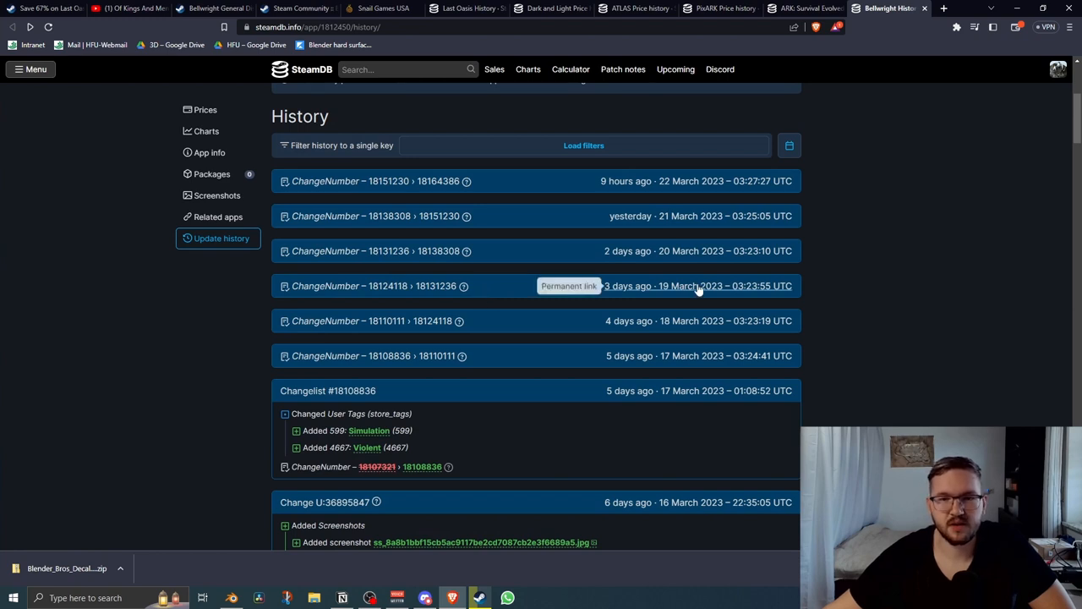
mouse_move(389, 217)
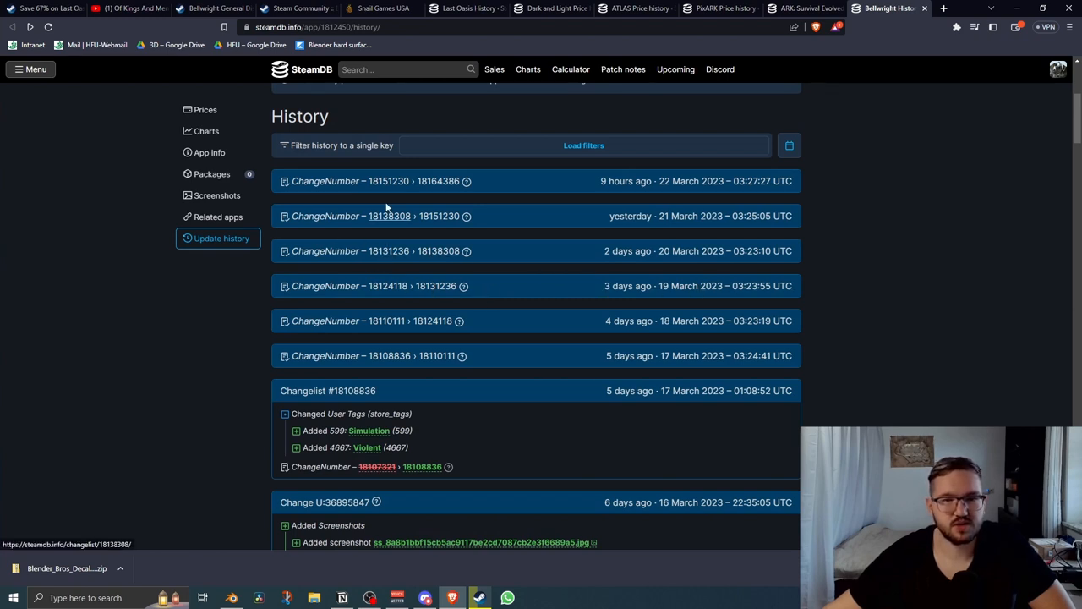
mouse_move(889, 203)
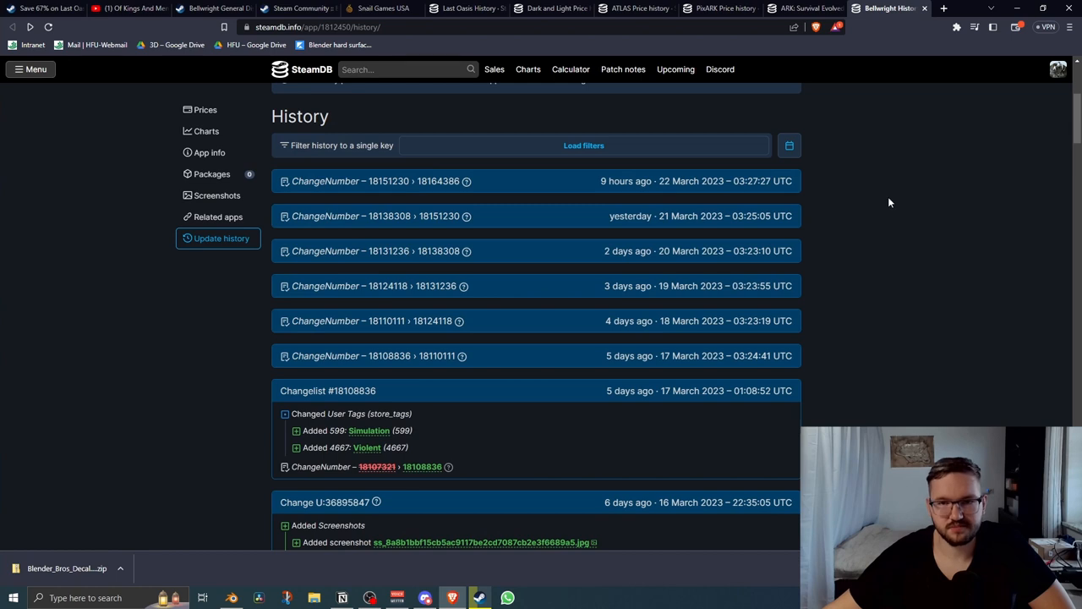
mouse_move(459, 225)
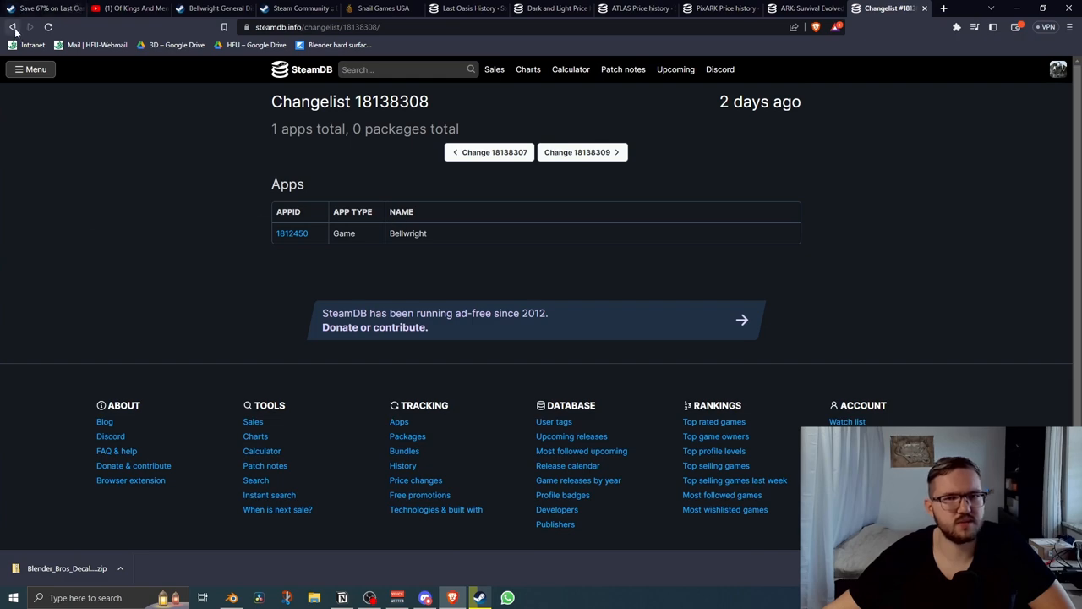
Return to the history list and view the most recent changelist, 18164386 from 22 March 2023.
click(290, 233)
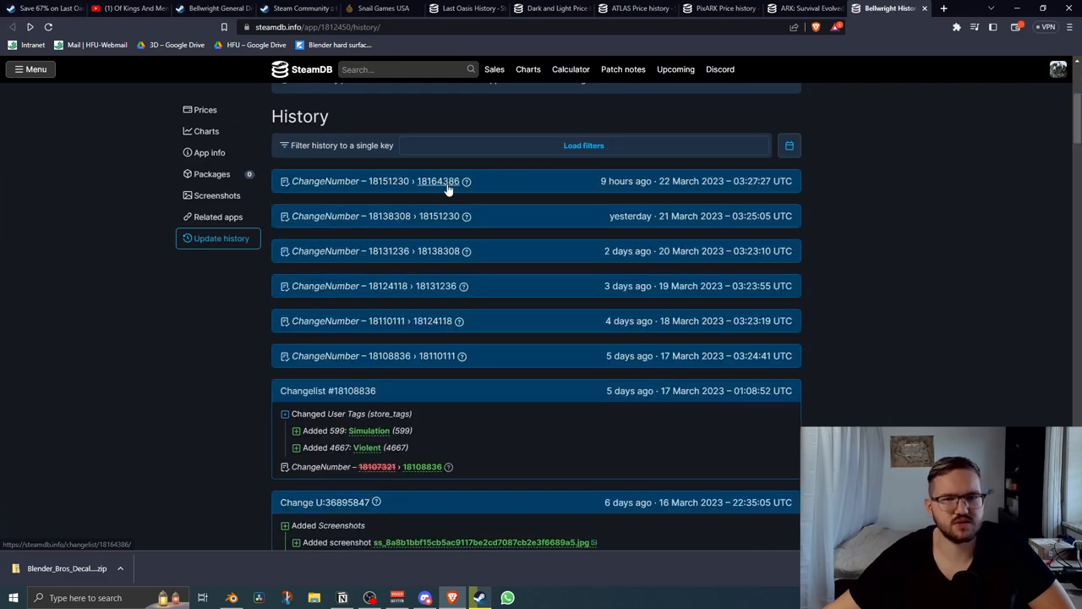
click(438, 181)
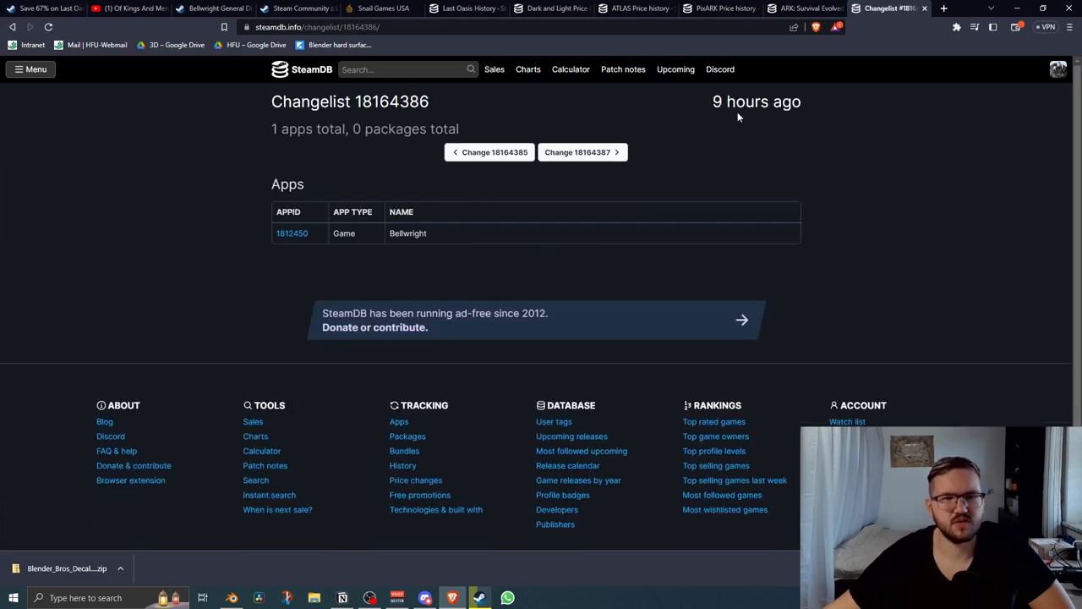
mouse_move(291, 233)
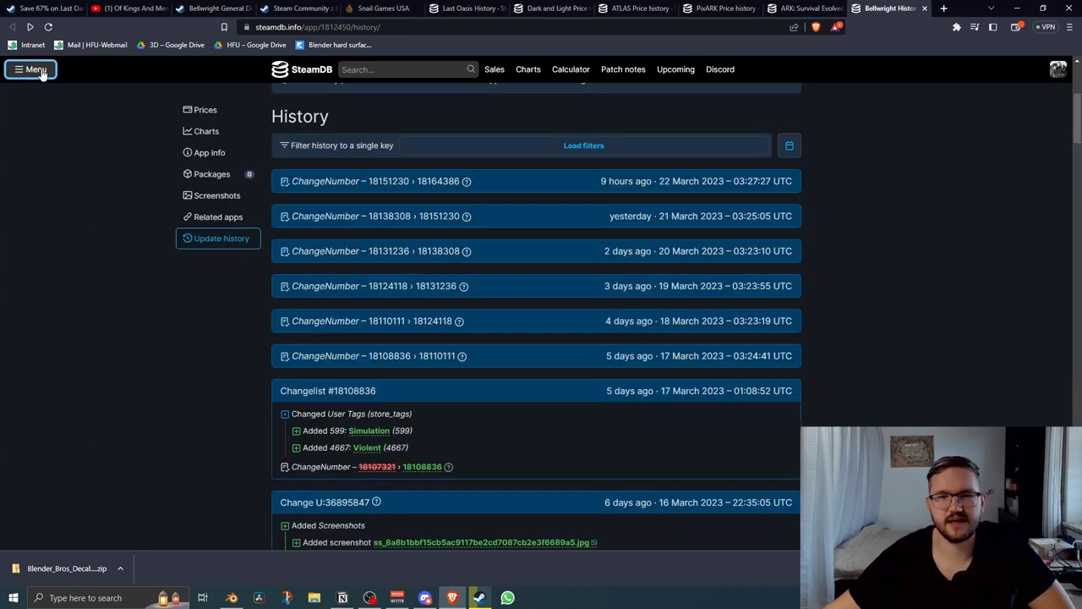
mouse_move(625, 181)
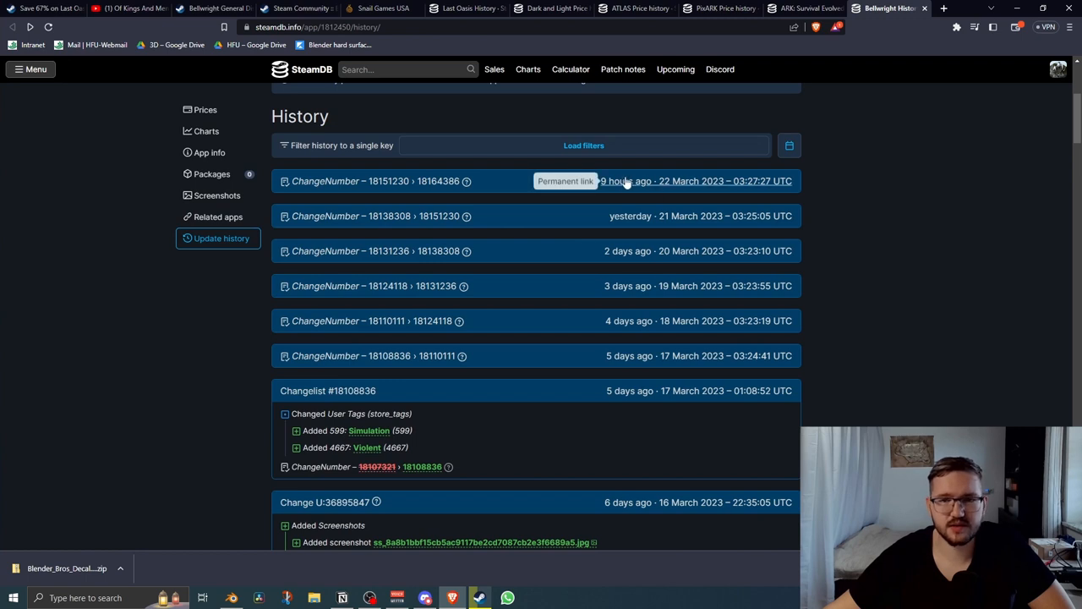
mouse_move(626, 342)
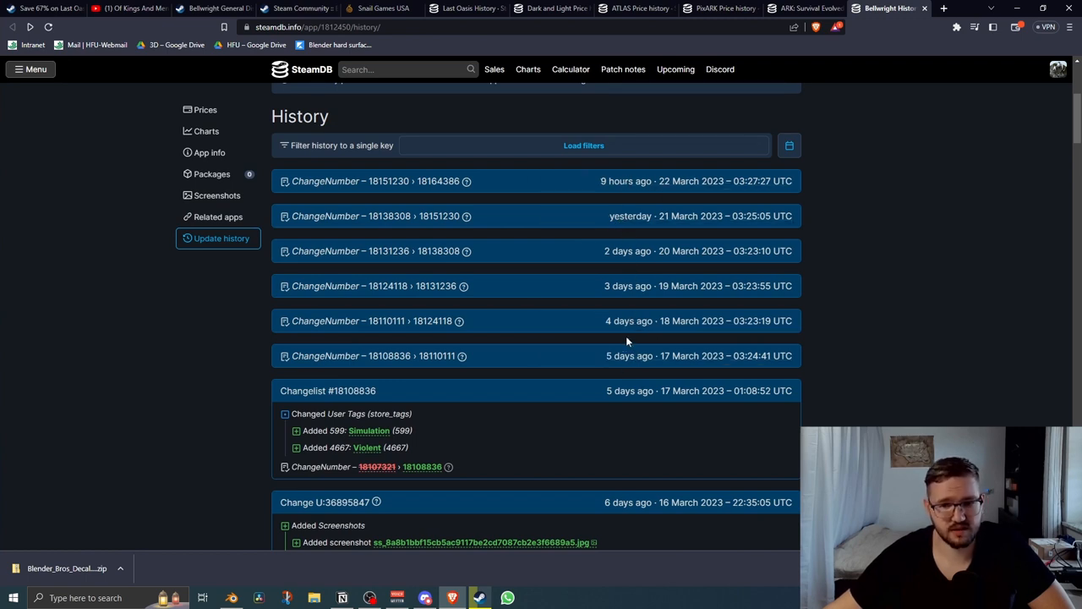
mouse_move(629, 330)
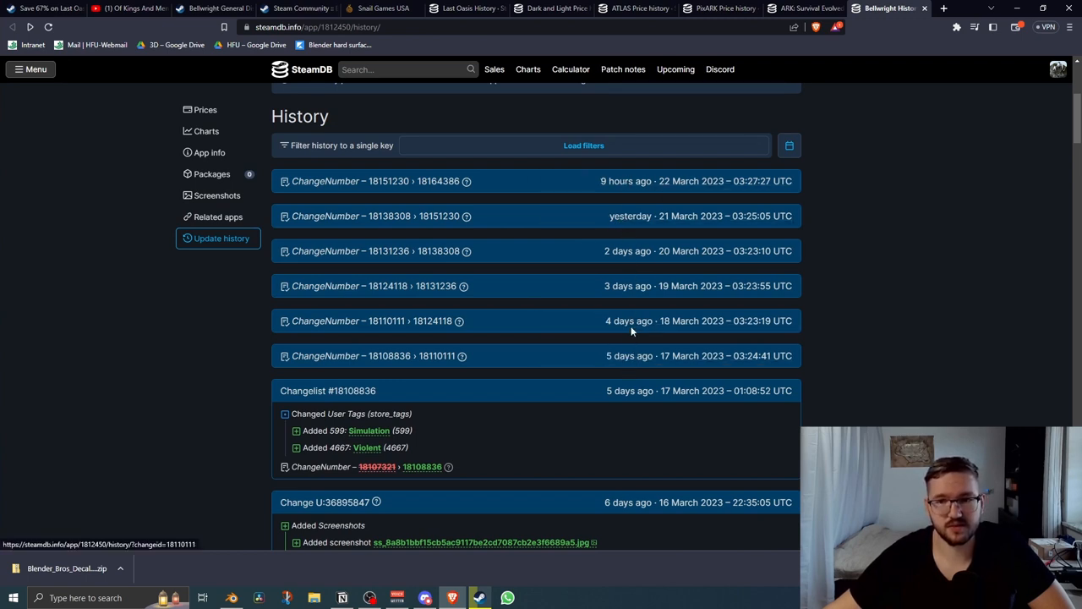
mouse_move(643, 192)
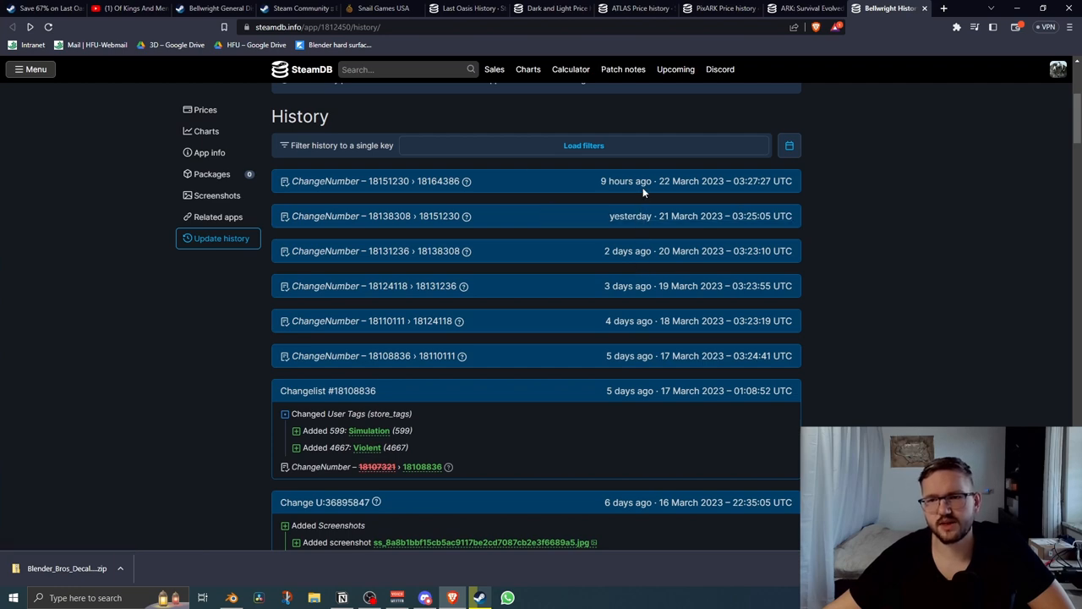
mouse_move(882, 314)
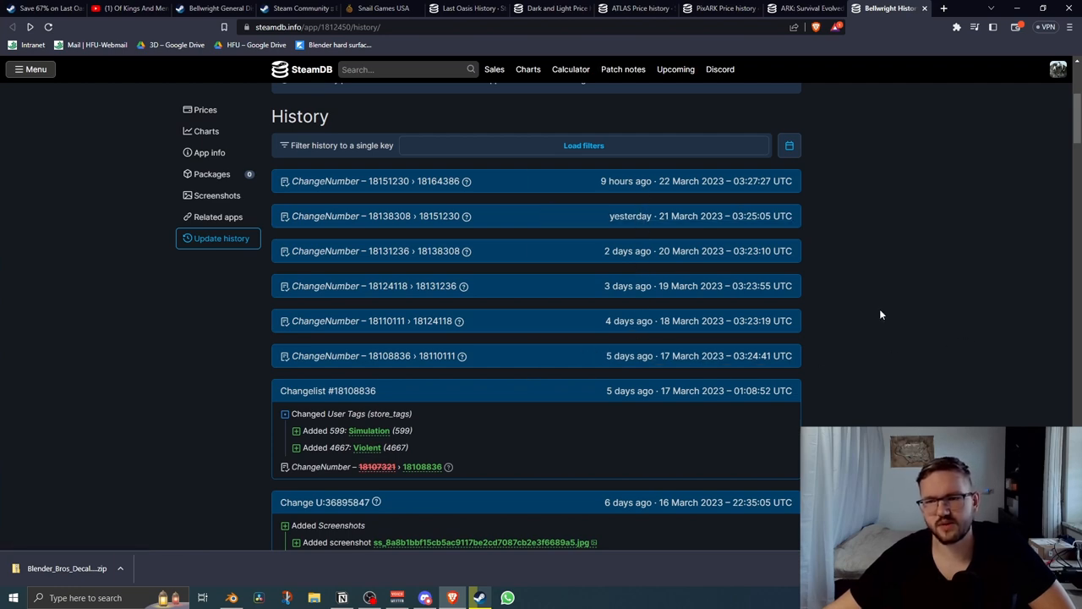
scroll(up, 3)
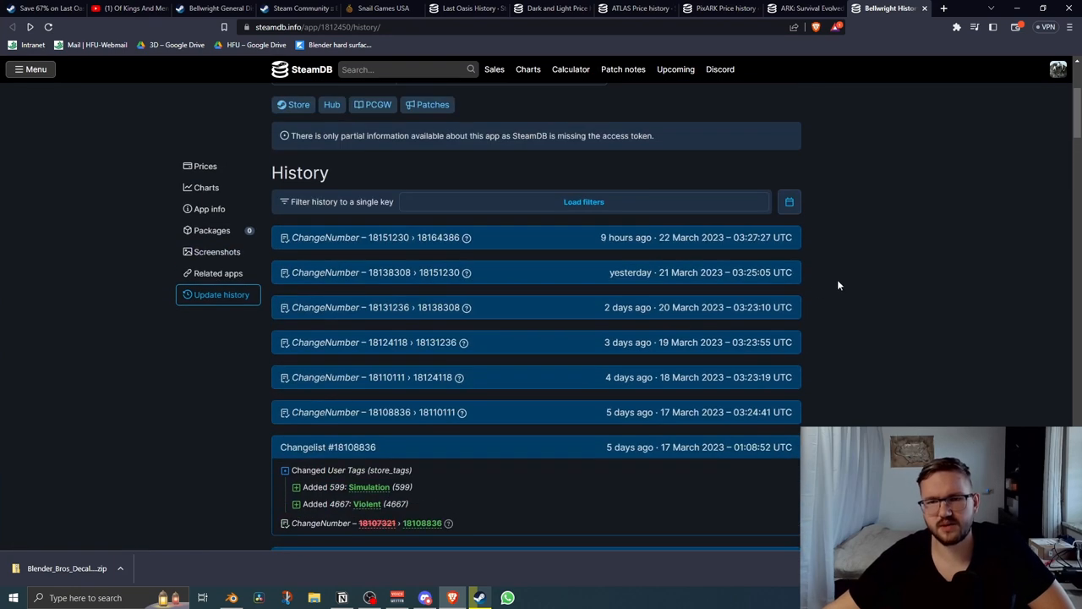
mouse_move(795, 376)
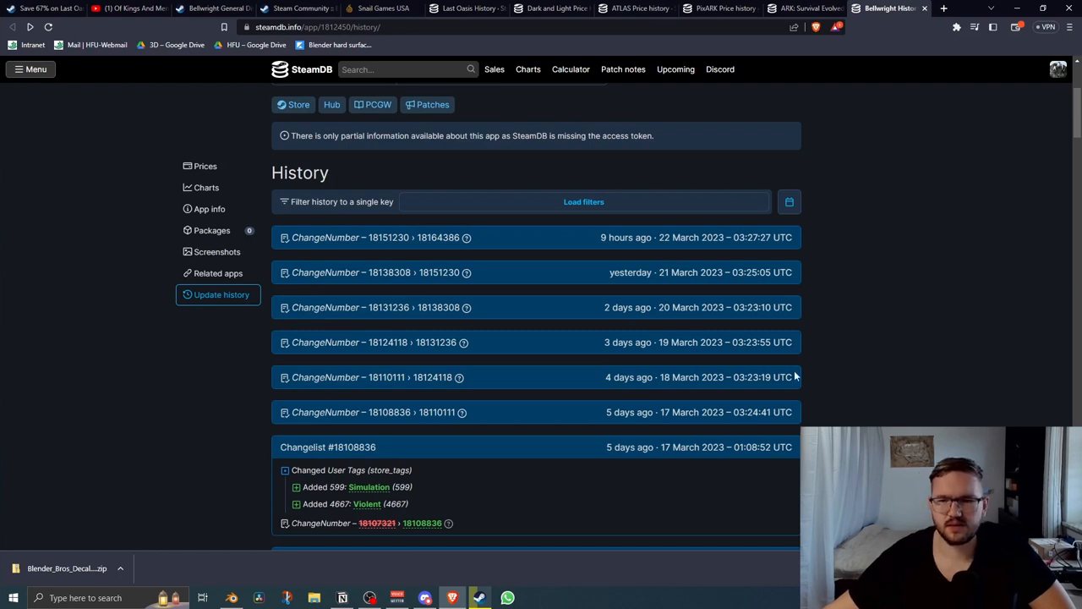
mouse_move(764, 377)
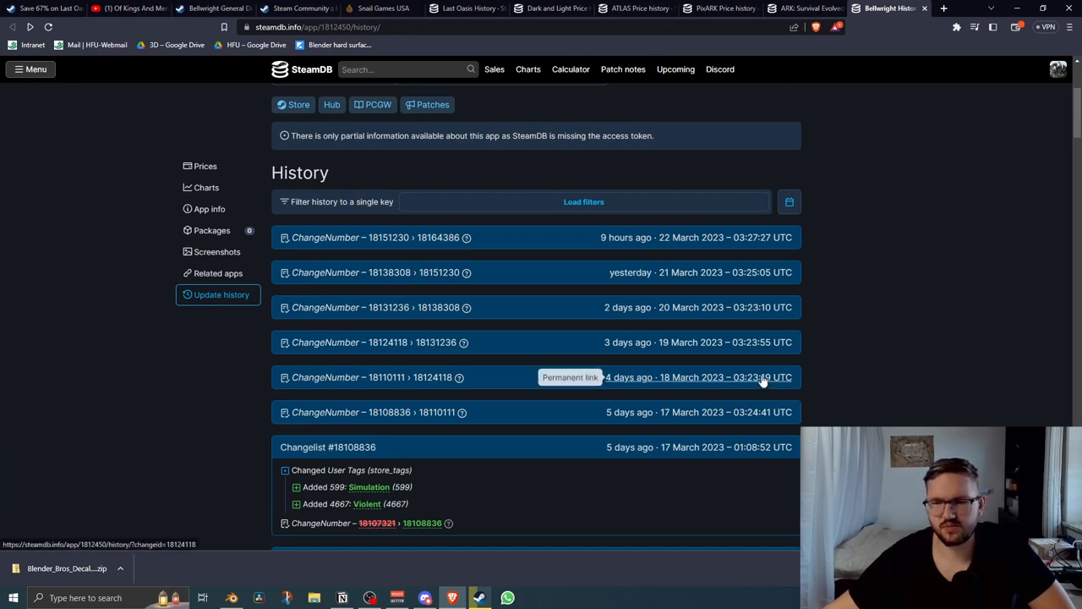
scroll(up, 3)
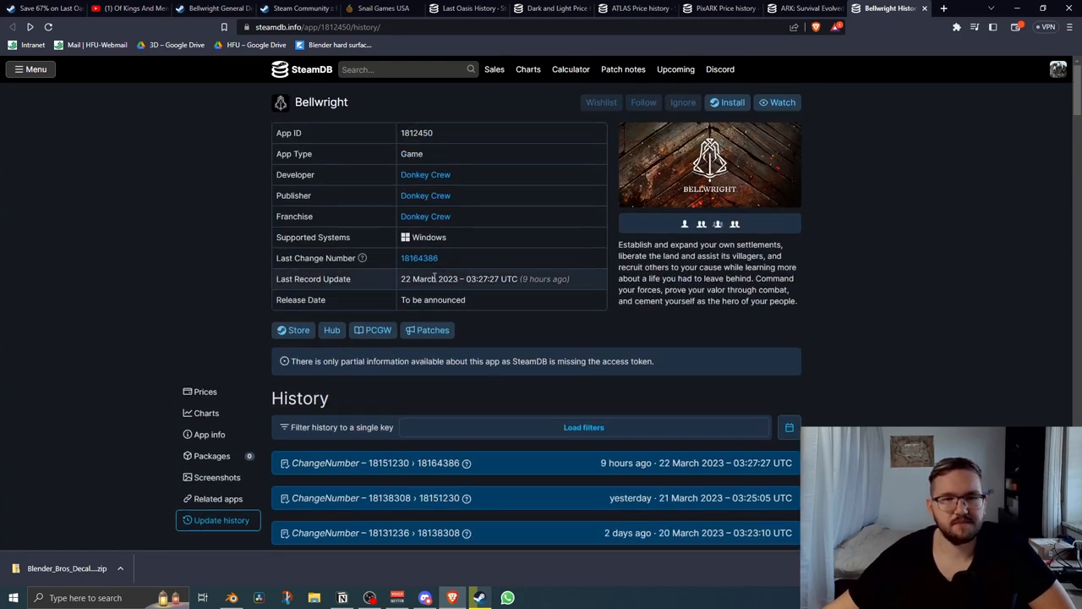
mouse_move(426, 174)
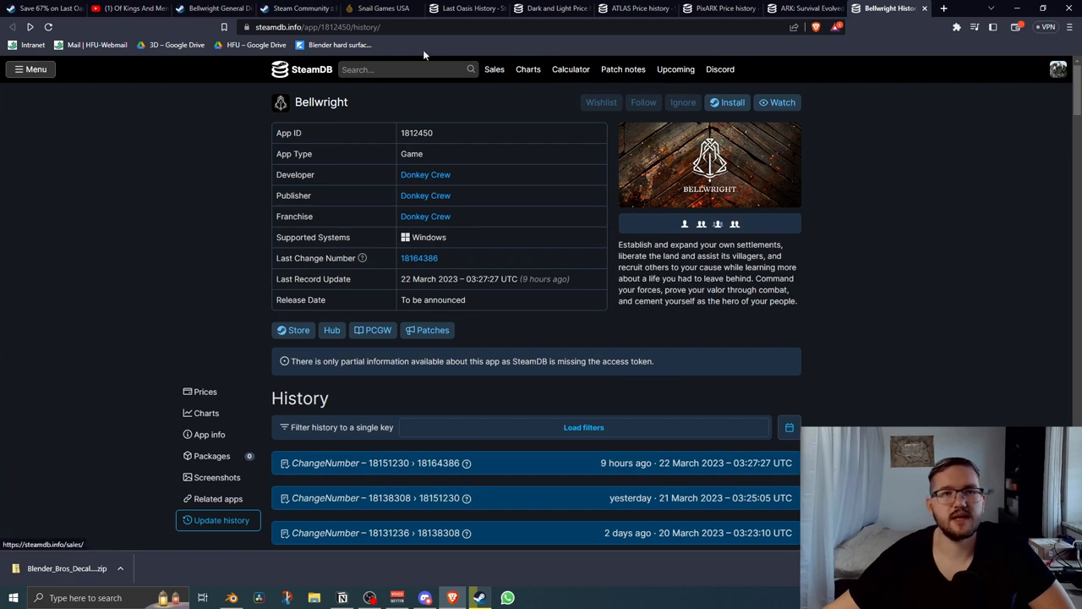
mouse_move(213, 6)
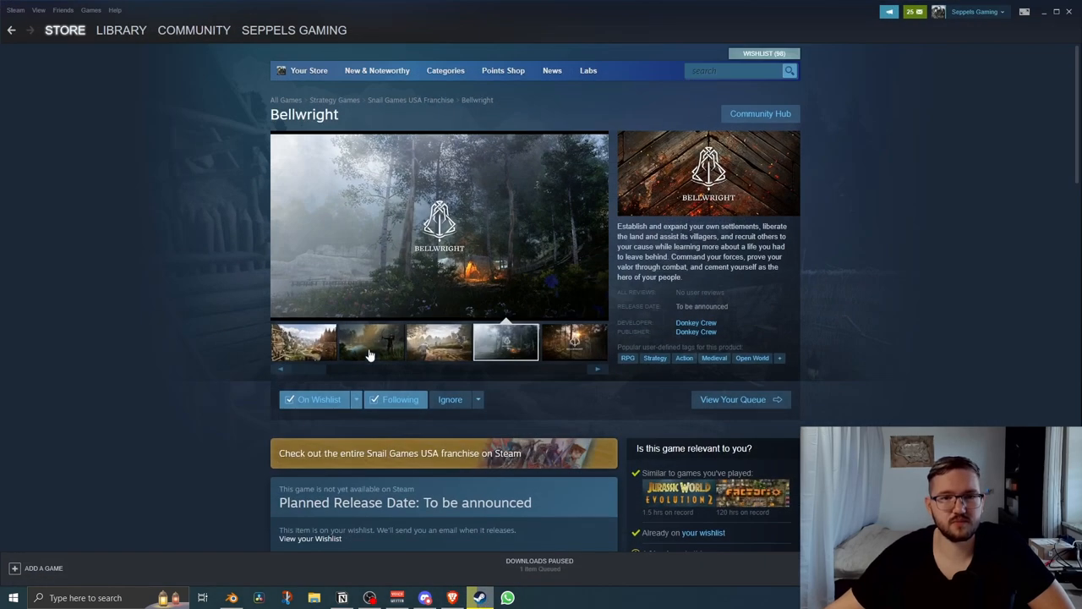
click(302, 341)
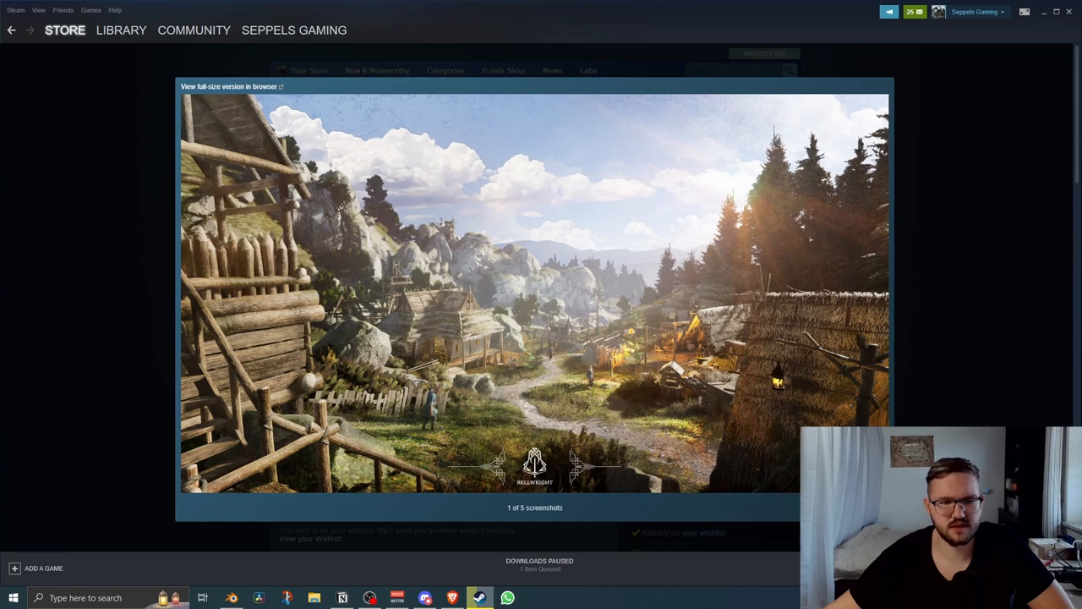
click(573, 463)
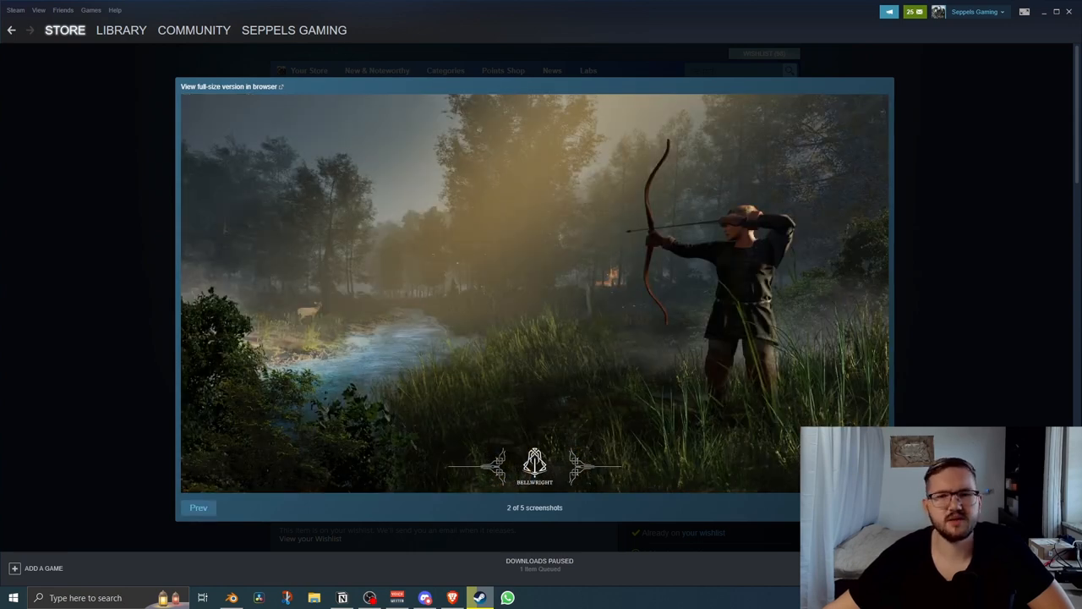
click(575, 465)
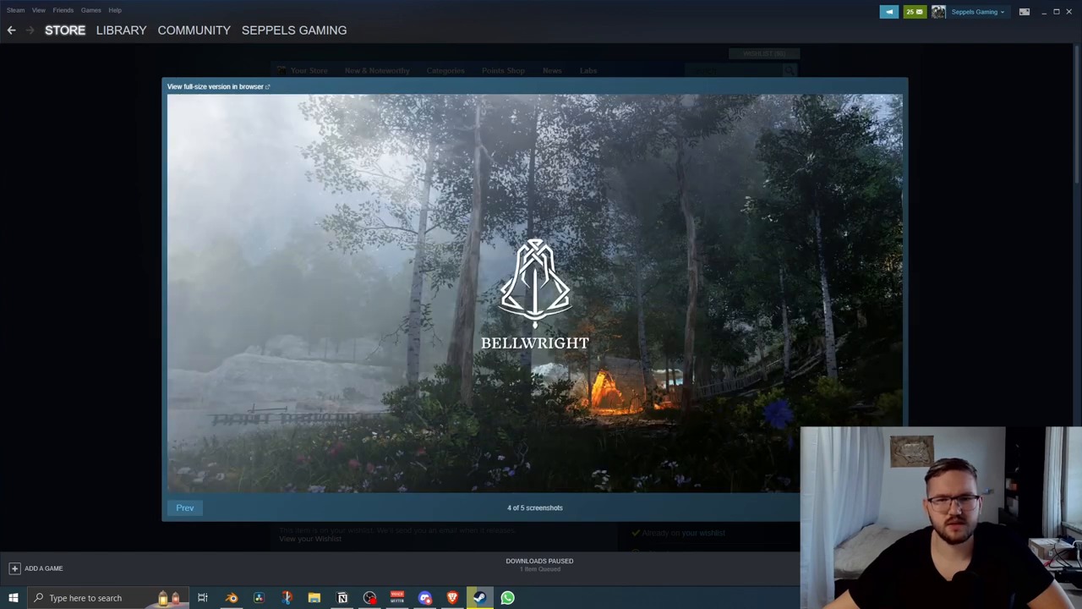
click(184, 507)
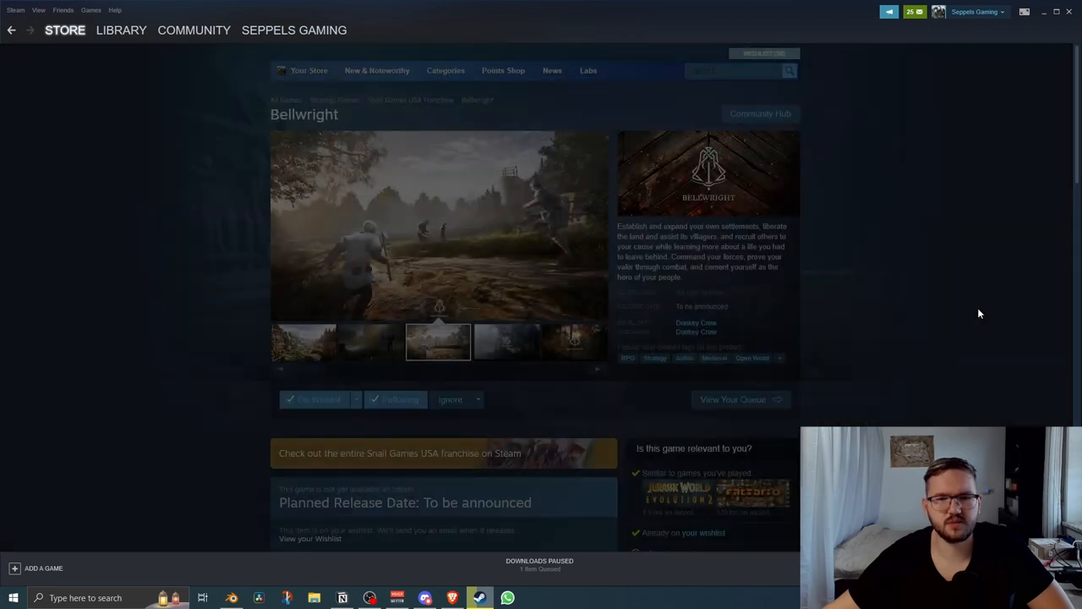
Read the About this game sections on town management and skill-based directional combat.
scroll(down, 3)
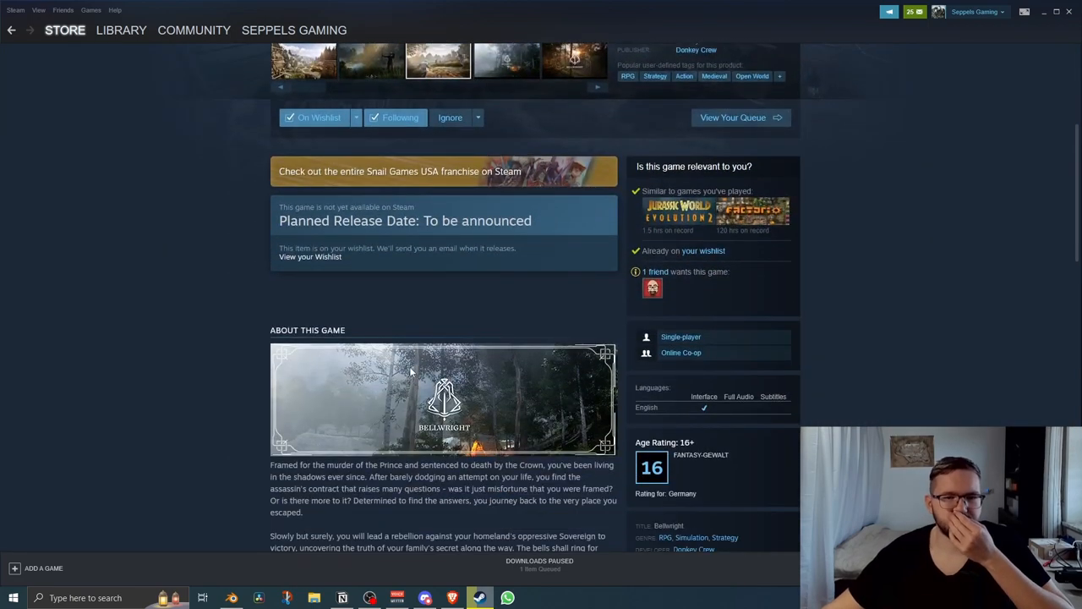
scroll(down, 3)
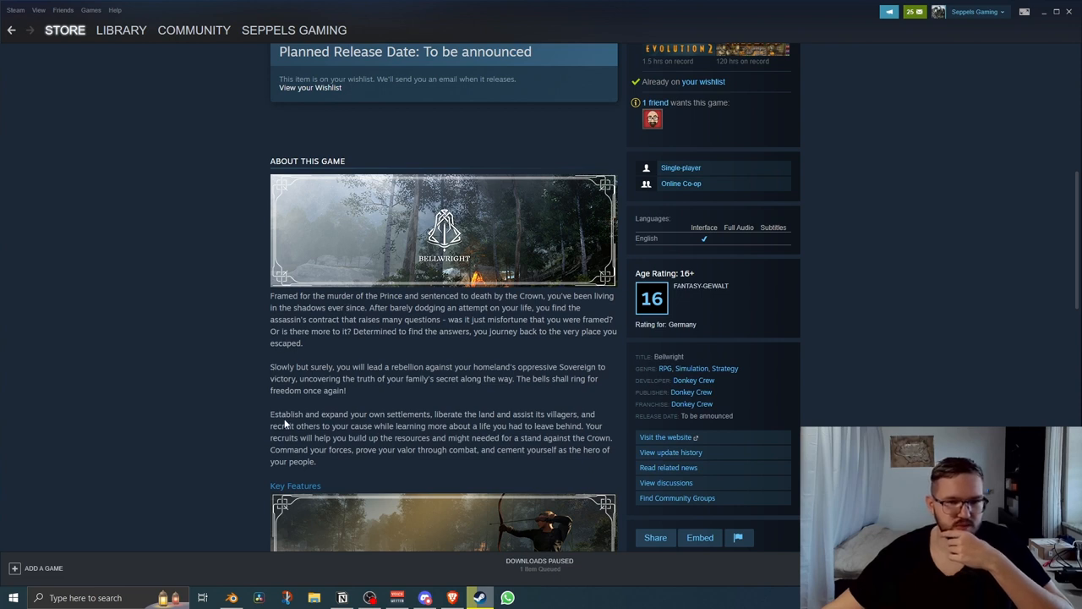
mouse_move(354, 376)
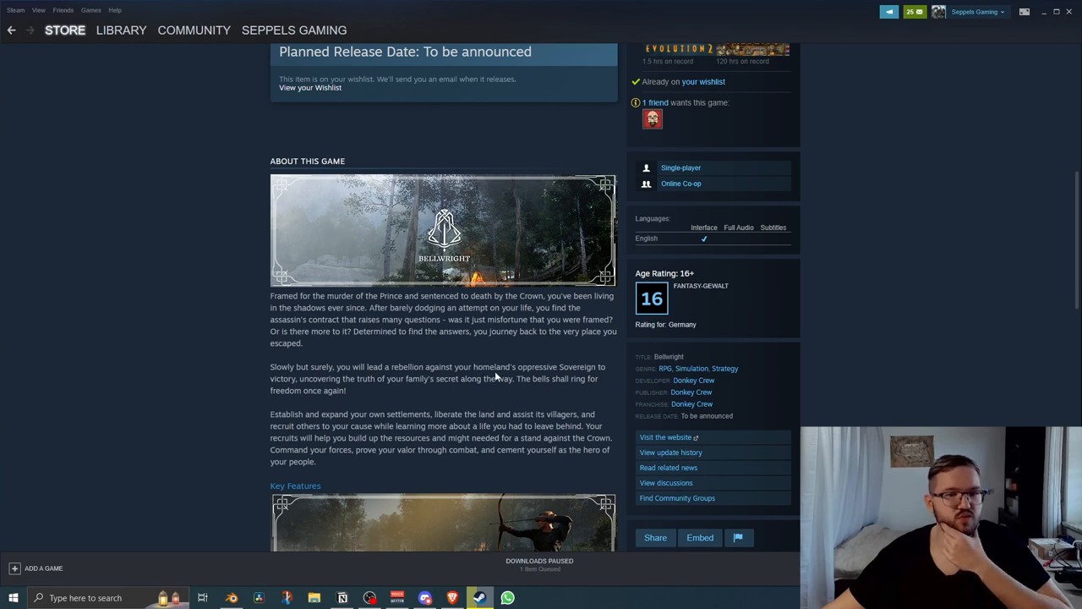
mouse_move(465, 379)
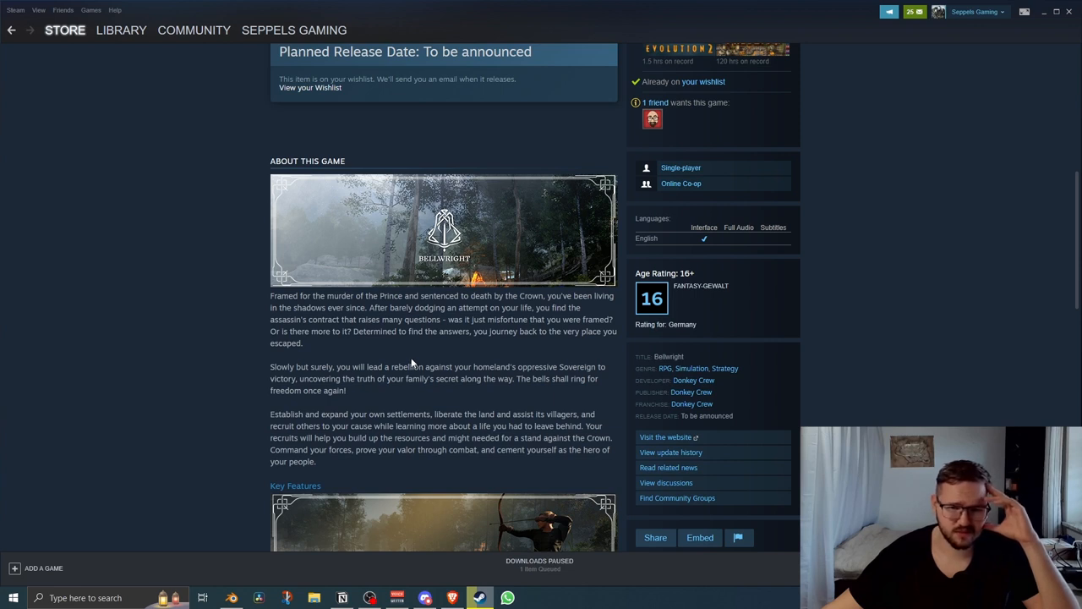
mouse_move(369, 400)
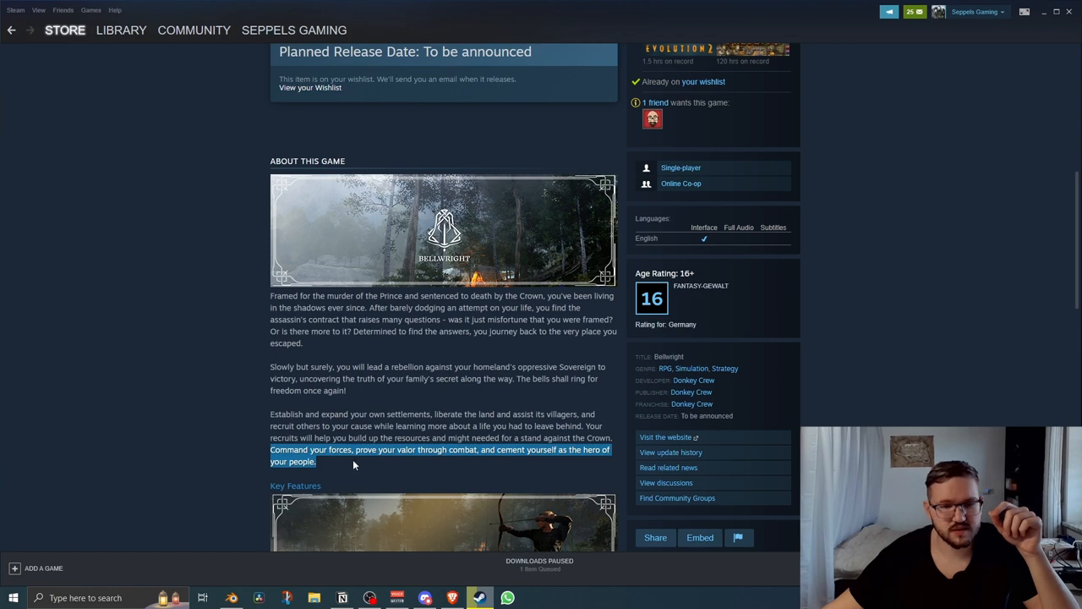
click(330, 403)
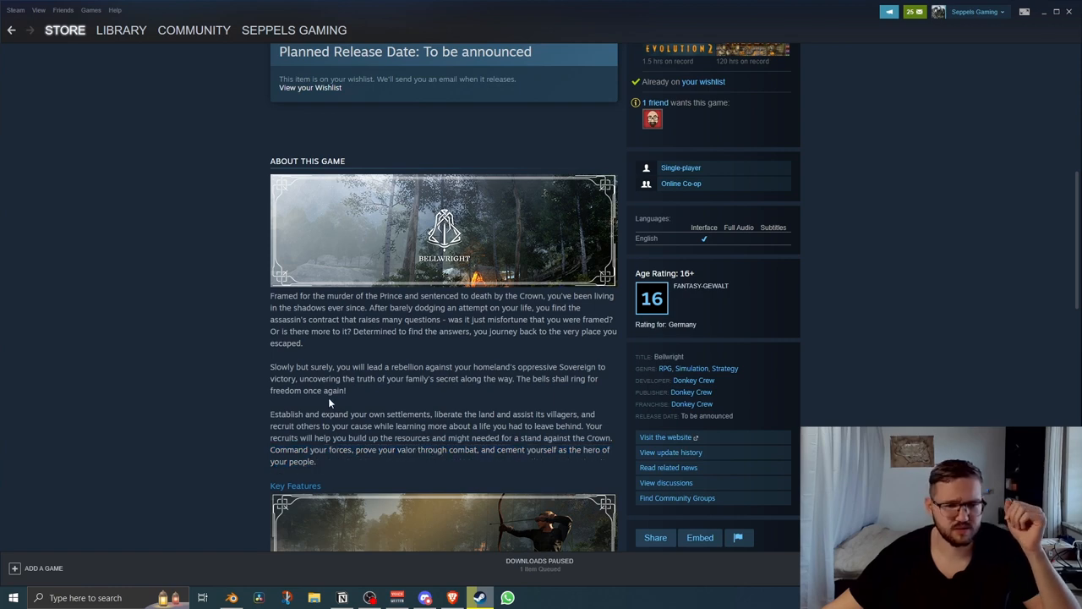
scroll(down, 3)
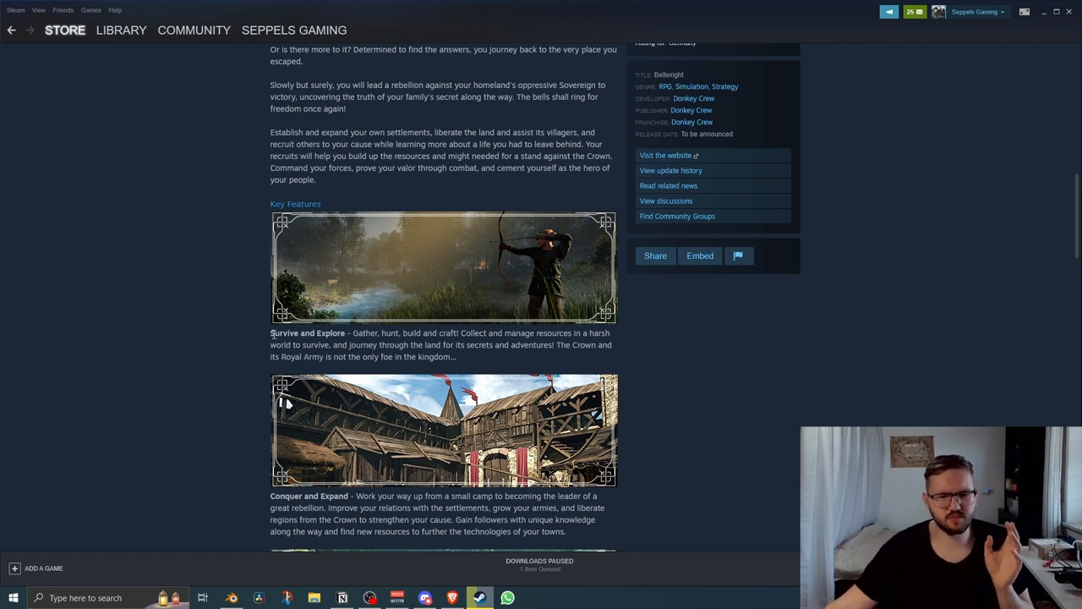
scroll(down, 3)
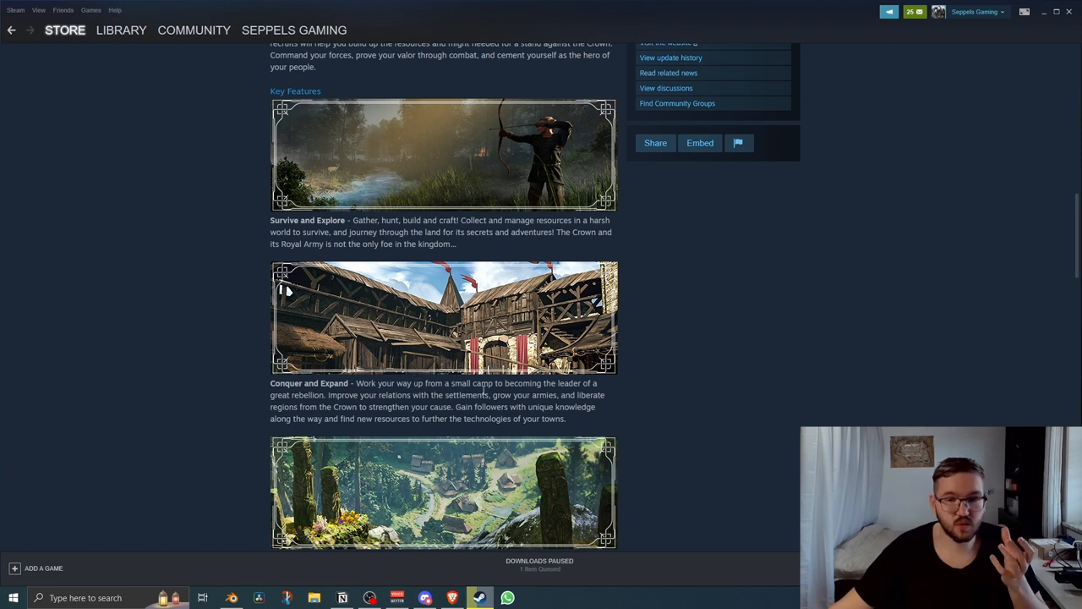
mouse_move(463, 406)
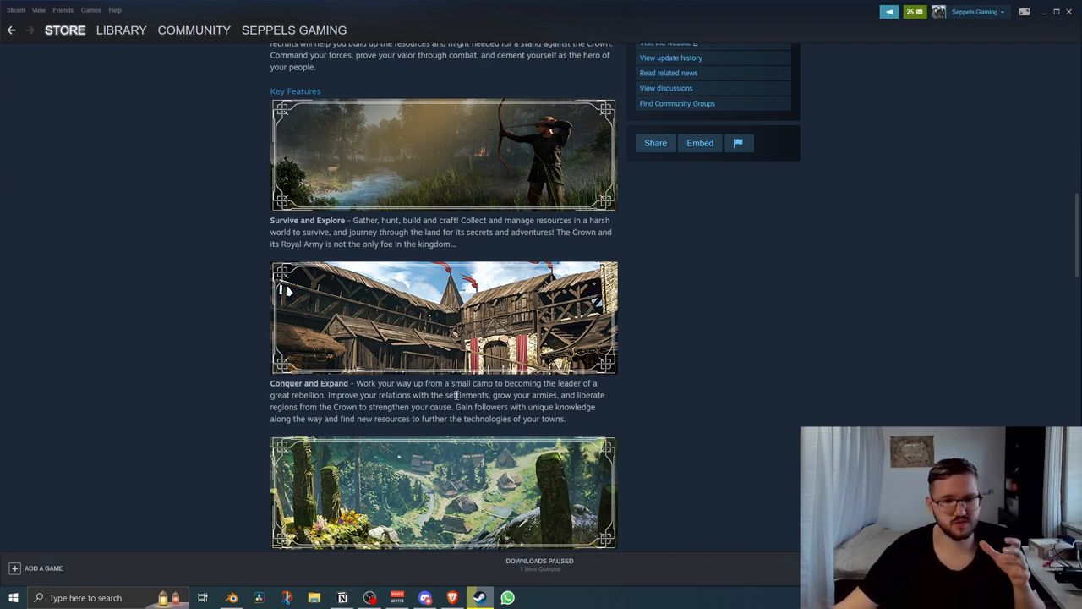
Continue through the remaining feature sections down to the mature content description.
scroll(down, 3)
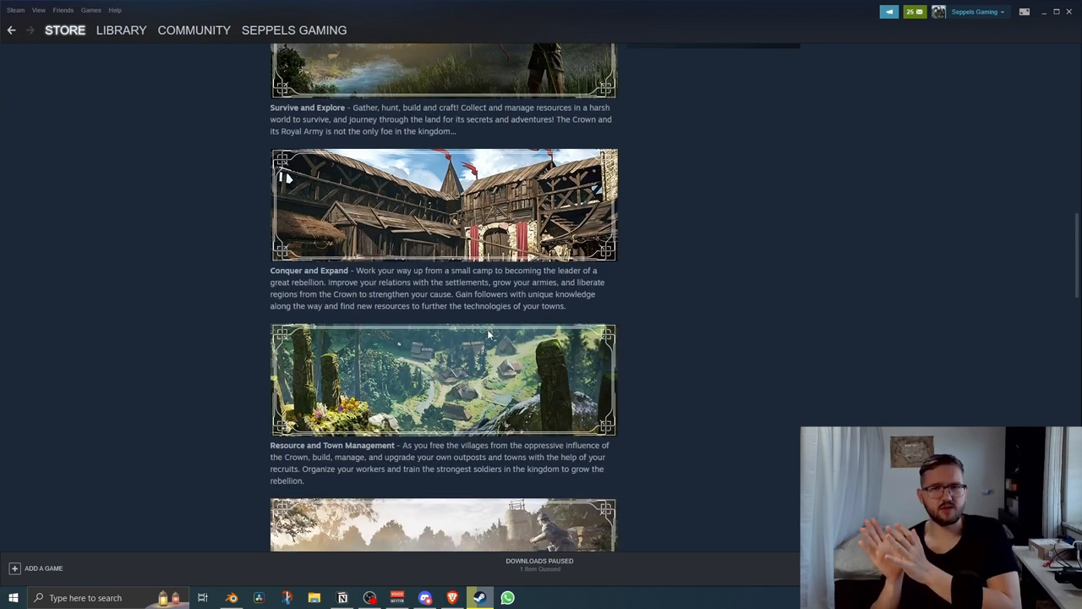
mouse_move(494, 330)
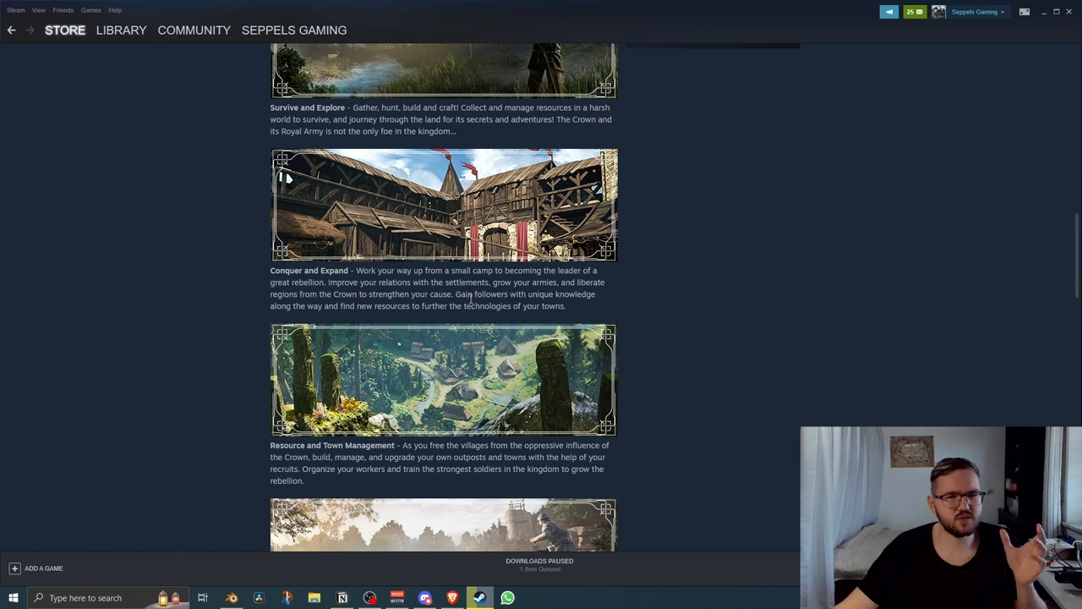
scroll(down, 3)
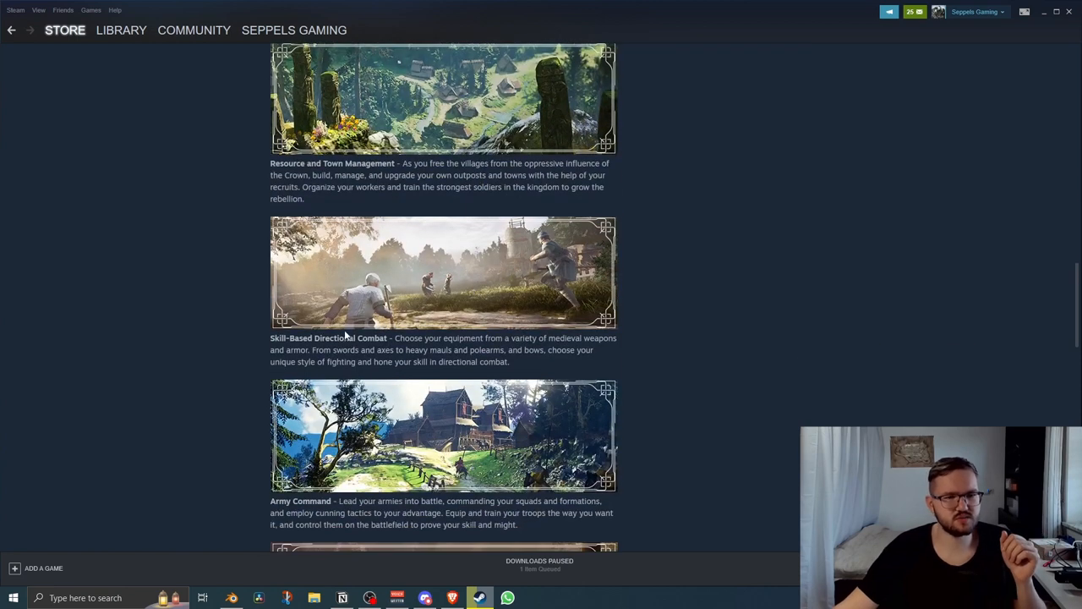
scroll(down, 3)
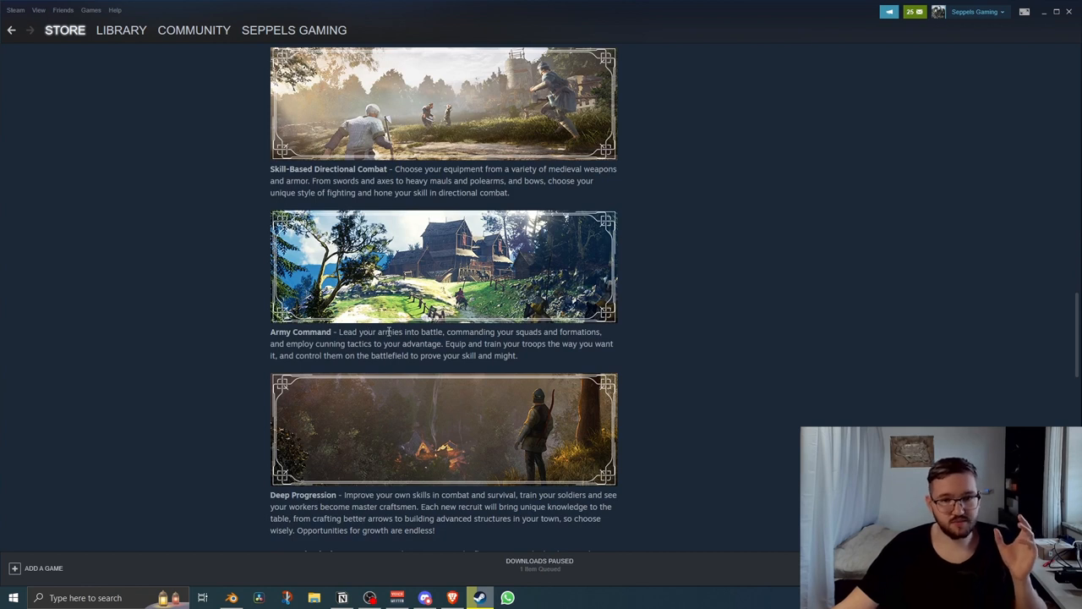
mouse_move(345, 341)
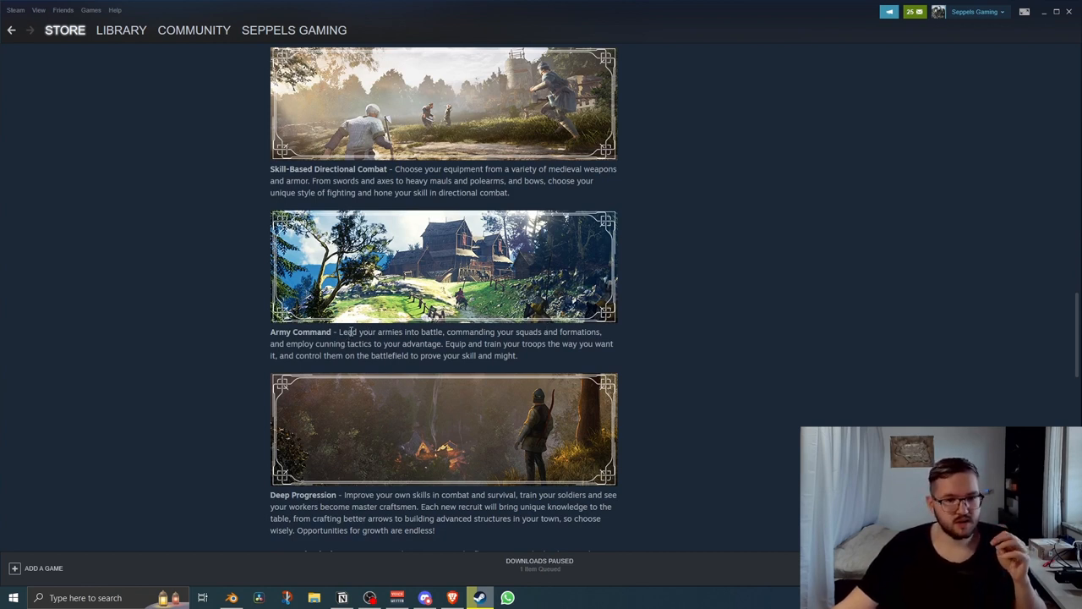
scroll(down, 3)
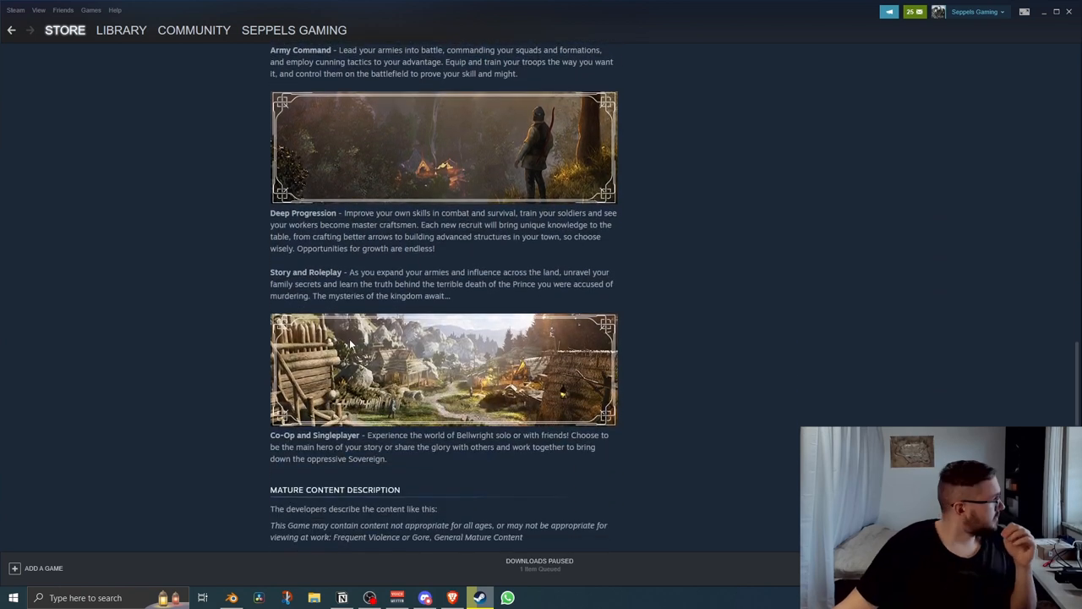
mouse_move(338, 267)
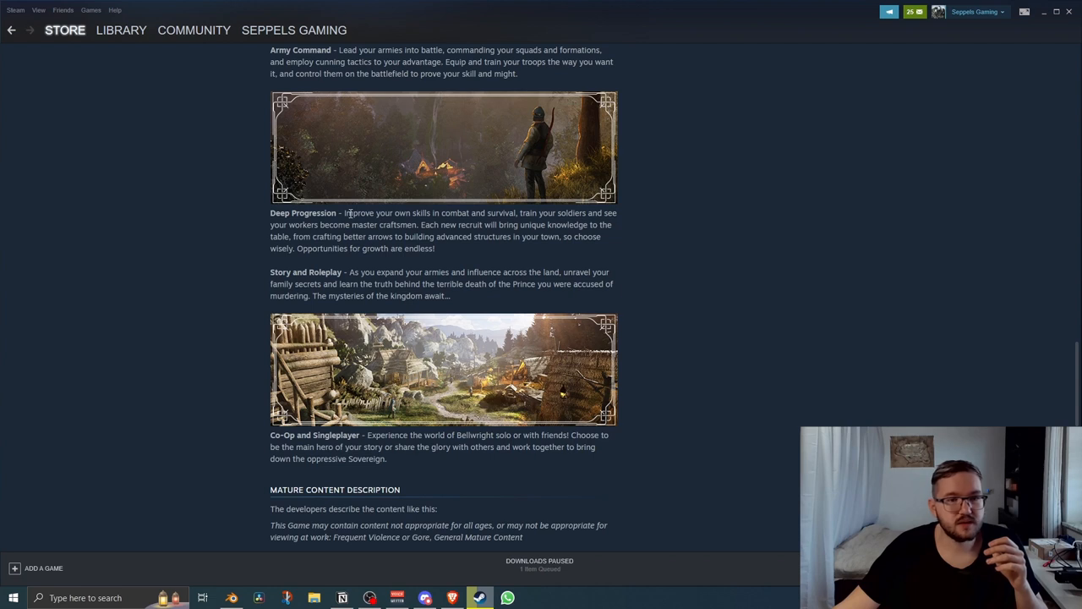
mouse_move(287, 272)
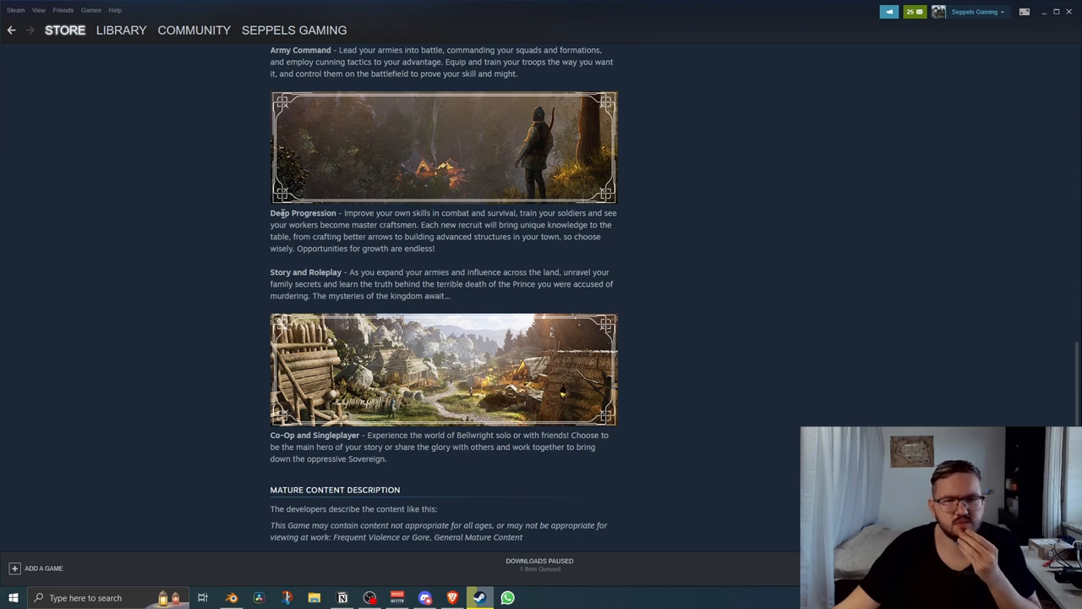
mouse_move(493, 213)
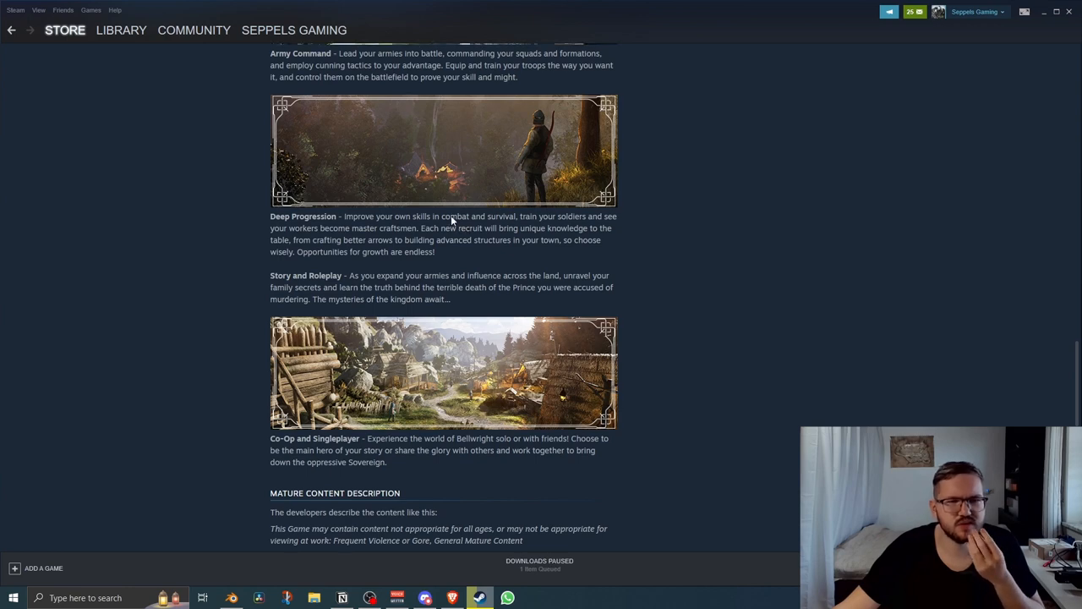
scroll(up, 3)
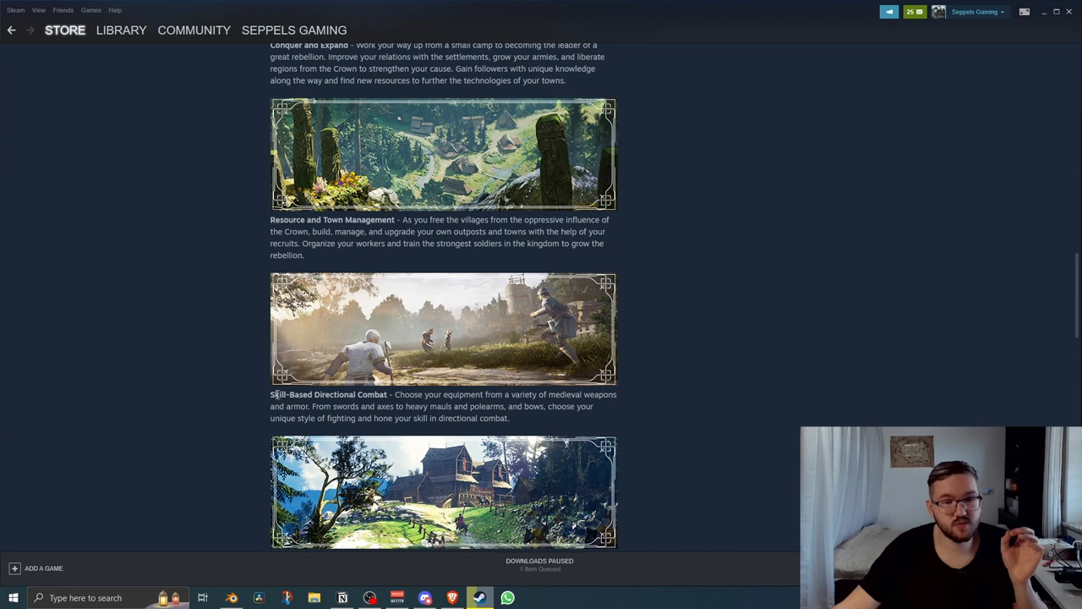
mouse_move(406, 388)
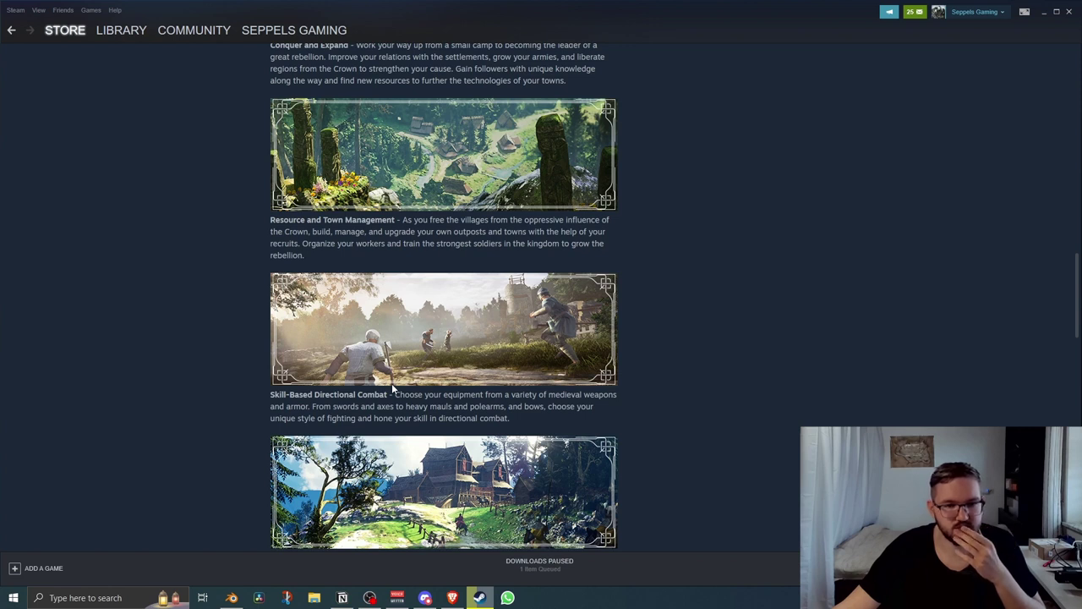
mouse_move(414, 374)
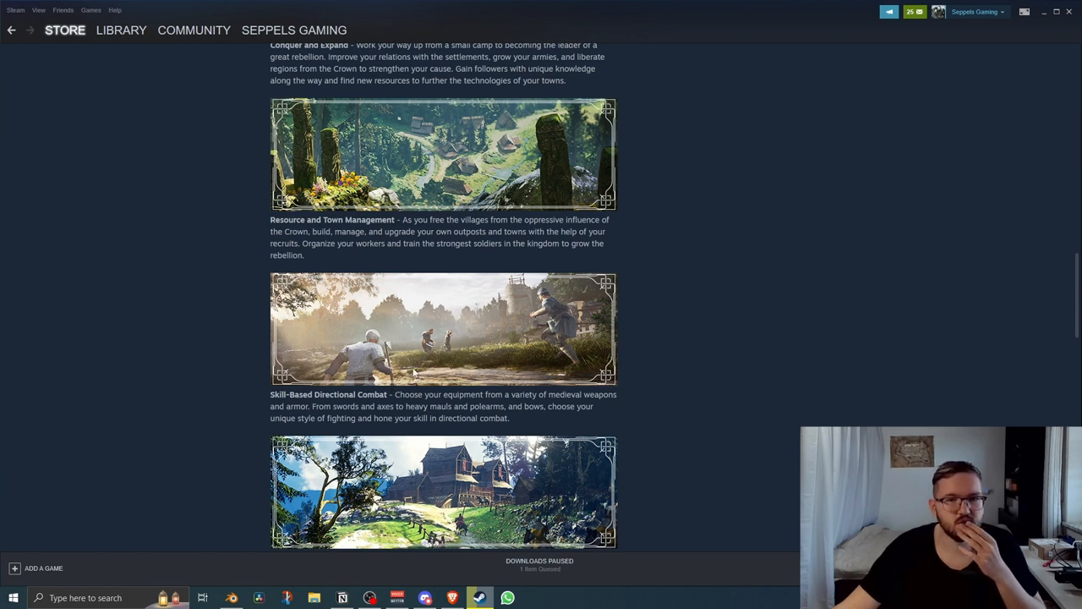
mouse_move(392, 330)
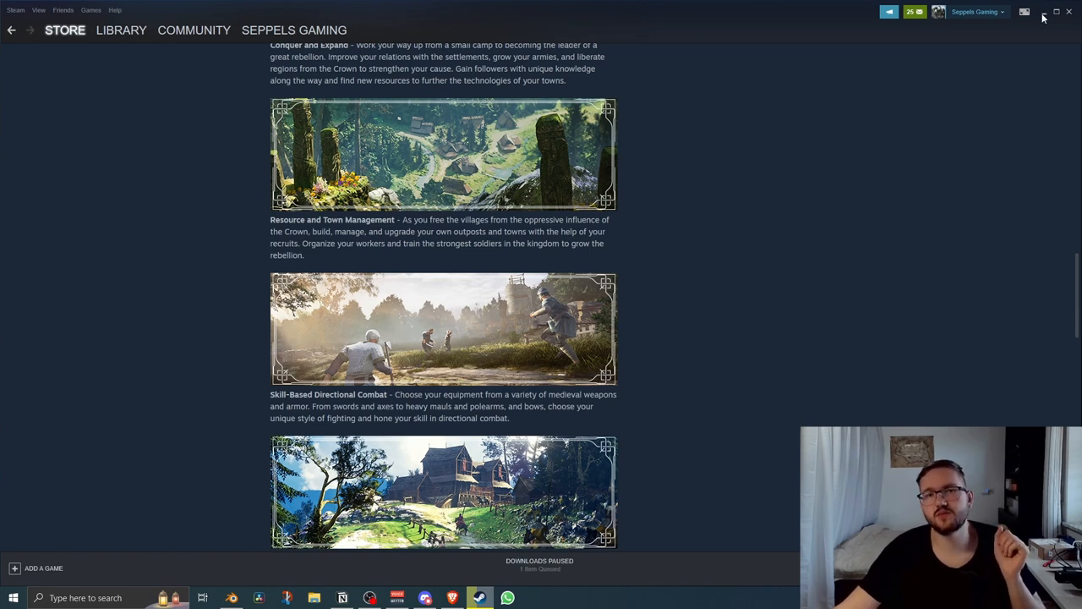
Read the Bellwright discussion thread '3rd Times the Charm' criticizing the developer's past projects.
click(1043, 10)
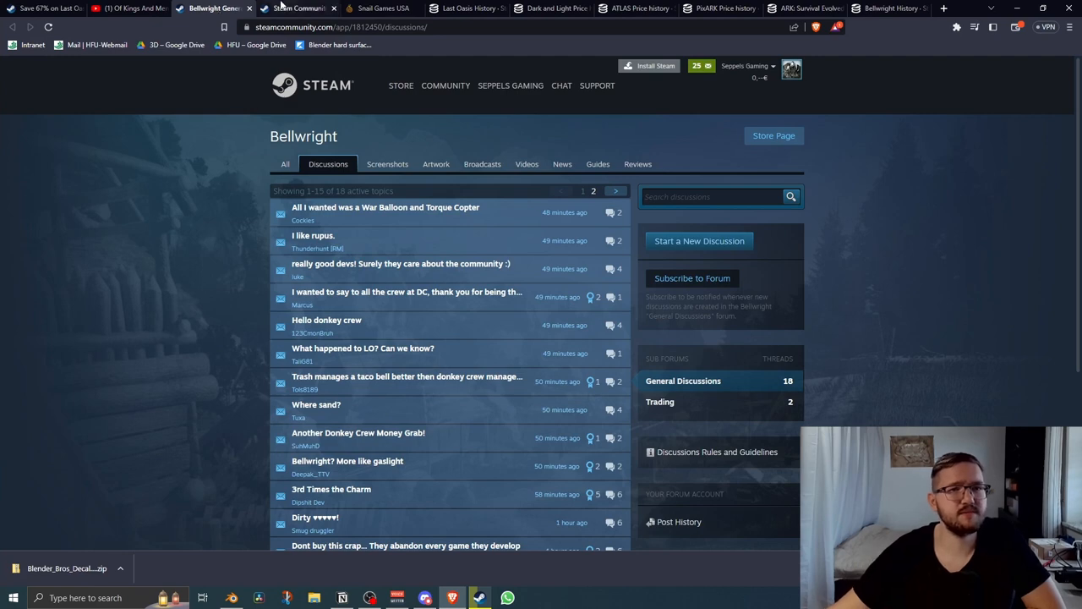
click(331, 488)
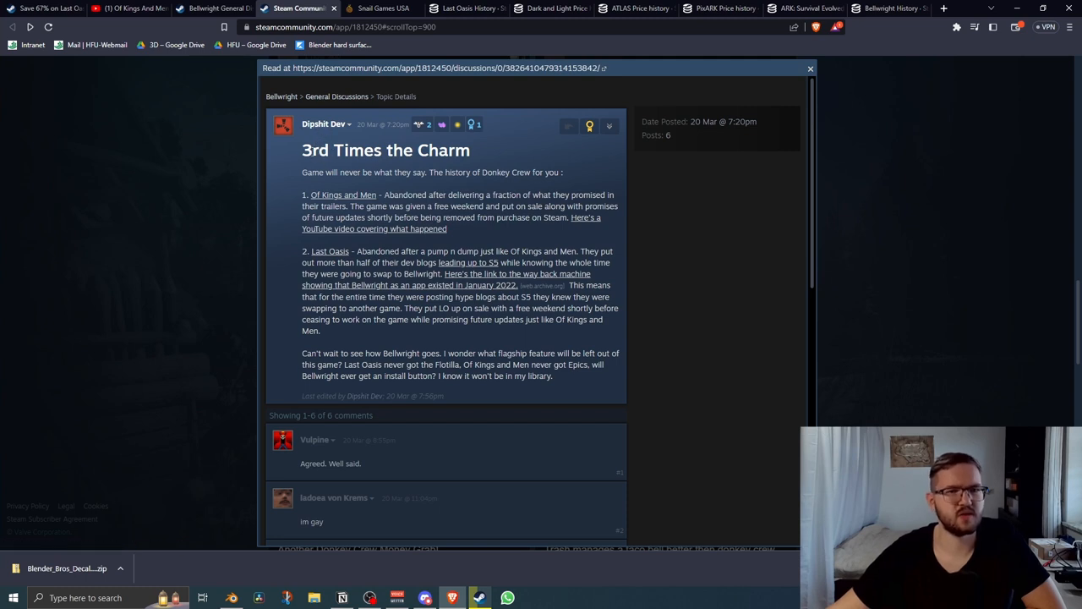
mouse_move(461, 241)
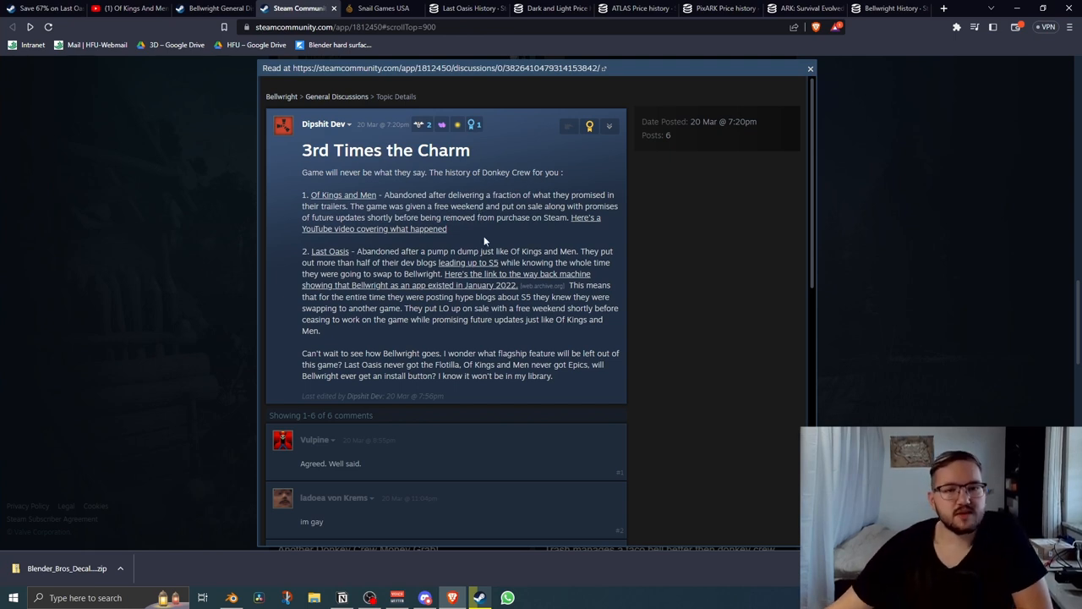
mouse_move(399, 194)
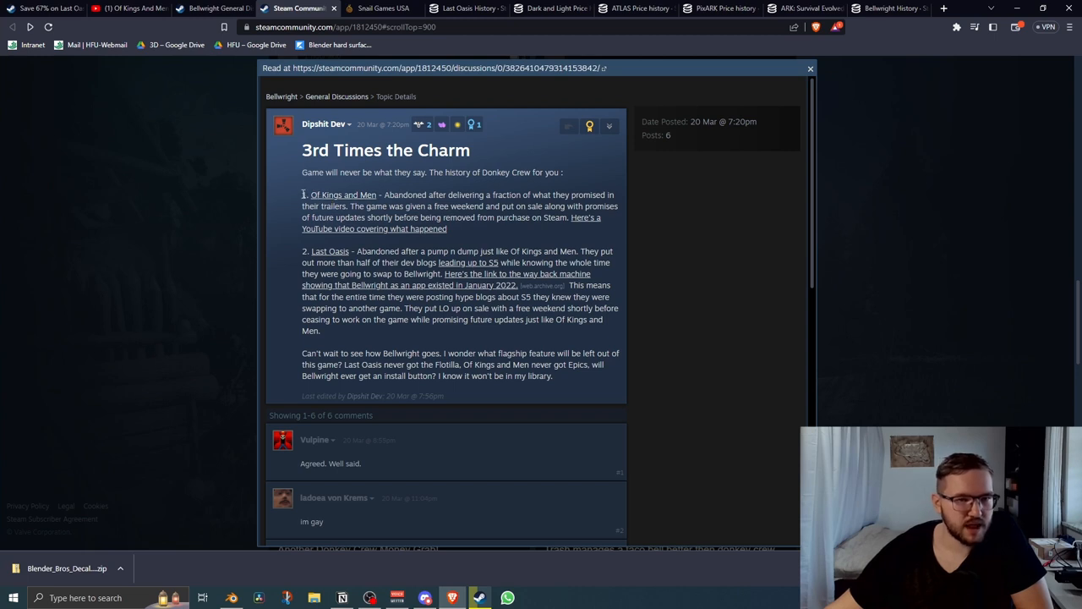
mouse_move(331, 168)
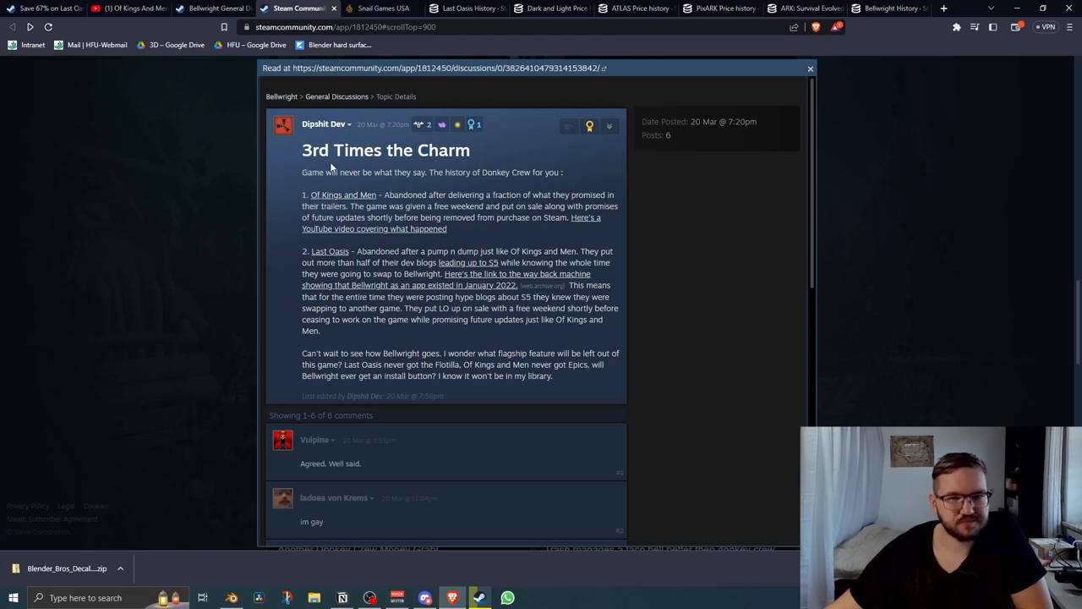
mouse_move(317, 172)
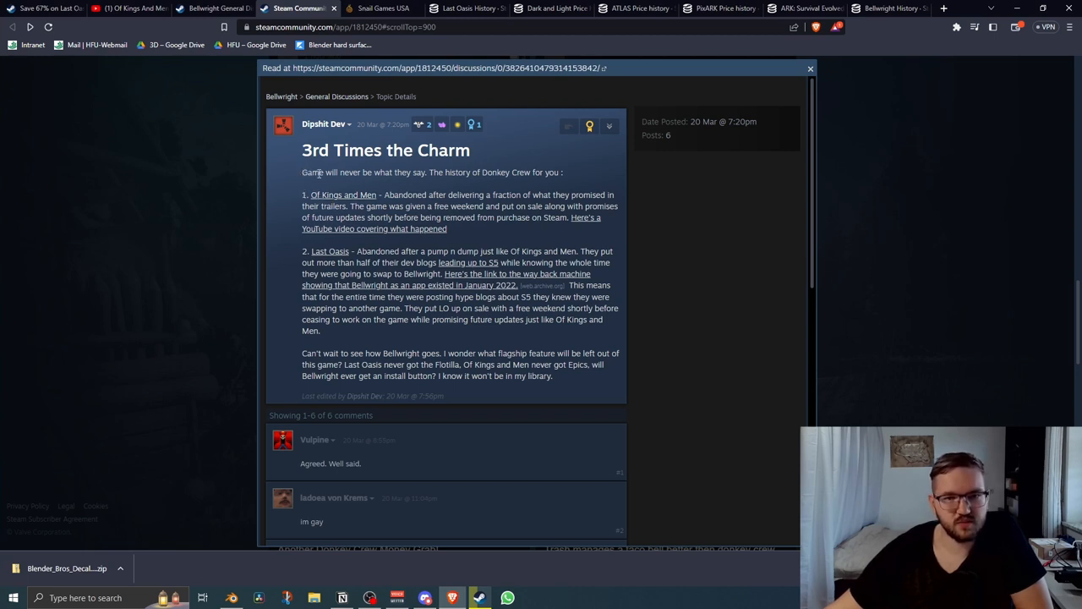
mouse_move(335, 199)
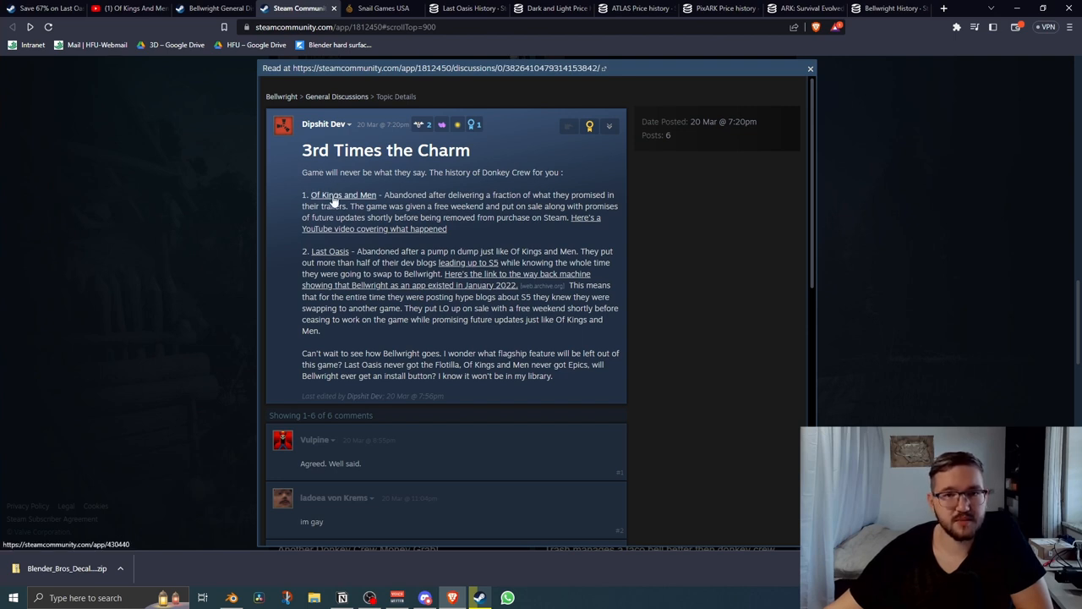
mouse_move(514, 208)
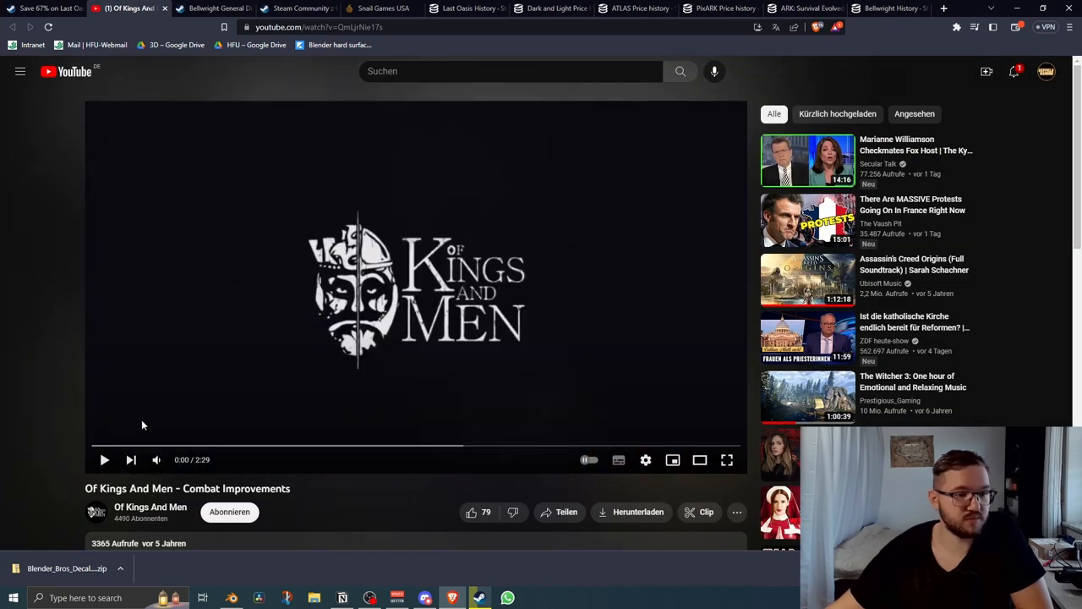
mouse_move(245, 375)
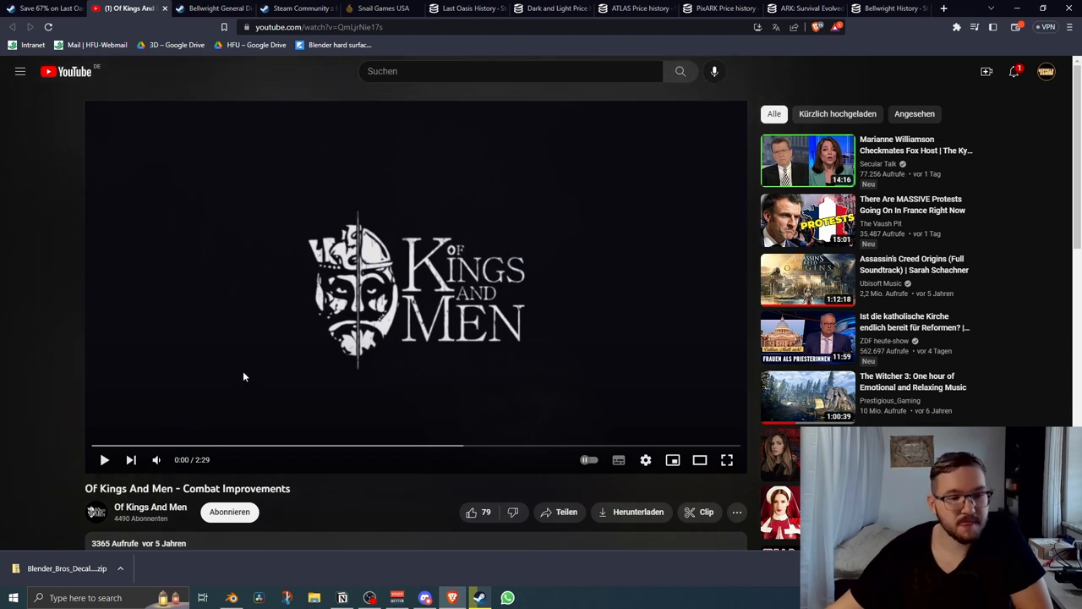
Play the Of Kings And Men combat improvements trailer, skip ahead, and watch it full-screen.
click(105, 460)
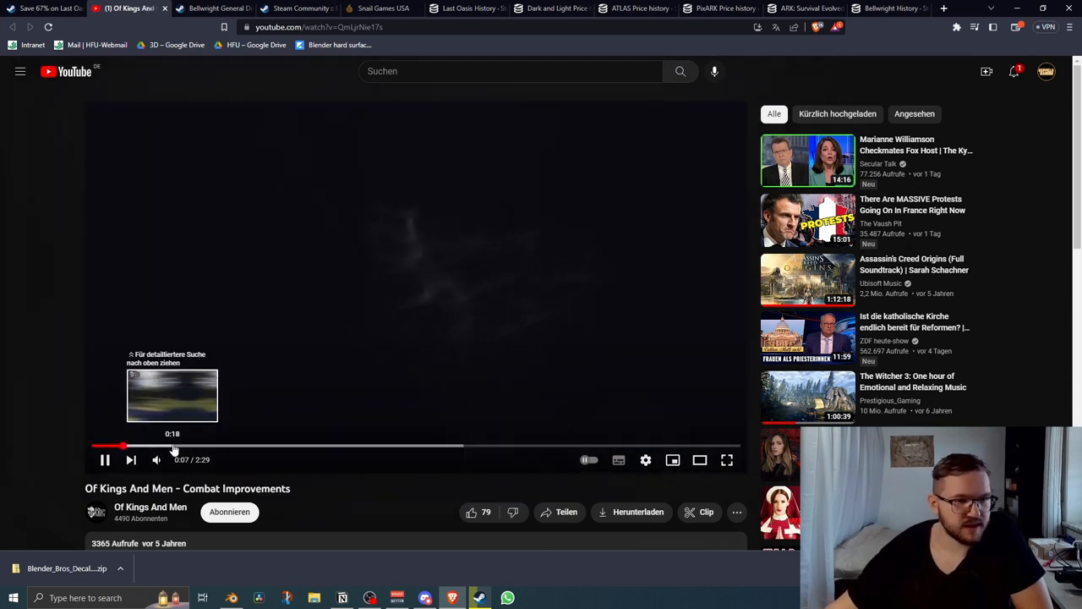
click(149, 447)
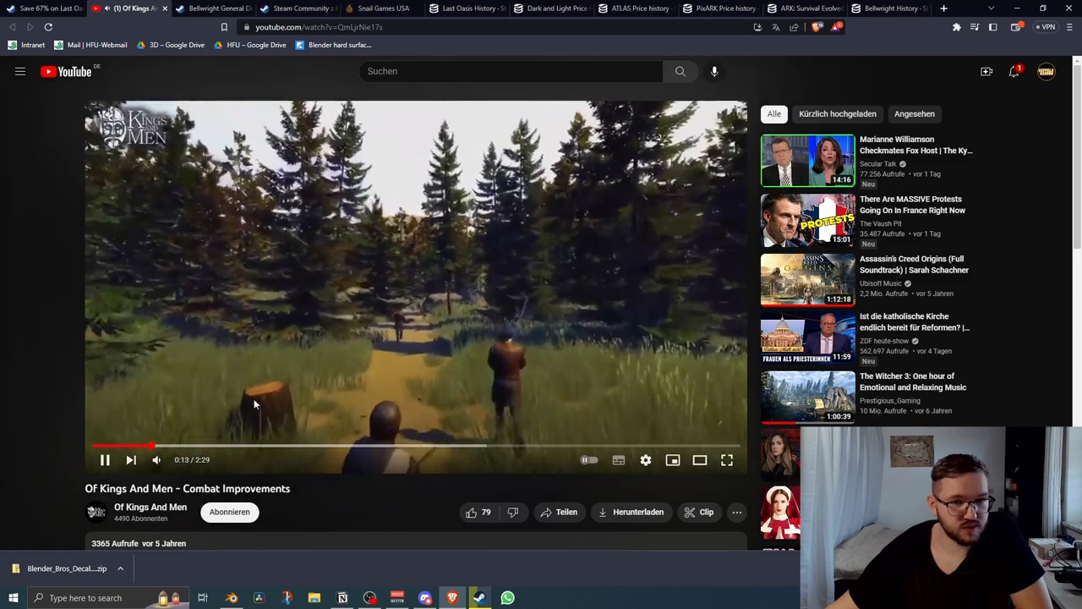
click(144, 447)
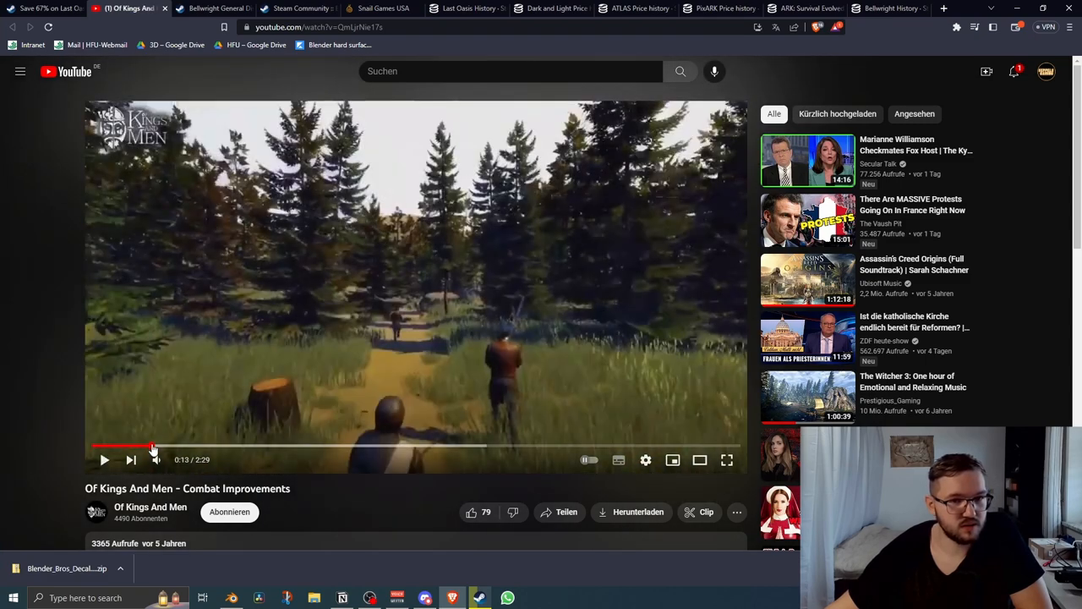
click(105, 459)
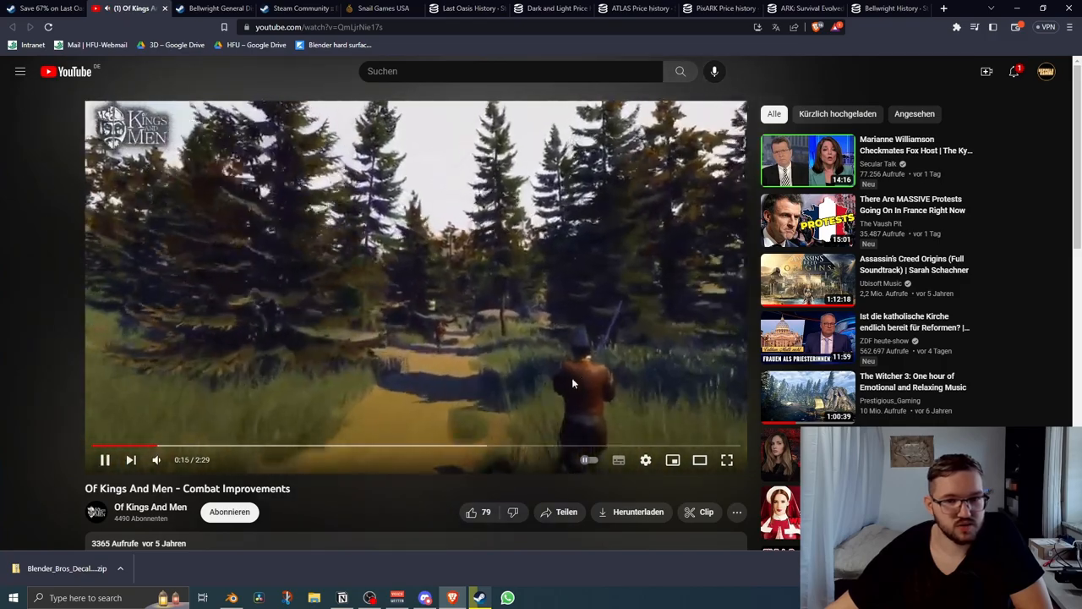
click(727, 460)
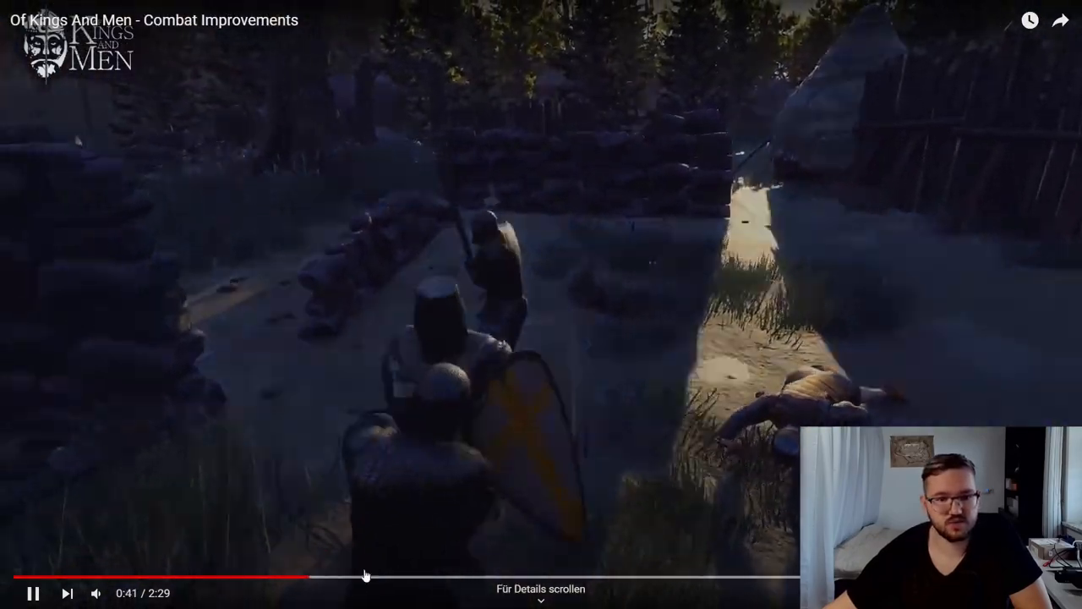
Skip through the trailer to later combat footage, ending near 2:17 of 2:29.
click(397, 578)
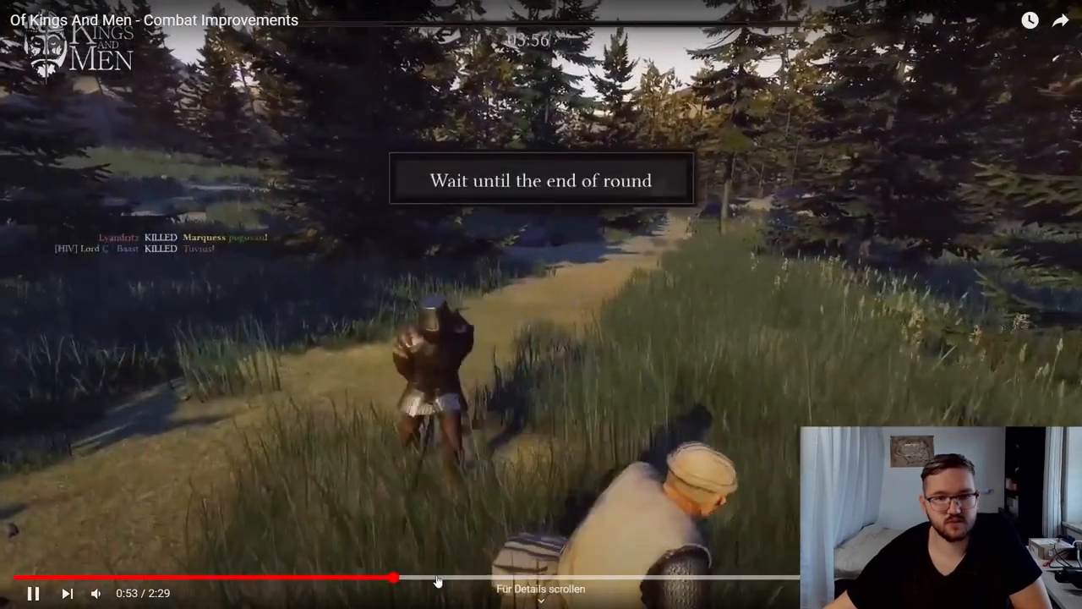
click(534, 579)
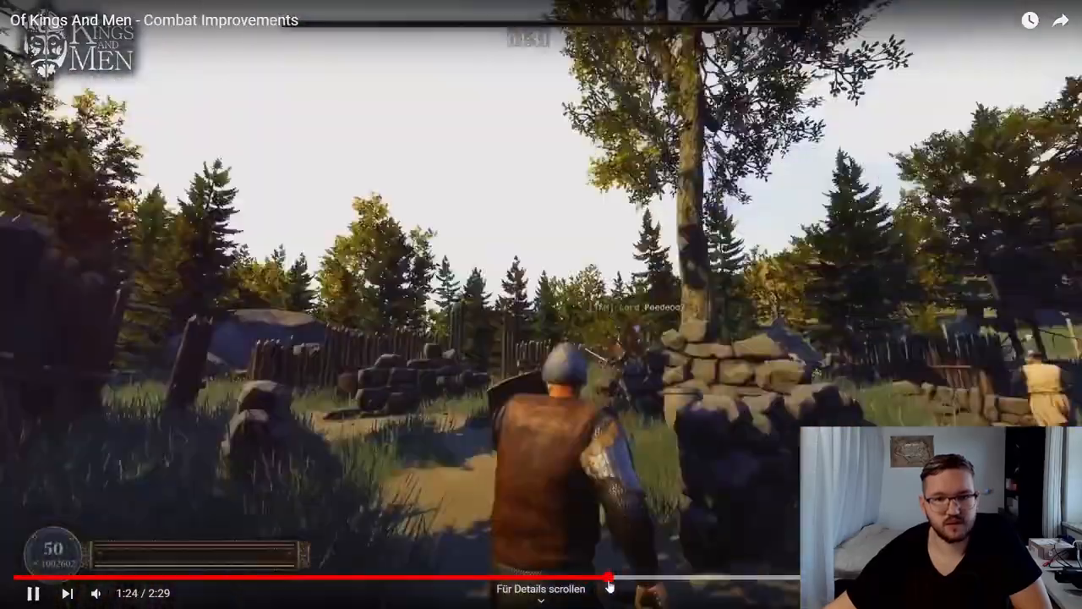
click(685, 578)
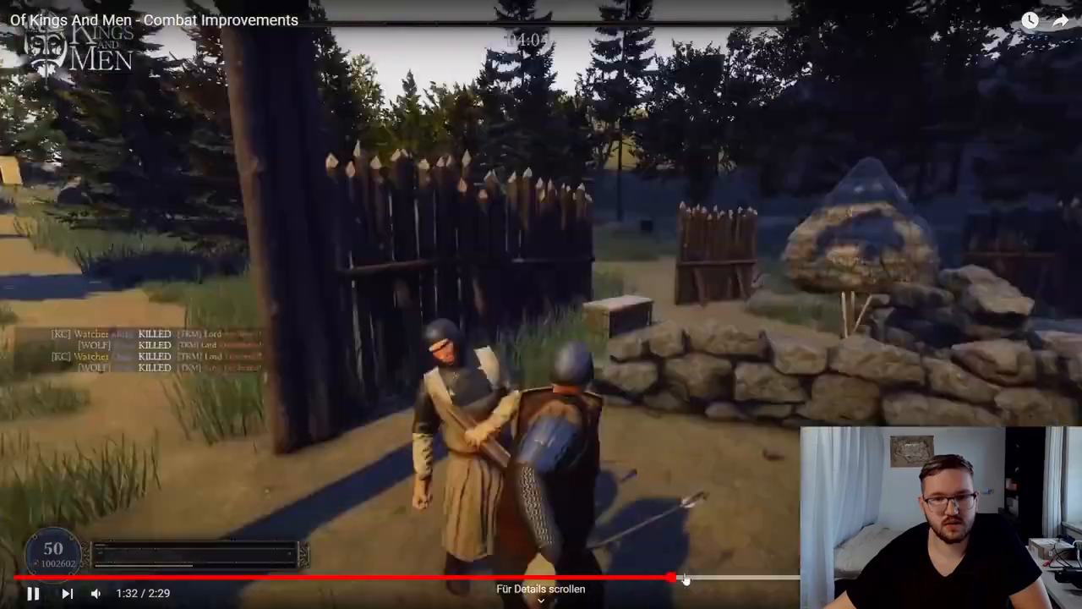
drag(685, 578, 717, 578)
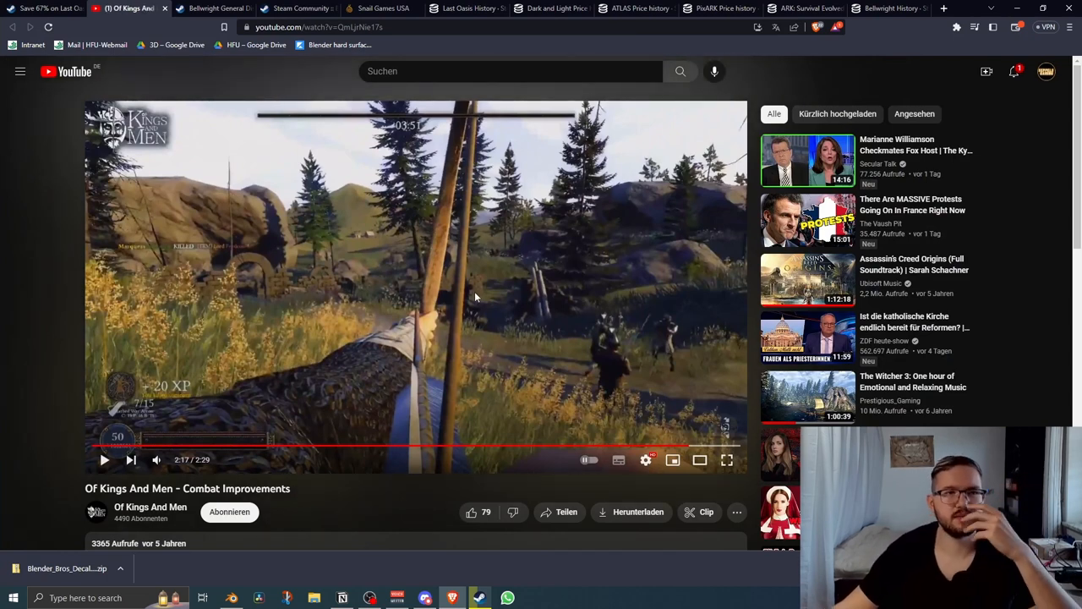
mouse_move(176, 71)
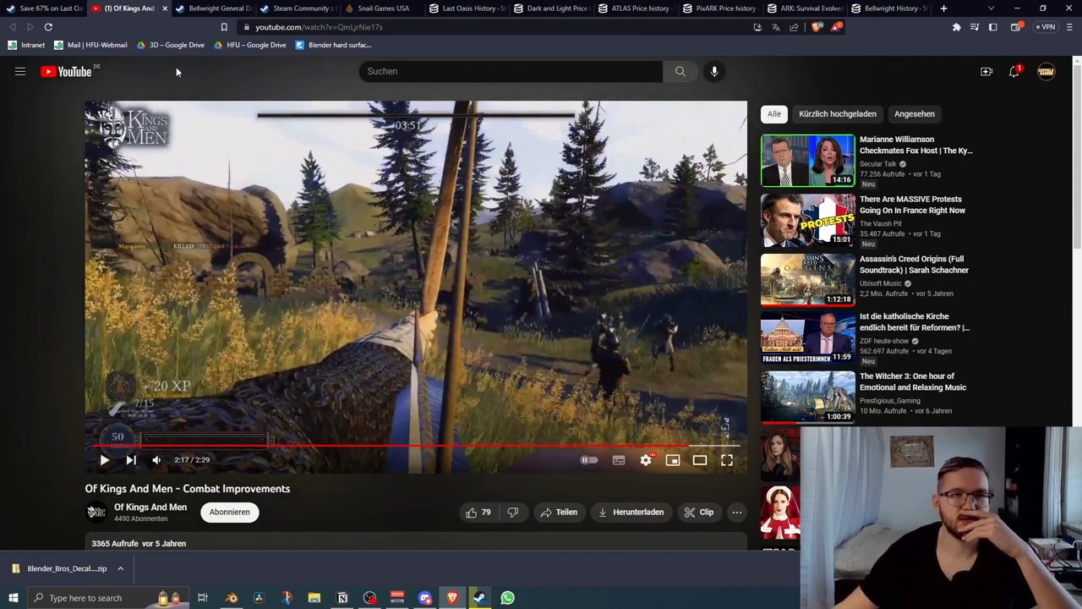
mouse_move(257, 99)
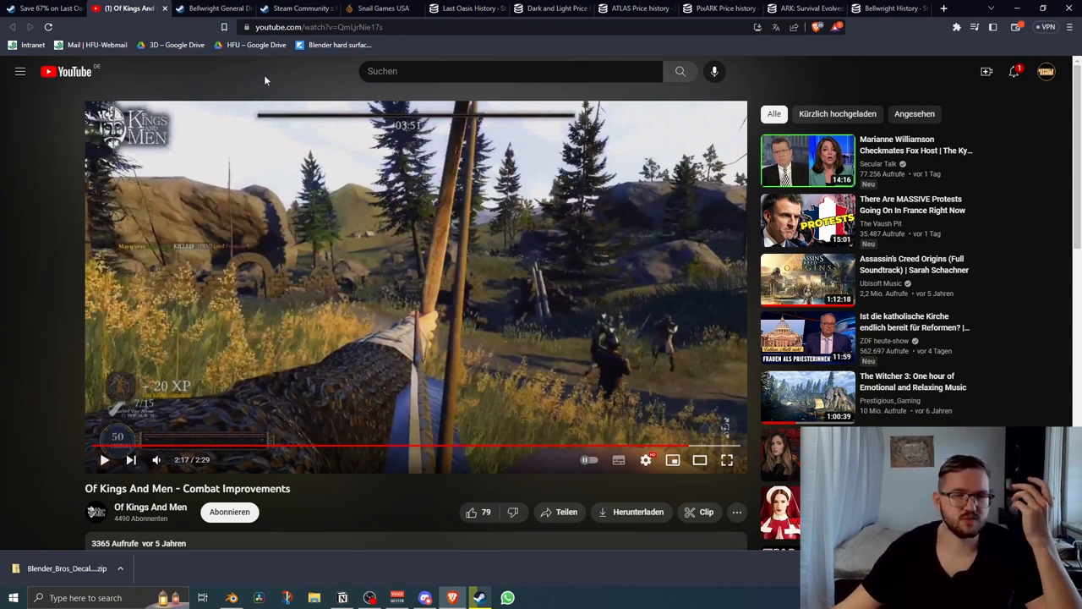
mouse_move(263, 76)
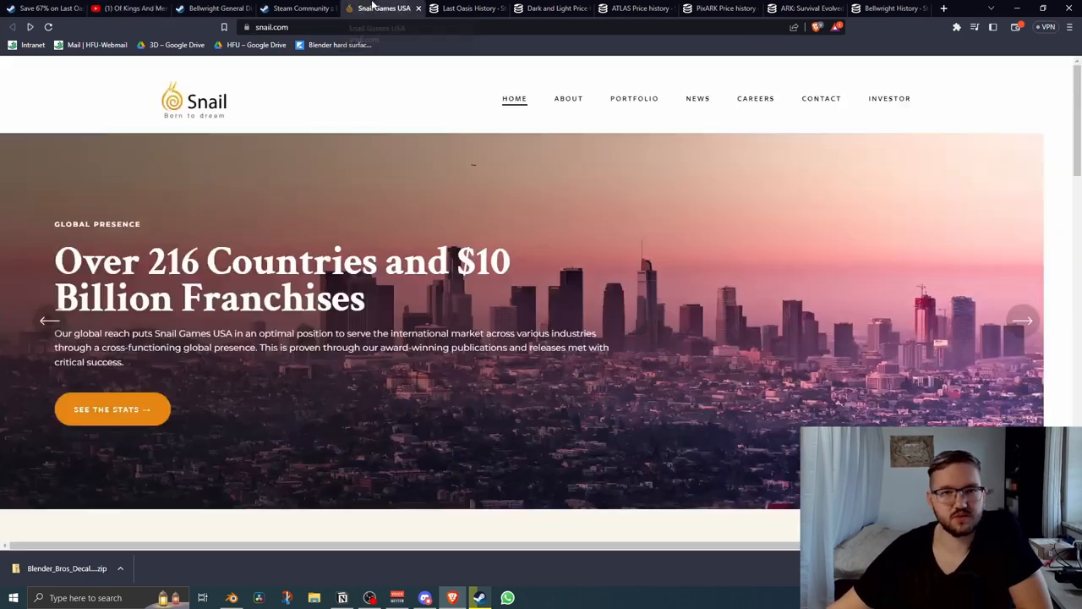
Advance the snail.com homepage banner through two more slides.
click(49, 322)
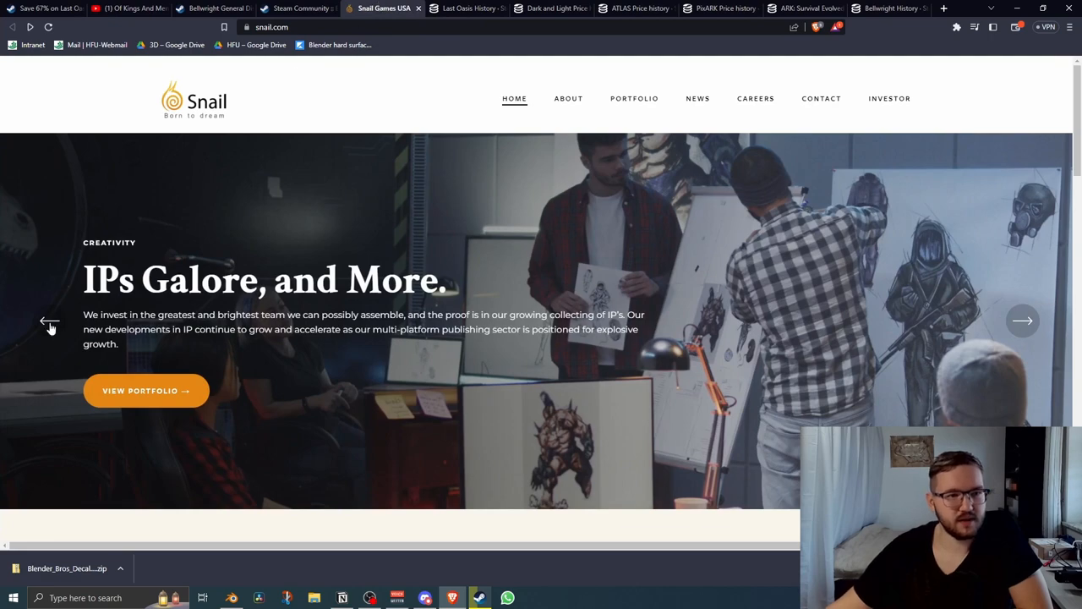
click(51, 321)
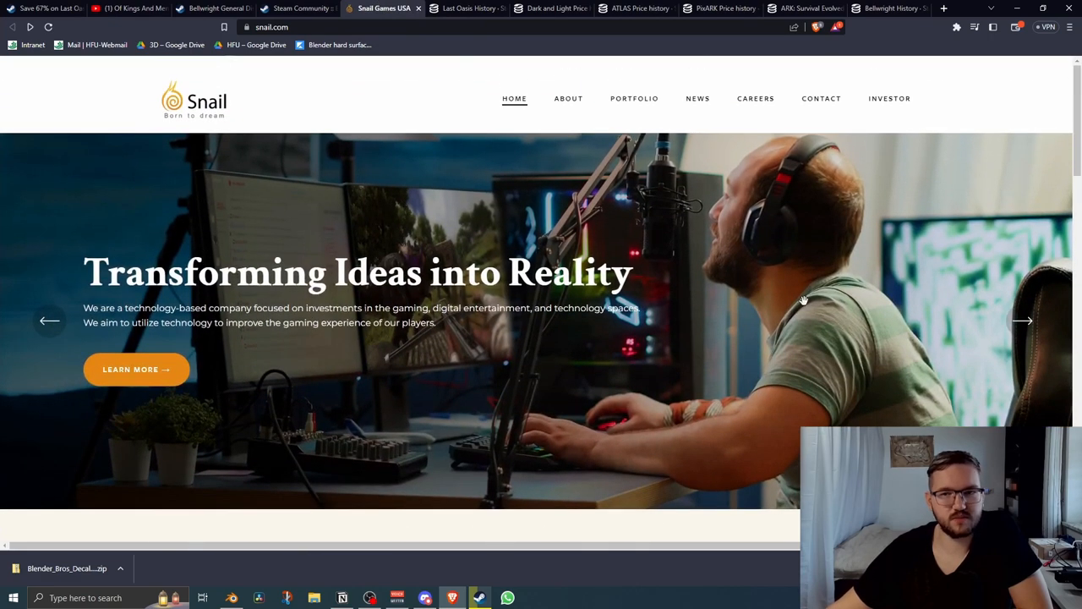
mouse_move(439, 318)
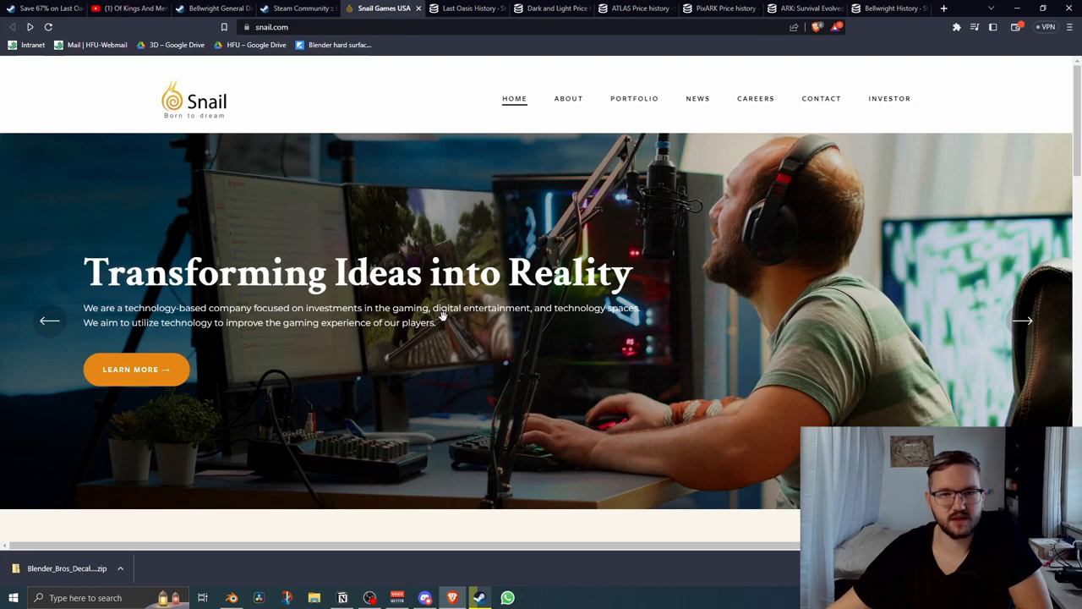
Scroll down the Snail Games site to the Investment Highlight franchise artwork.
scroll(down, 3)
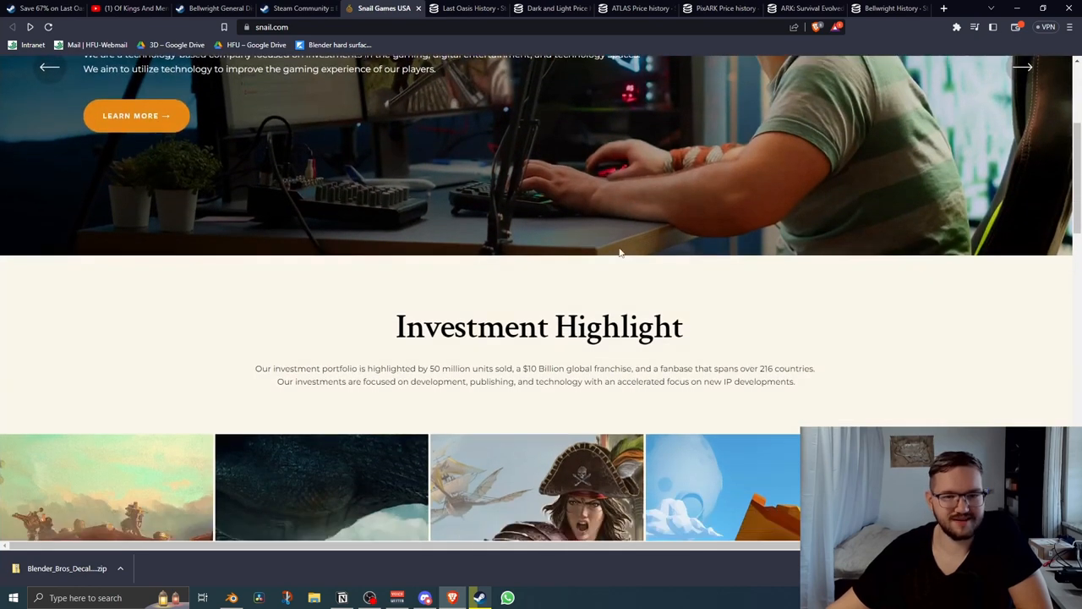
scroll(down, 3)
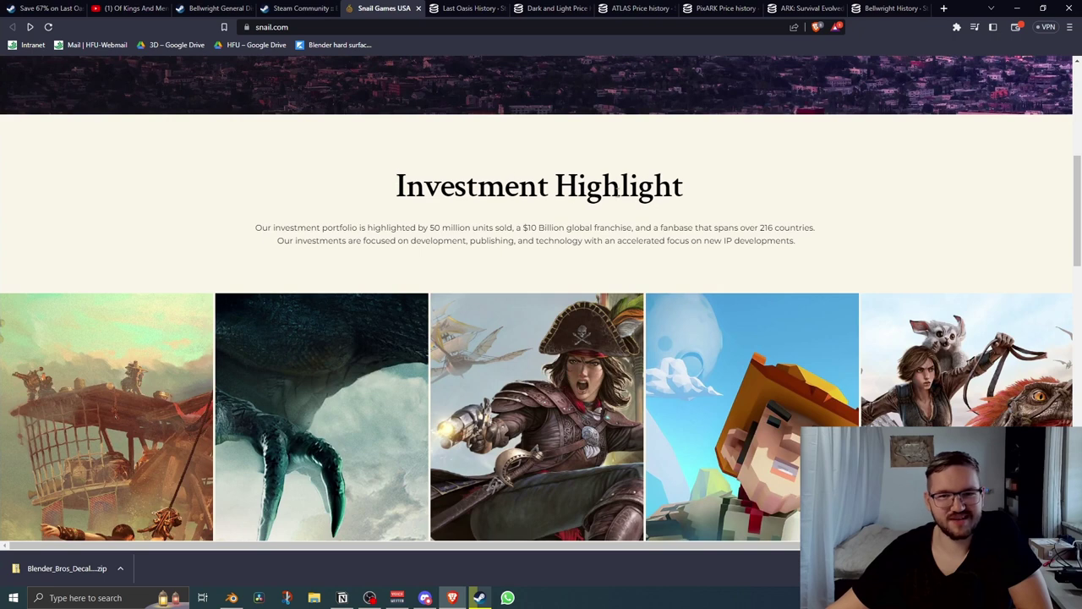
scroll(down, 3)
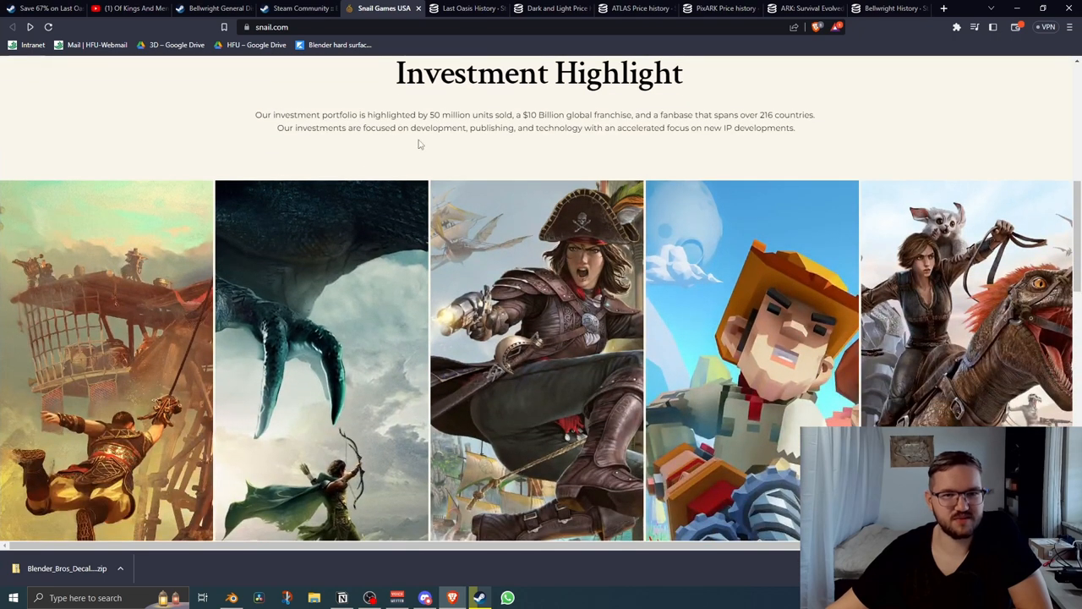
mouse_move(673, 115)
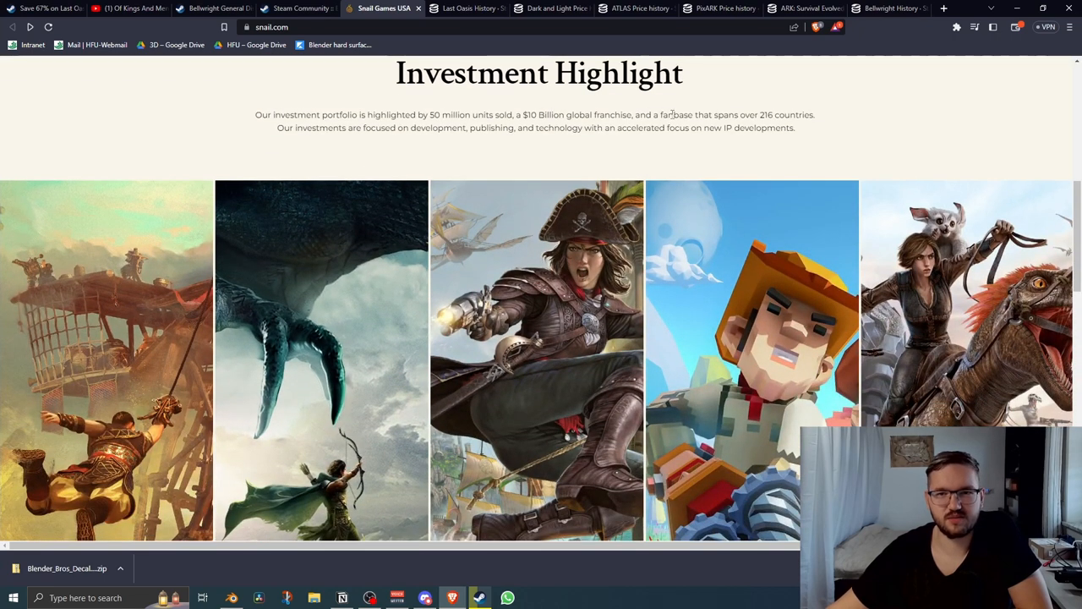
mouse_move(404, 142)
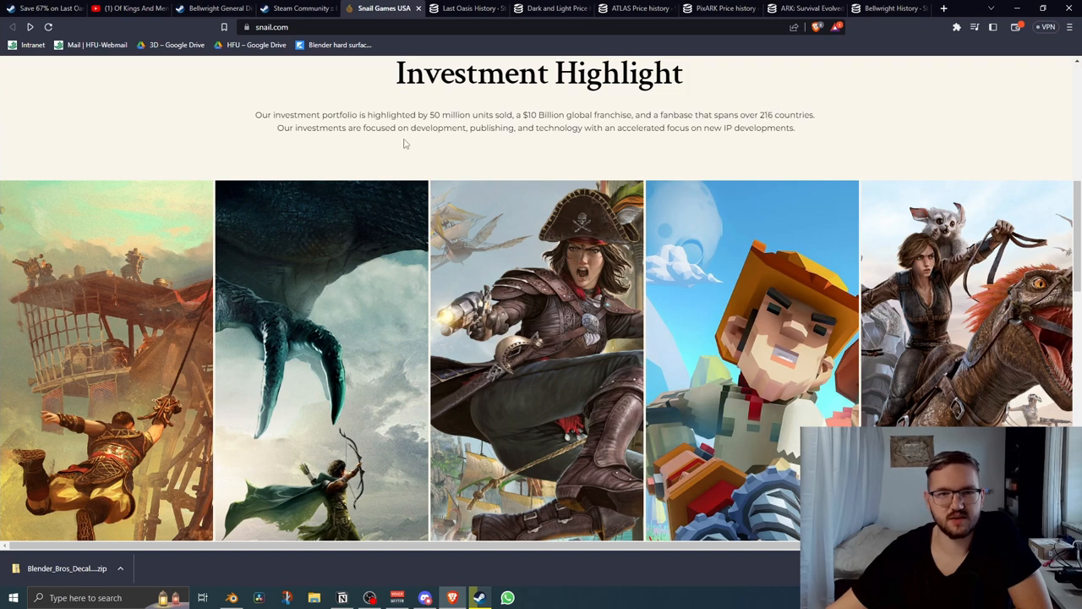
scroll(down, 3)
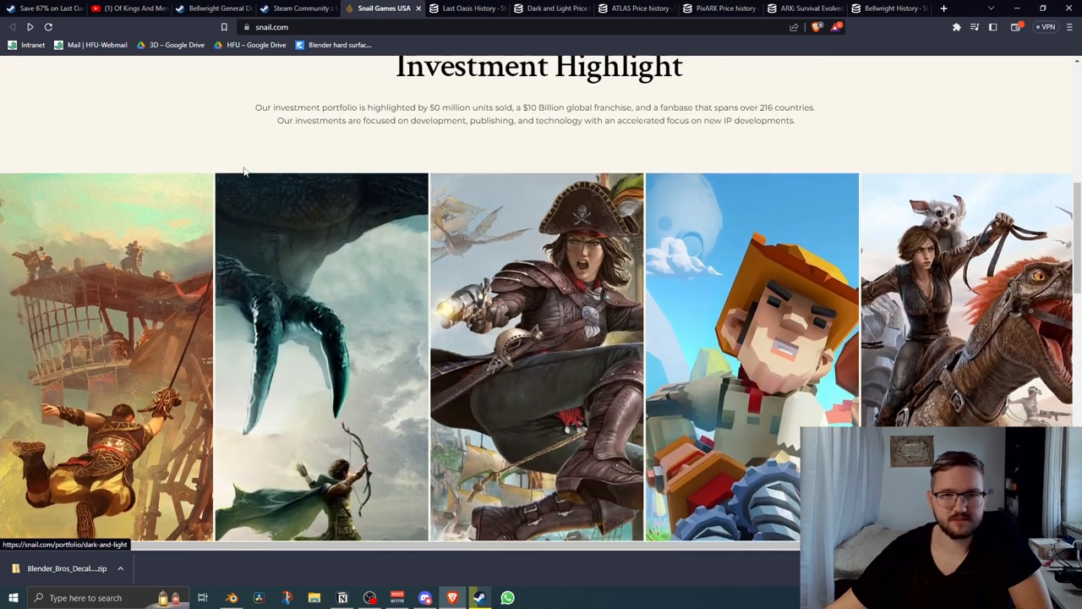
scroll(down, 3)
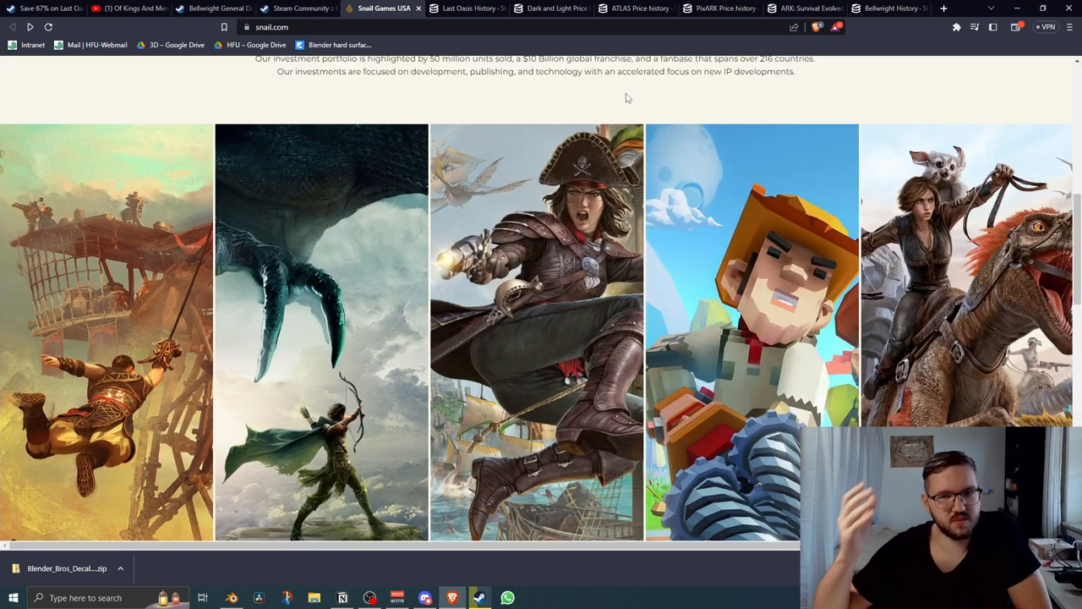
mouse_move(406, 123)
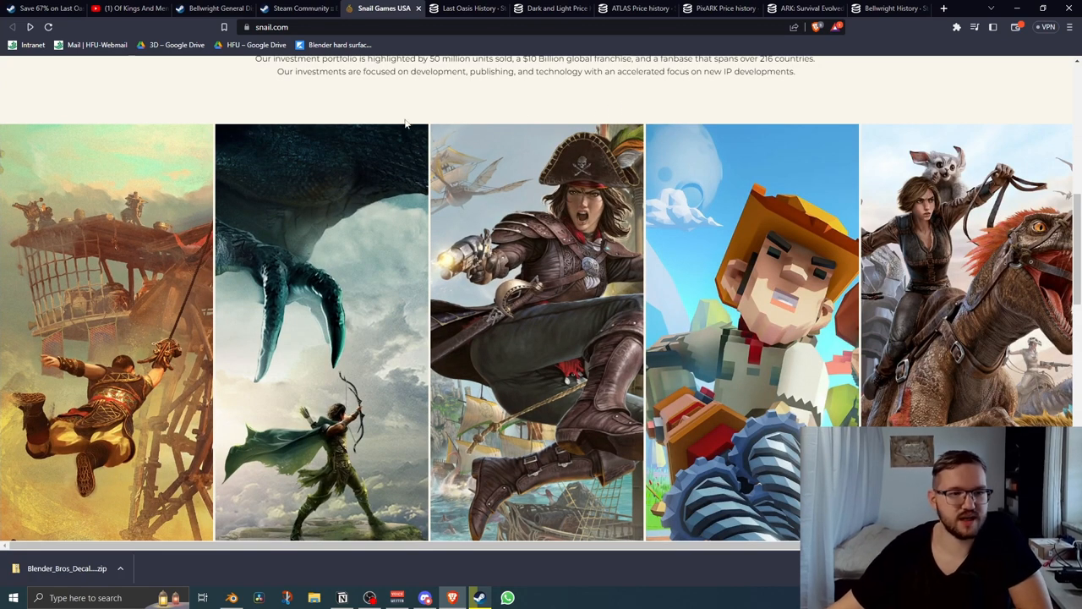
mouse_move(189, 132)
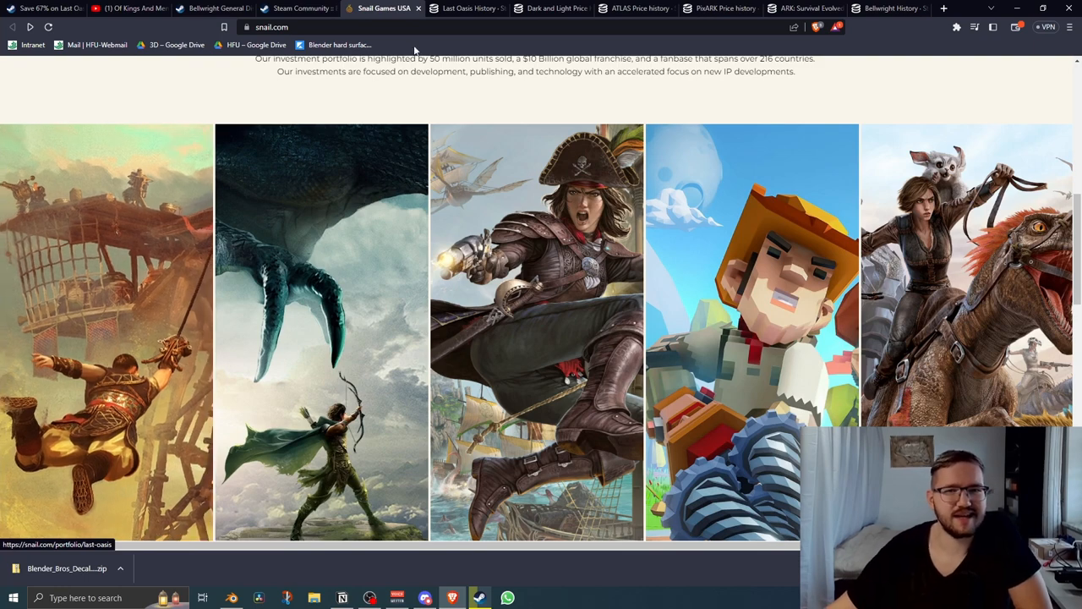
View the Last Oasis player-count chart on SteamDB narrowed to the last day.
click(466, 7)
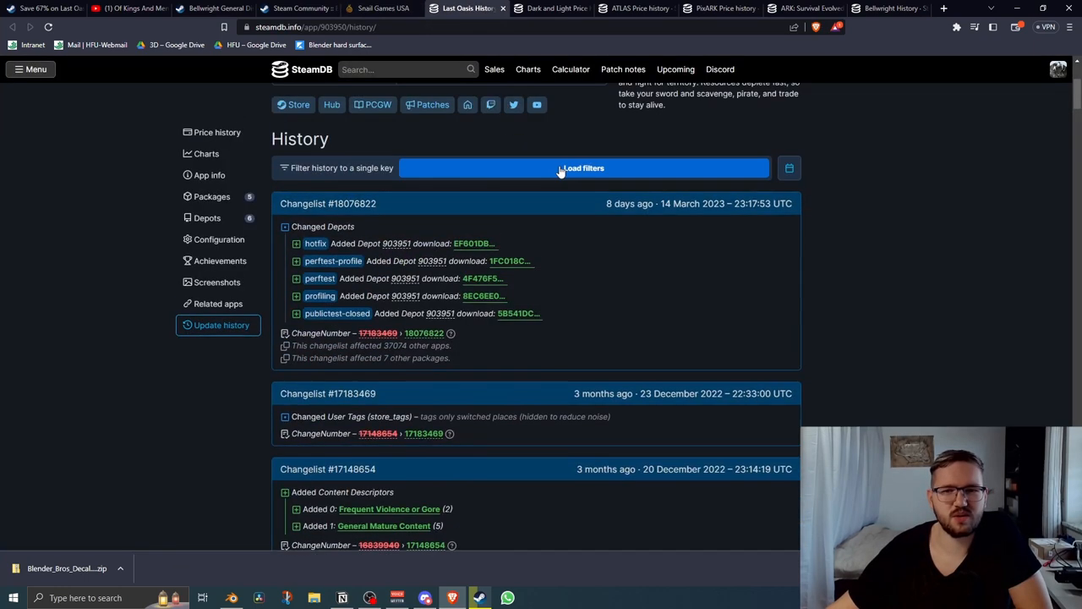
scroll(up, 3)
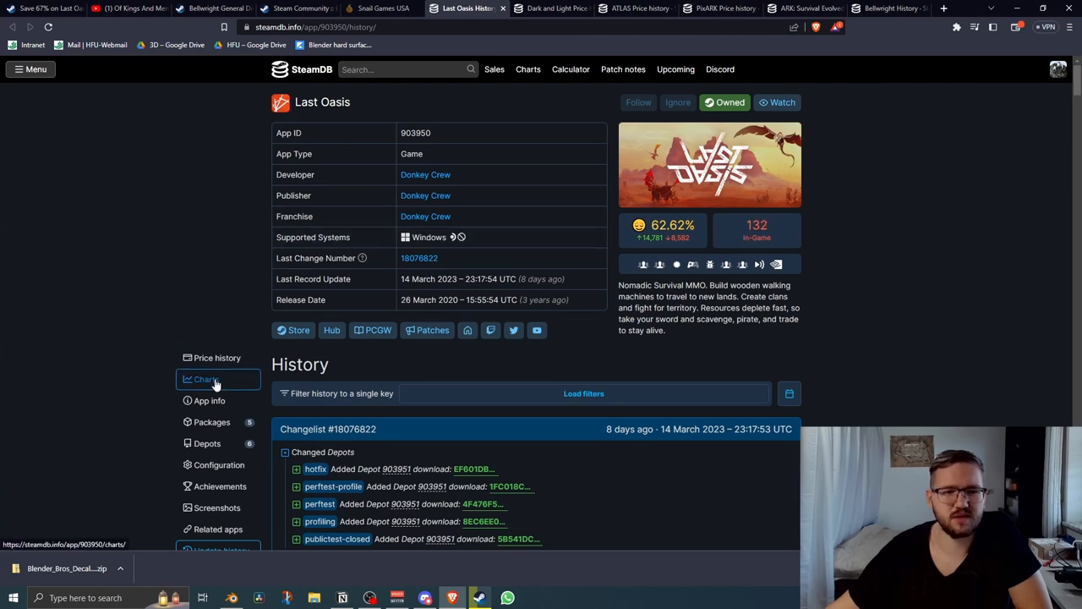
click(205, 379)
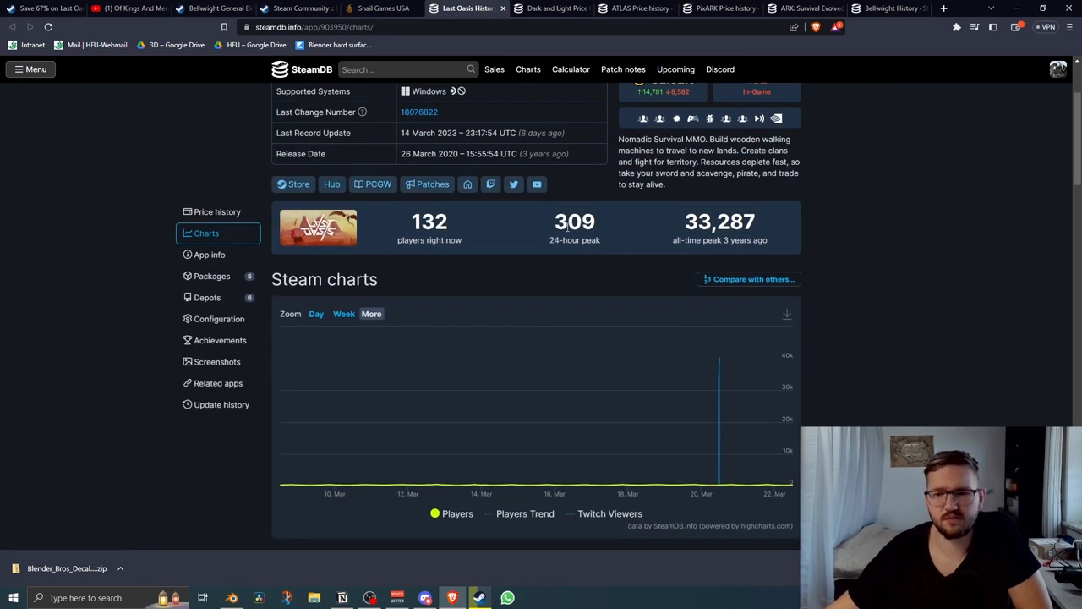
click(315, 313)
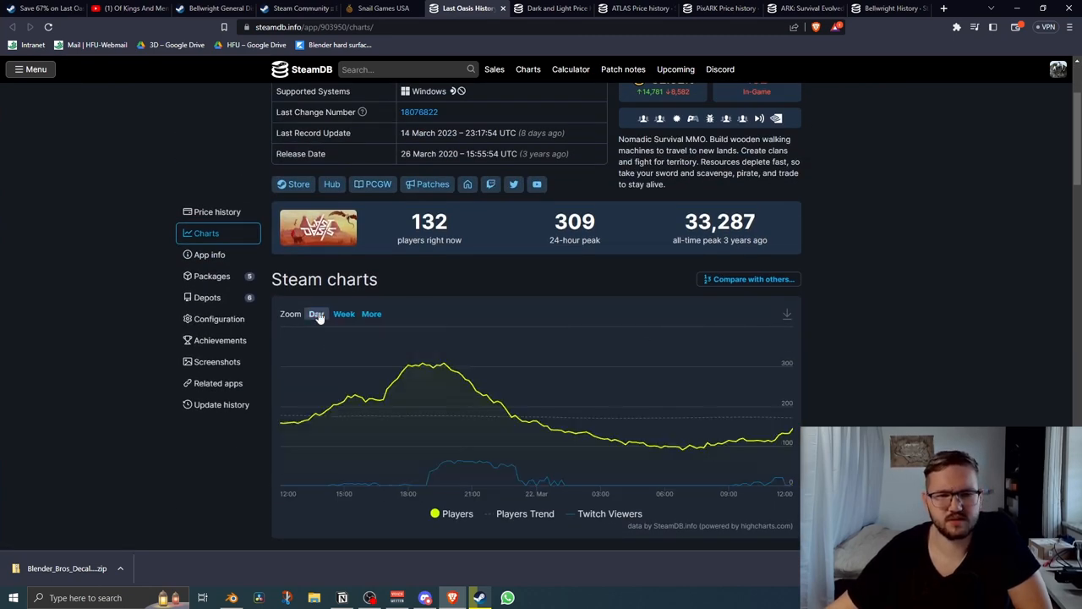
mouse_move(443, 363)
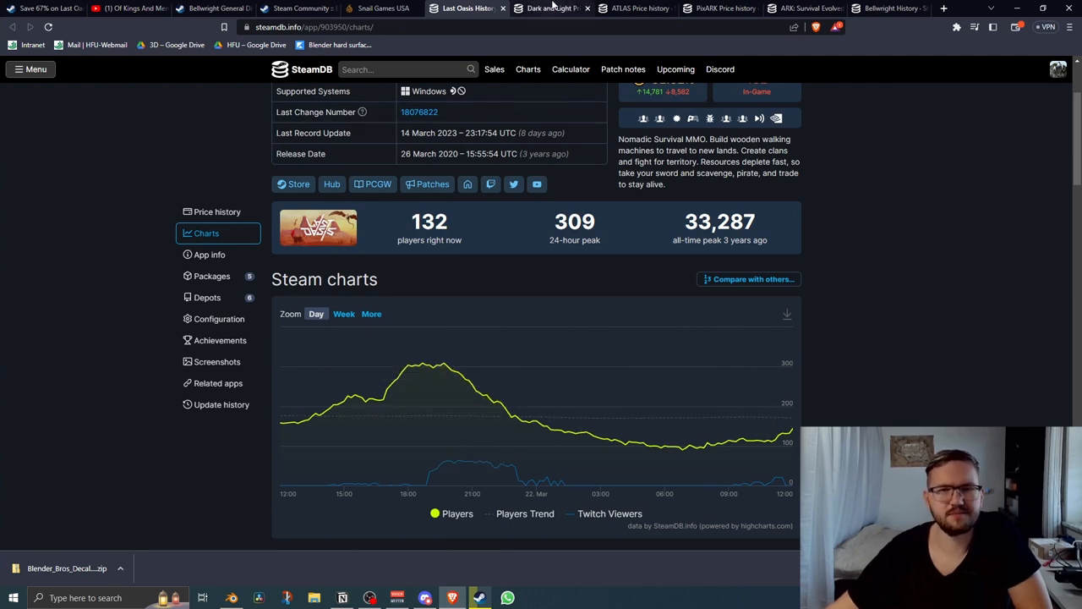
scroll(up, 3)
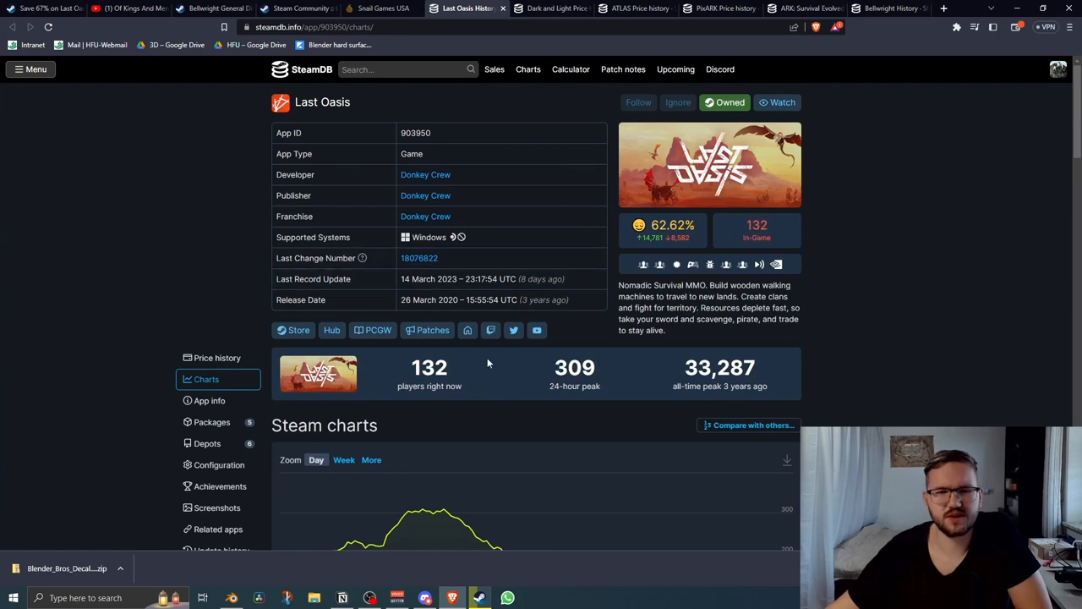
mouse_move(671, 225)
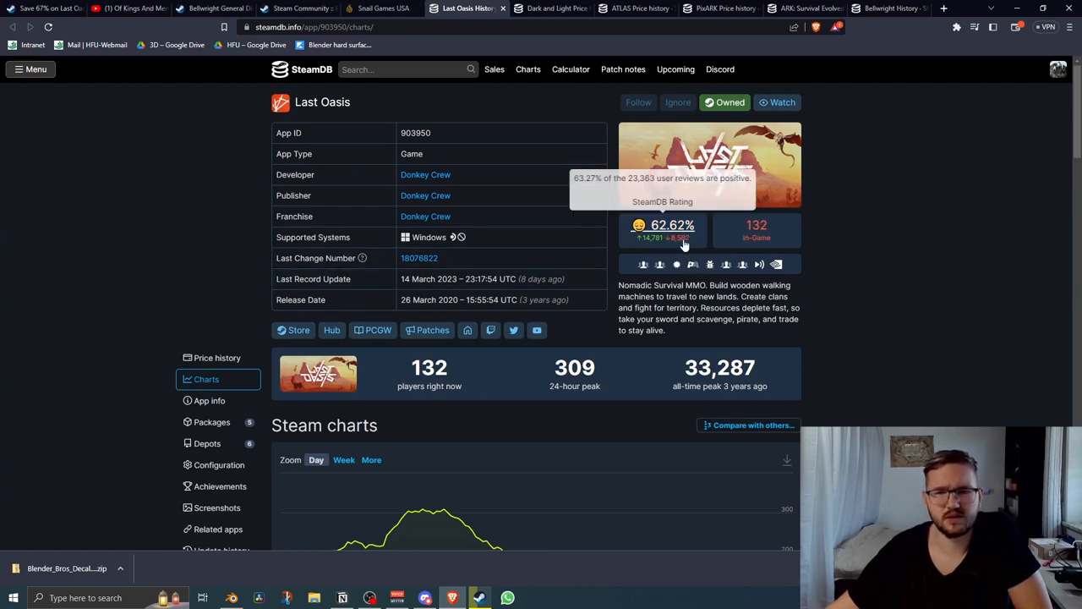
Check Dark and Light and PixARK player stats against the Snail portfolio, then return to Bellwright's update history.
click(380, 8)
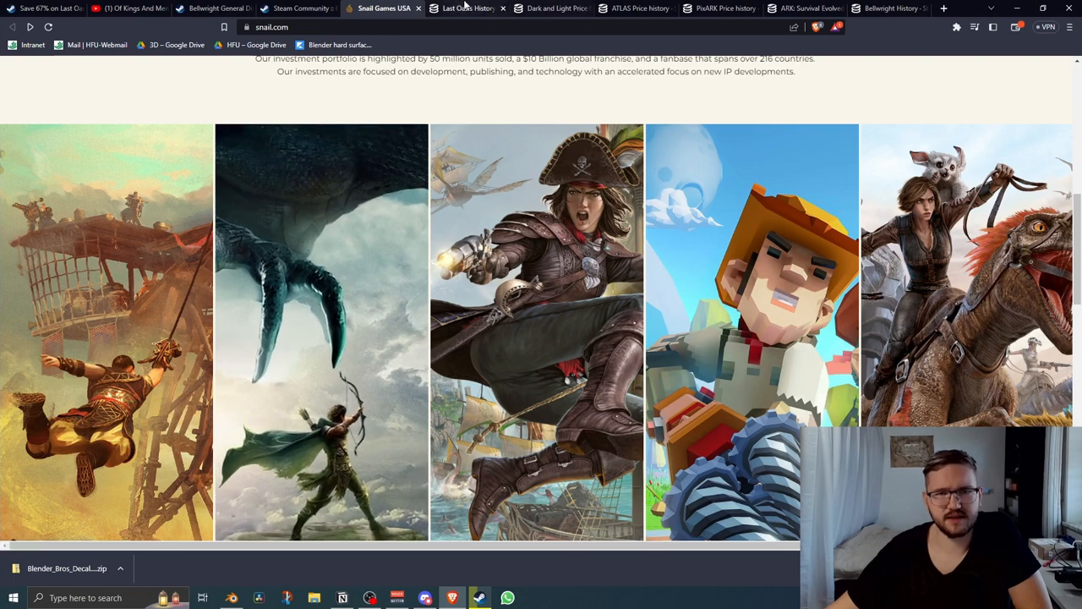
click(549, 9)
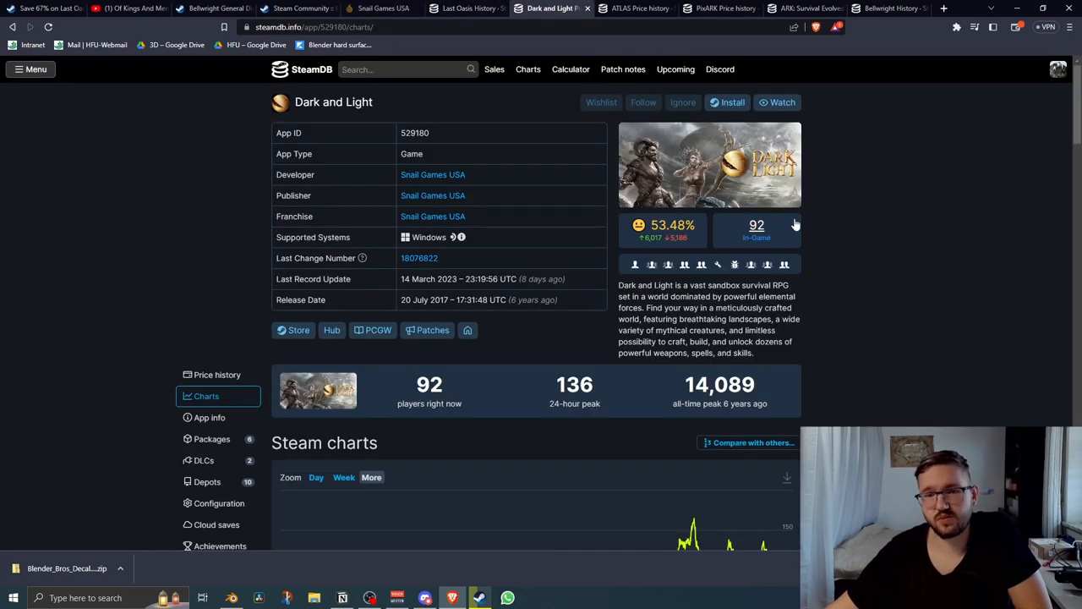
mouse_move(528, 224)
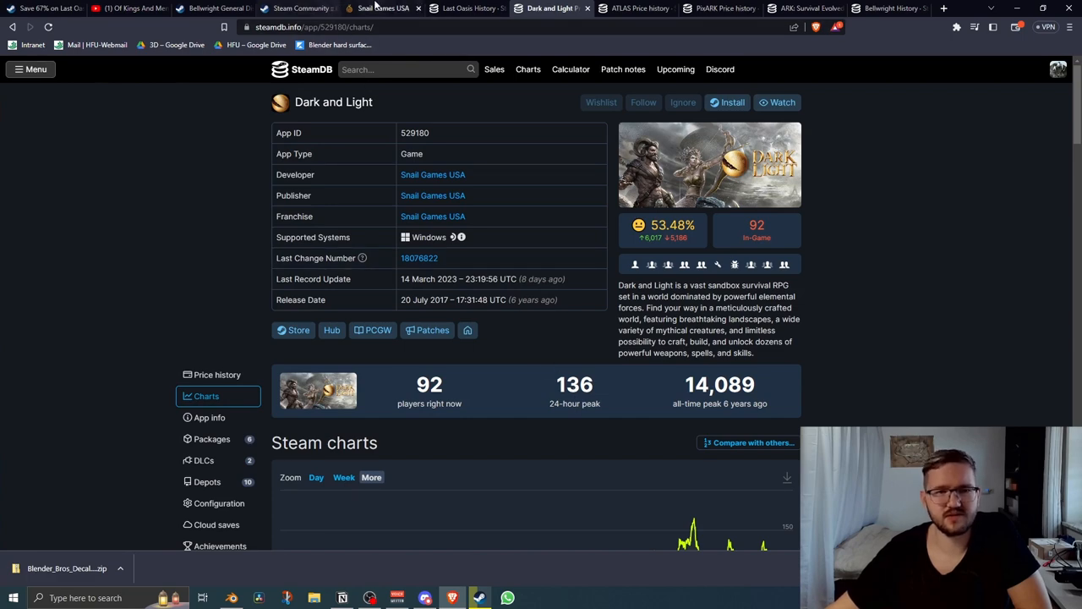
click(382, 7)
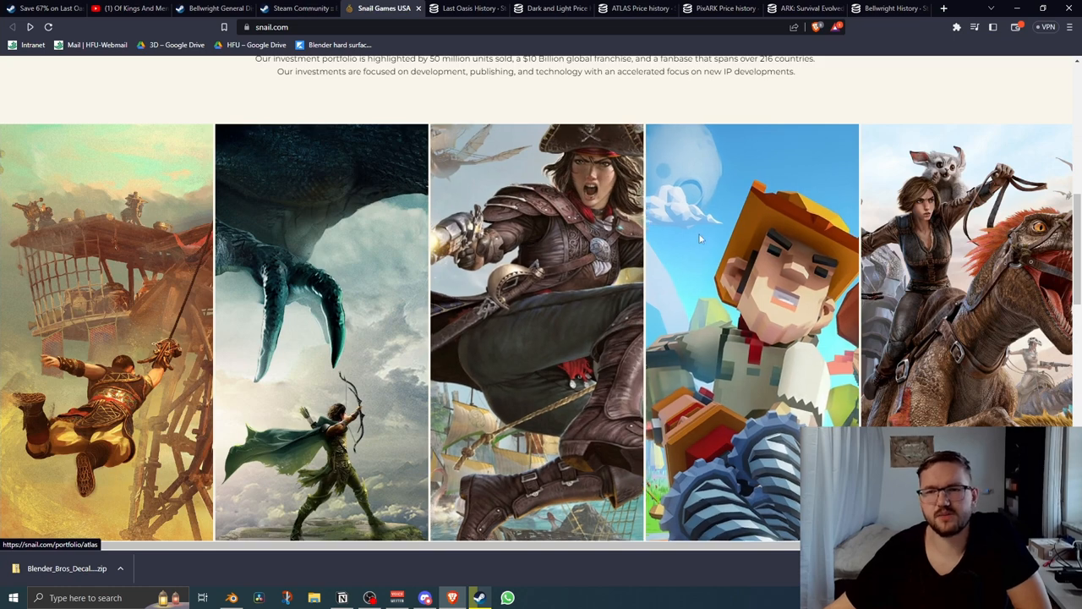
click(718, 8)
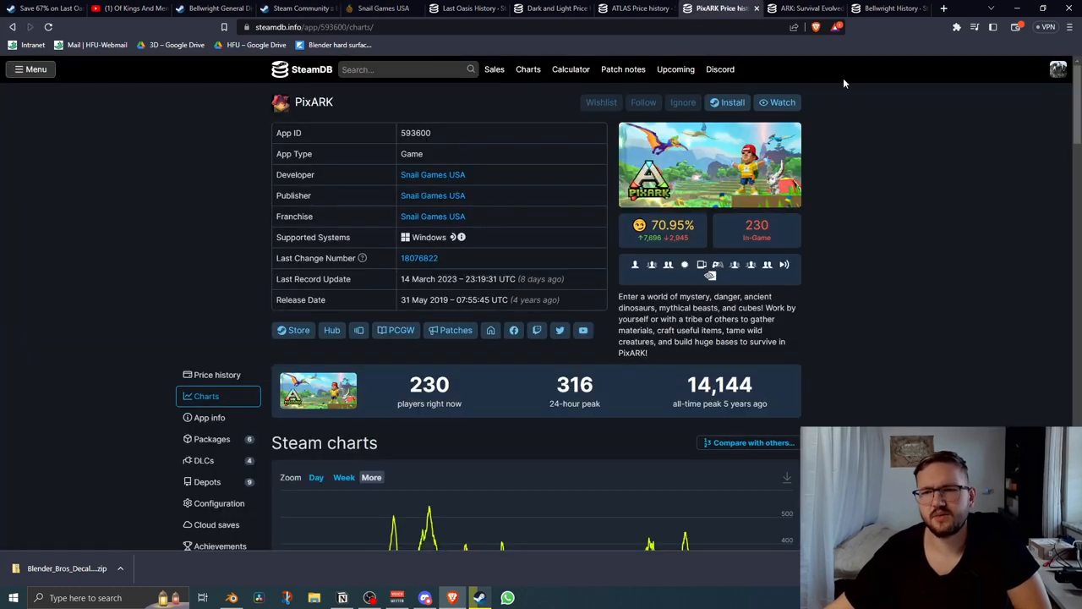
mouse_move(757, 227)
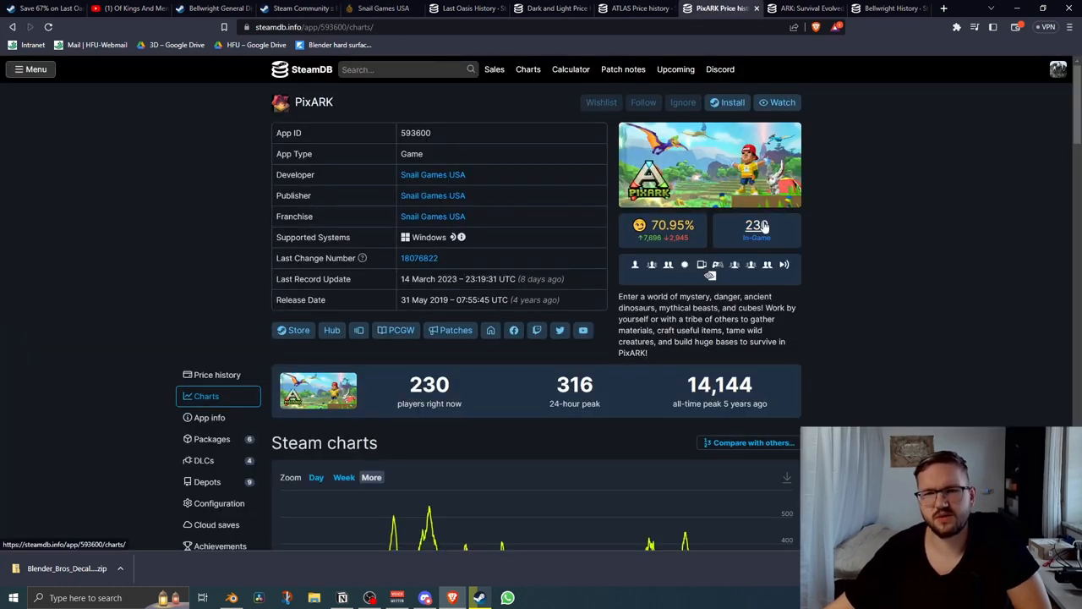
mouse_move(385, 8)
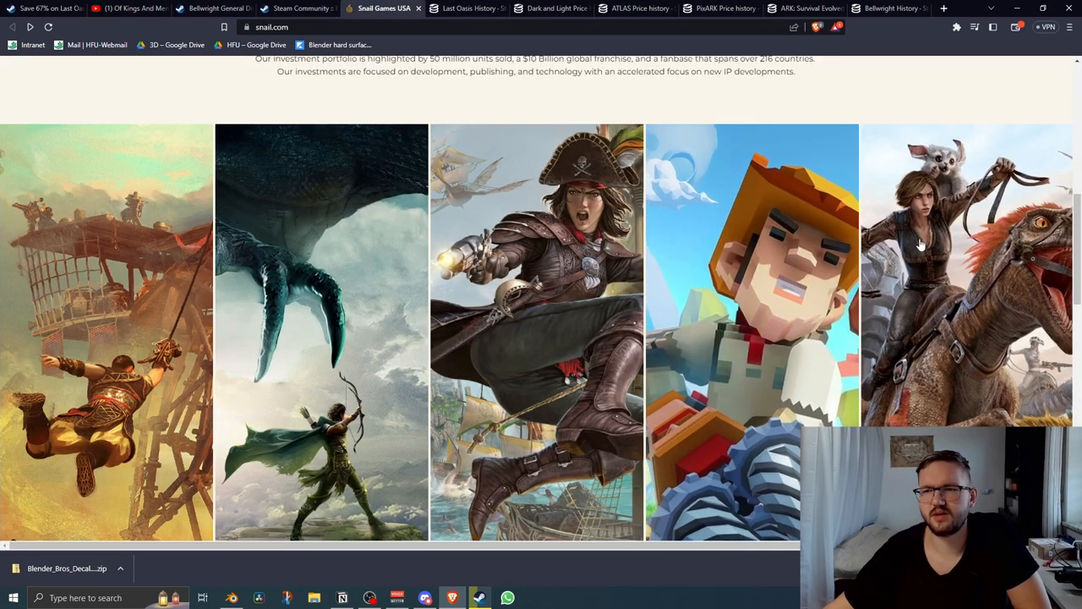
mouse_move(947, 253)
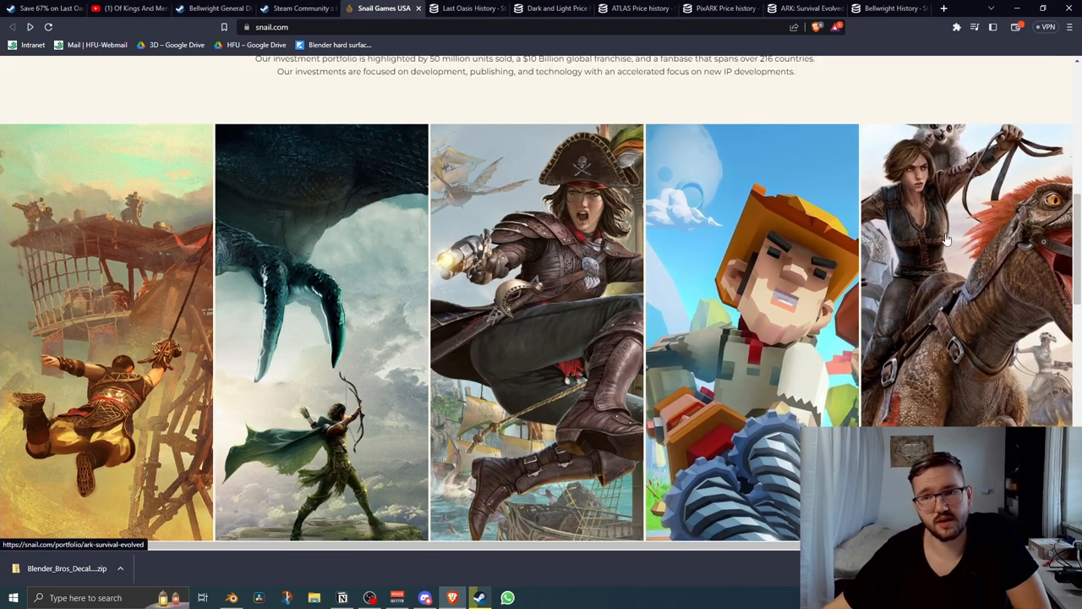
mouse_move(803, 6)
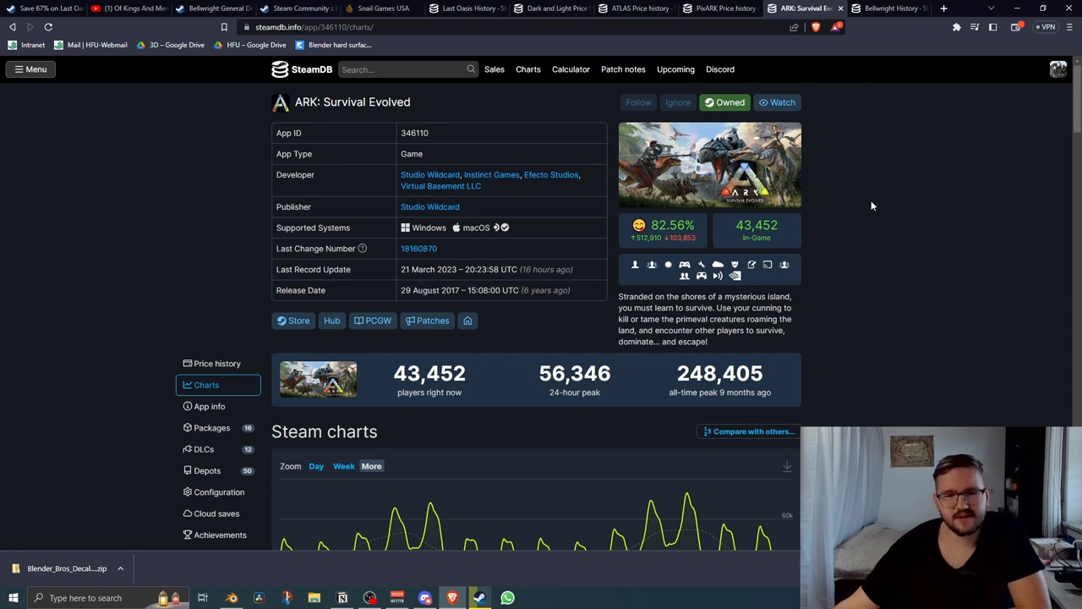
mouse_move(913, 206)
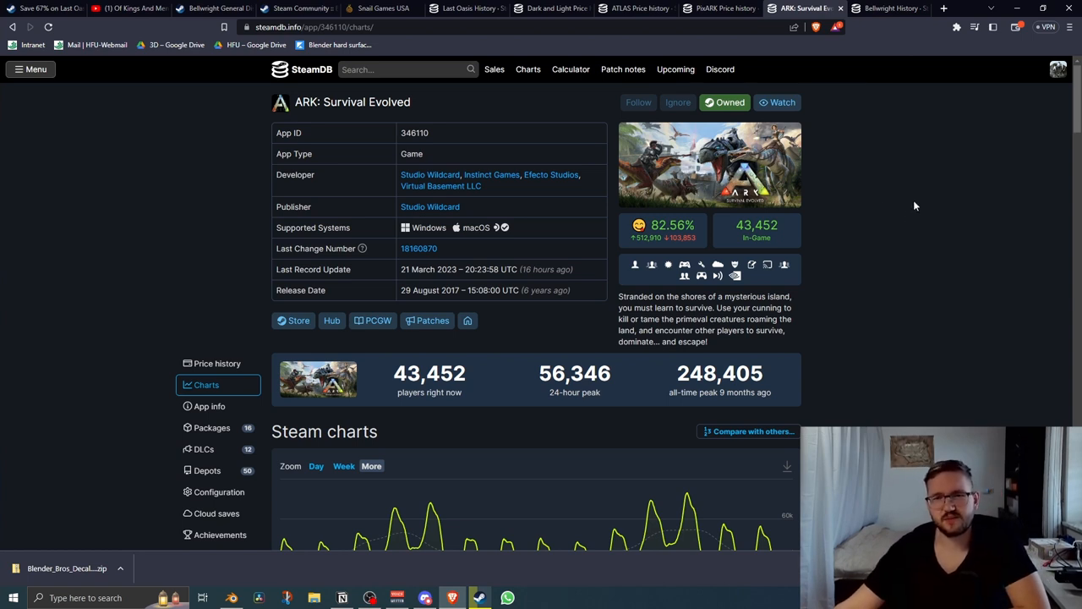
mouse_move(819, 84)
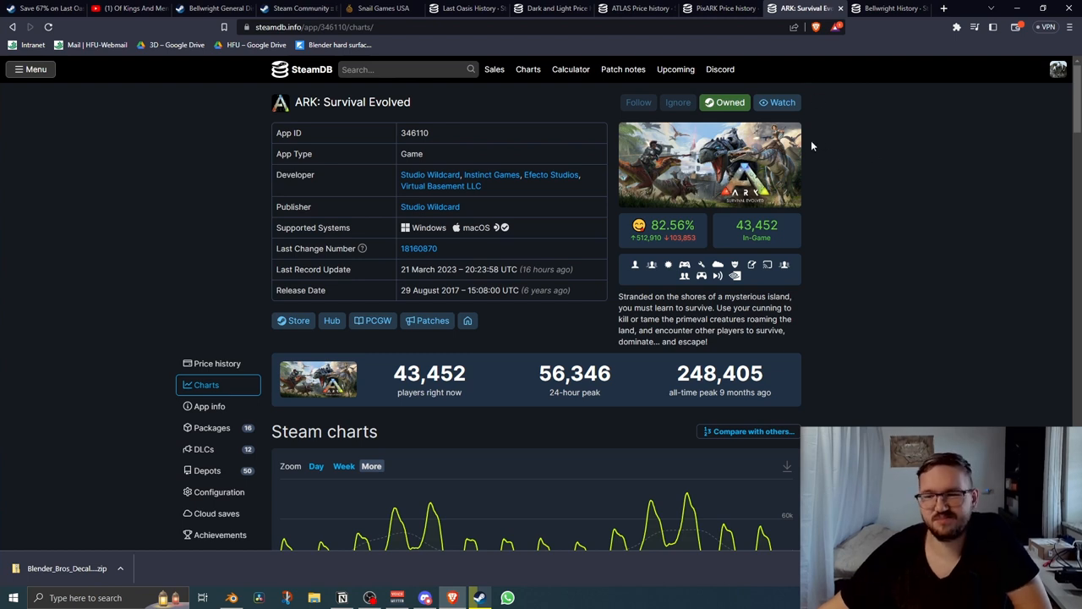
mouse_move(842, 61)
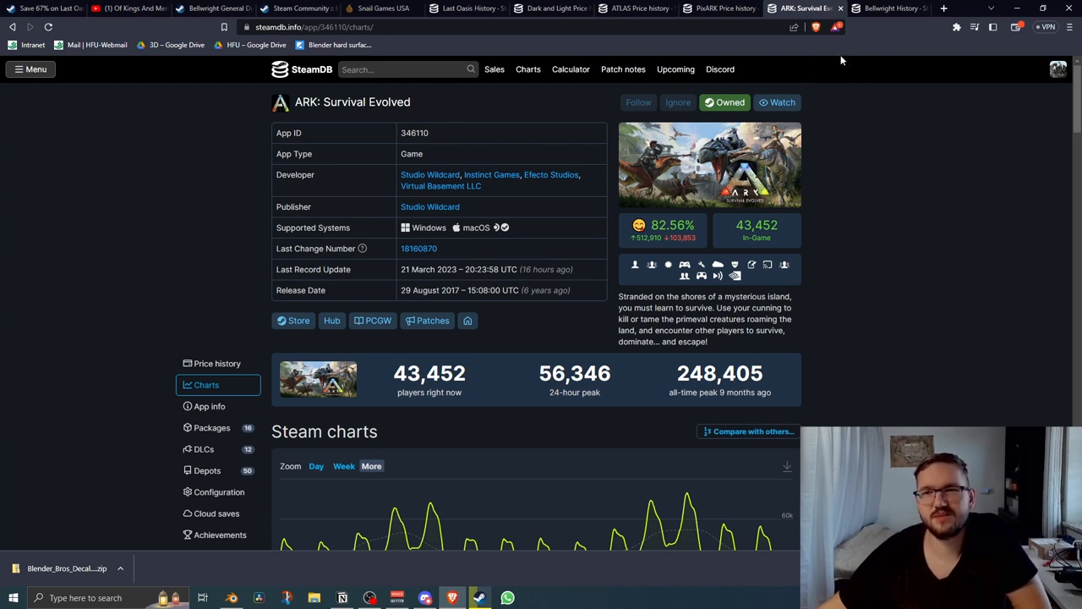
mouse_move(804, 7)
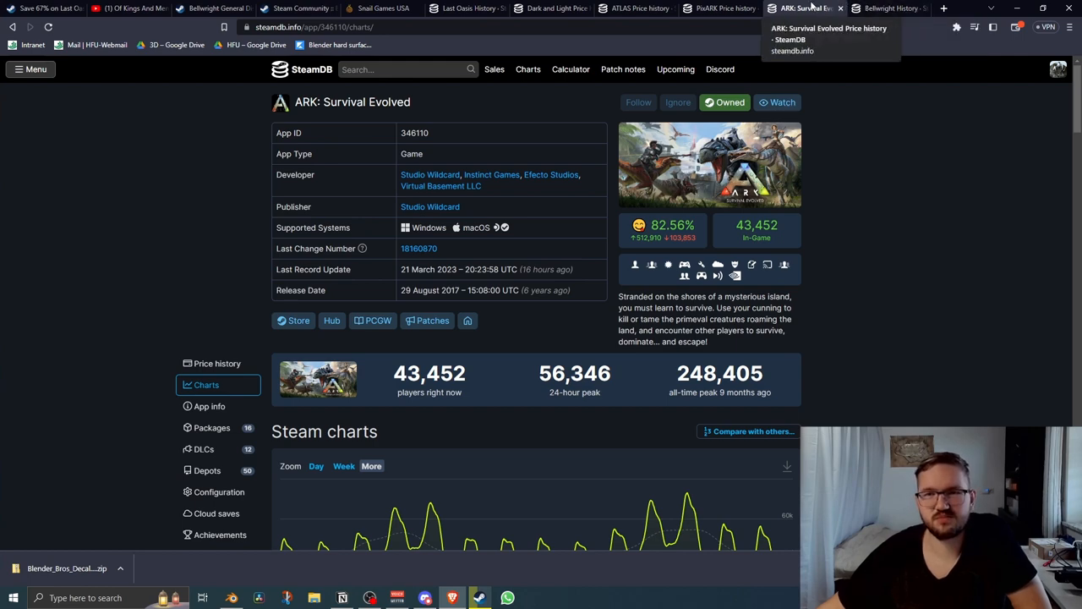
click(888, 7)
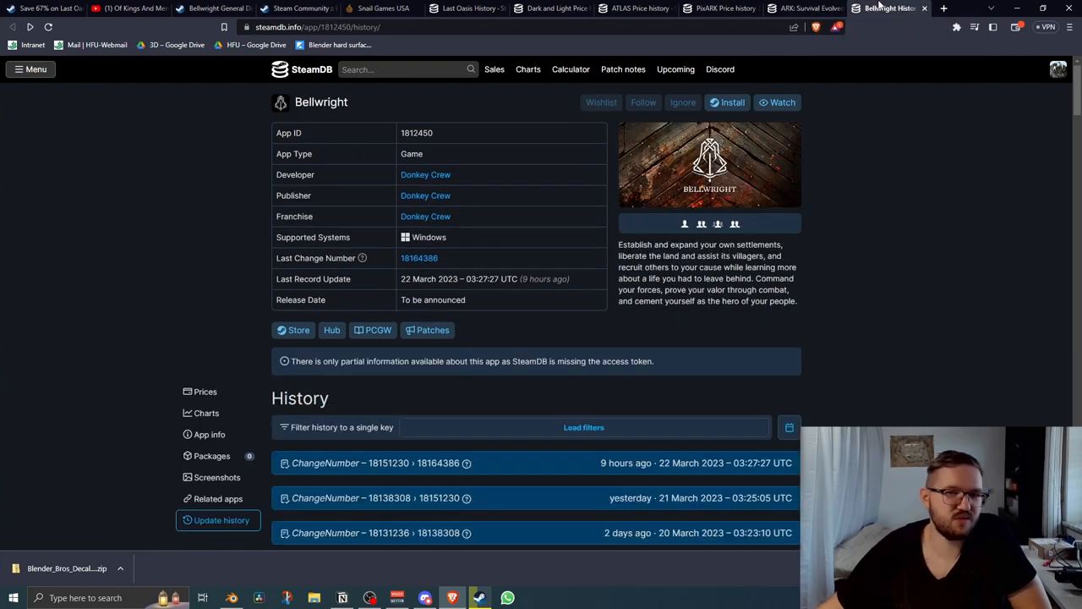
mouse_move(886, 142)
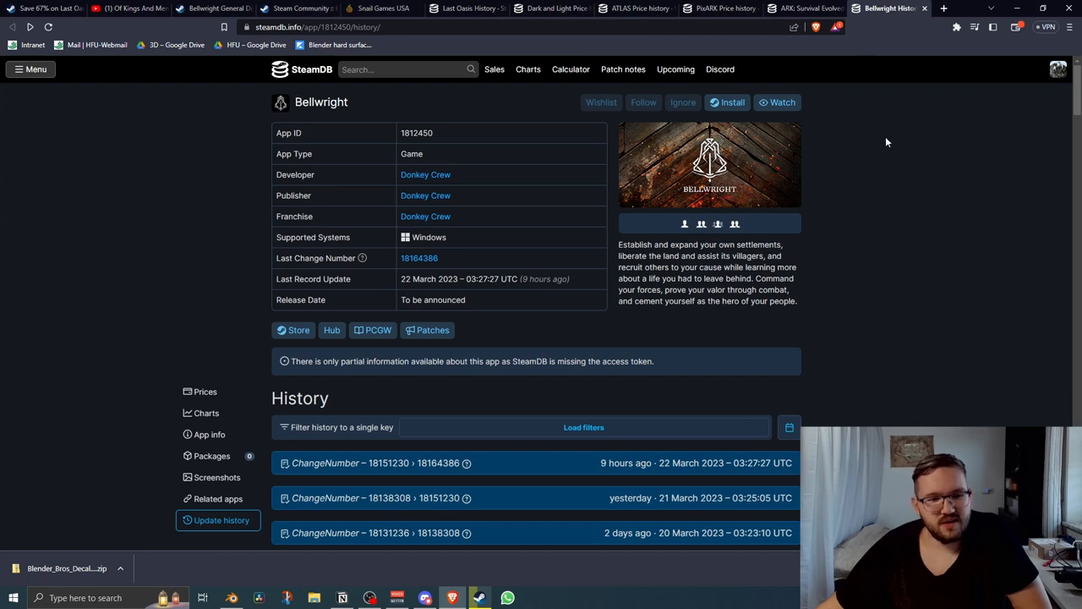
mouse_move(173, 301)
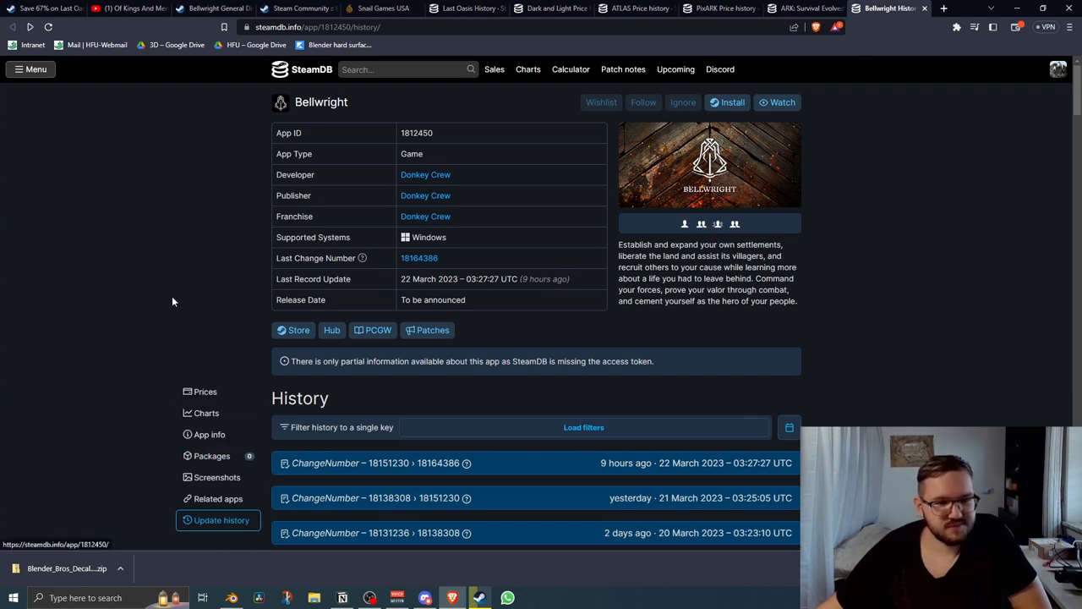
mouse_move(321, 7)
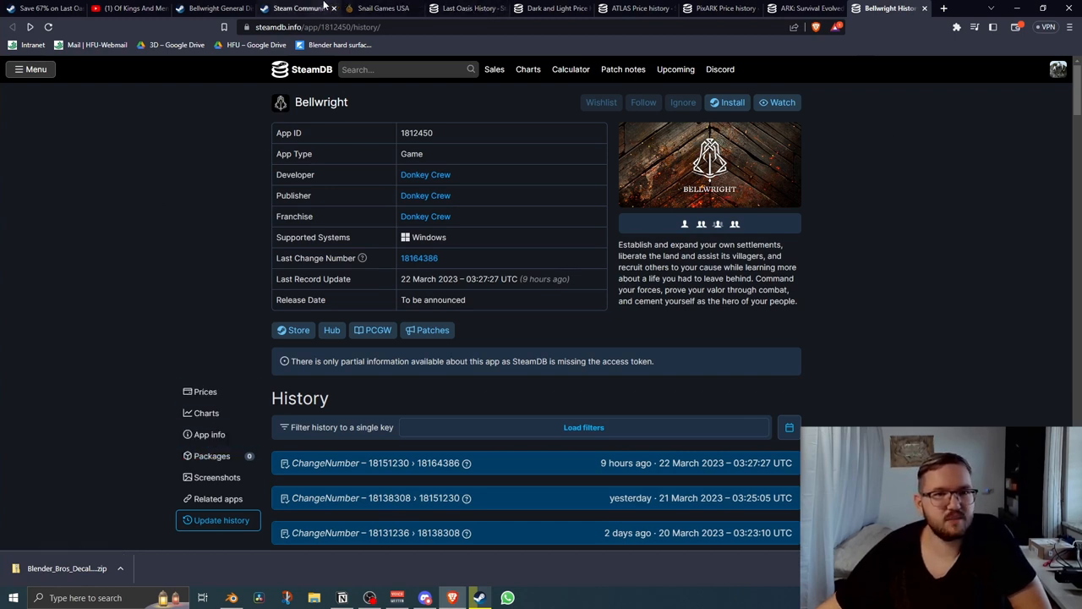
mouse_move(297, 7)
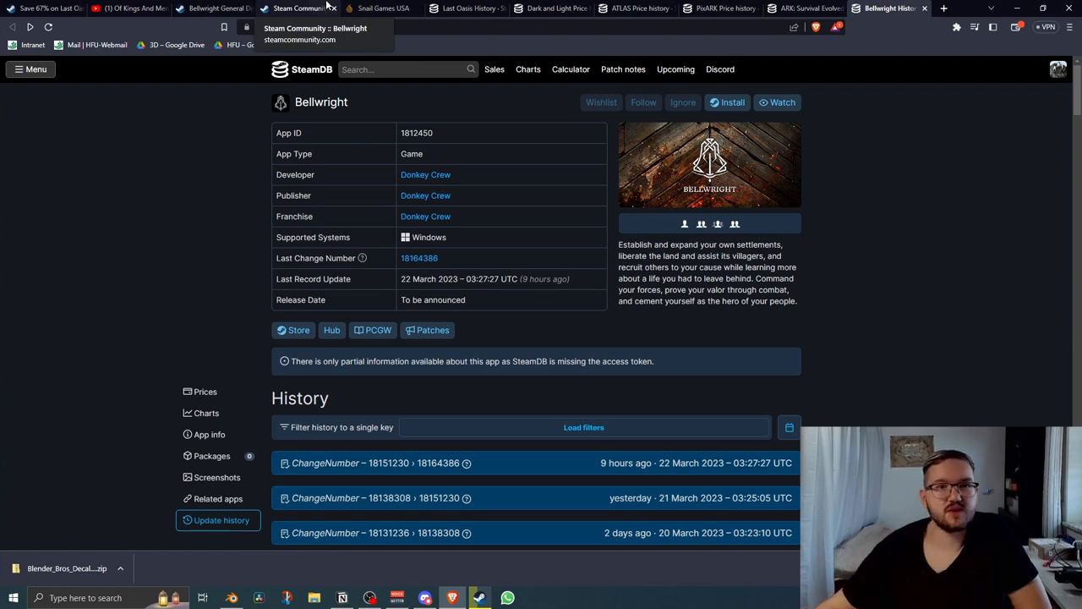
mouse_move(132, 9)
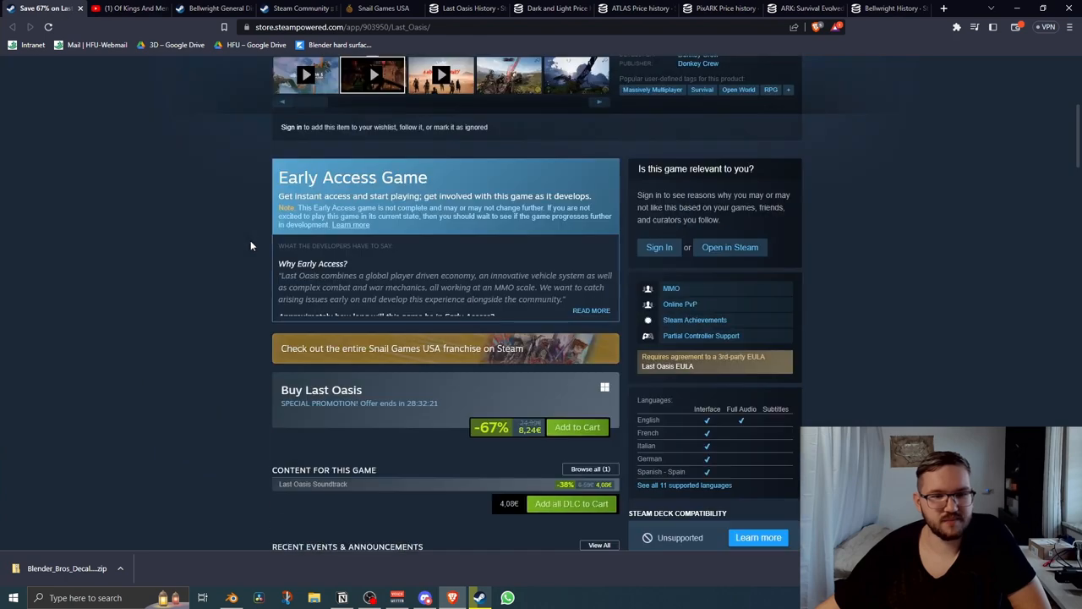
Look over the top of the Last Oasis store page around its reviews and Early Access section.
scroll(down, 3)
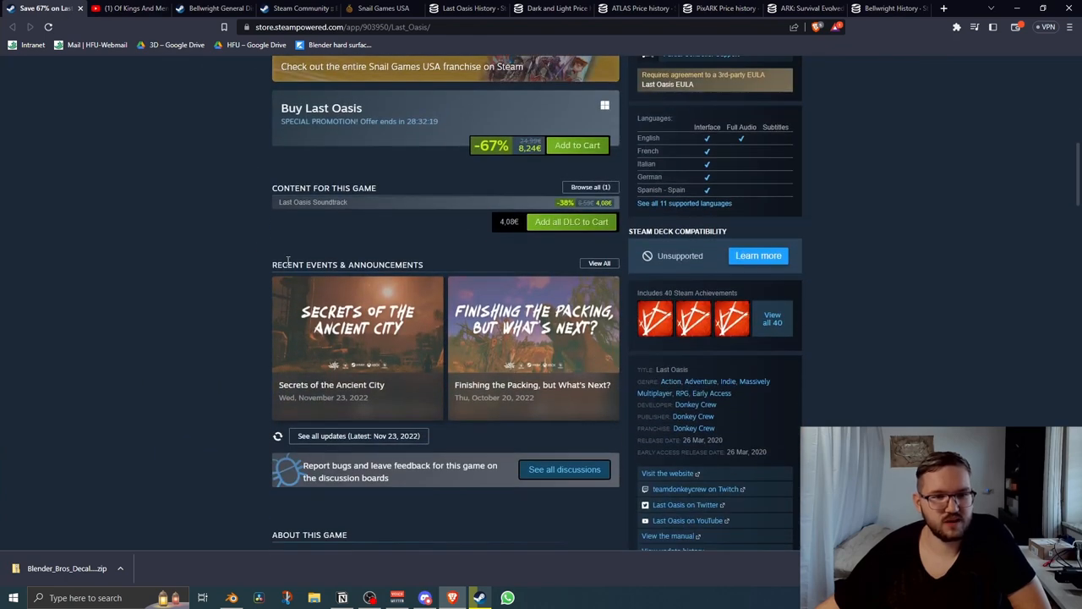
scroll(up, 3)
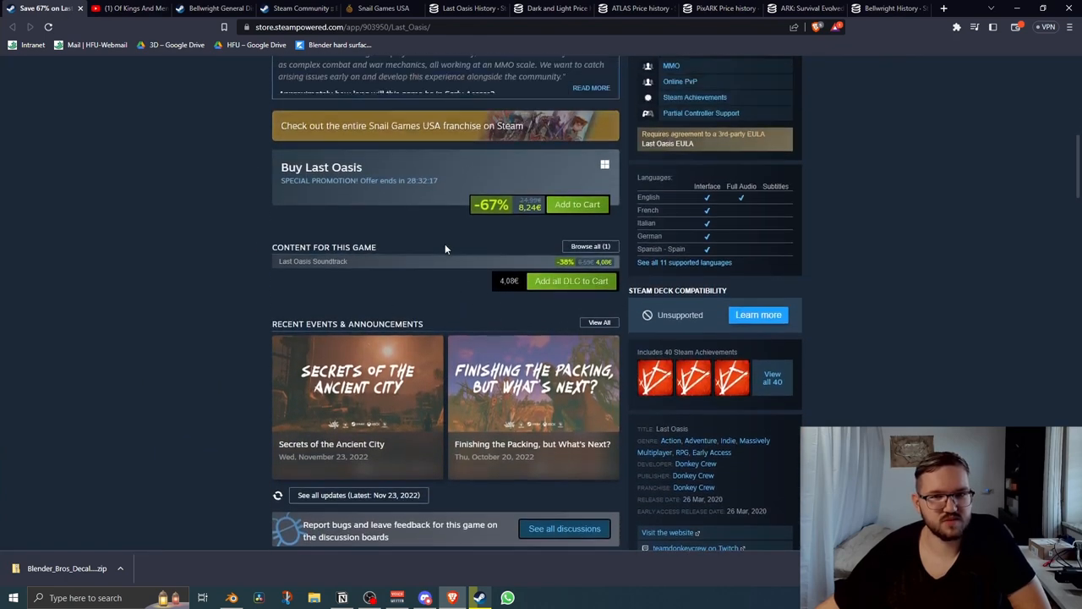
scroll(up, 3)
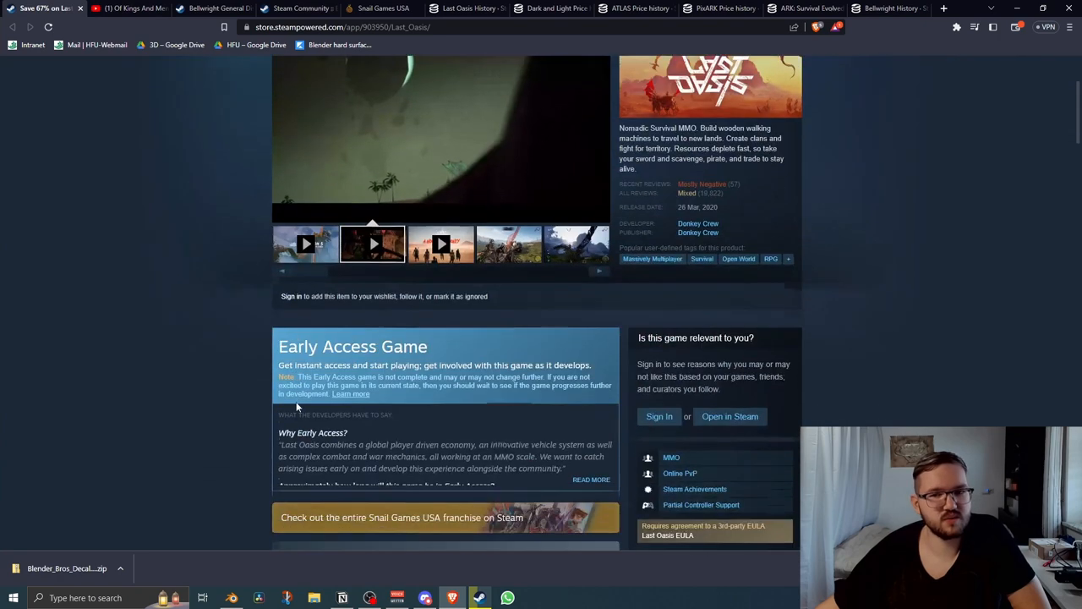
scroll(down, 3)
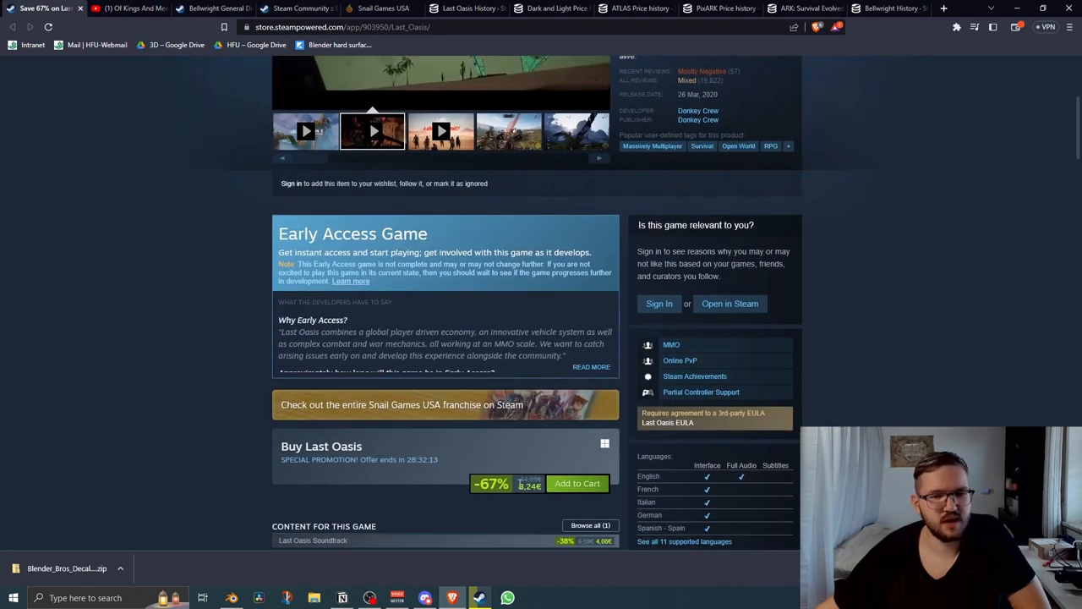
scroll(up, 3)
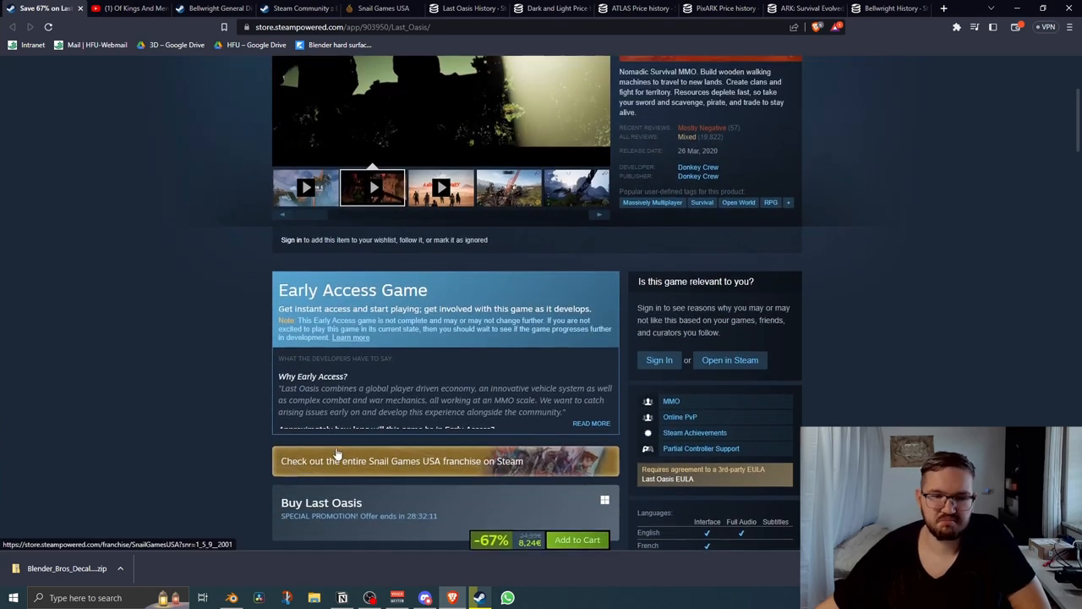
scroll(up, 3)
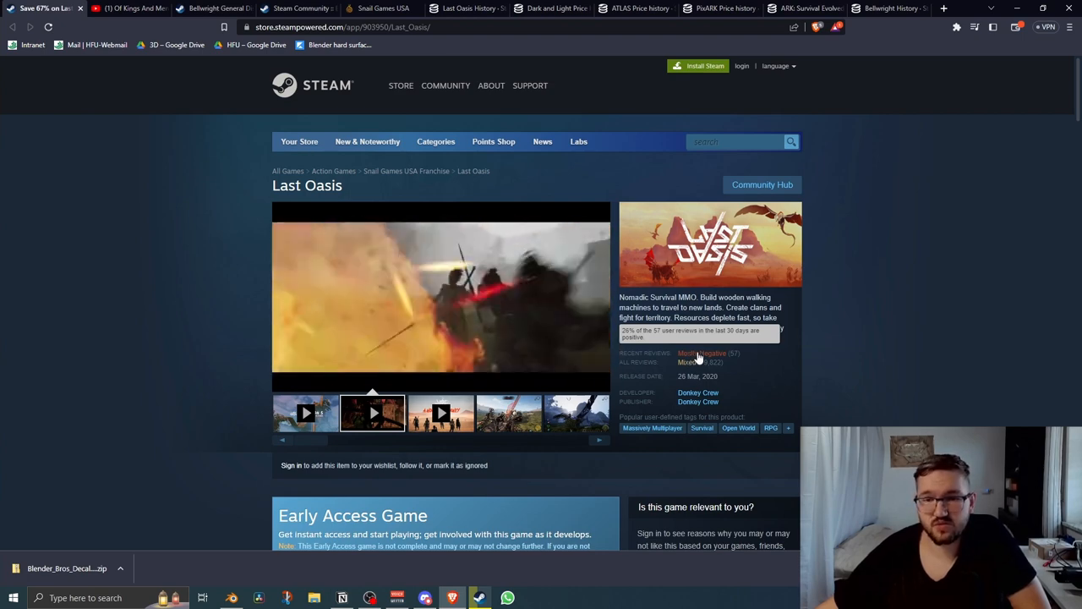
mouse_move(827, 331)
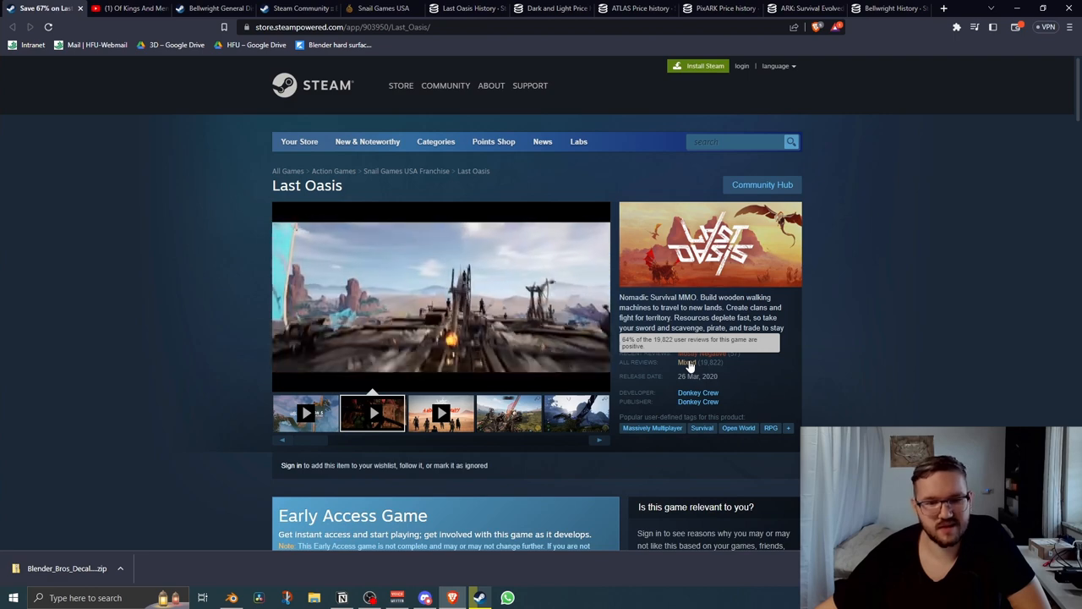
Scroll down past the Early Access answers to Recent Events & Announcements and About this game.
scroll(down, 3)
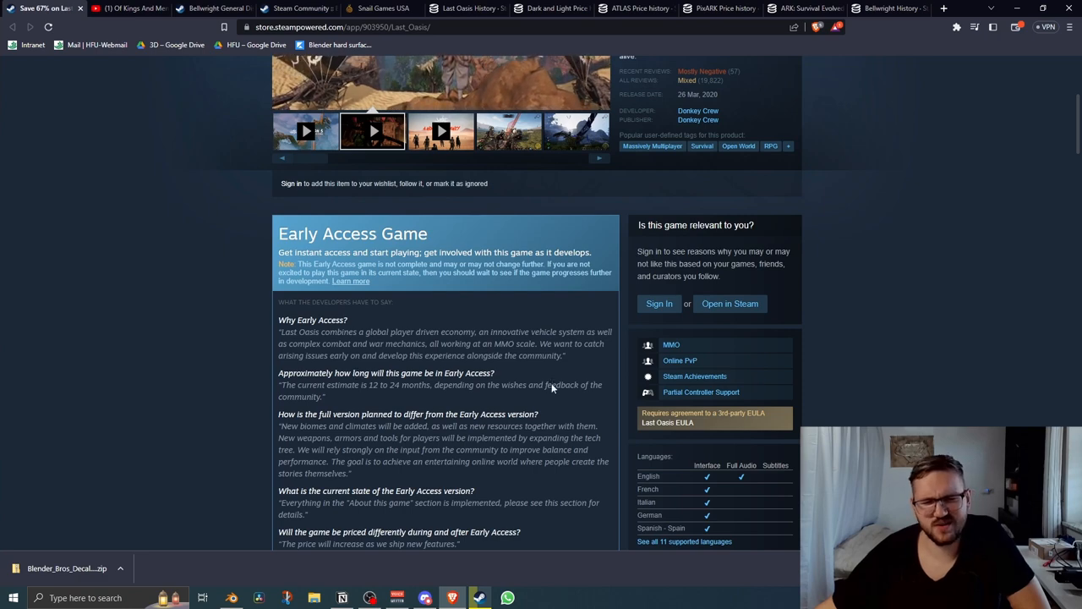
scroll(up, 3)
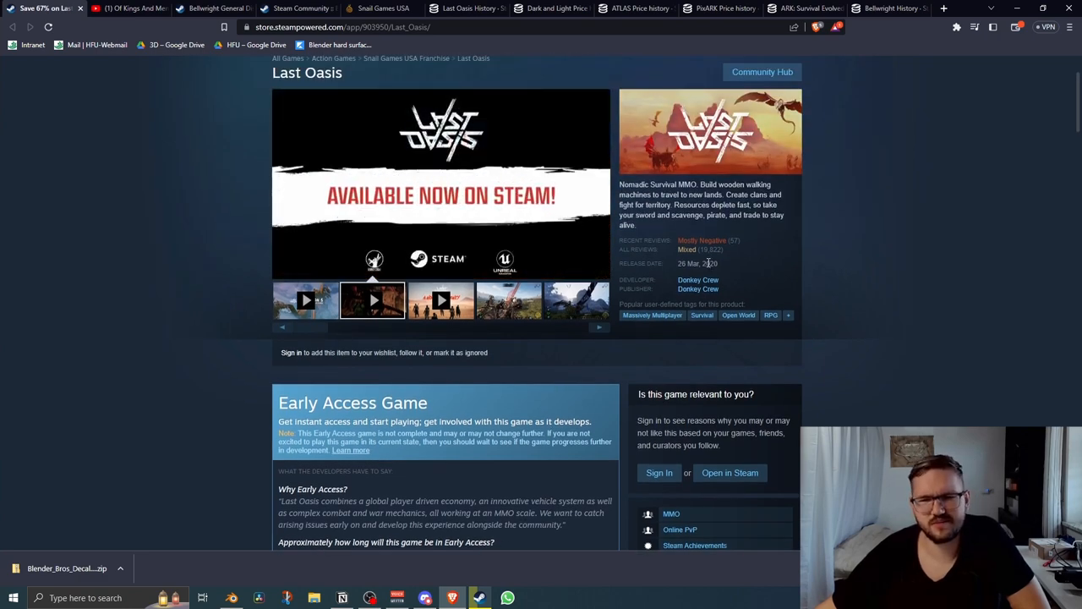
scroll(down, 3)
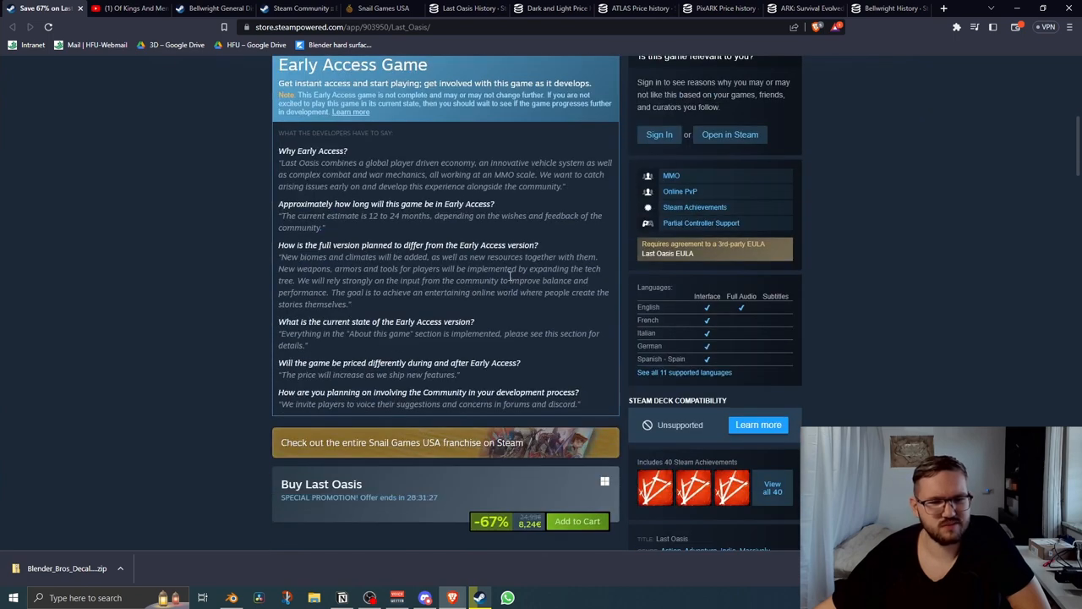
scroll(down, 3)
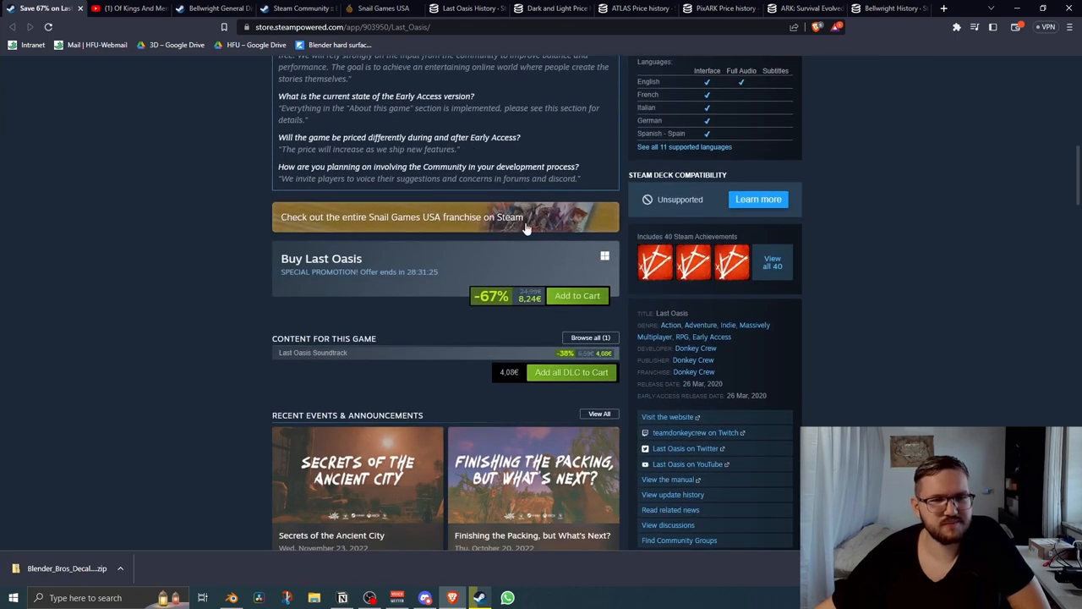
mouse_move(340, 171)
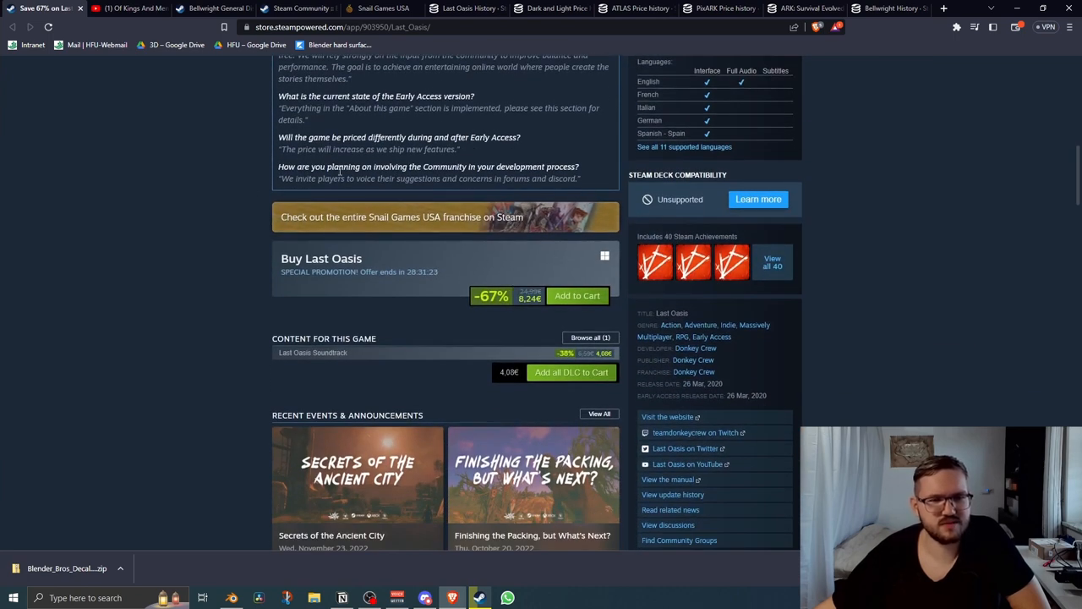
scroll(down, 3)
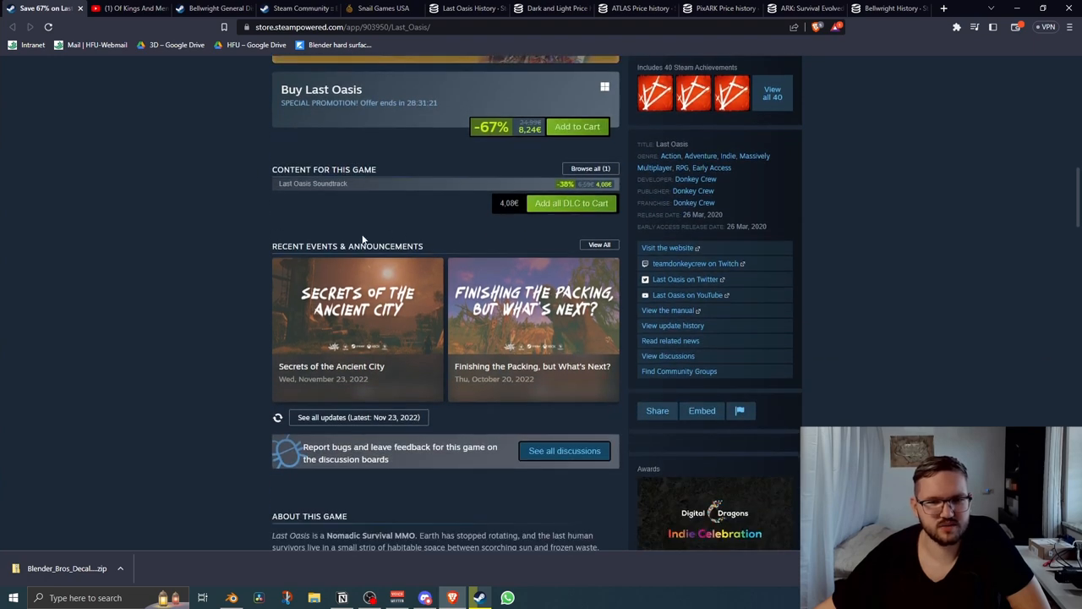
scroll(down, 3)
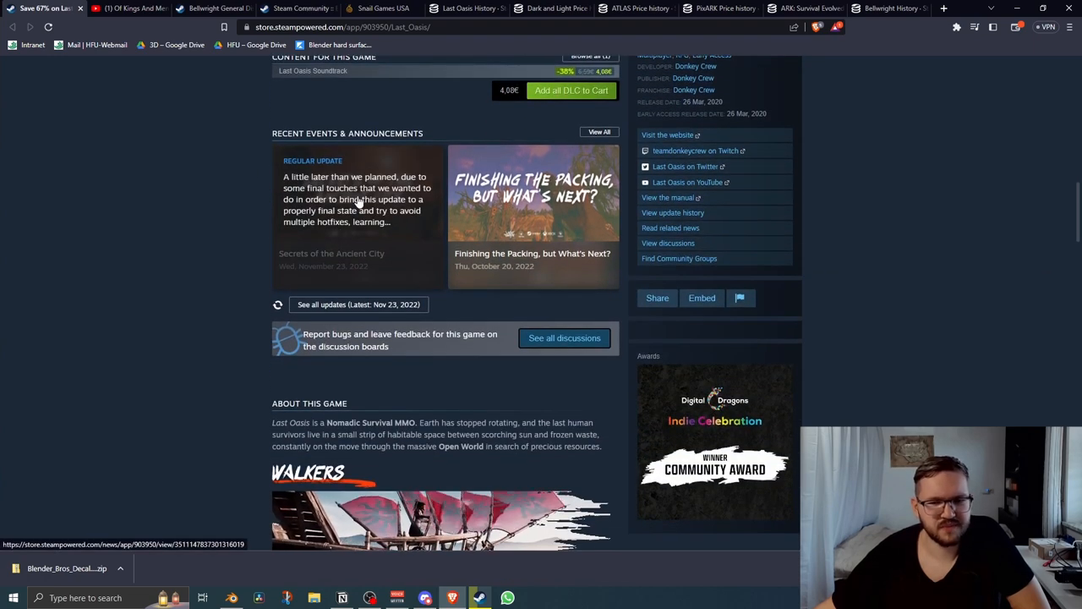
Read the 'Secrets of the Ancient City' update post down to its 'More Content When' closing section.
click(355, 200)
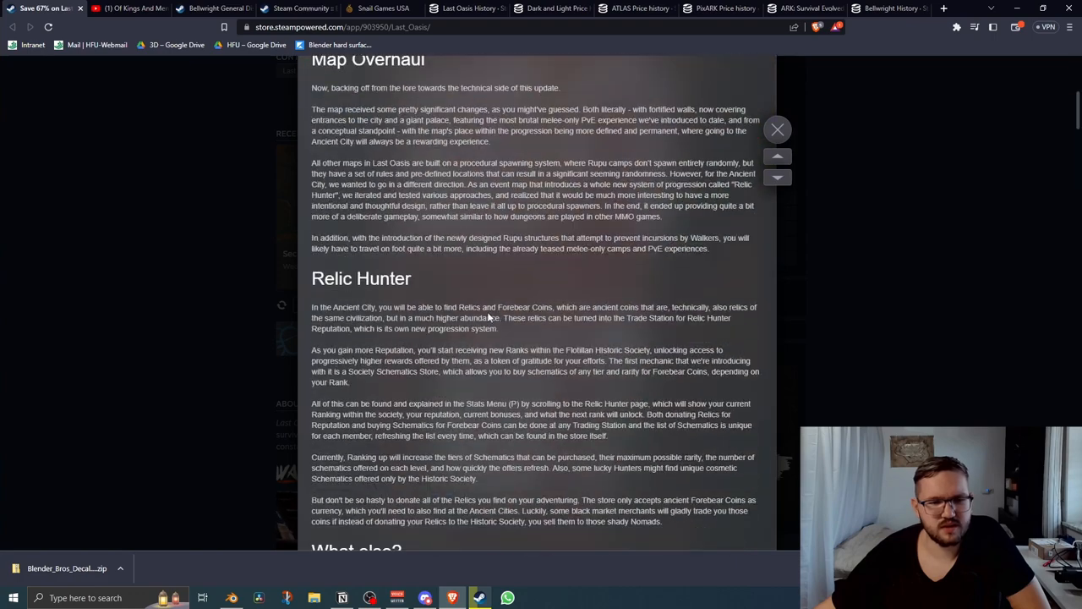
scroll(down, 3)
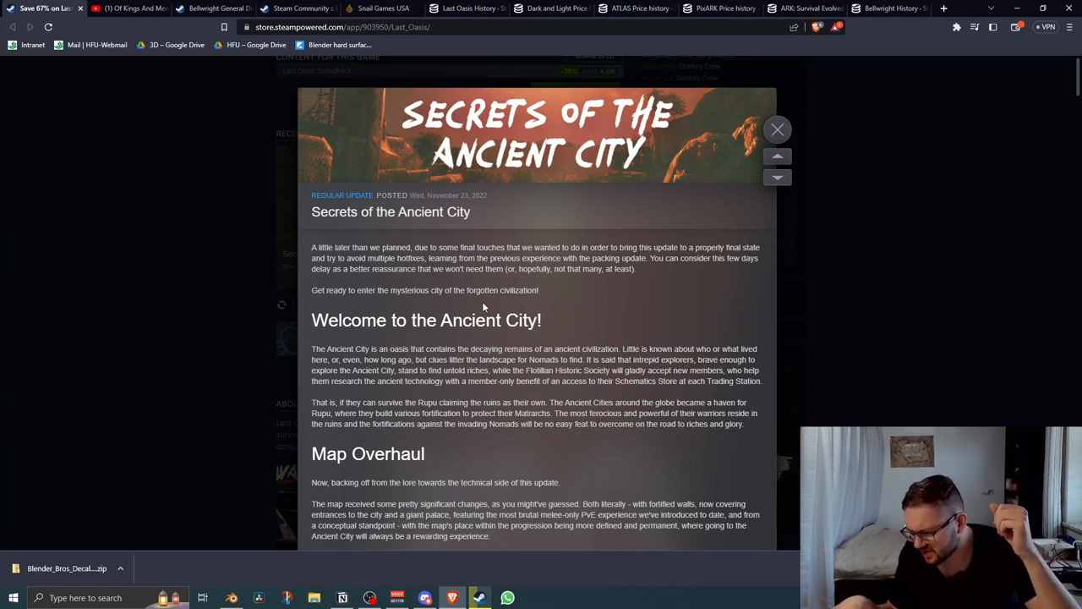
mouse_move(534, 182)
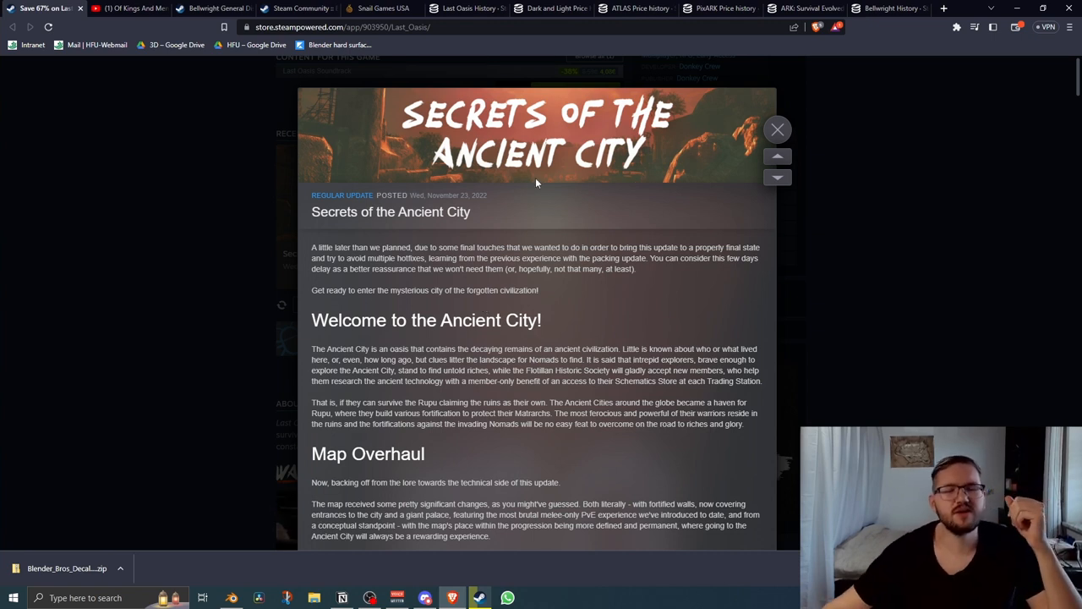
mouse_move(575, 245)
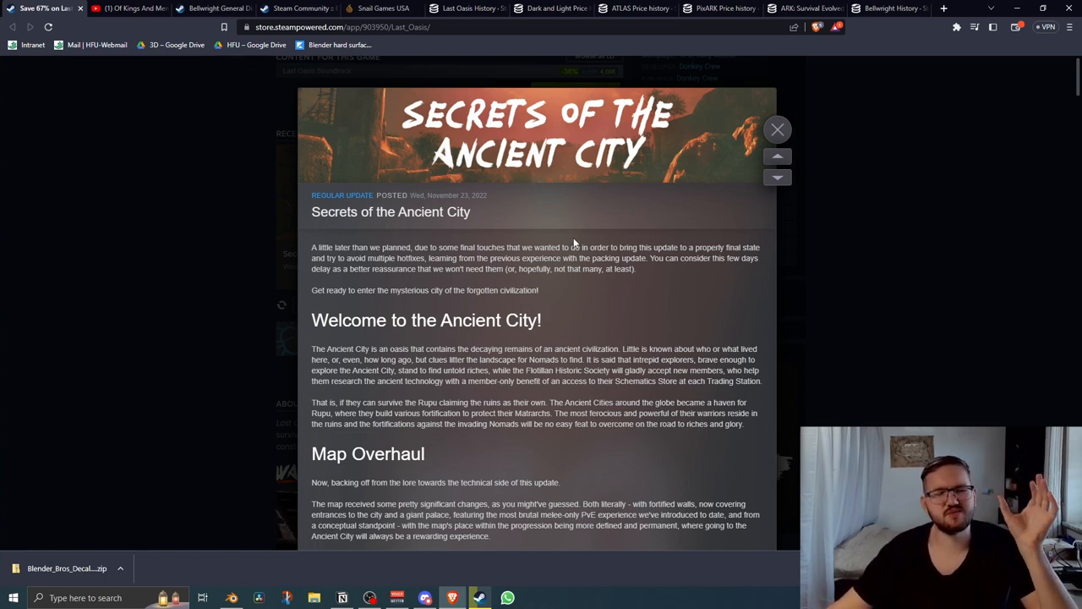
mouse_move(583, 233)
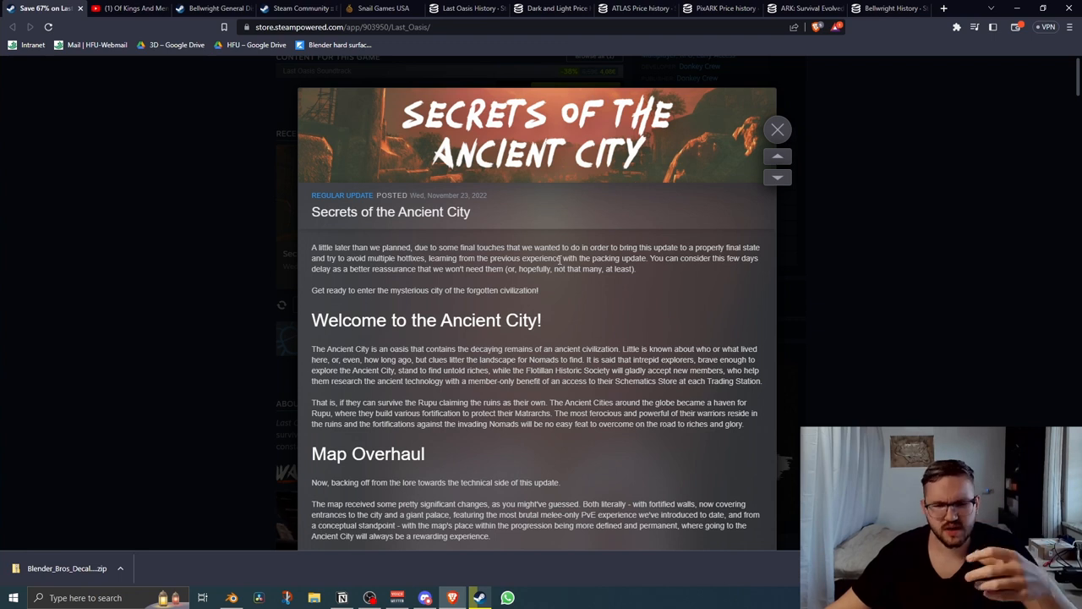
mouse_move(492, 305)
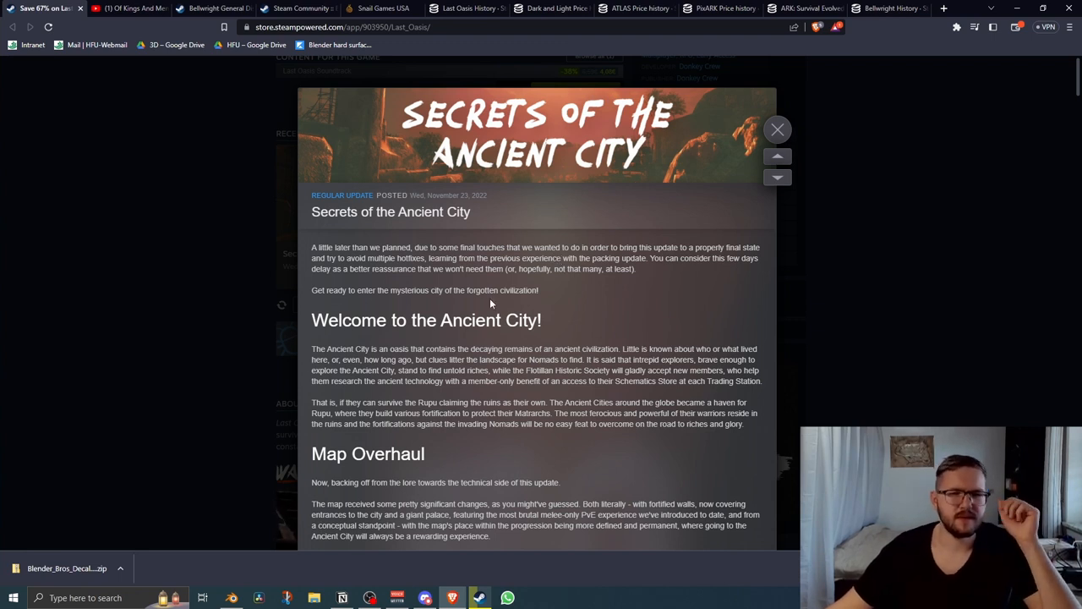
mouse_move(479, 302)
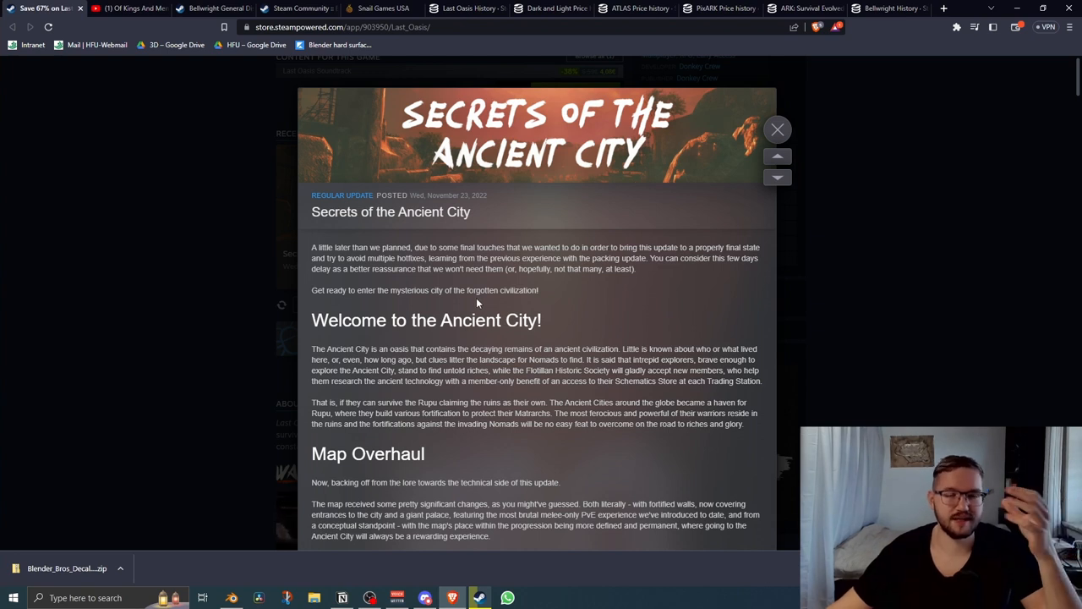
mouse_move(483, 279)
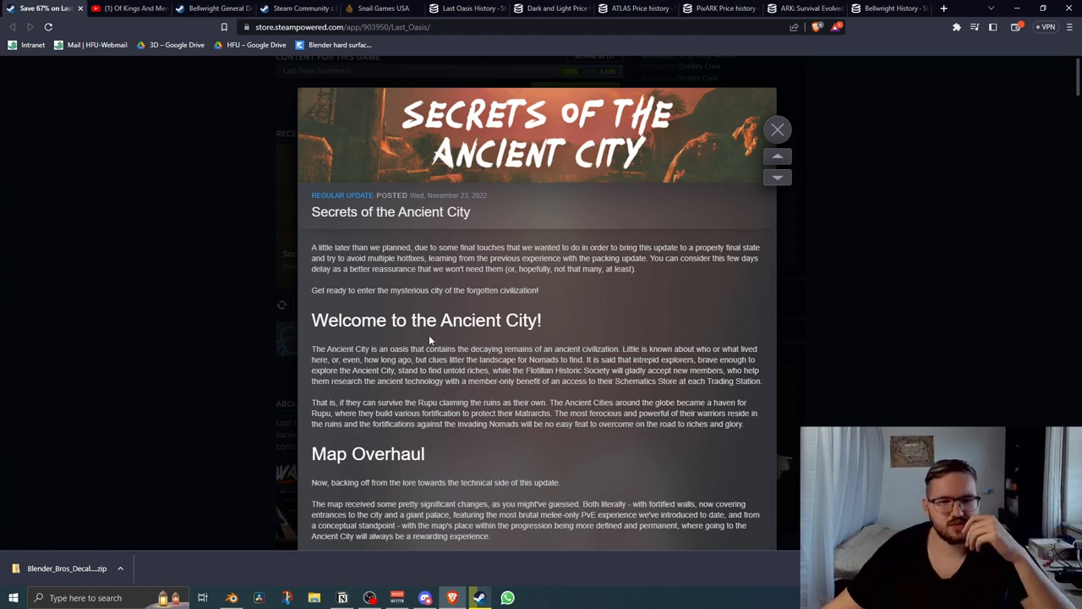
scroll(down, 3)
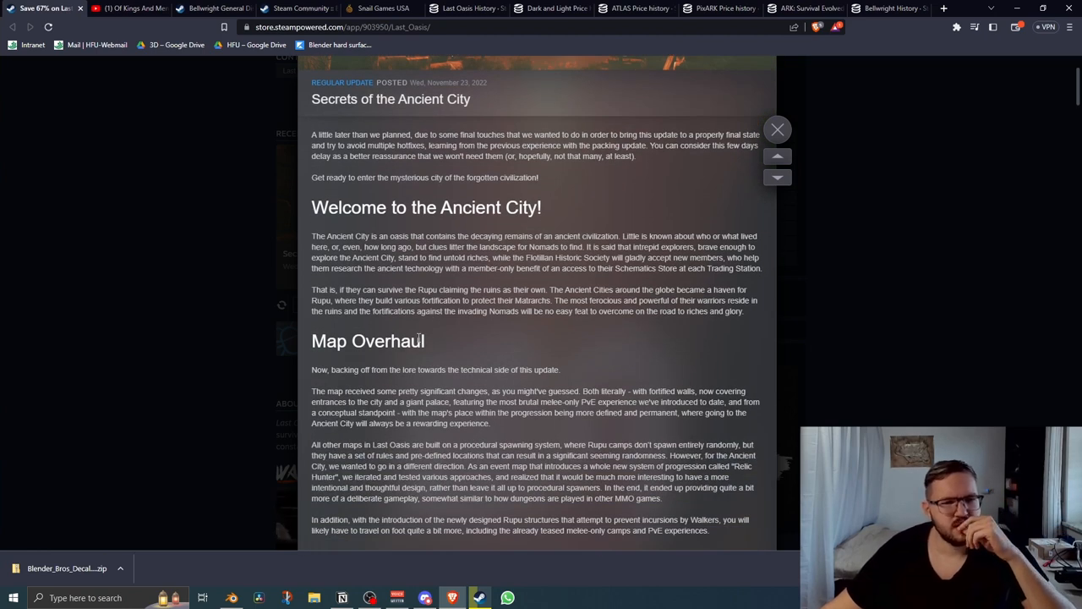
scroll(down, 3)
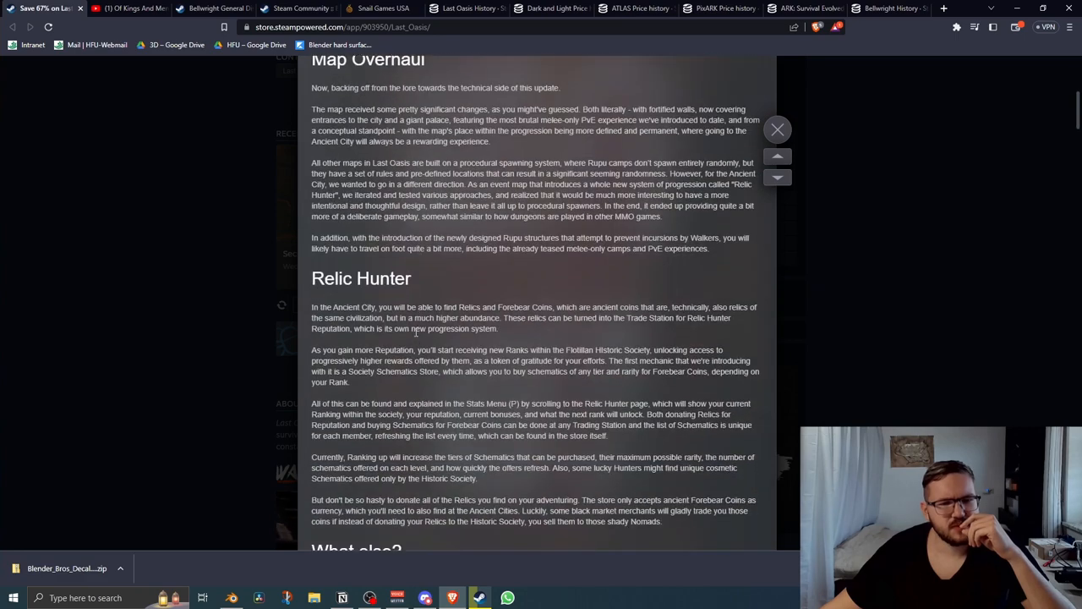
scroll(down, 3)
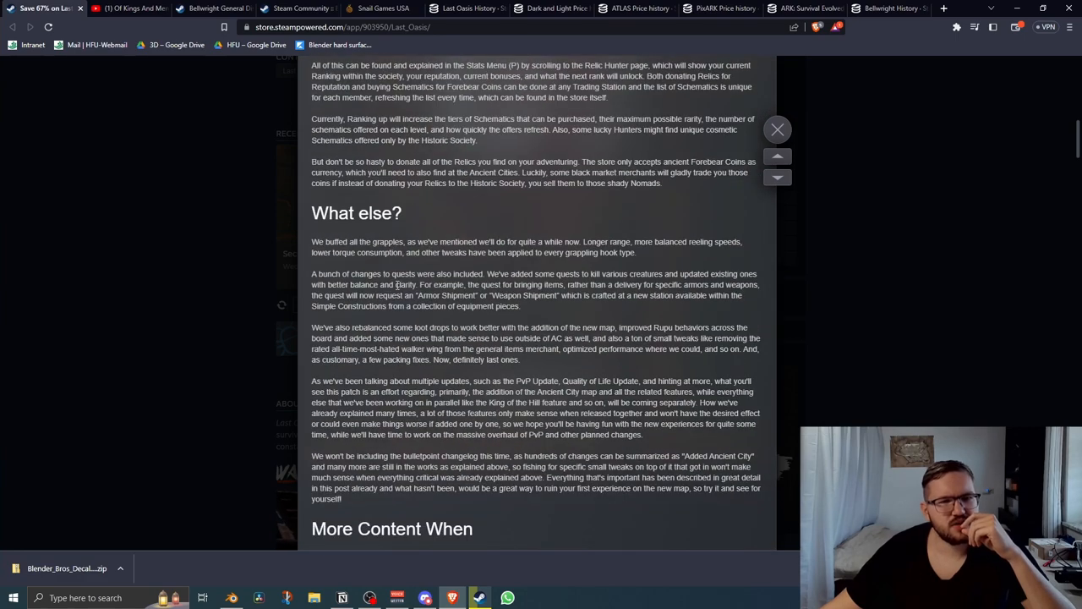
scroll(down, 3)
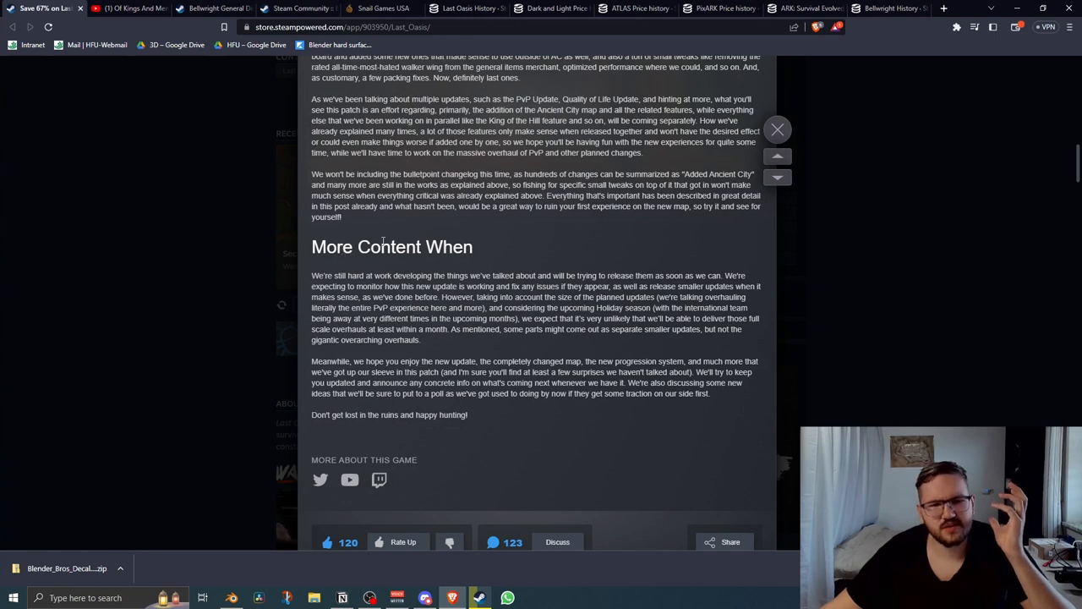
mouse_move(351, 338)
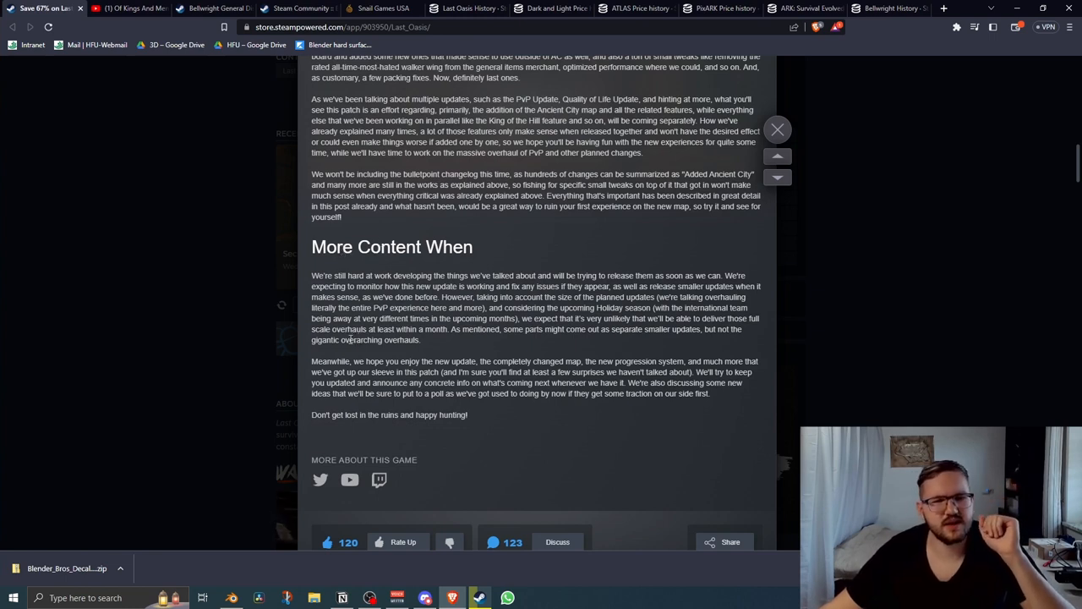
mouse_move(342, 351)
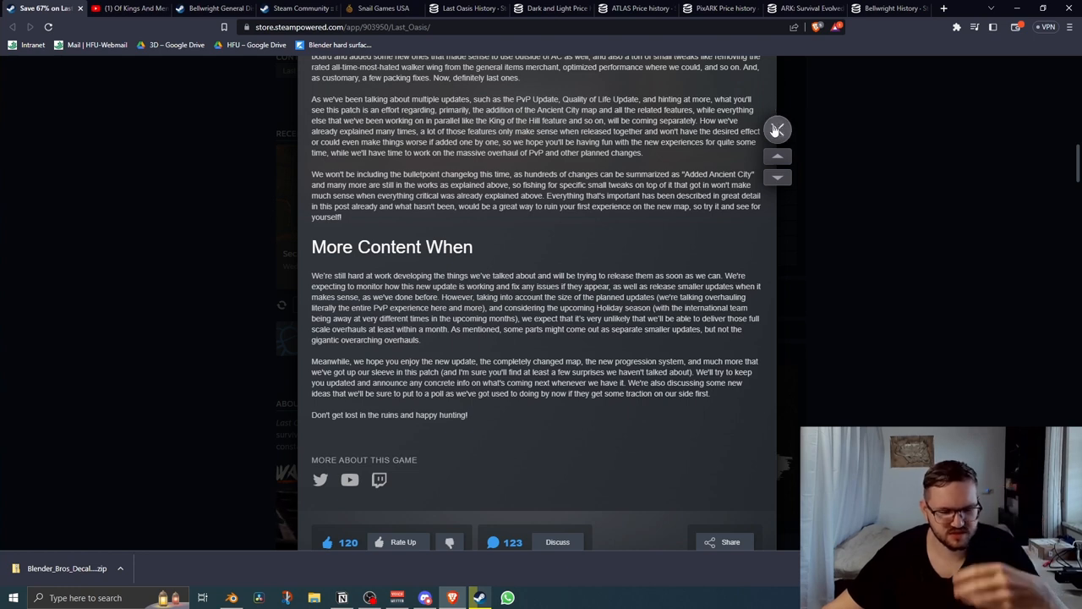
mouse_move(774, 128)
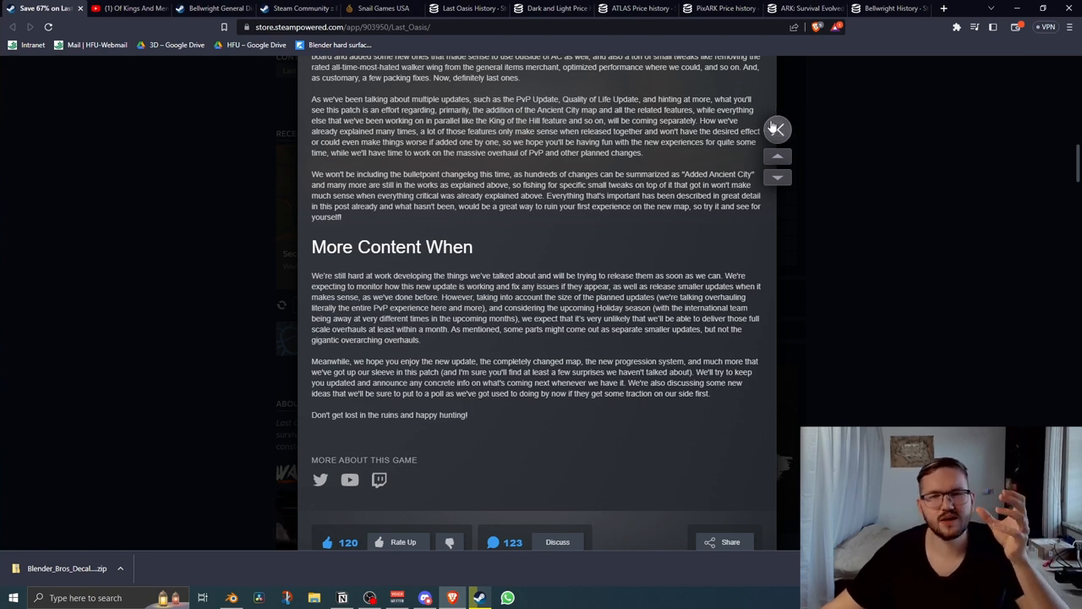
mouse_move(774, 116)
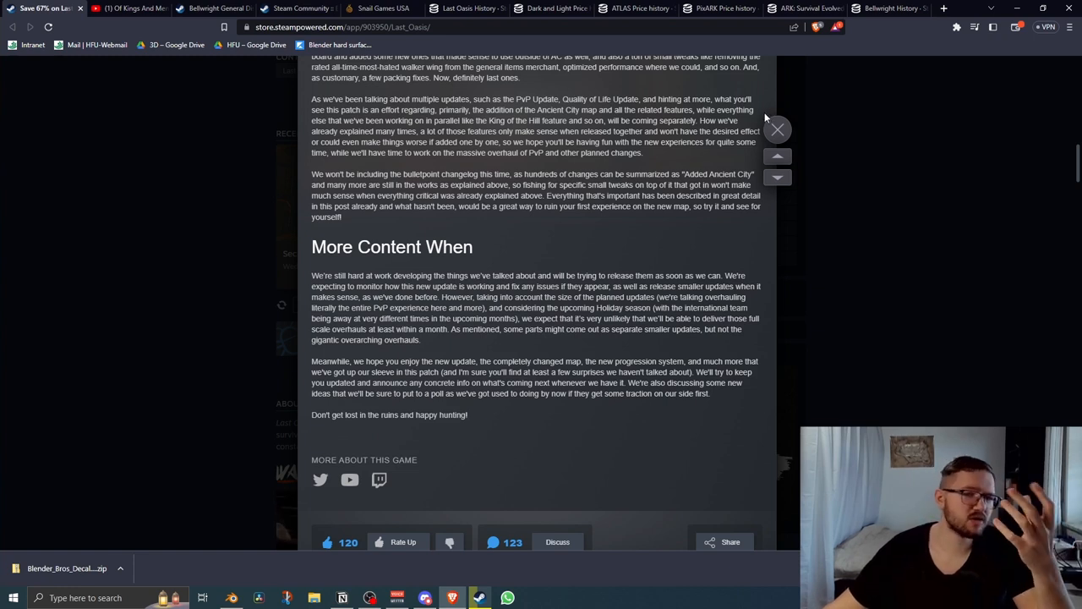
mouse_move(764, 127)
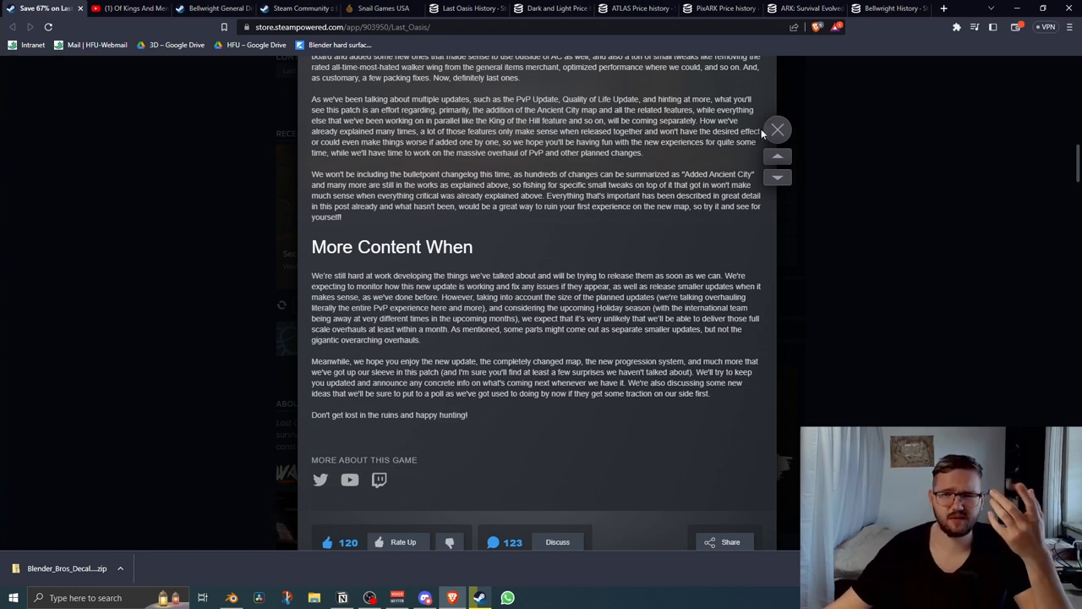
mouse_move(788, 125)
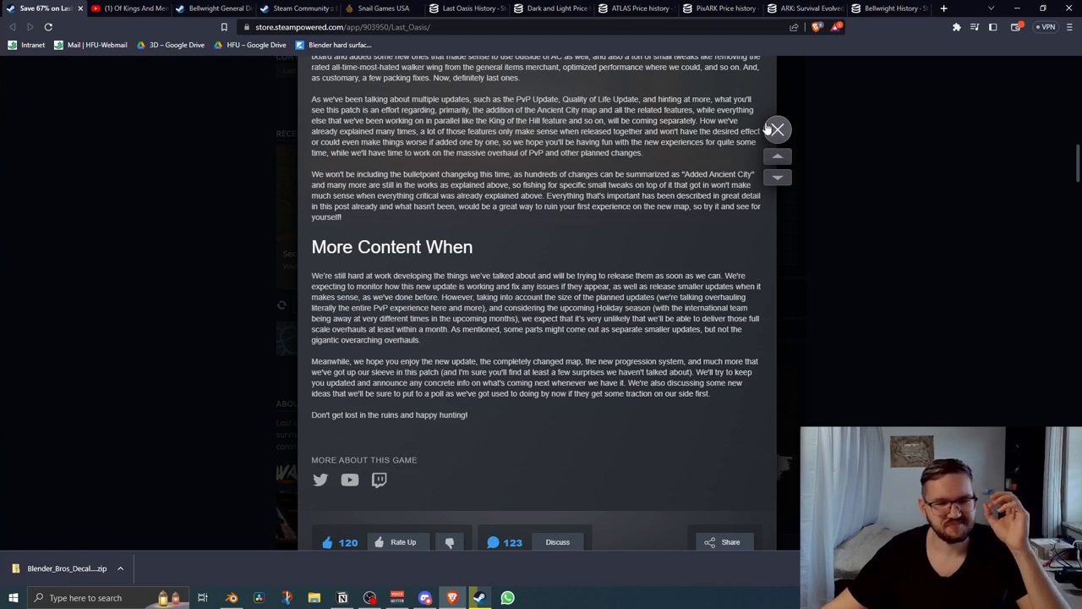
mouse_move(215, 57)
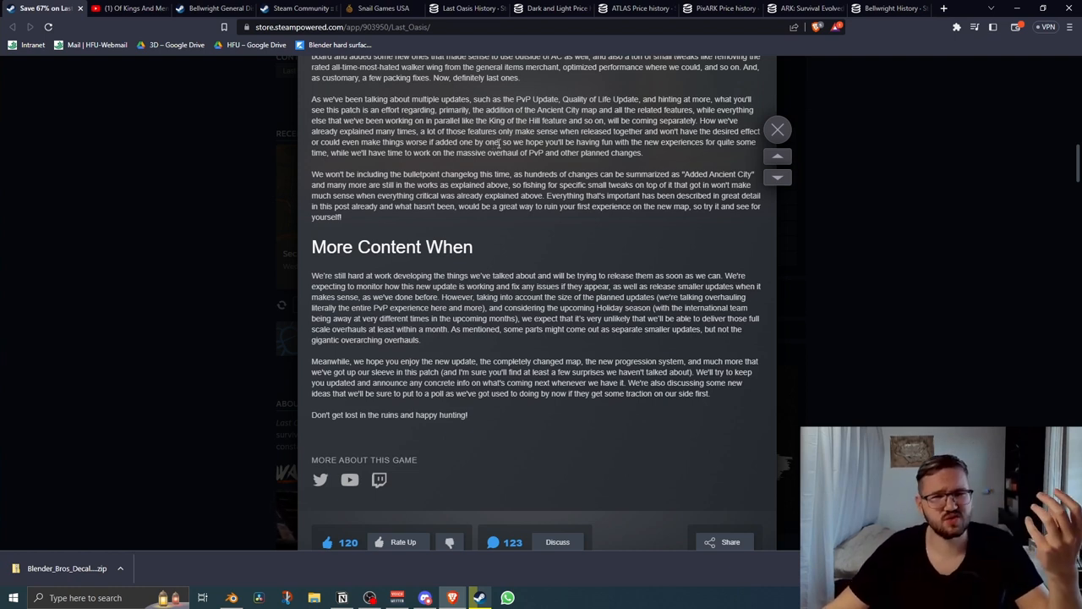
mouse_move(533, 162)
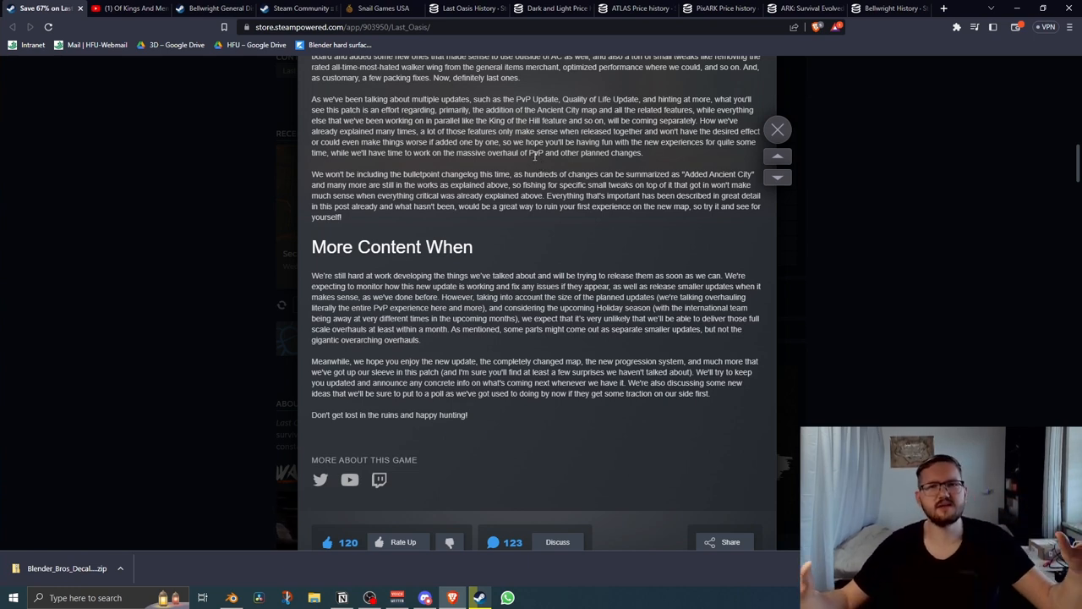
mouse_move(591, 170)
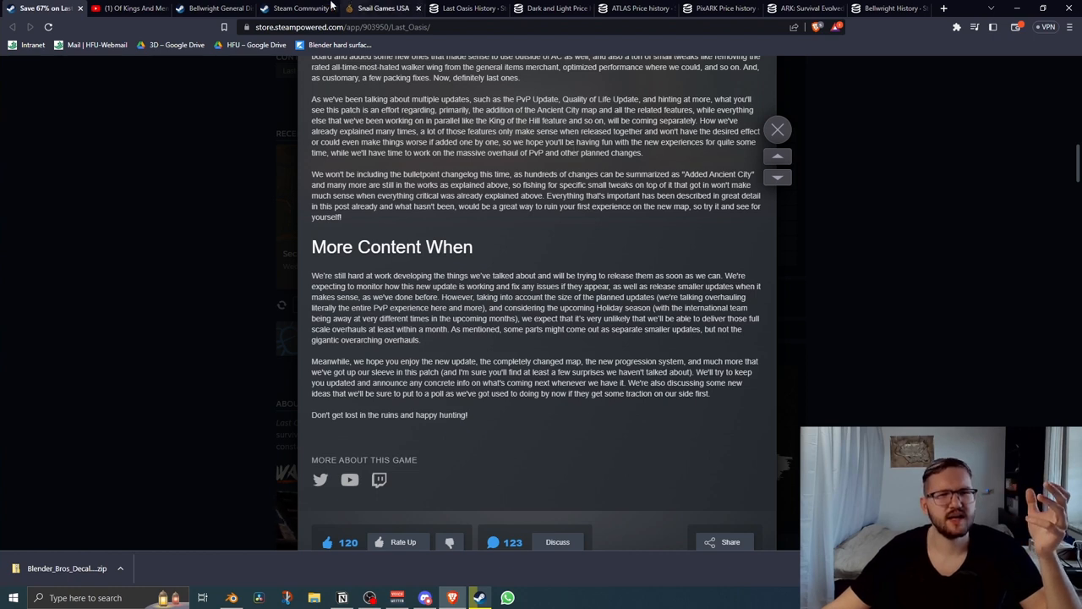
mouse_move(213, 9)
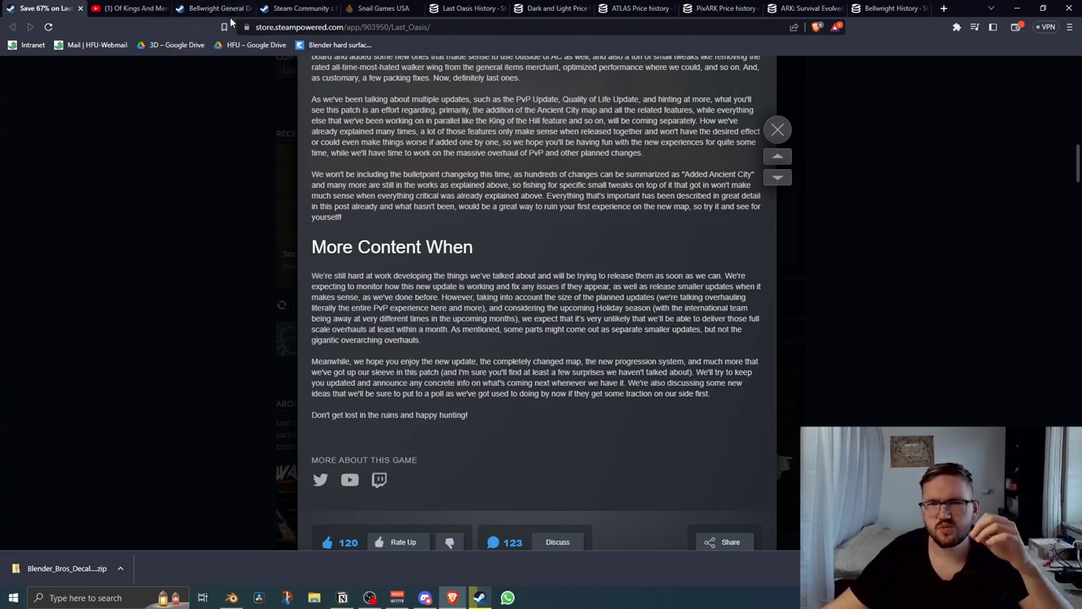
mouse_move(224, 27)
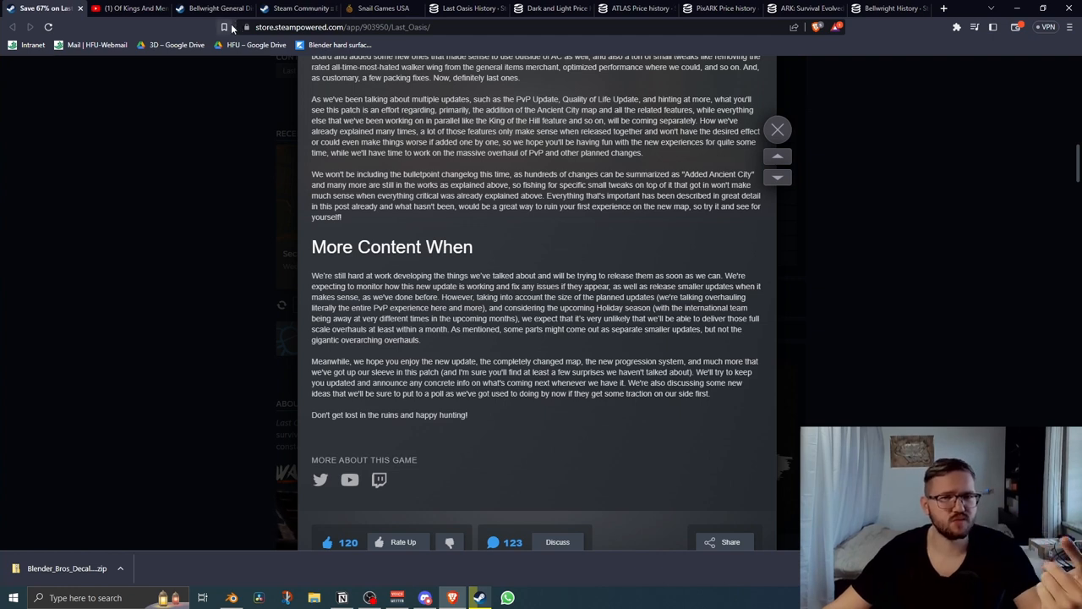
mouse_move(225, 27)
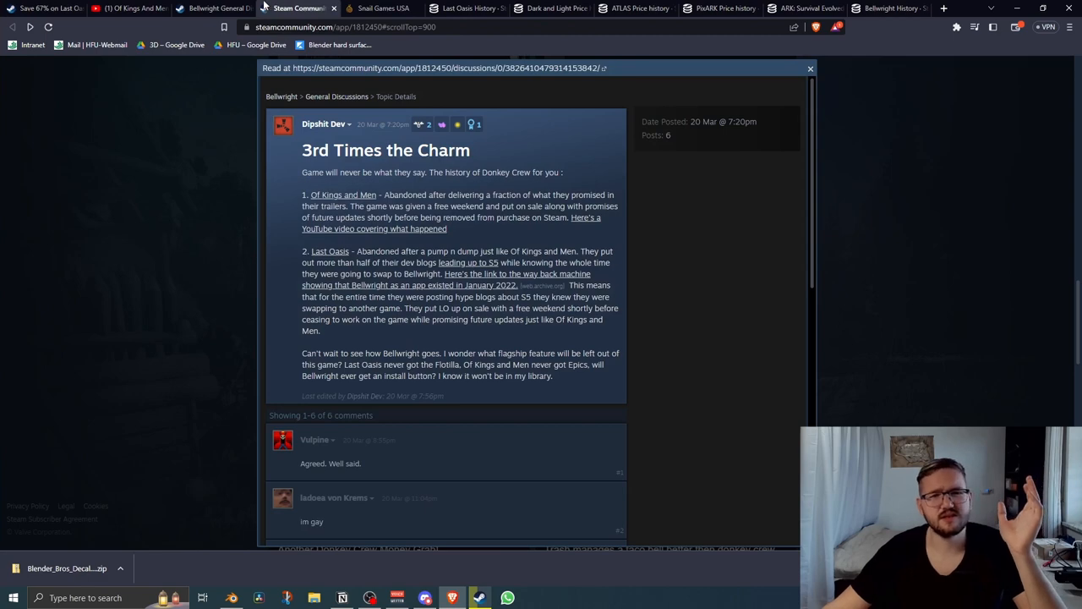
Close the discussion overlay and scroll down through the Bellwright hub's negative threads.
click(809, 68)
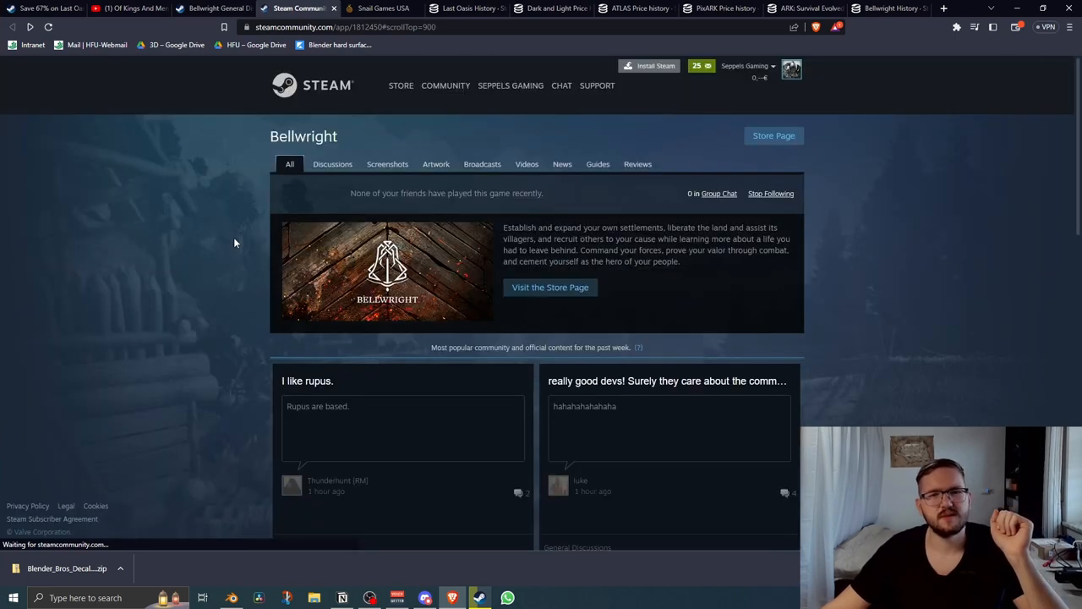
scroll(down, 3)
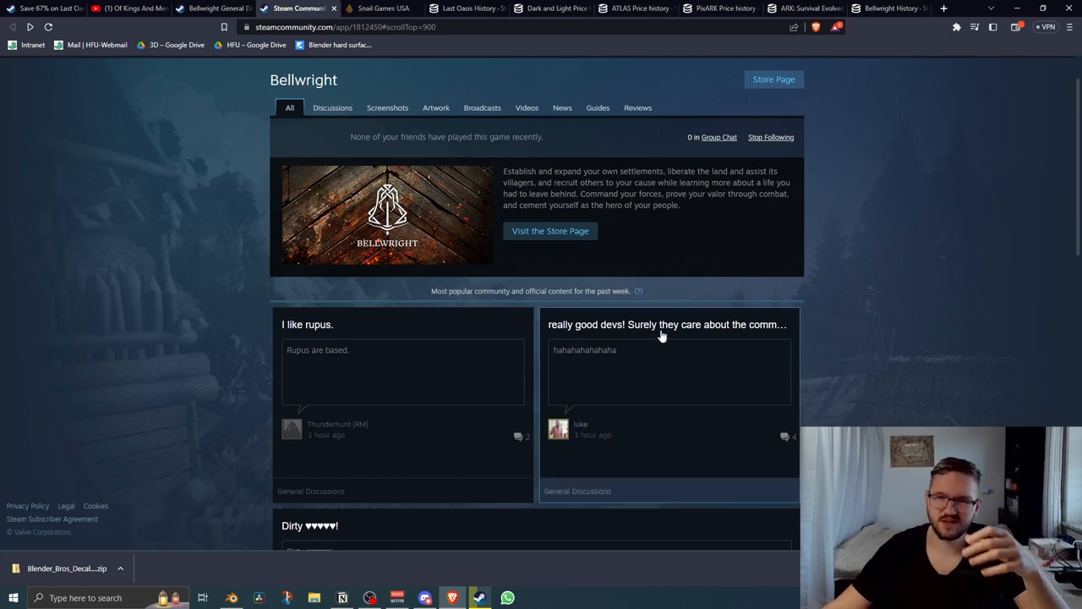
scroll(down, 3)
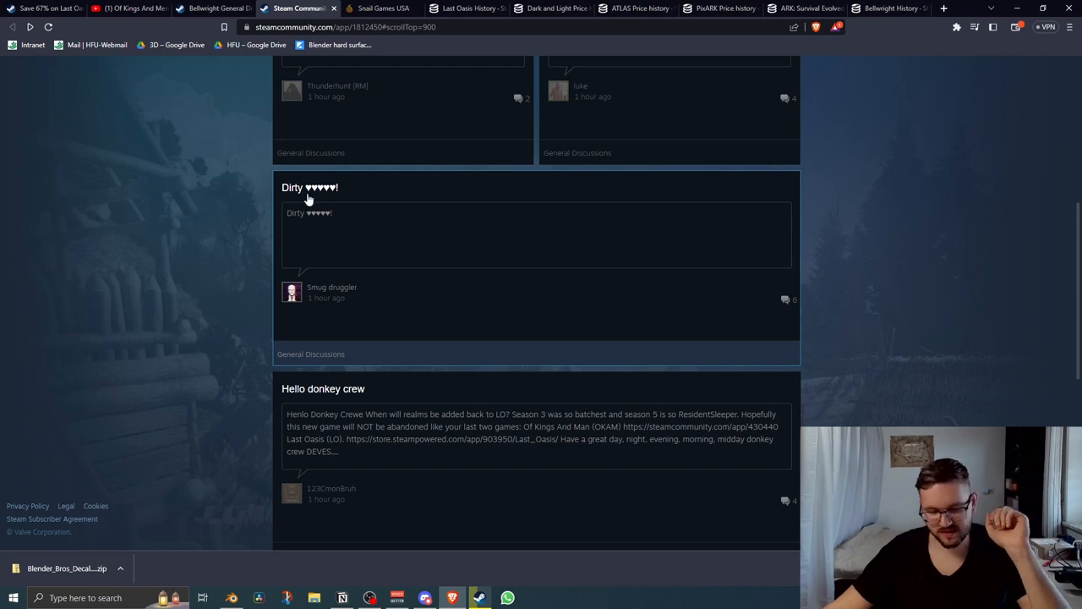
scroll(down, 3)
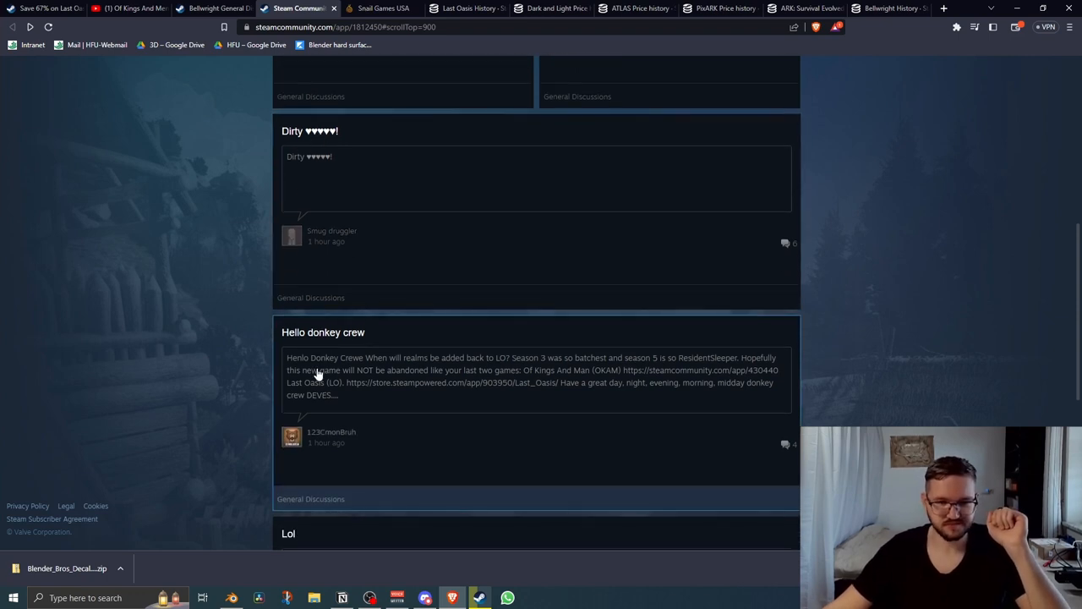
scroll(down, 3)
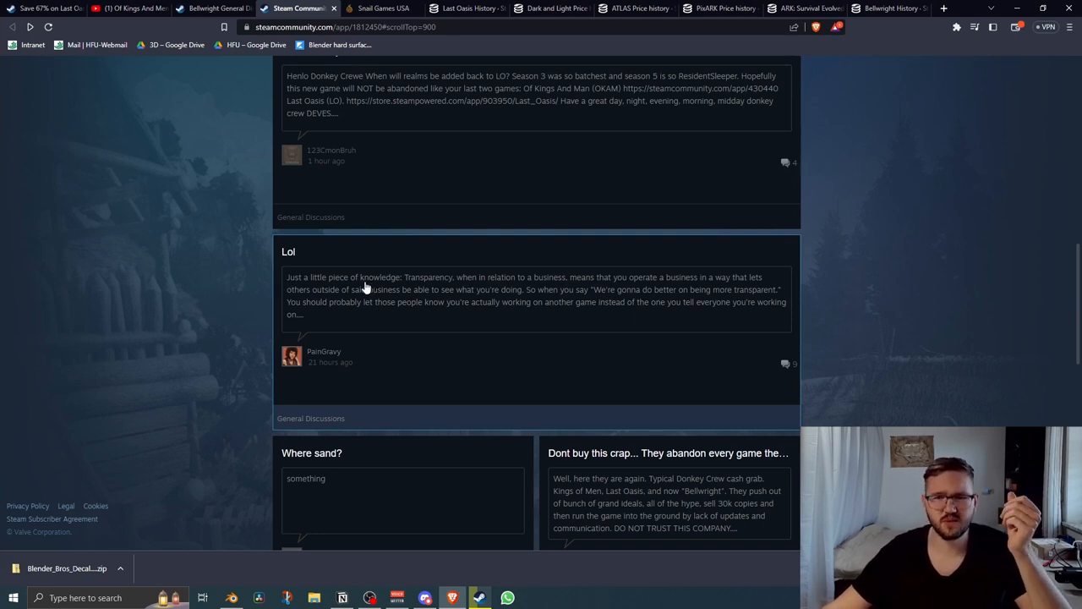
mouse_move(440, 350)
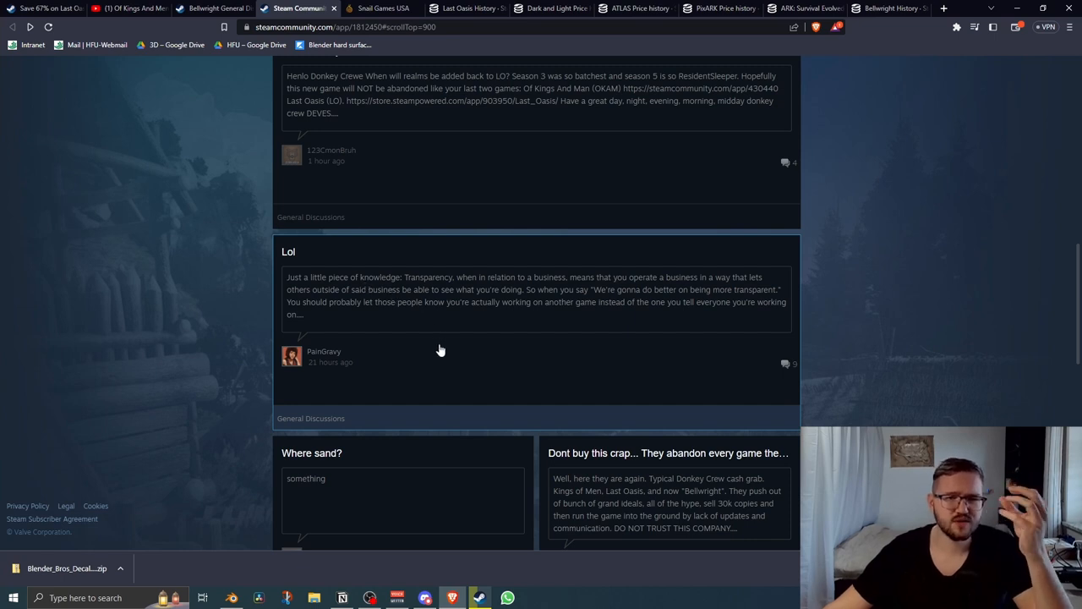
mouse_move(440, 342)
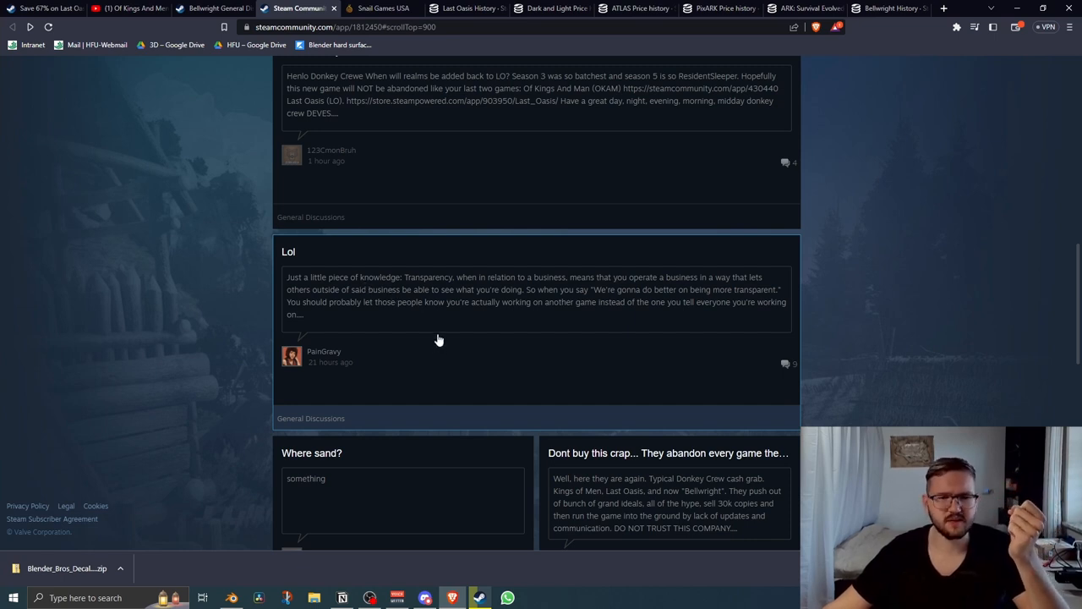
mouse_move(433, 328)
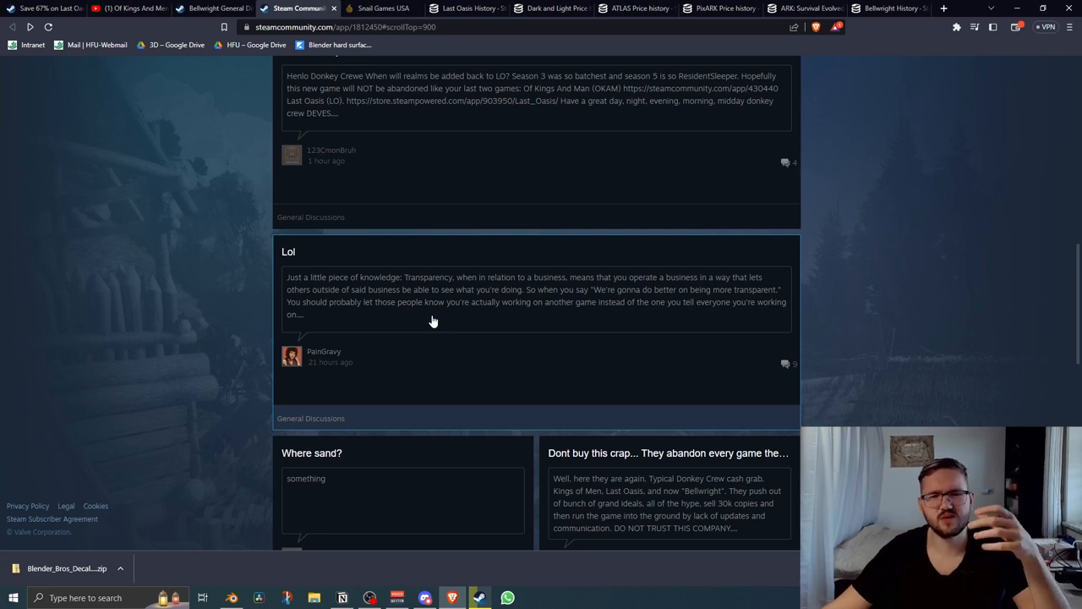
scroll(down, 3)
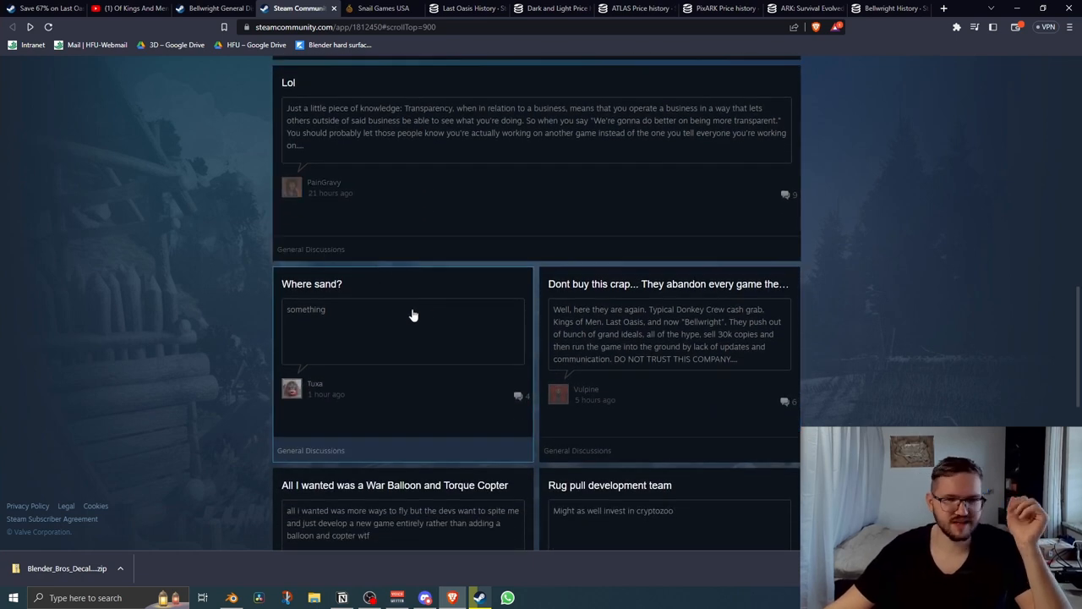
mouse_move(501, 294)
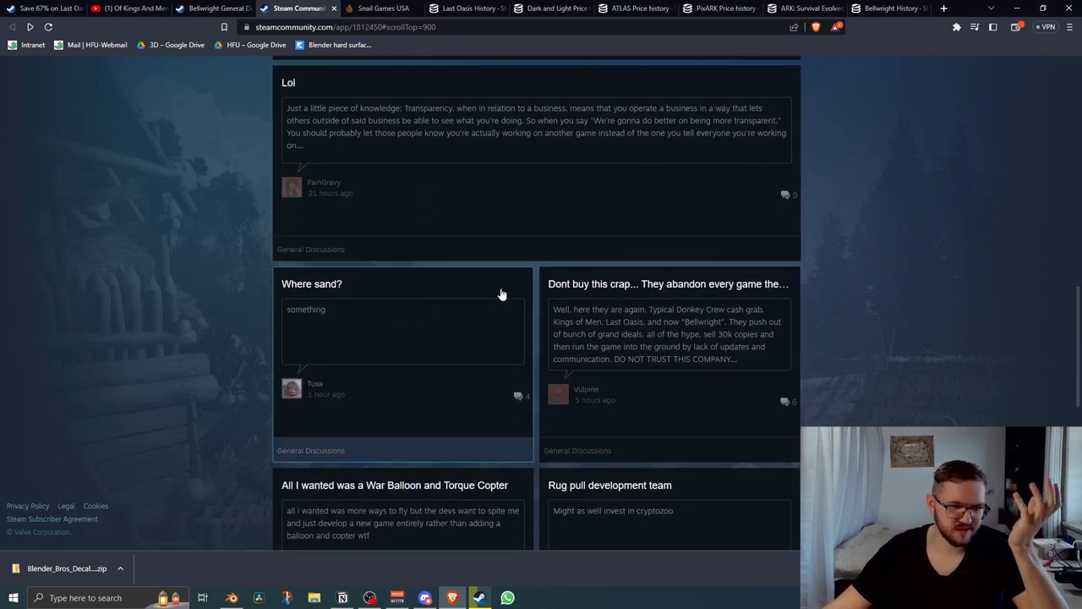
scroll(down, 3)
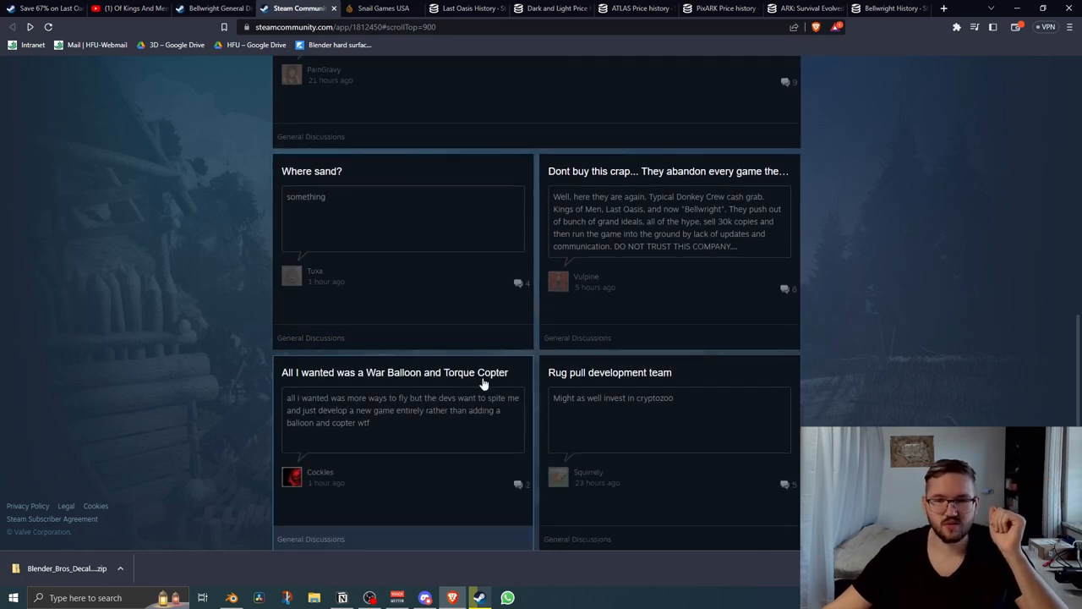
Continue to the end of the Bellwright discussion list, then scroll back to the top of the hub.
scroll(down, 3)
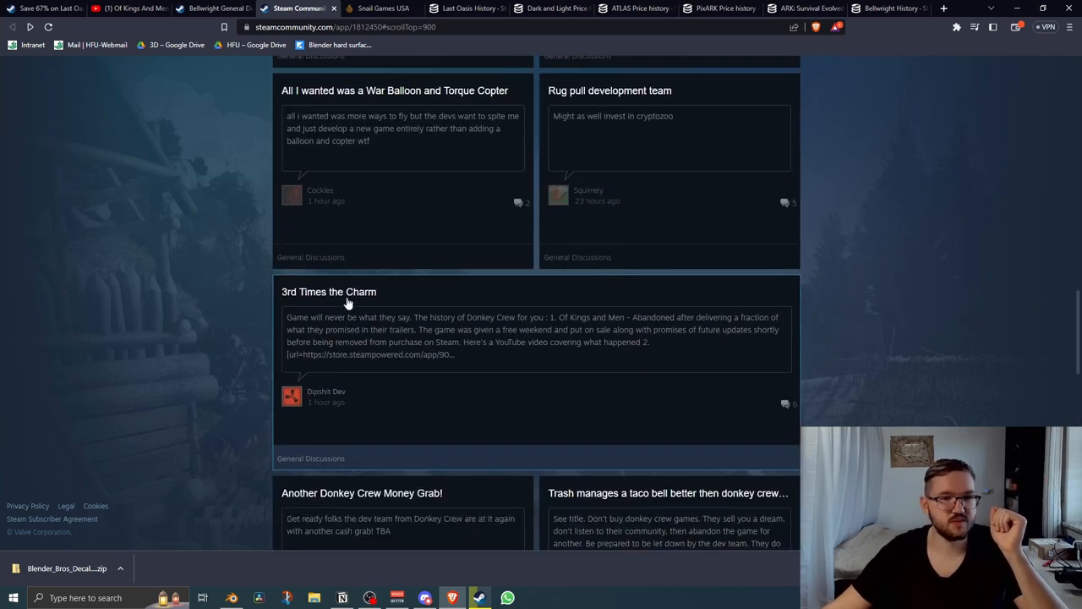
scroll(down, 3)
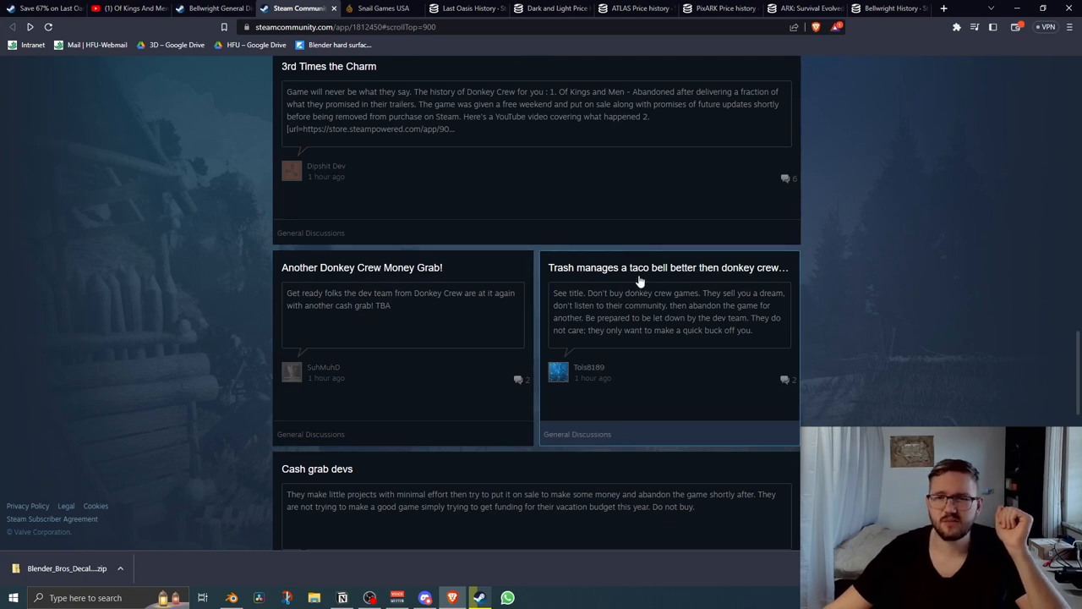
scroll(down, 3)
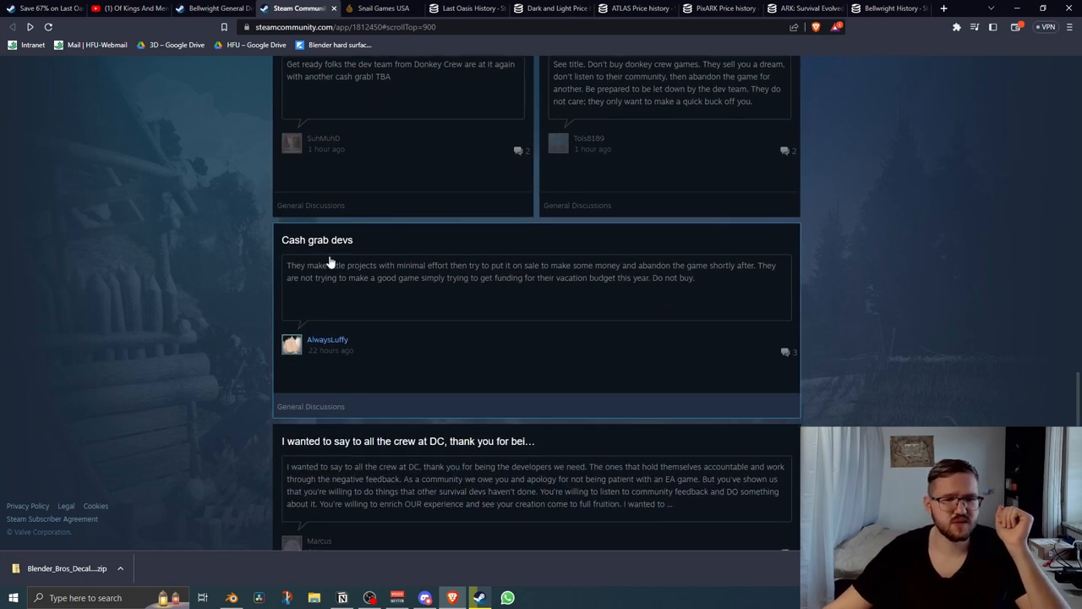
scroll(down, 3)
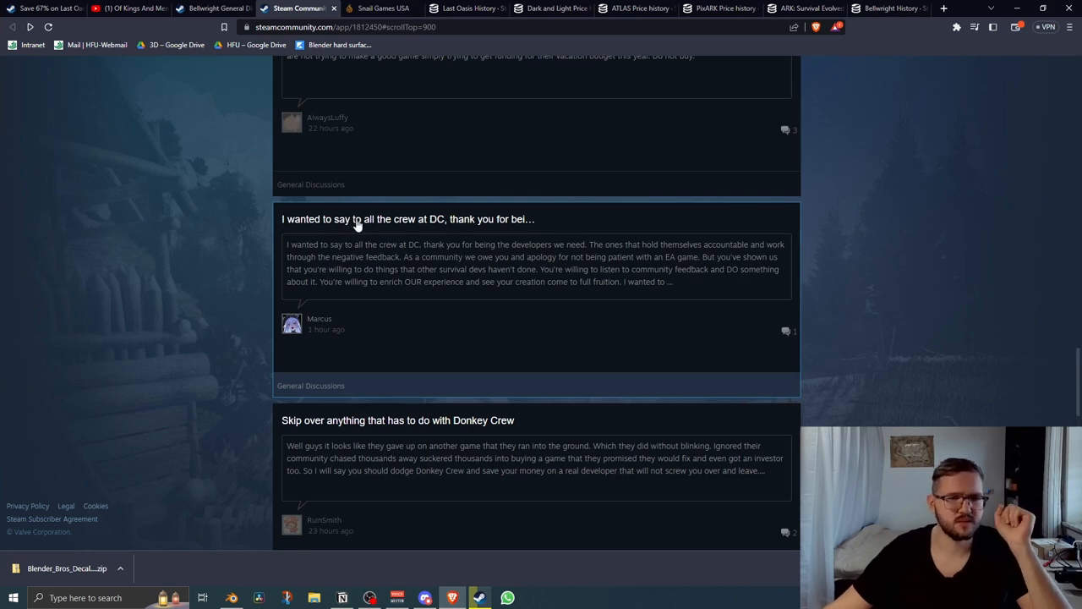
mouse_move(539, 253)
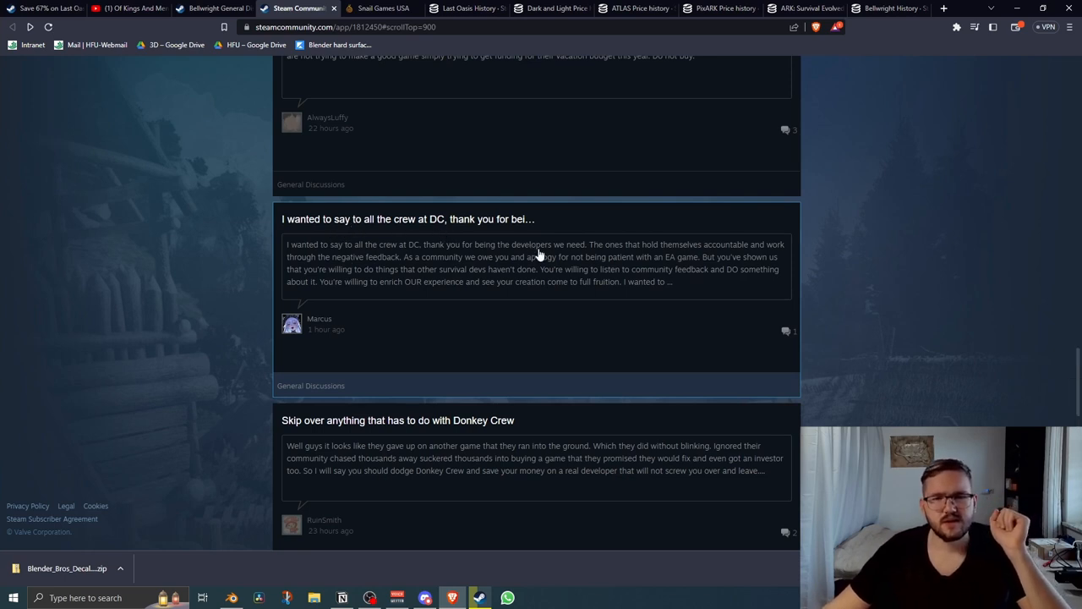
mouse_move(497, 234)
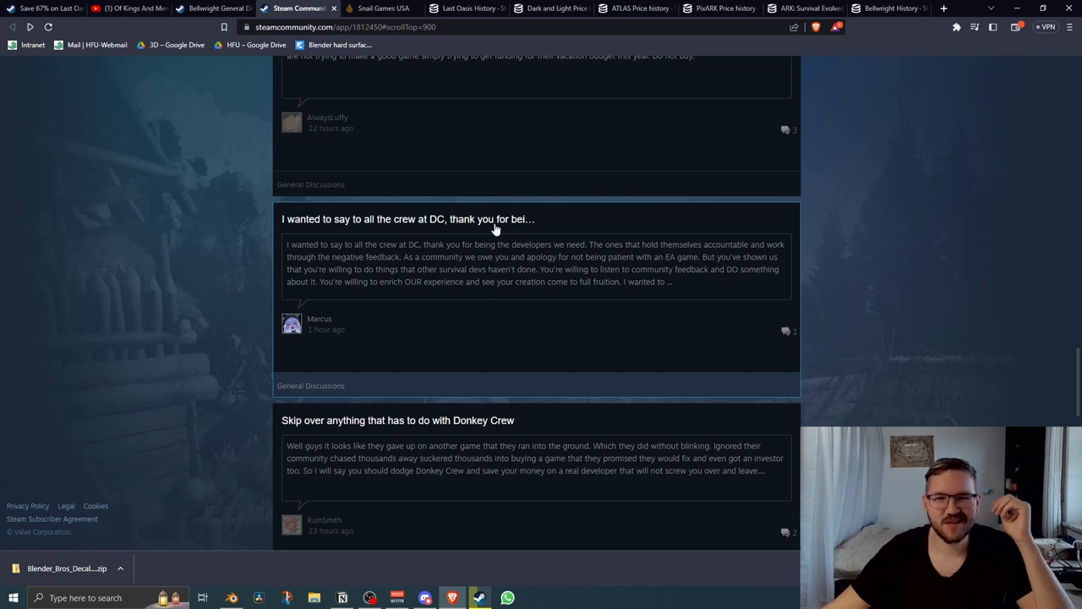
scroll(down, 3)
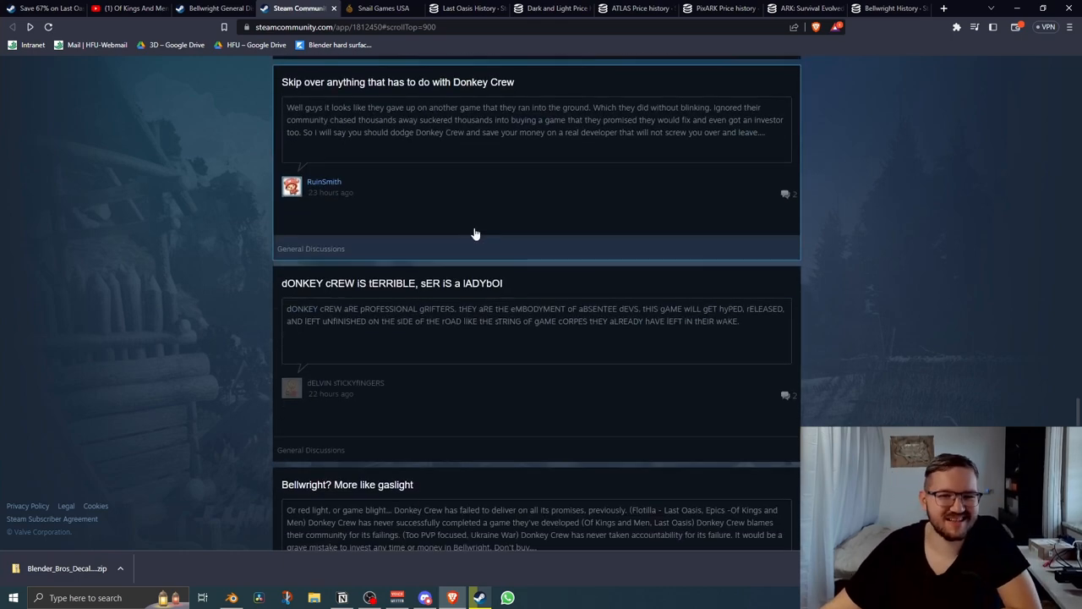
scroll(down, 3)
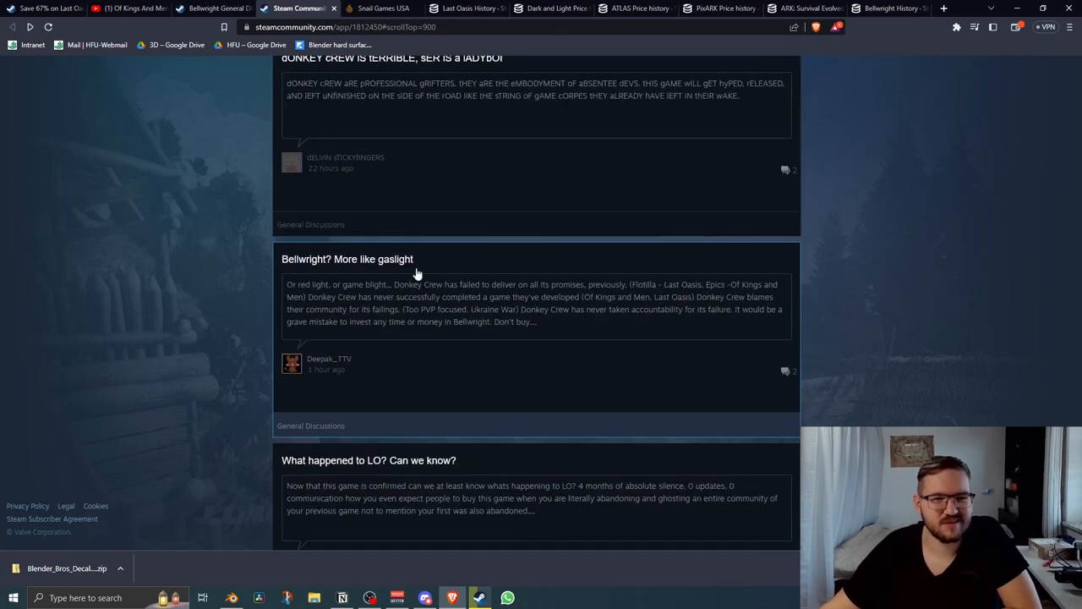
mouse_move(398, 270)
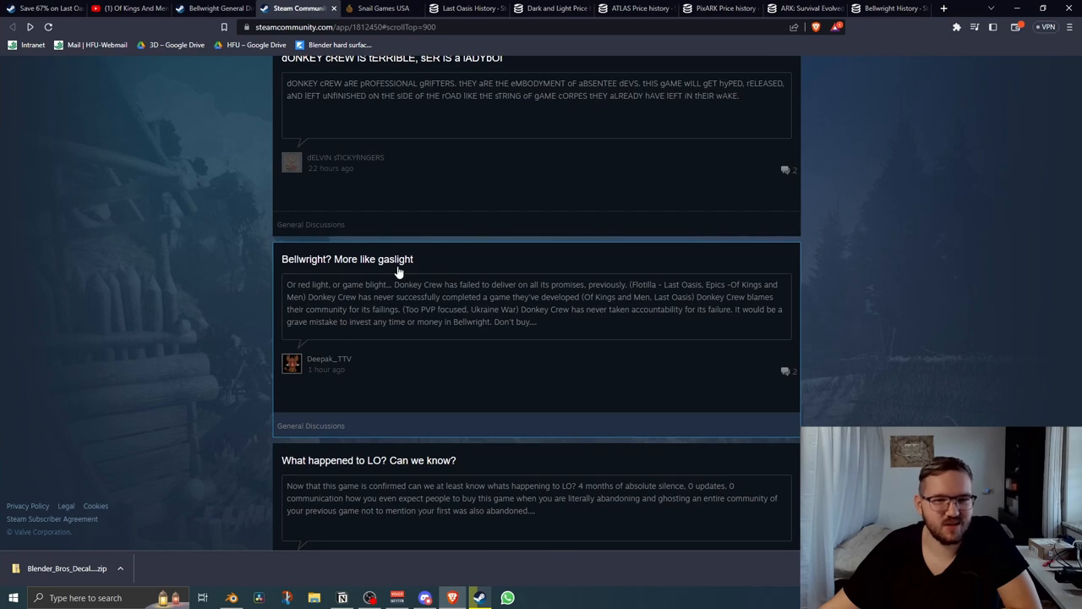
scroll(down, 3)
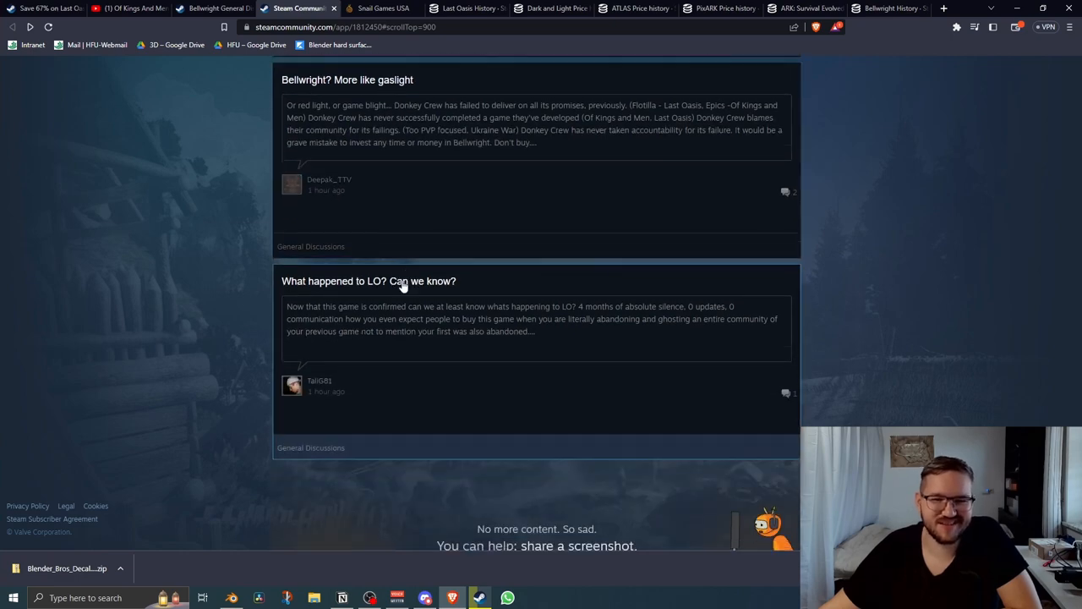
scroll(up, 3)
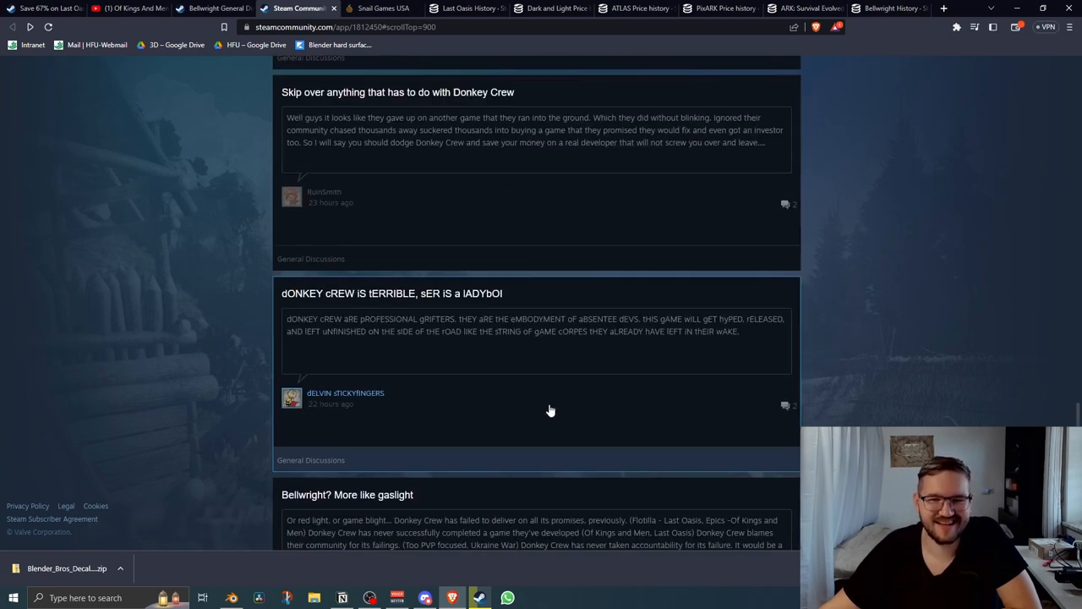
scroll(up, 3)
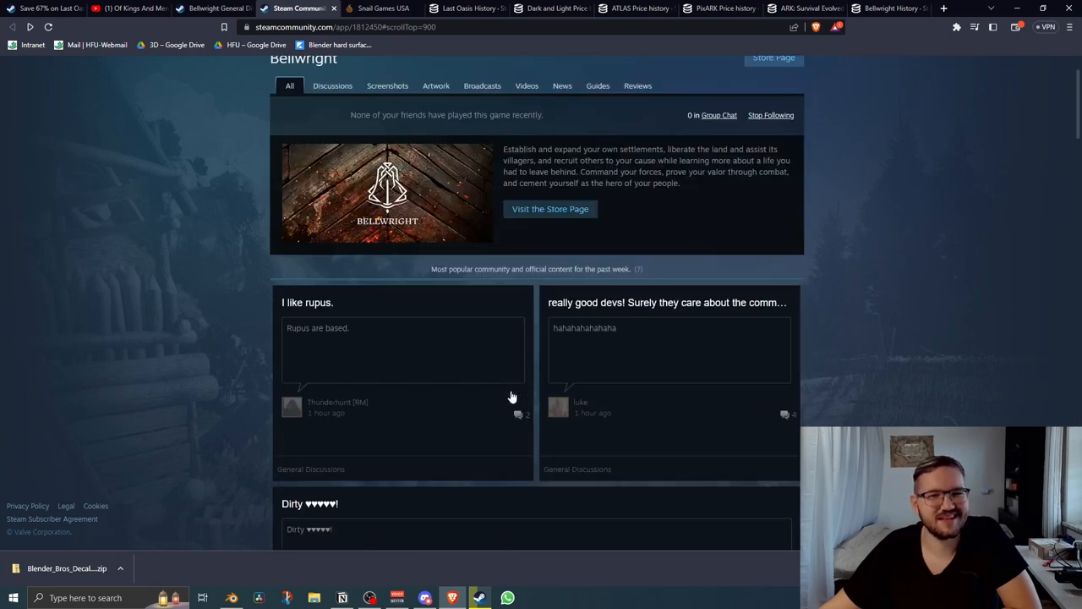
scroll(up, 3)
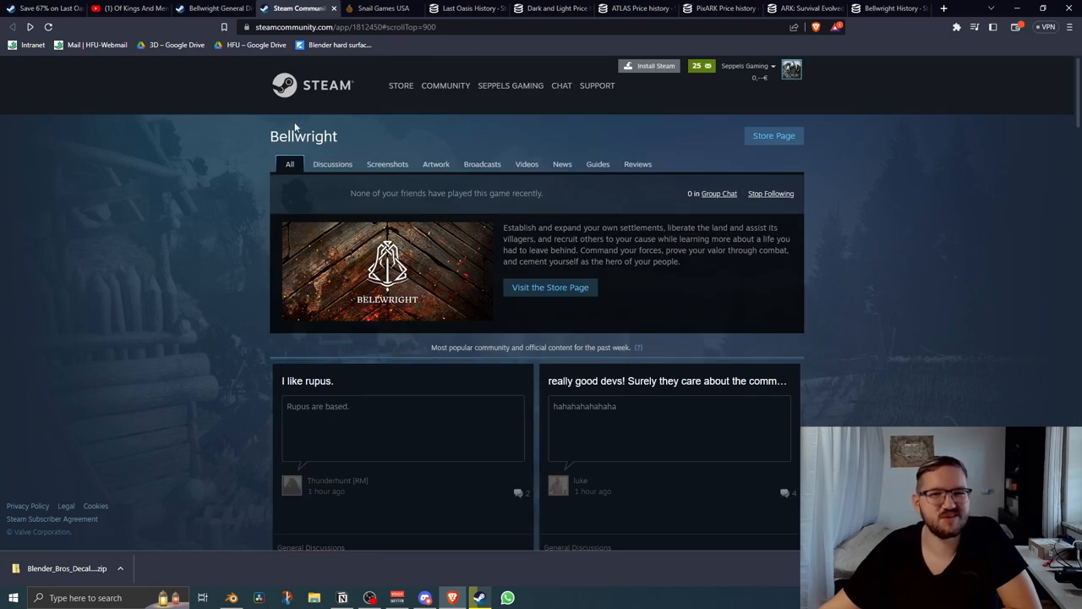
mouse_move(226, 210)
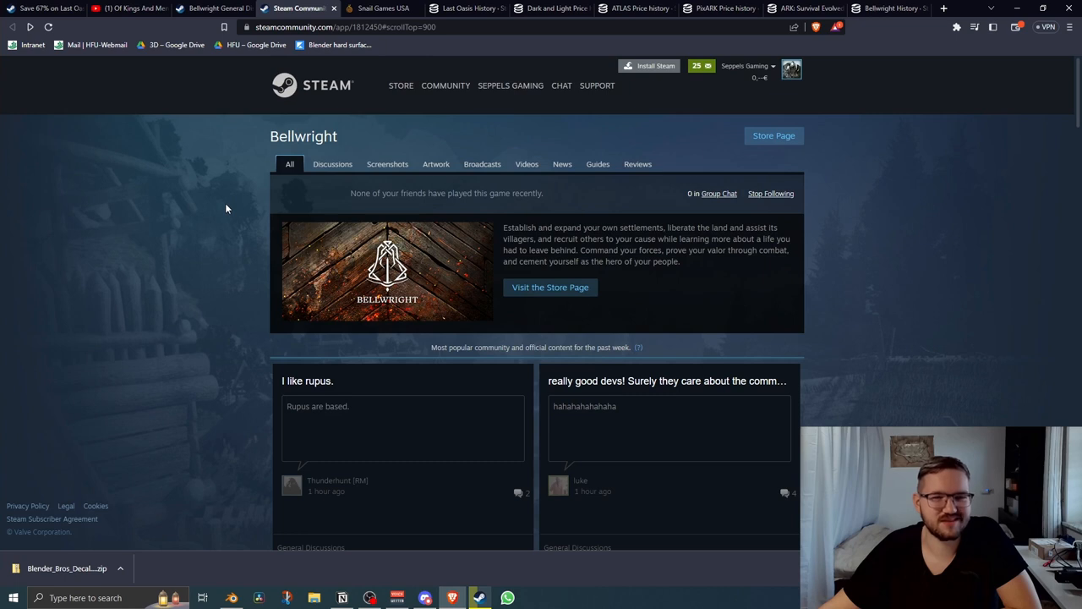